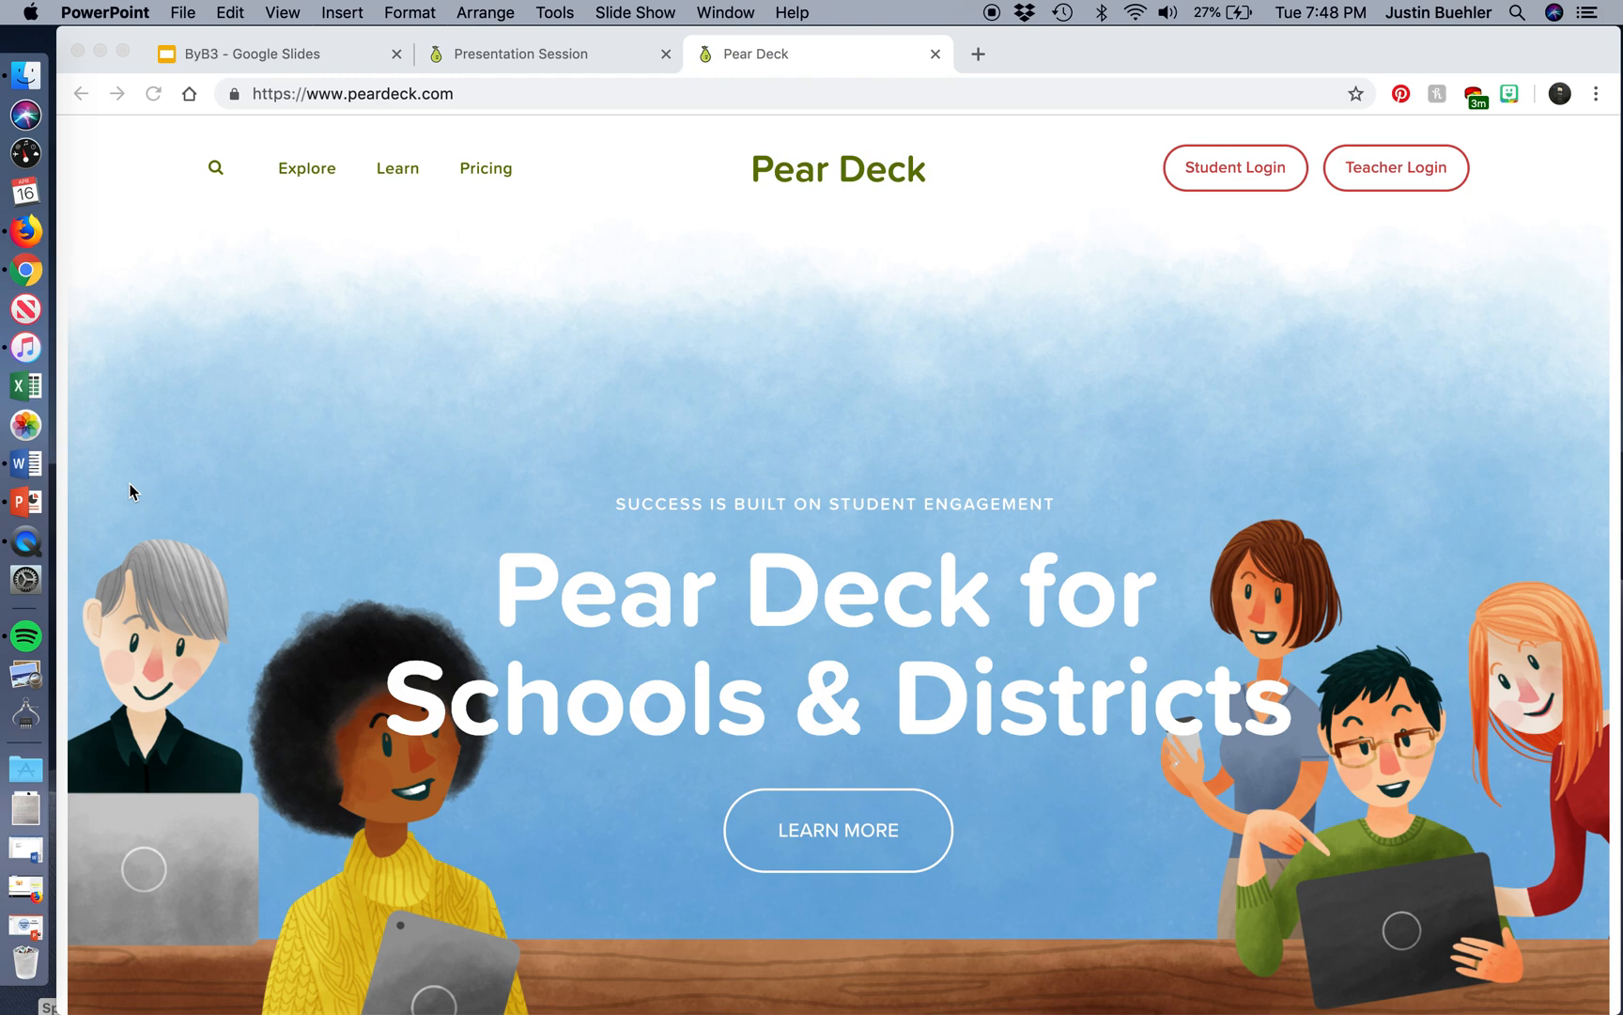
mouse_move(500, 377)
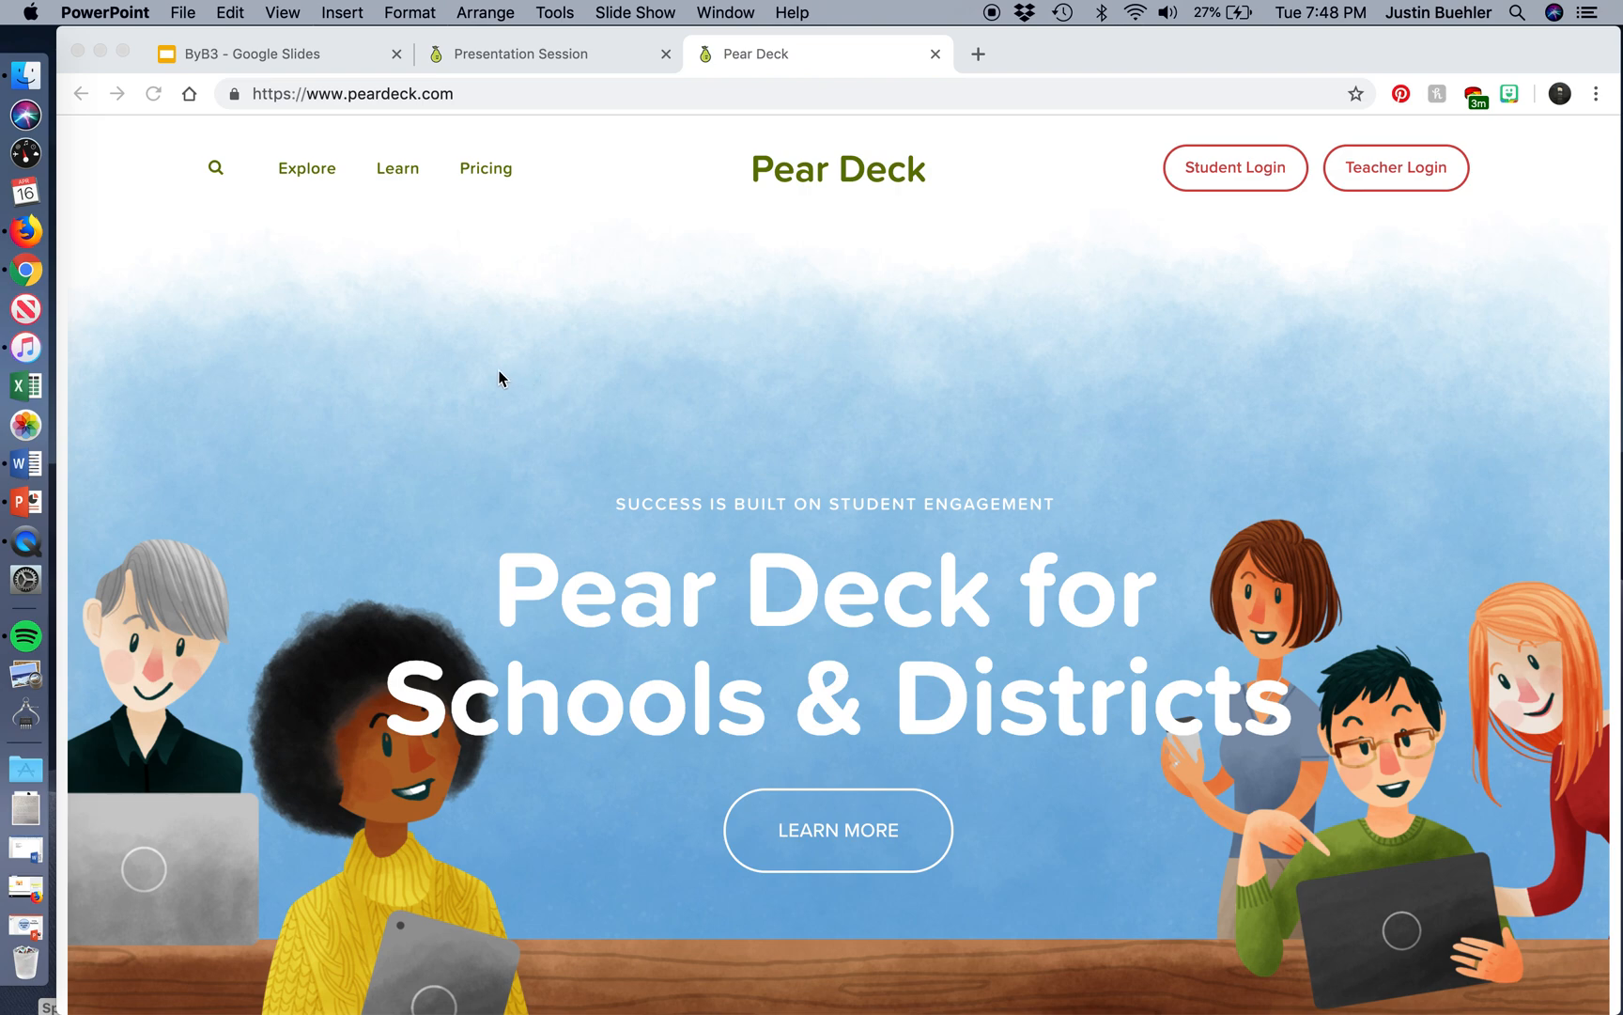
mouse_move(836, 484)
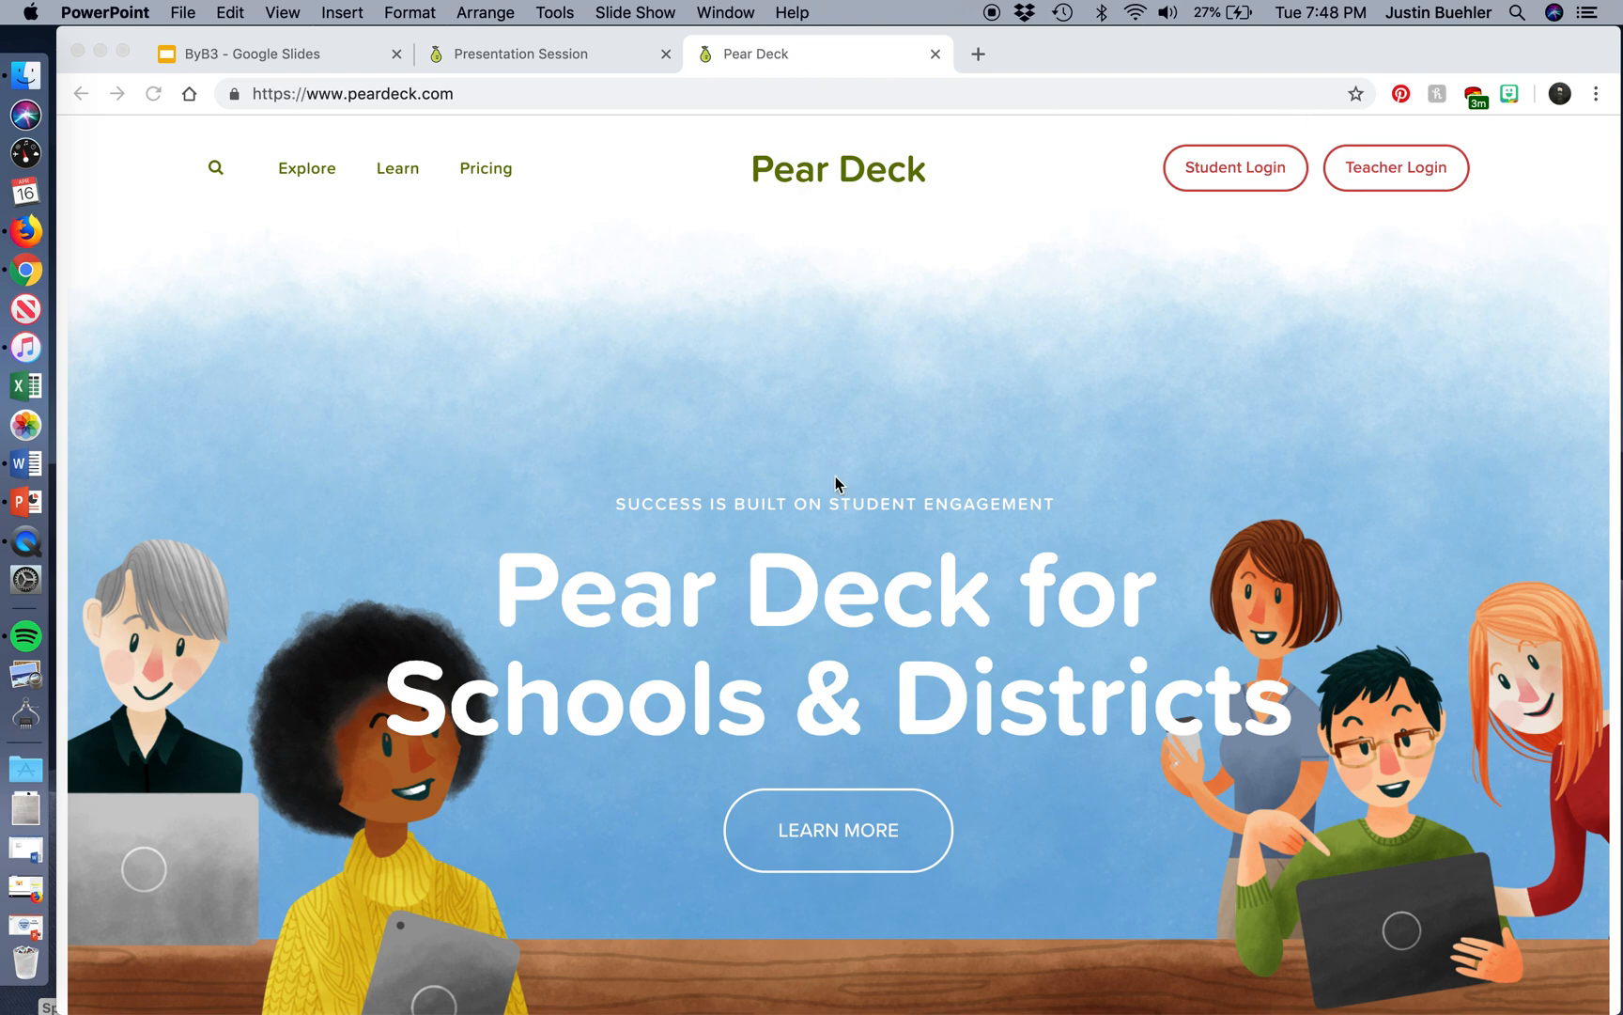
mouse_move(1418, 185)
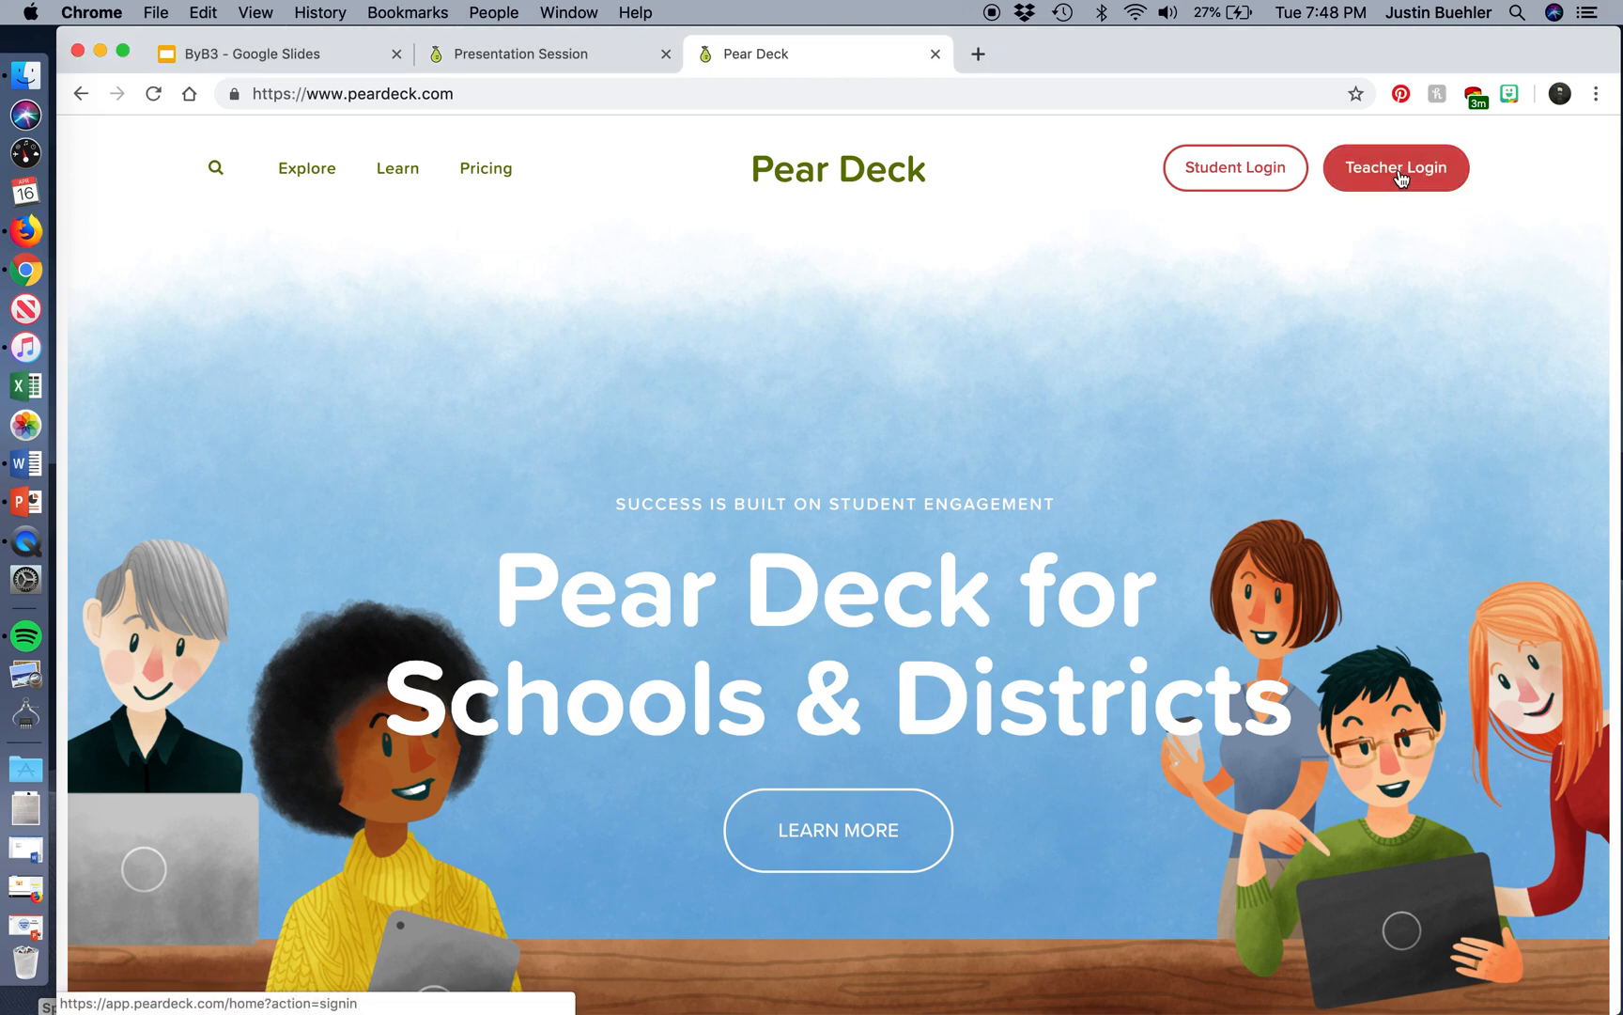
Sign in as a teacher to reach the Pear Deck home page.
click(1396, 167)
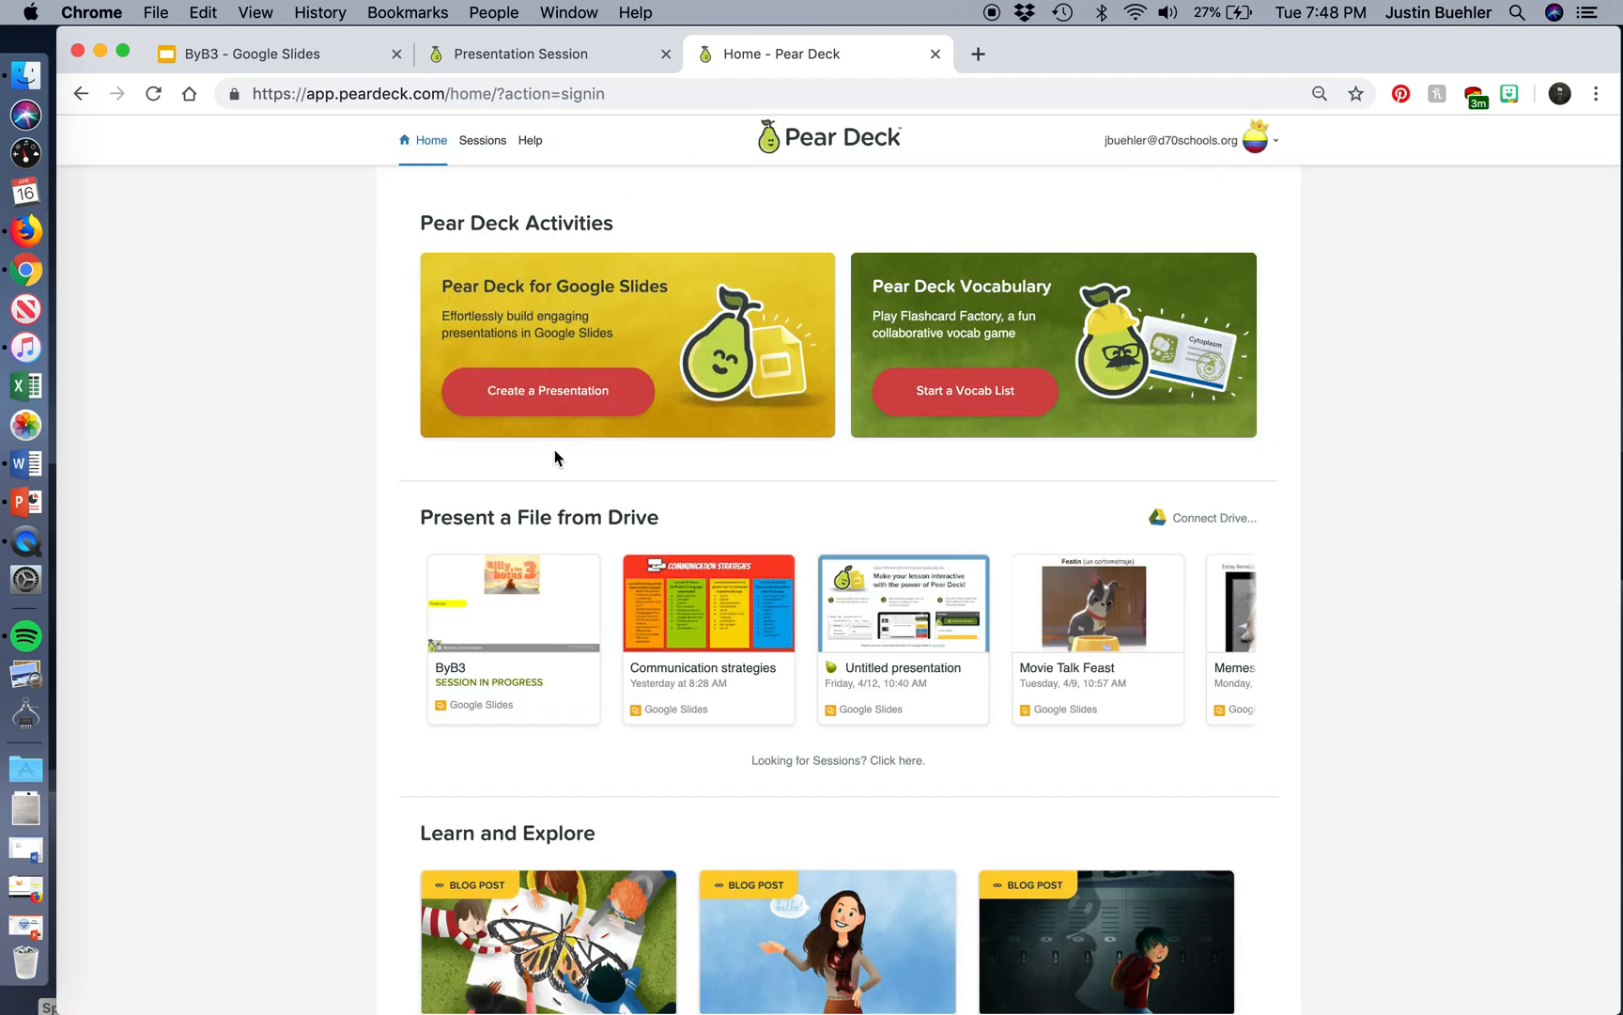
mouse_move(556, 404)
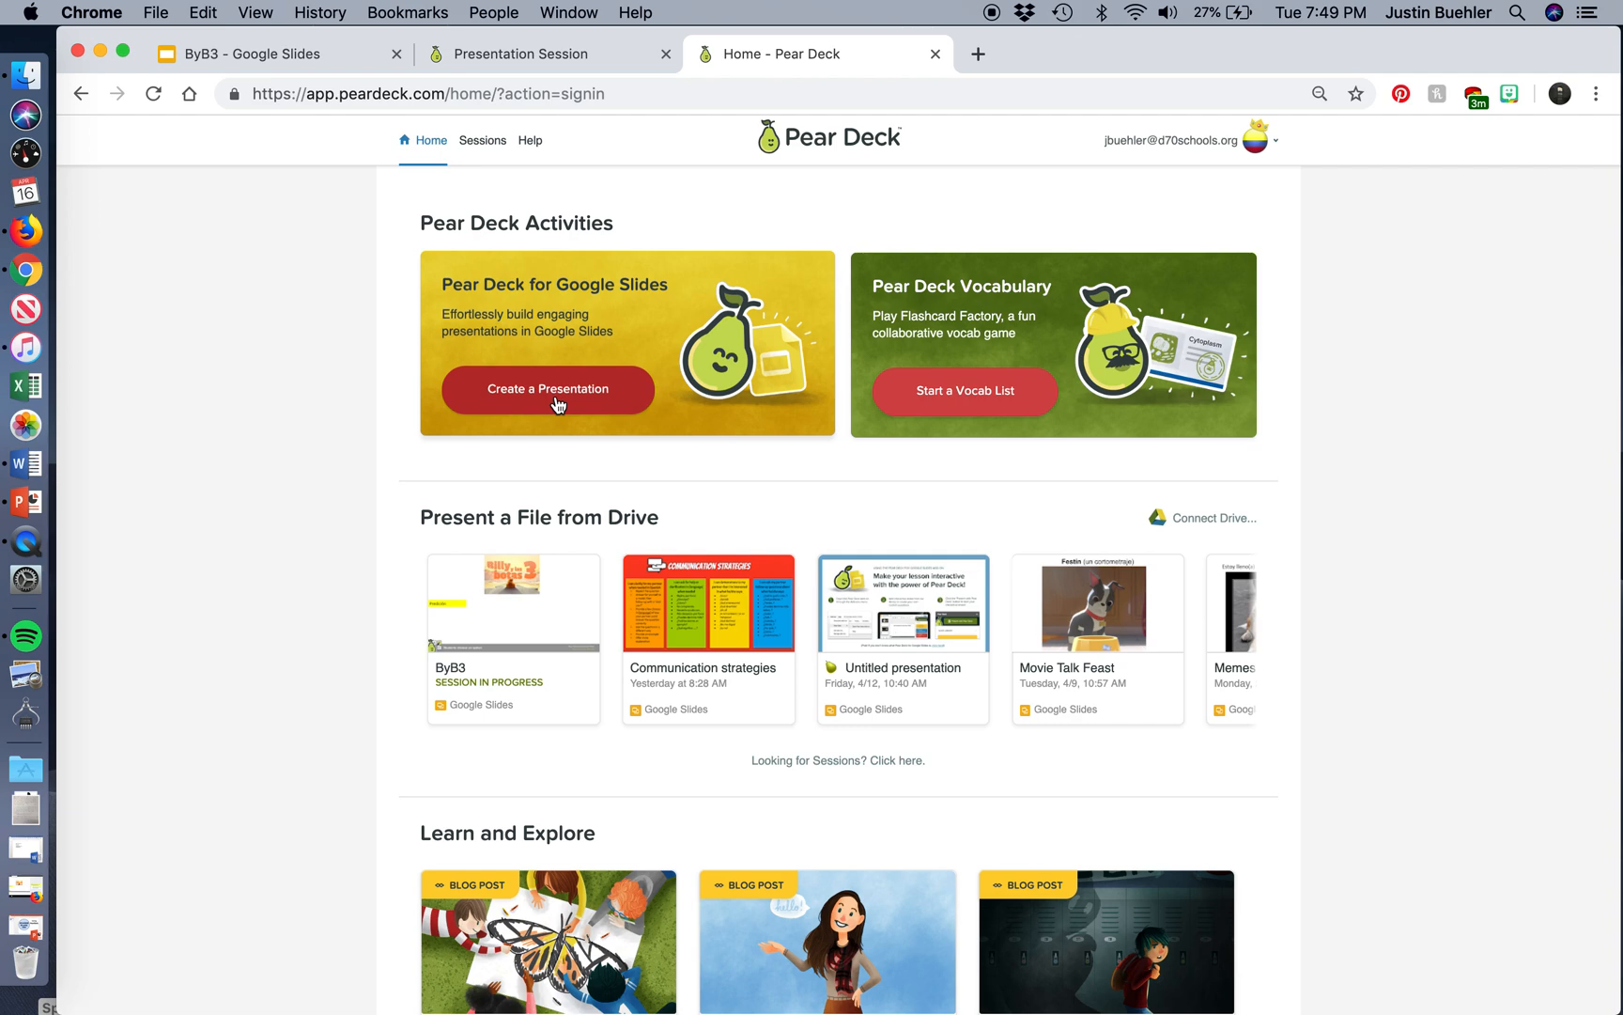
mouse_move(778, 387)
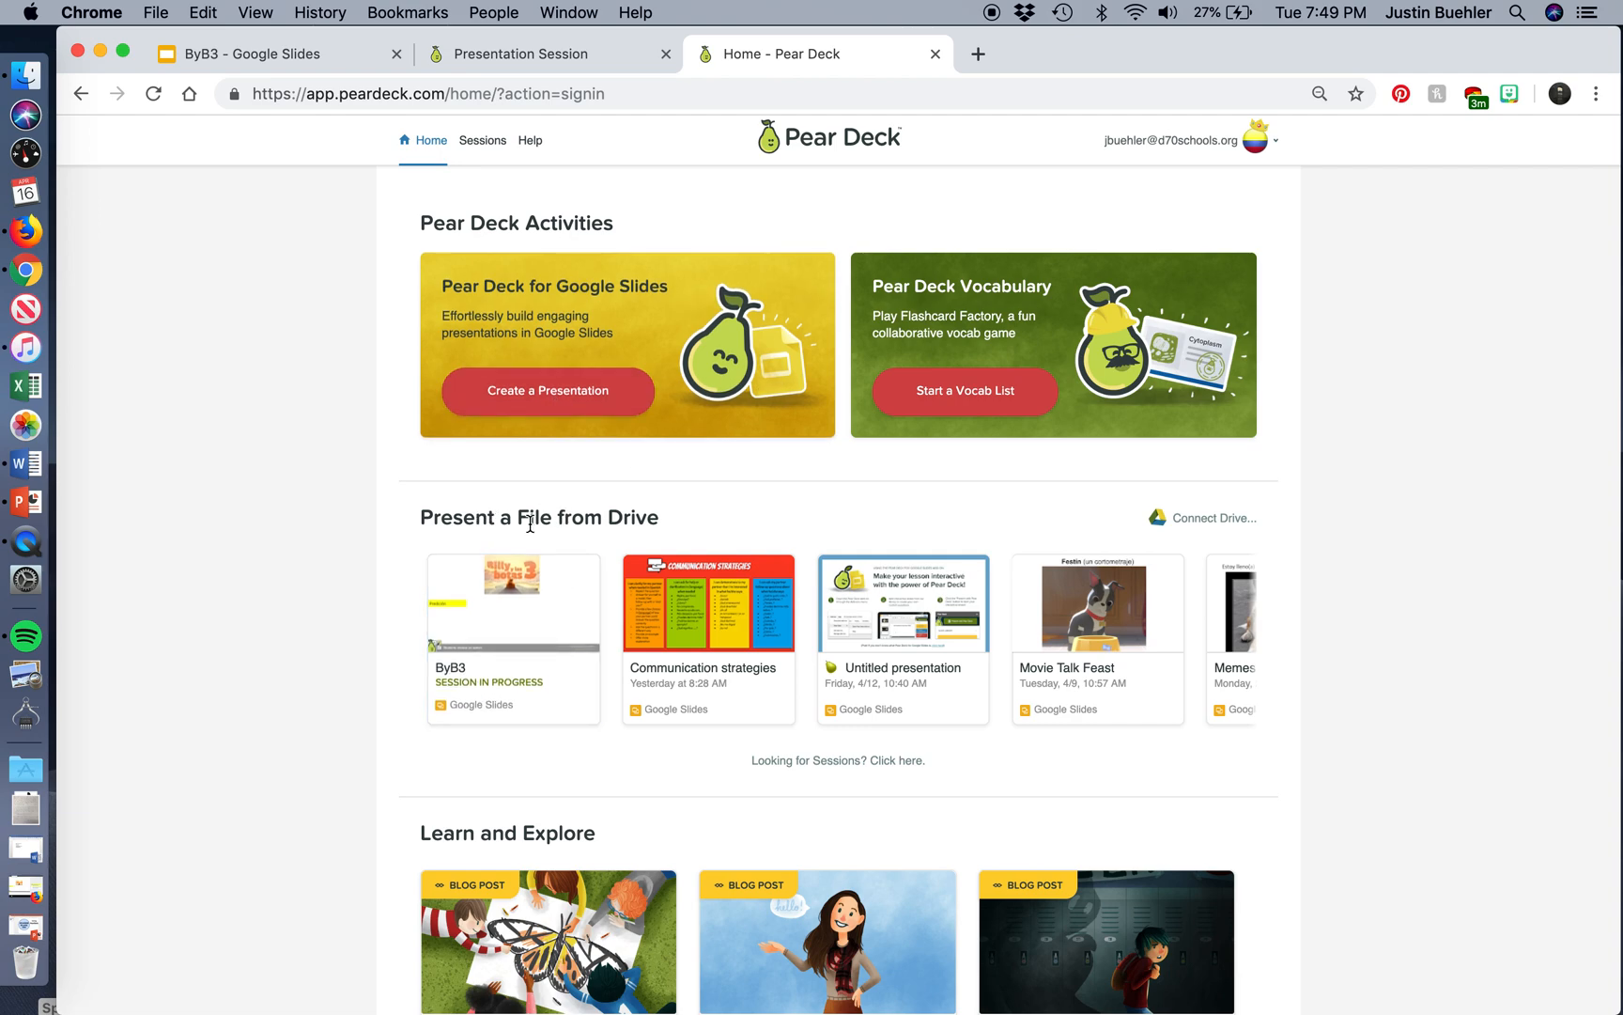
mouse_move(453, 459)
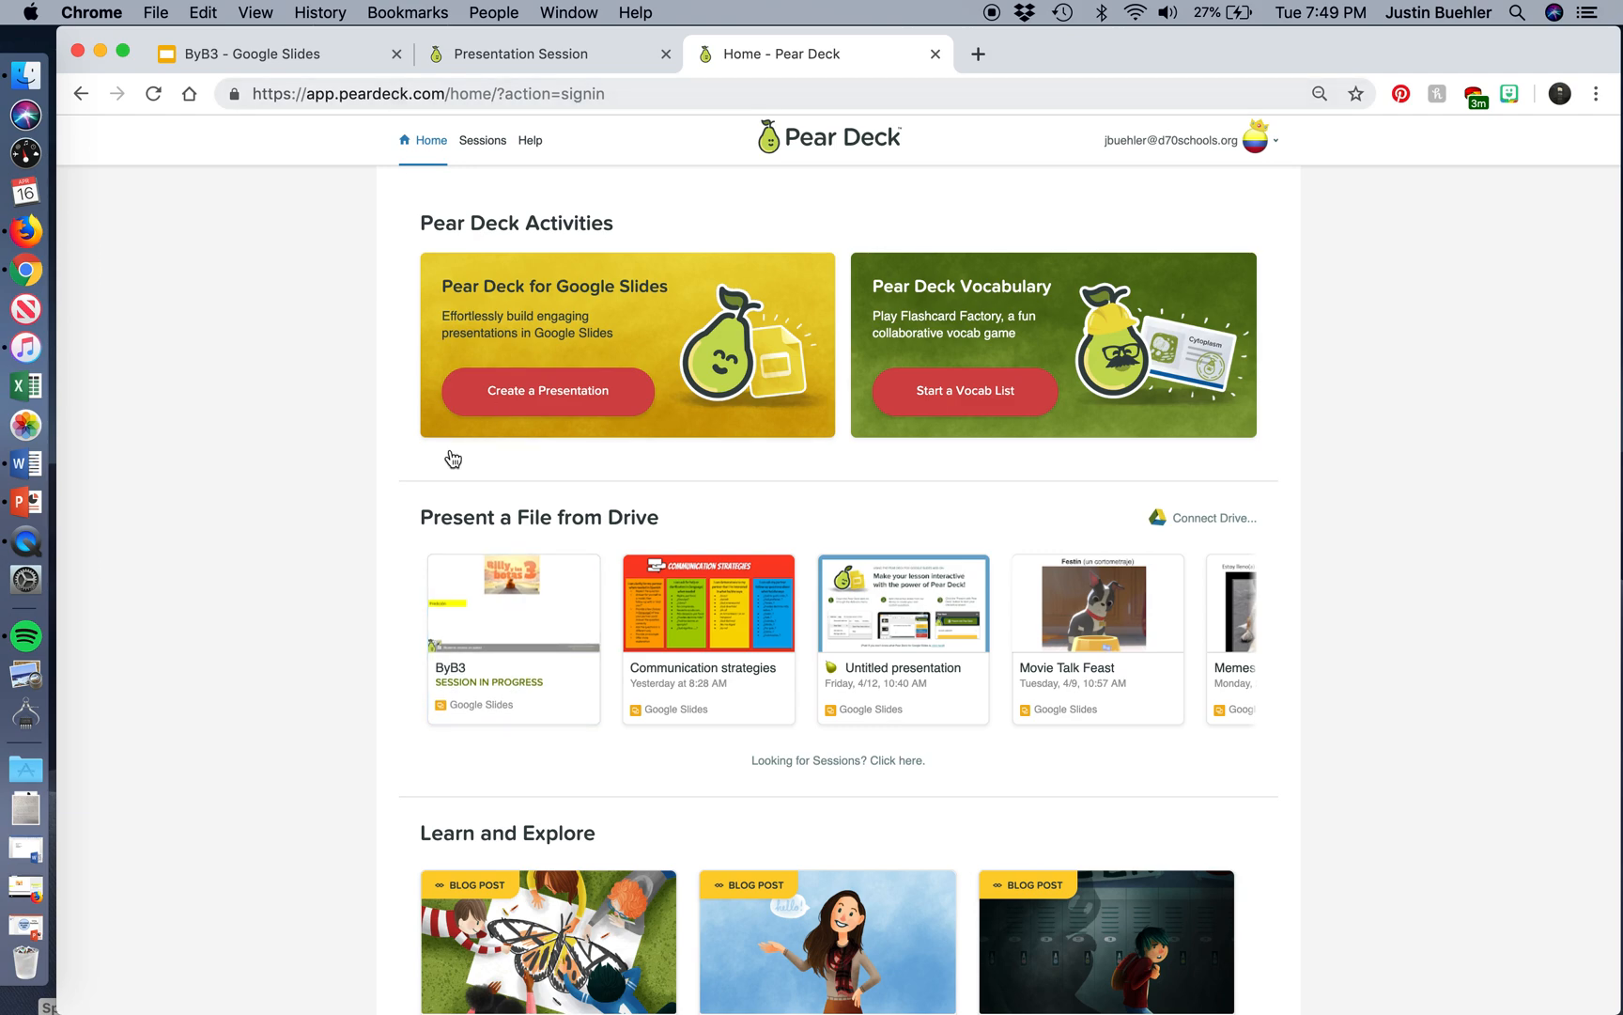
Return to the ByB3 deck and show slide 3 with the 'Describe la foto' question.
click(275, 54)
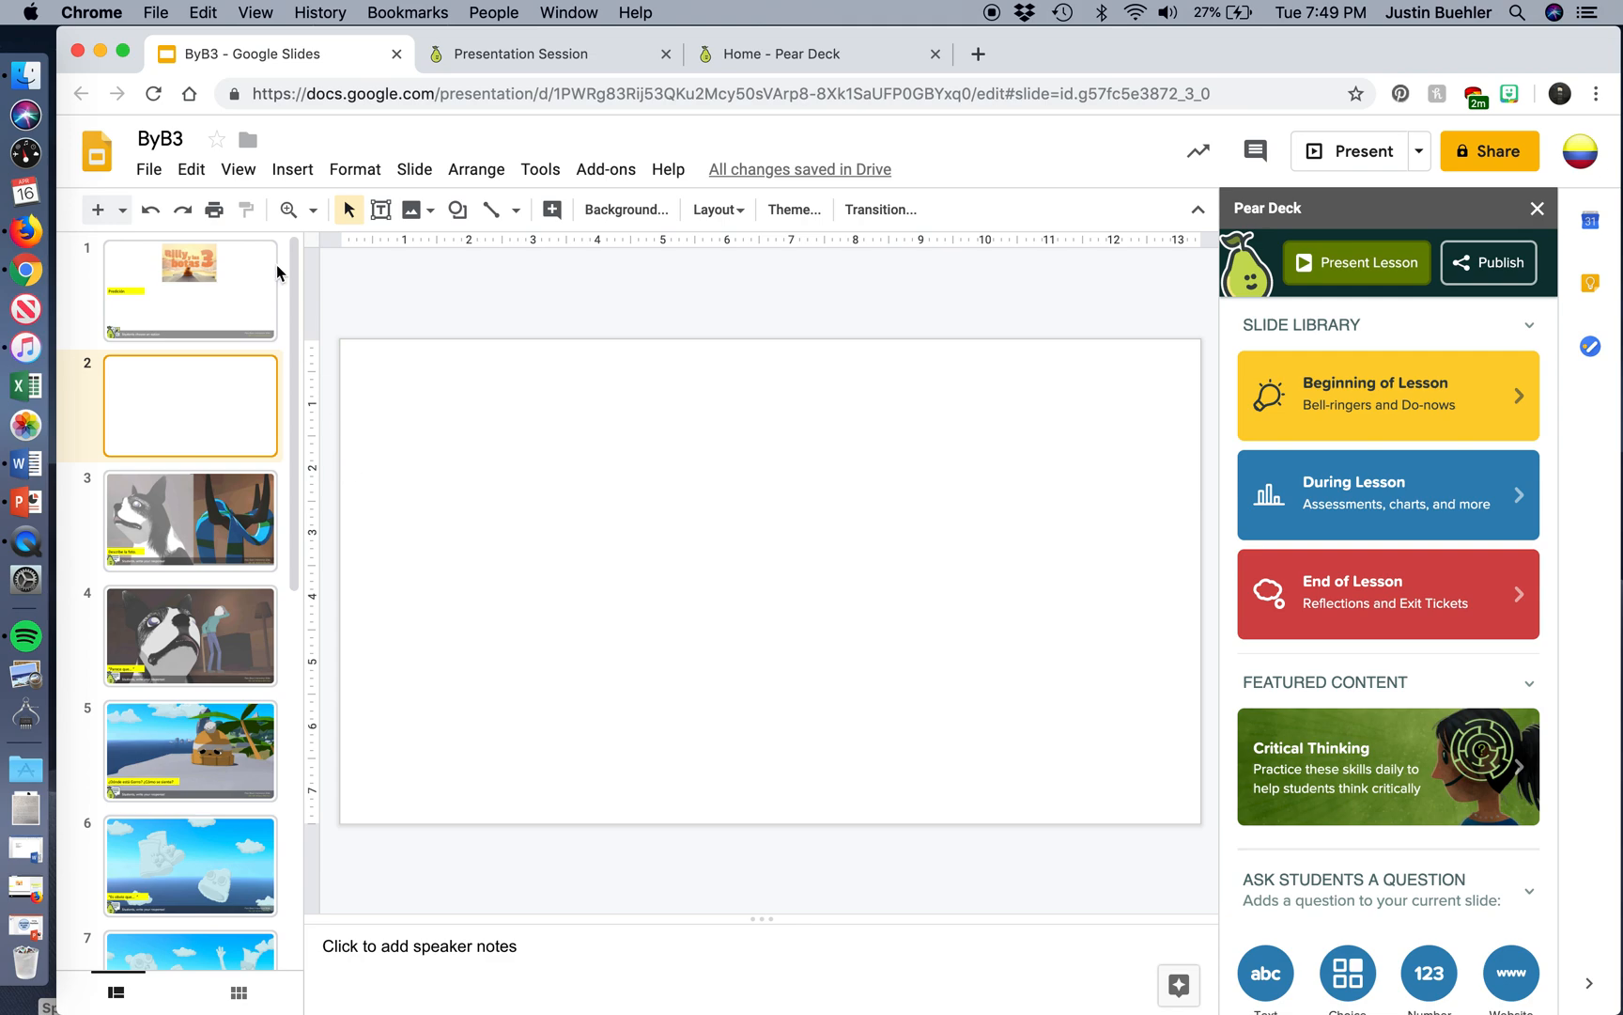
mouse_move(197, 462)
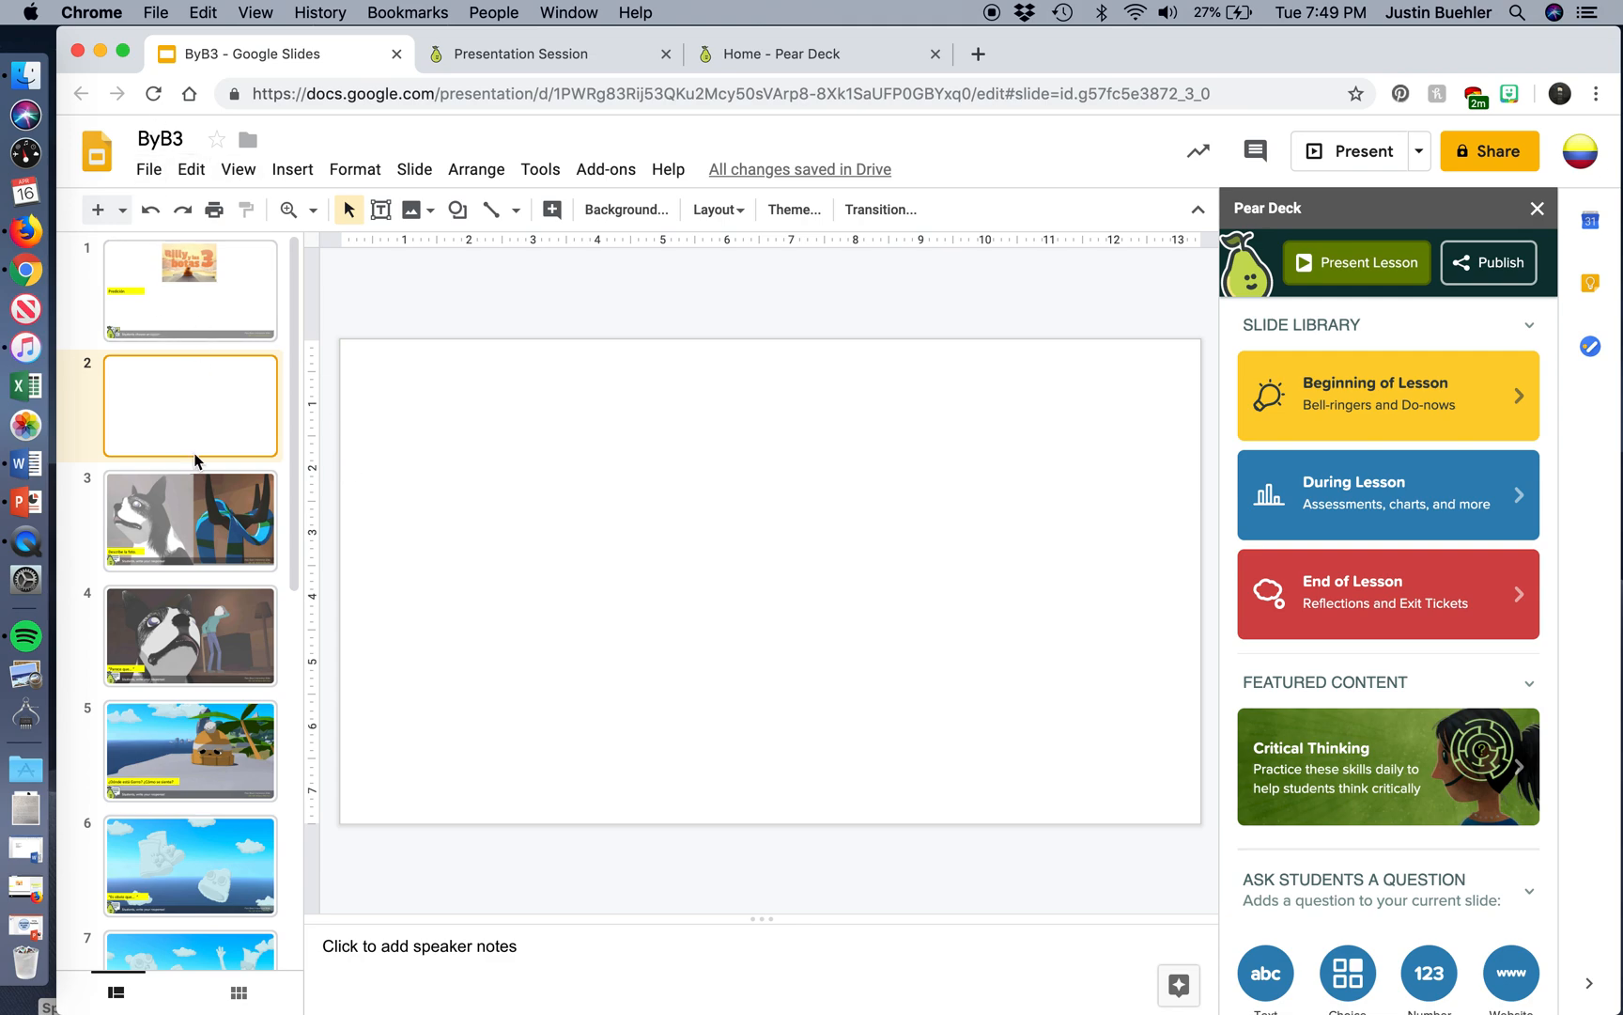
mouse_move(207, 552)
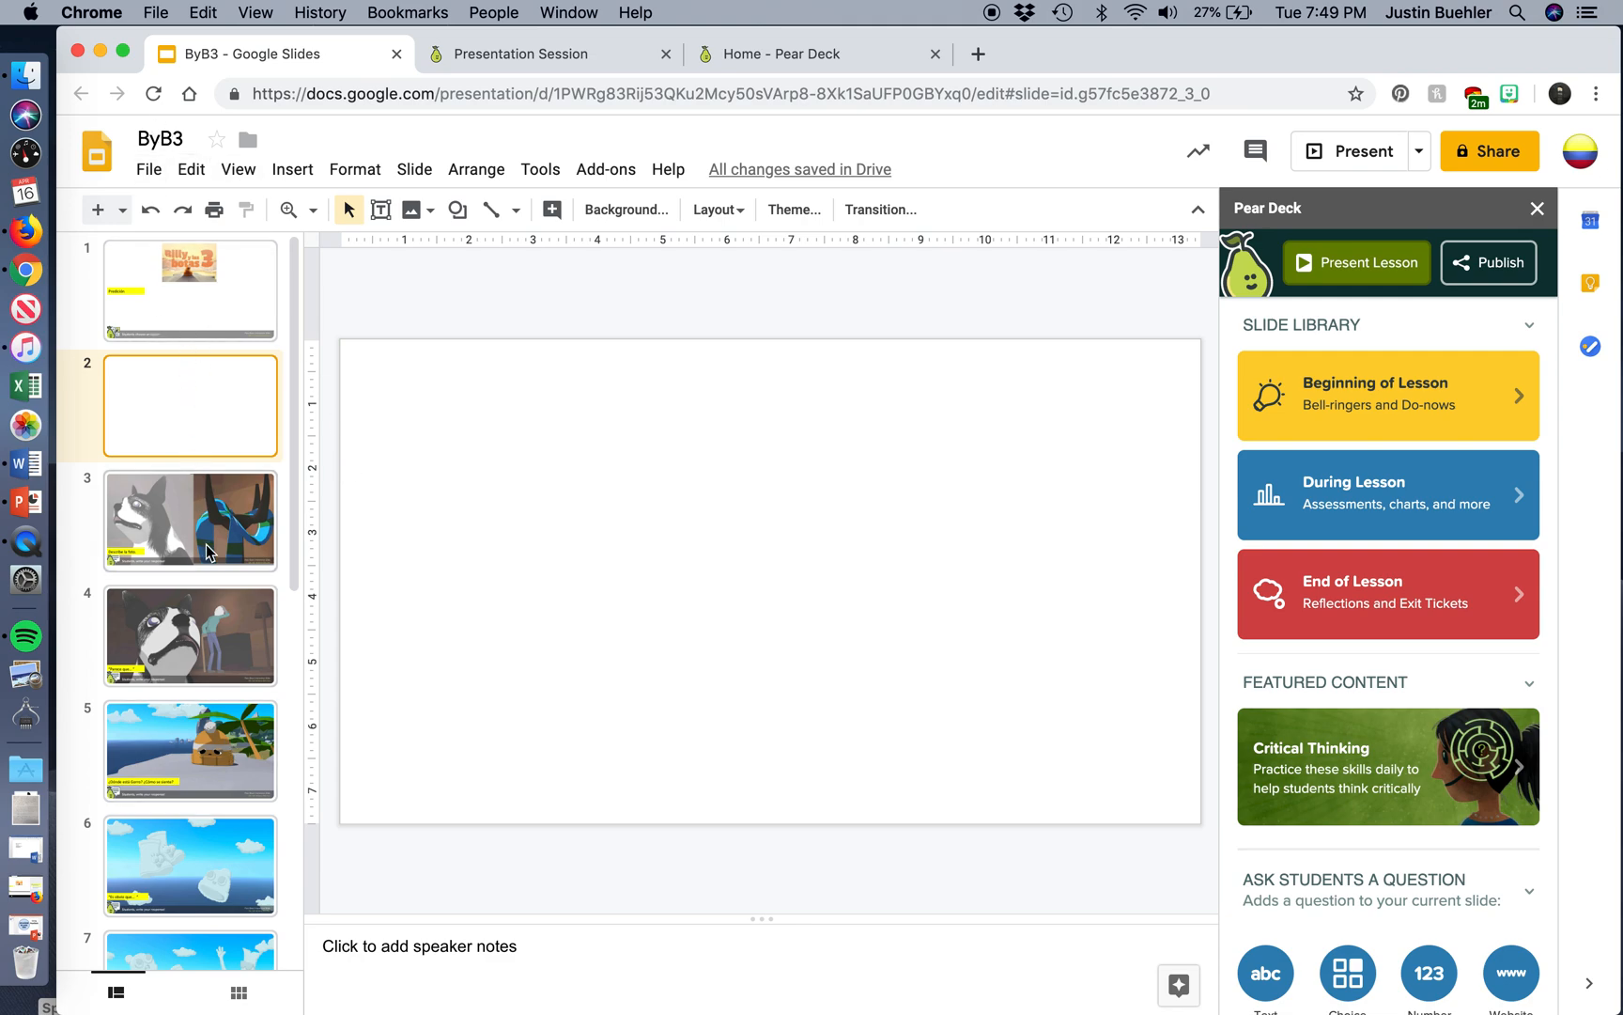
click(189, 520)
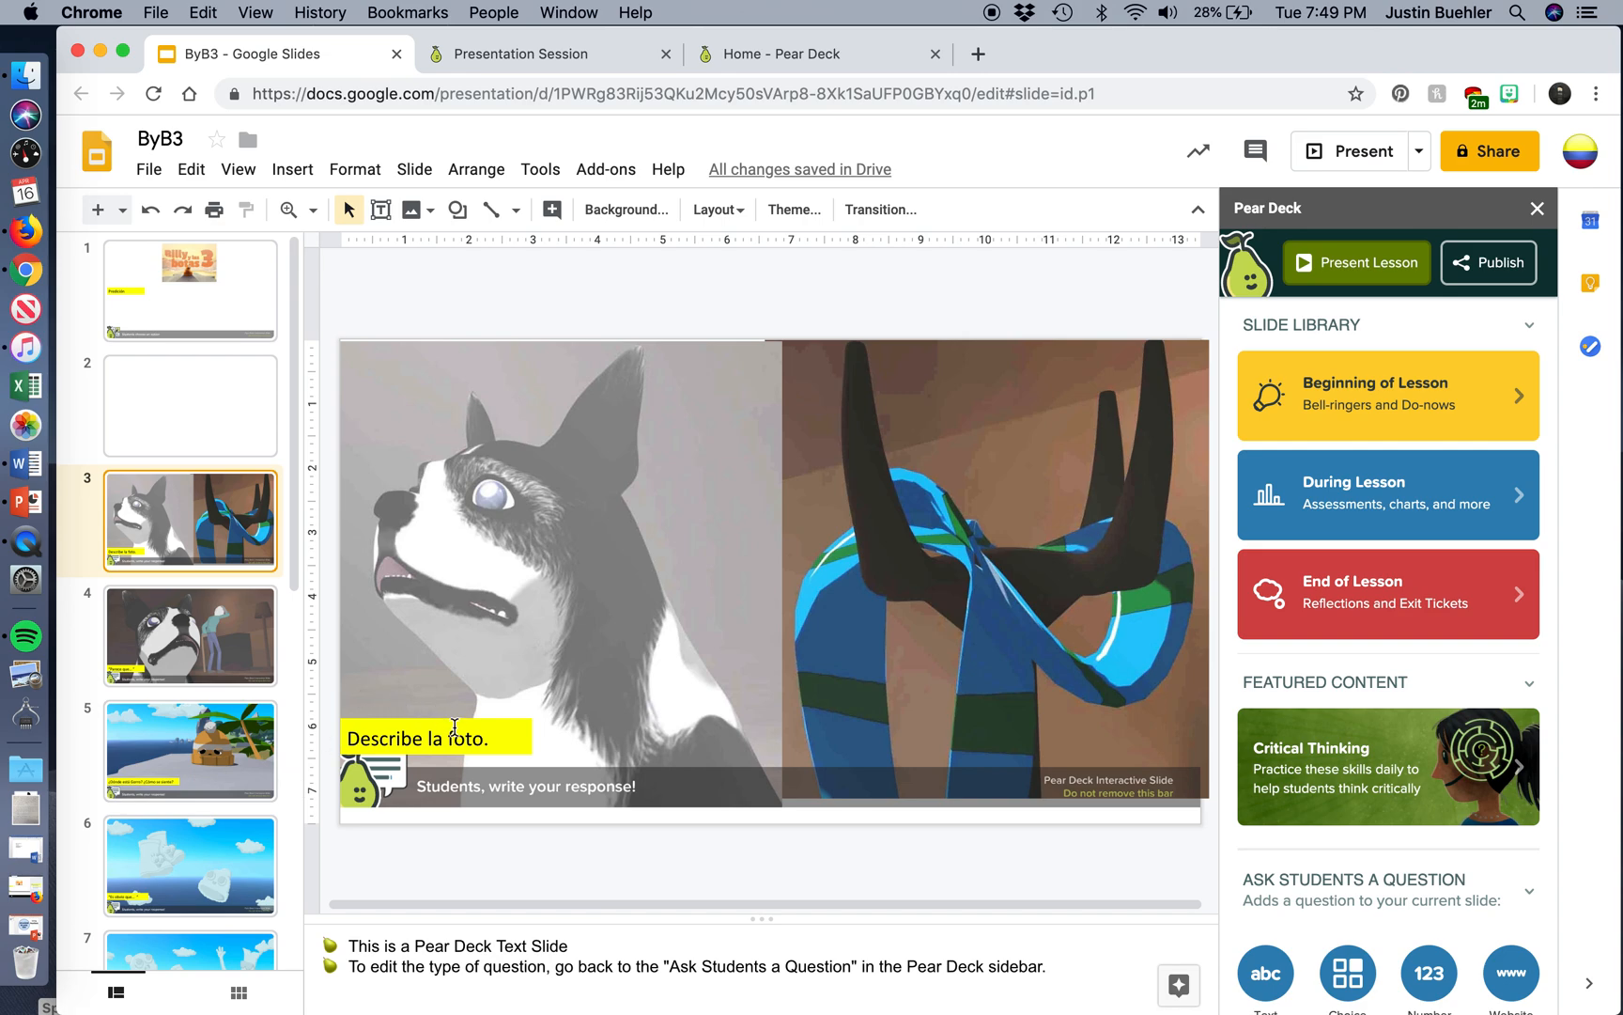
click(414, 737)
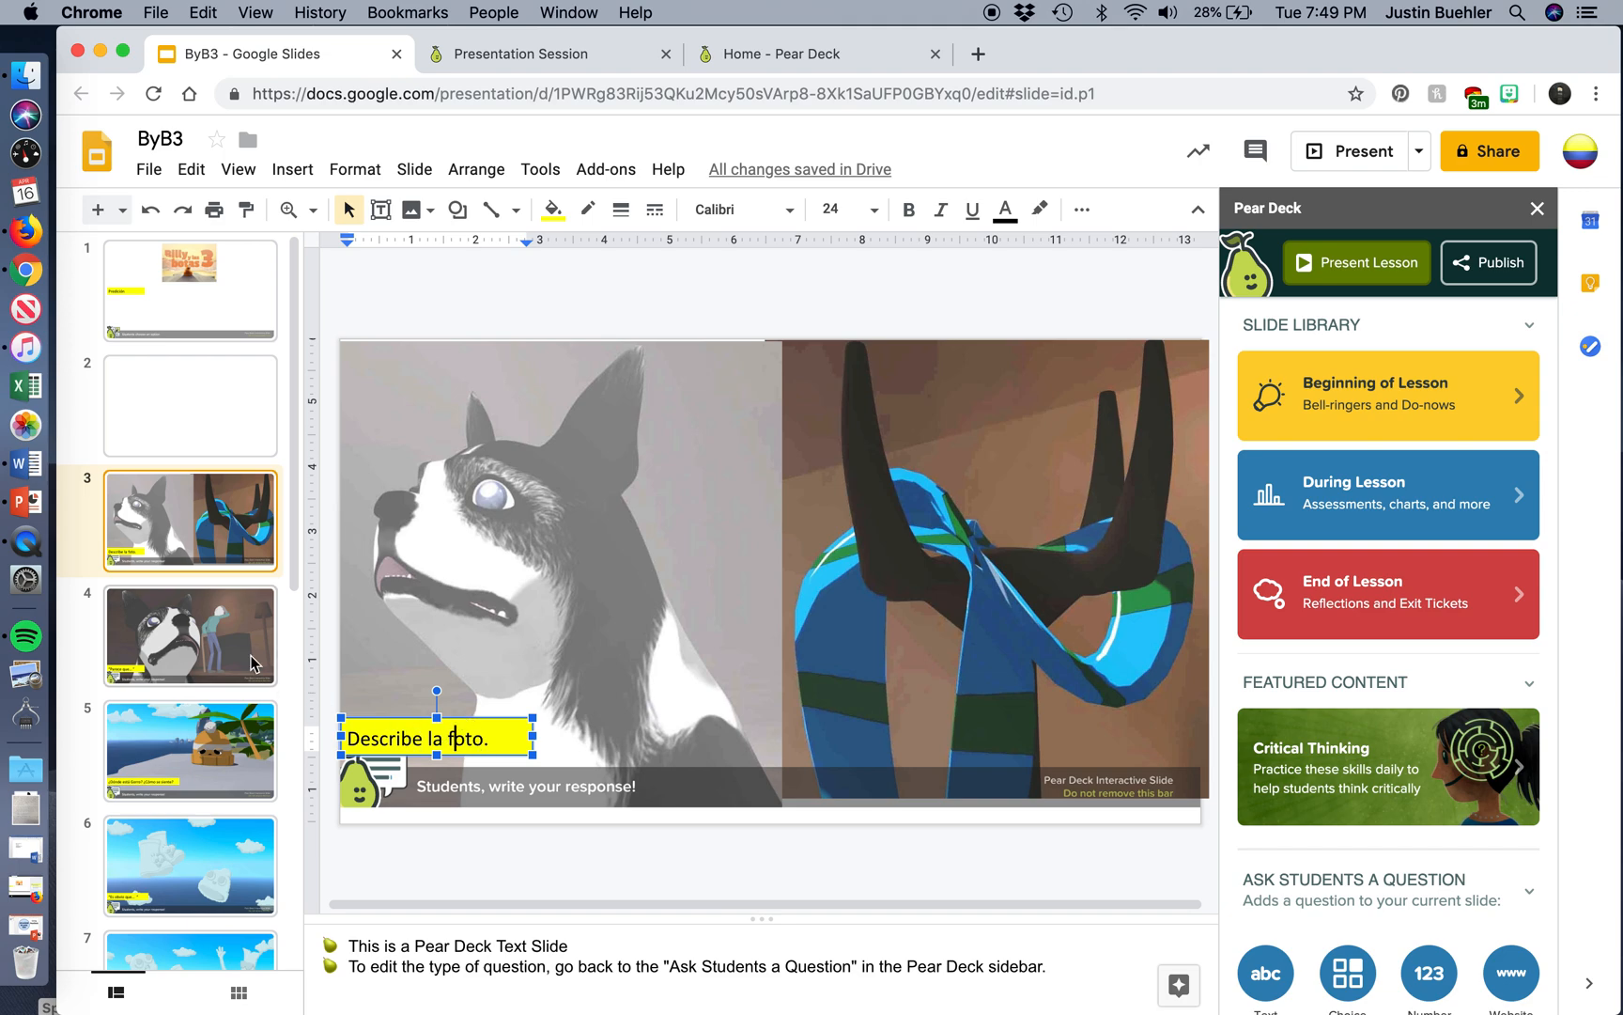
click(189, 635)
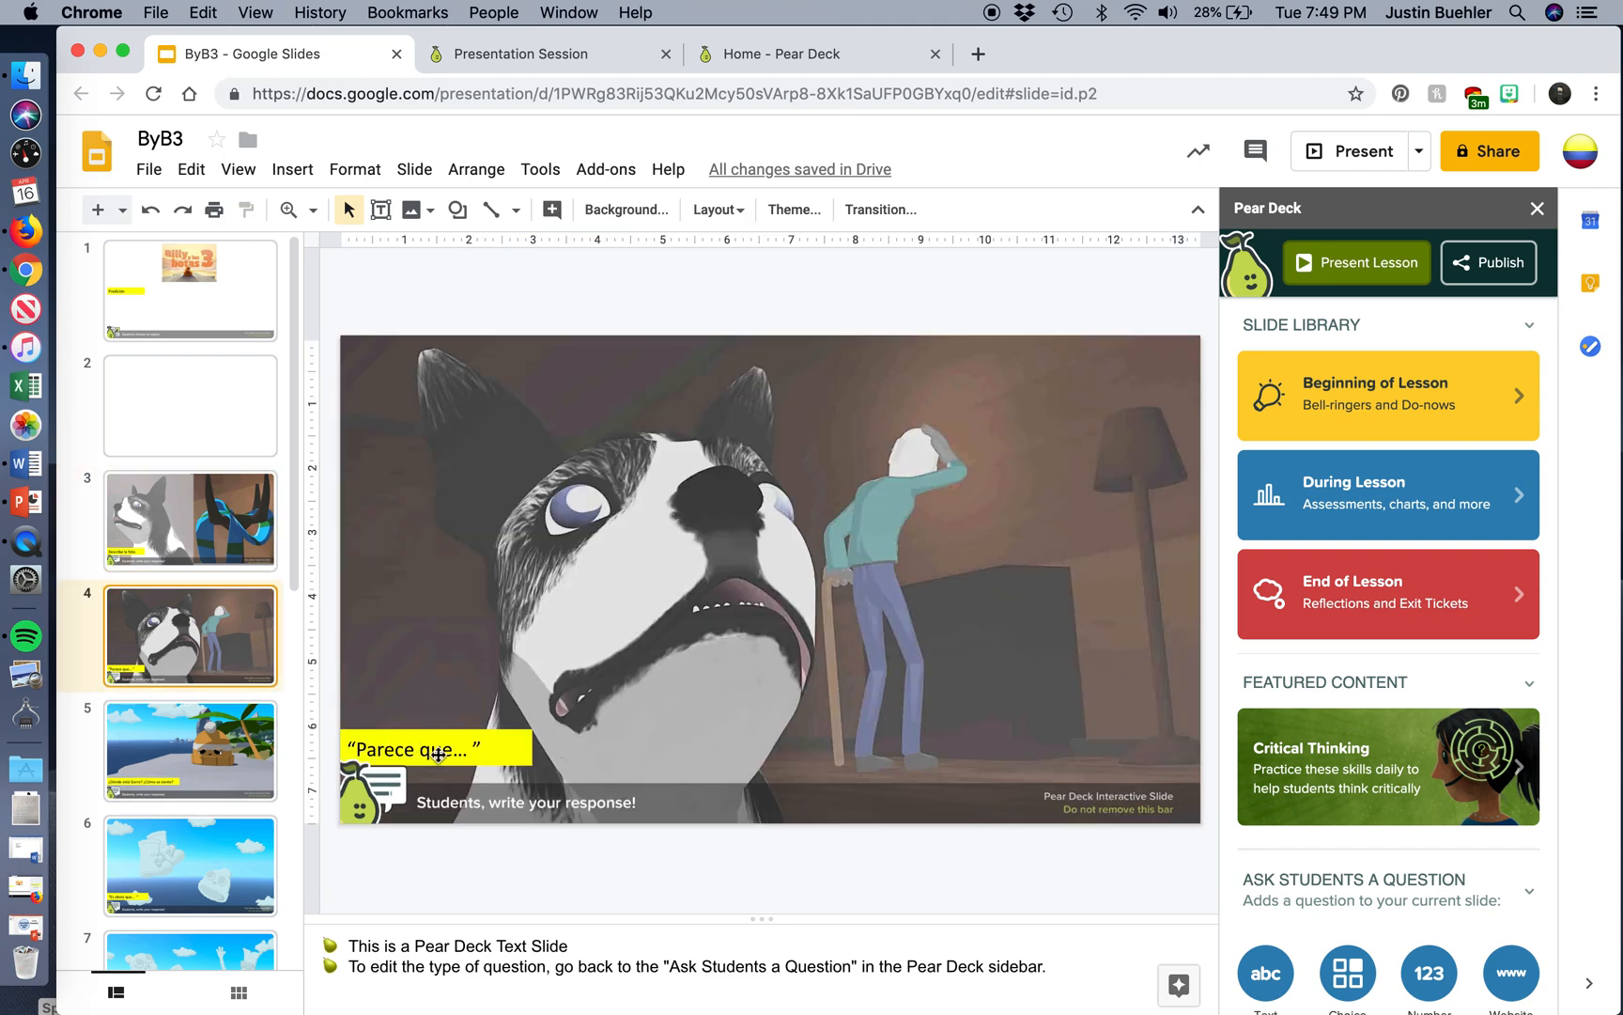
click(190, 520)
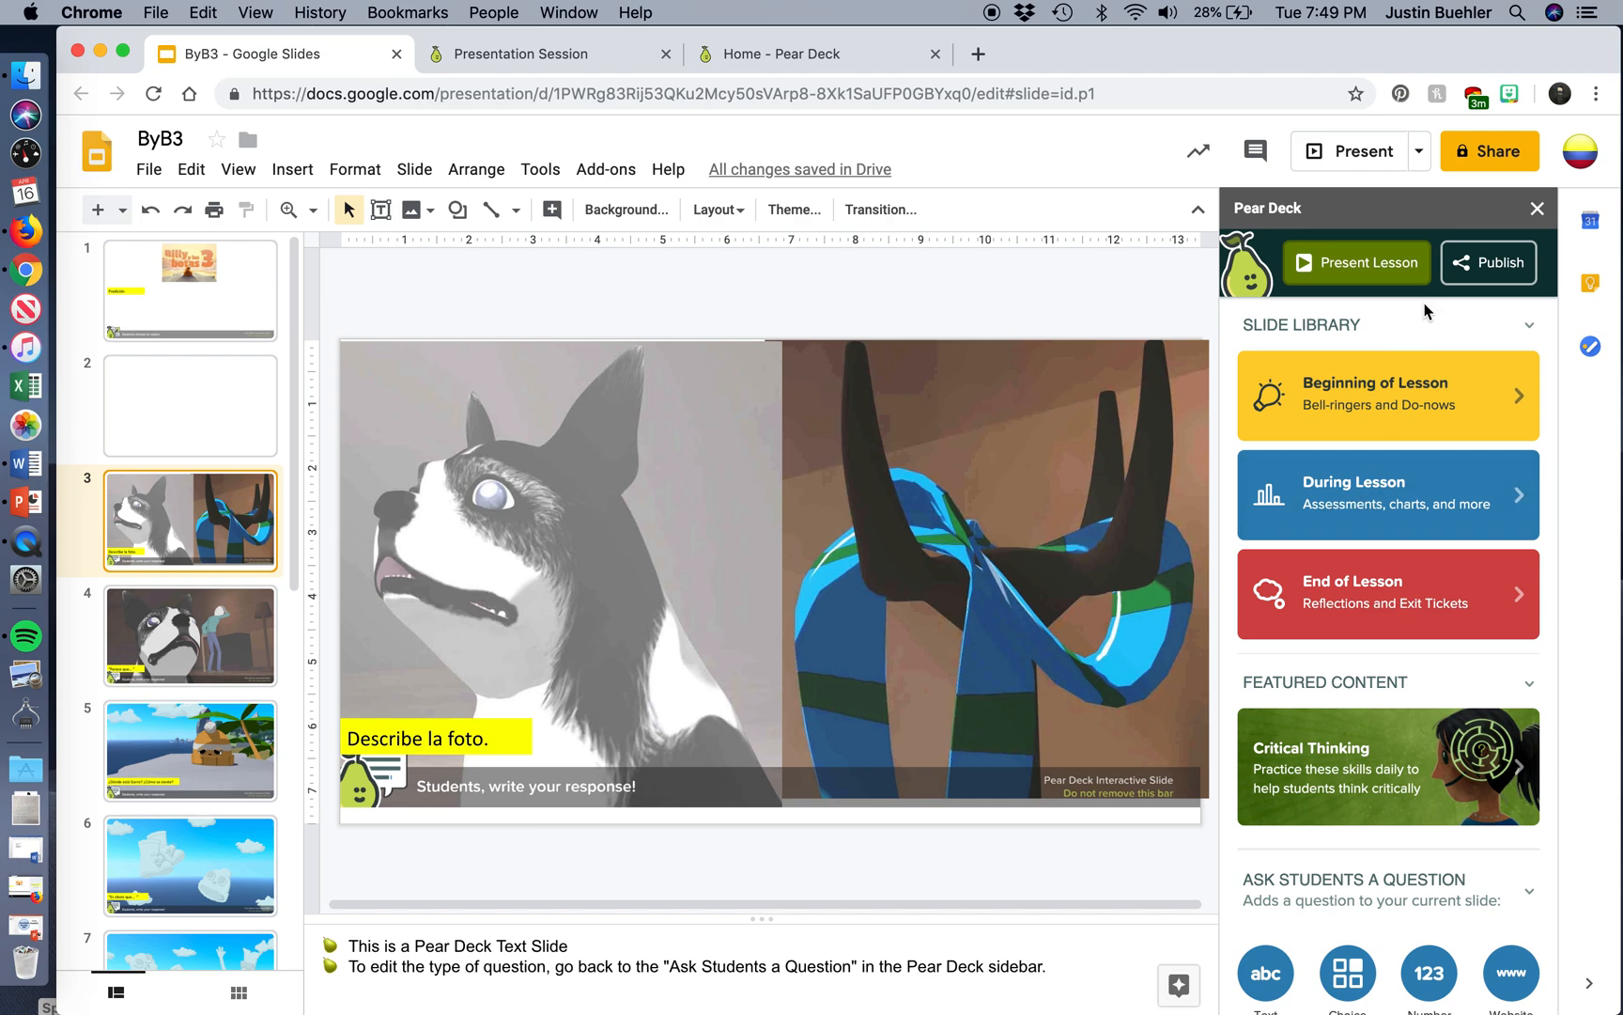
Show the Add-ons list including Pear Deck over slide 3.
click(605, 169)
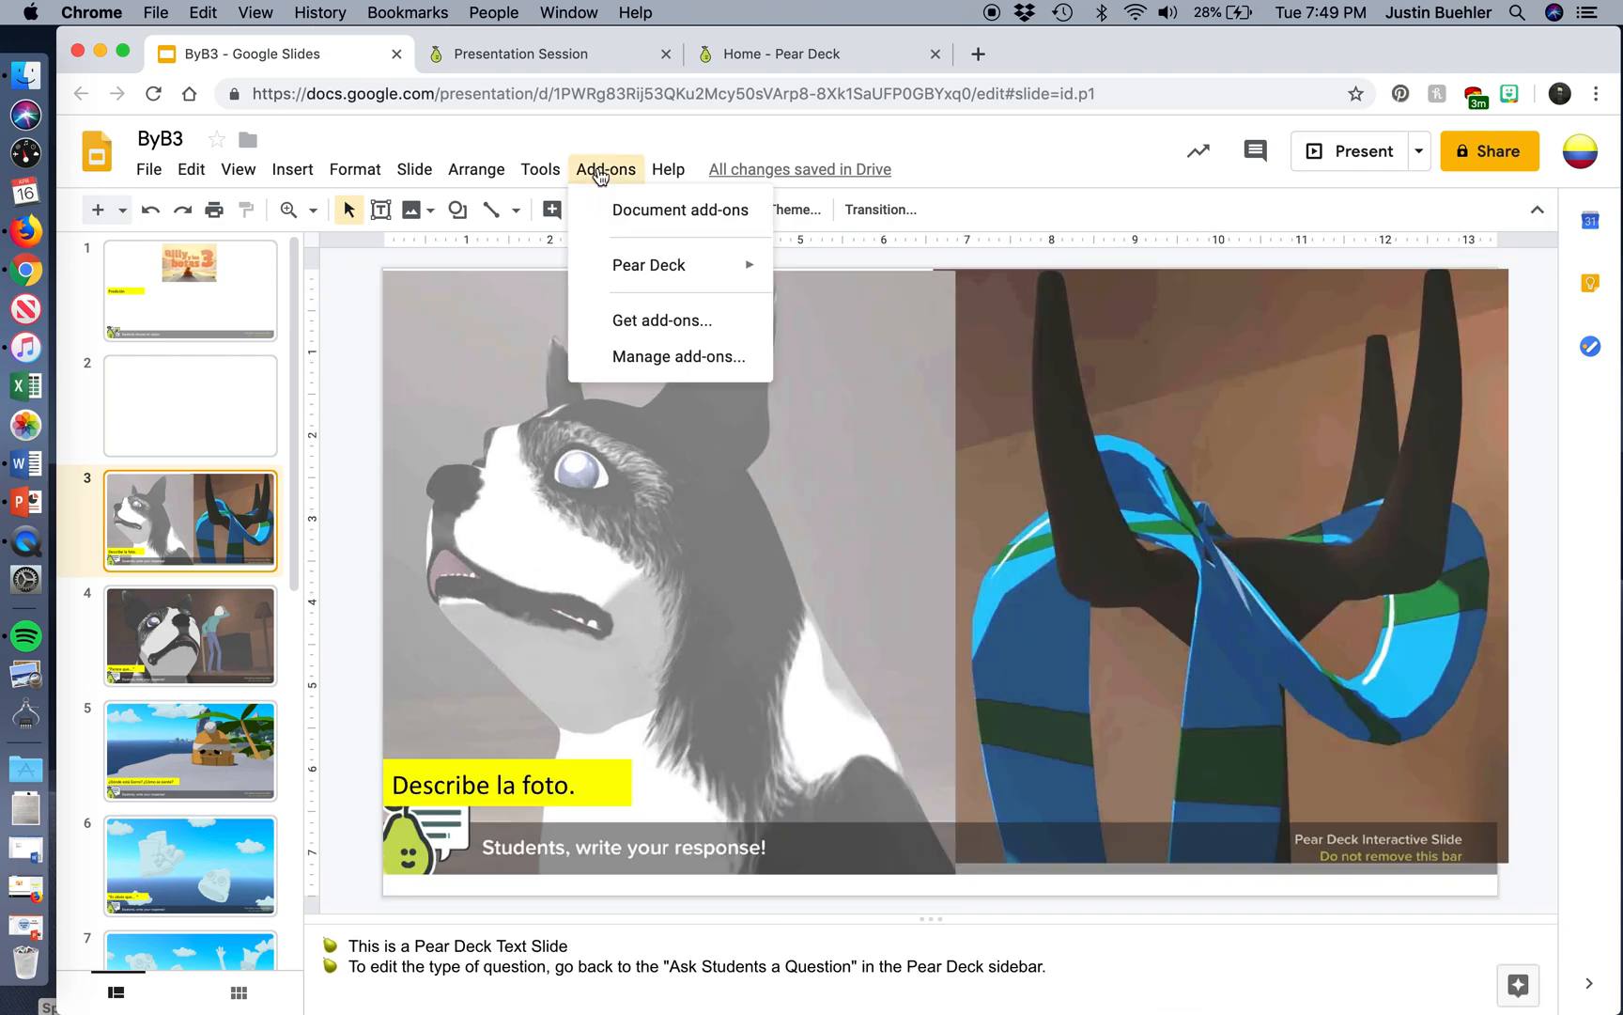
mouse_move(648, 265)
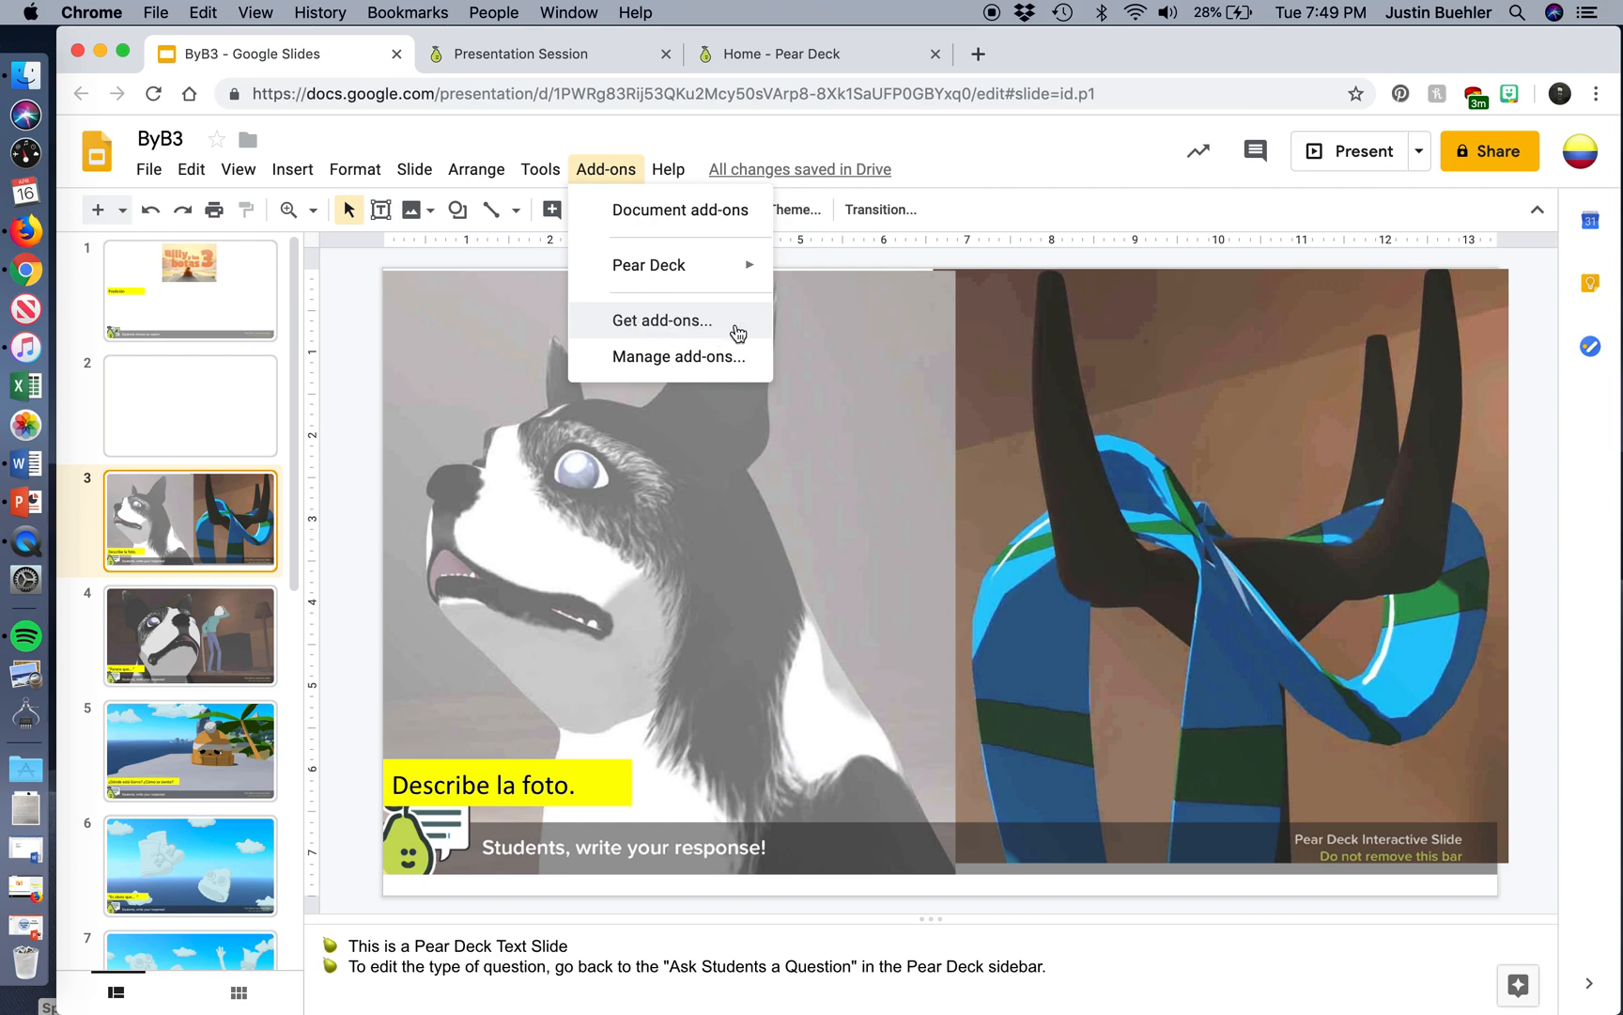
mouse_move(648, 265)
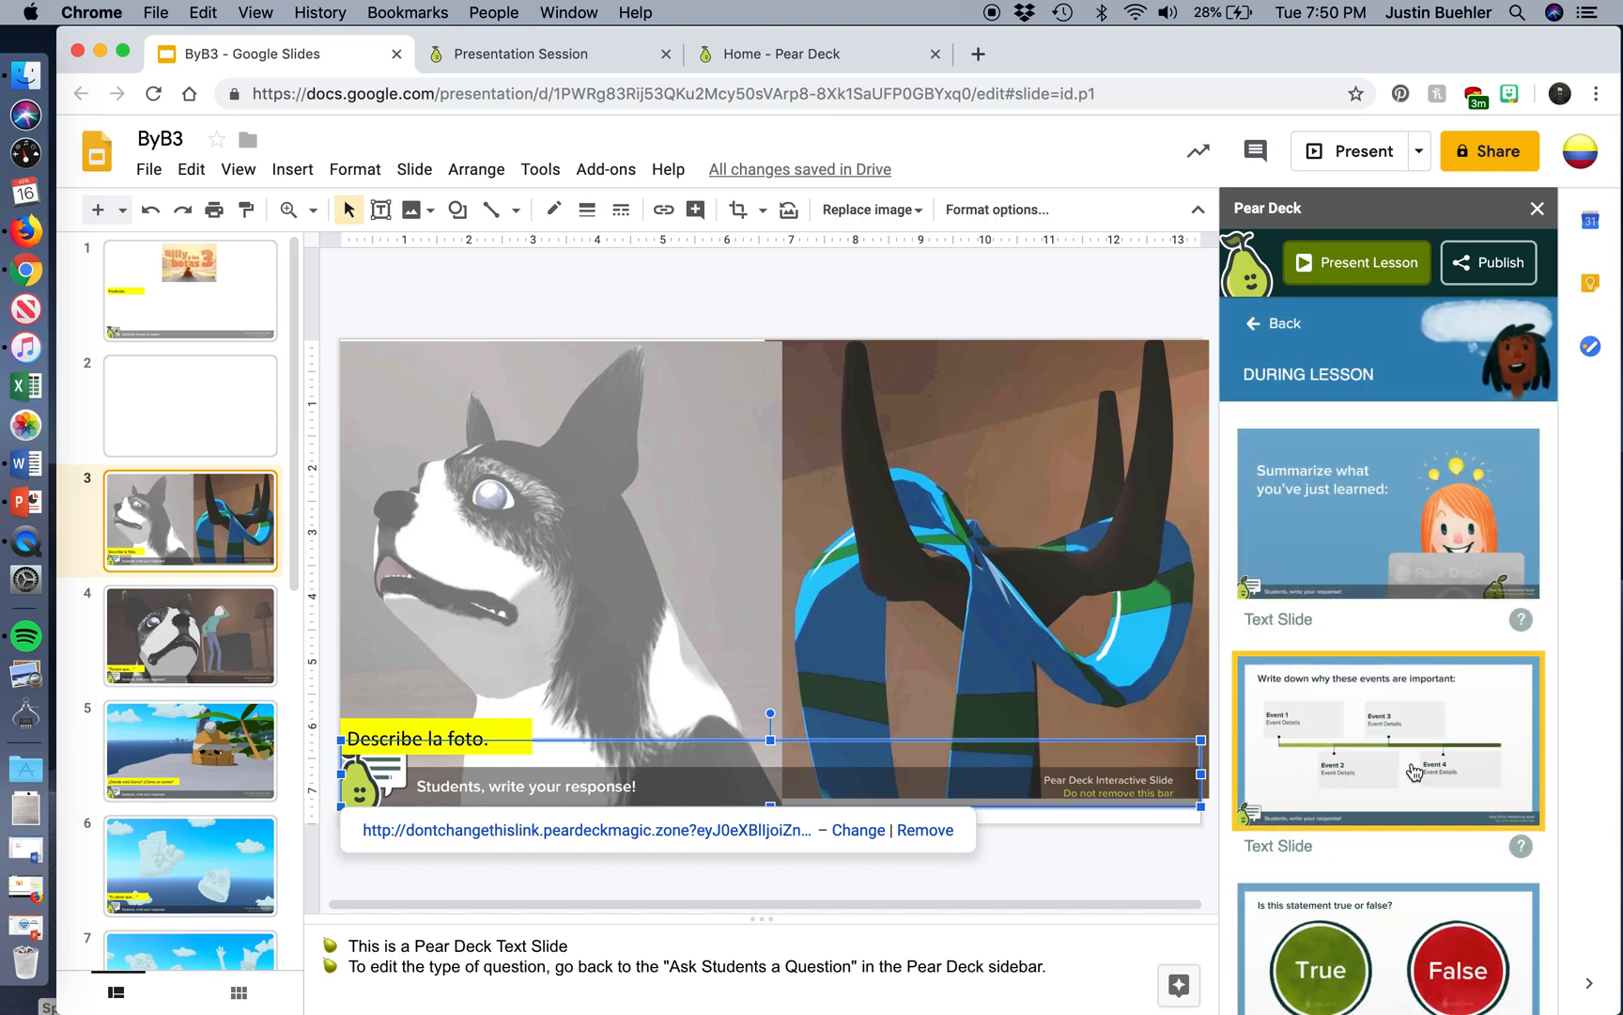
Add the 'Circle the correct choice' Drawing Slide from the During Lesson templates.
scroll(down, 3)
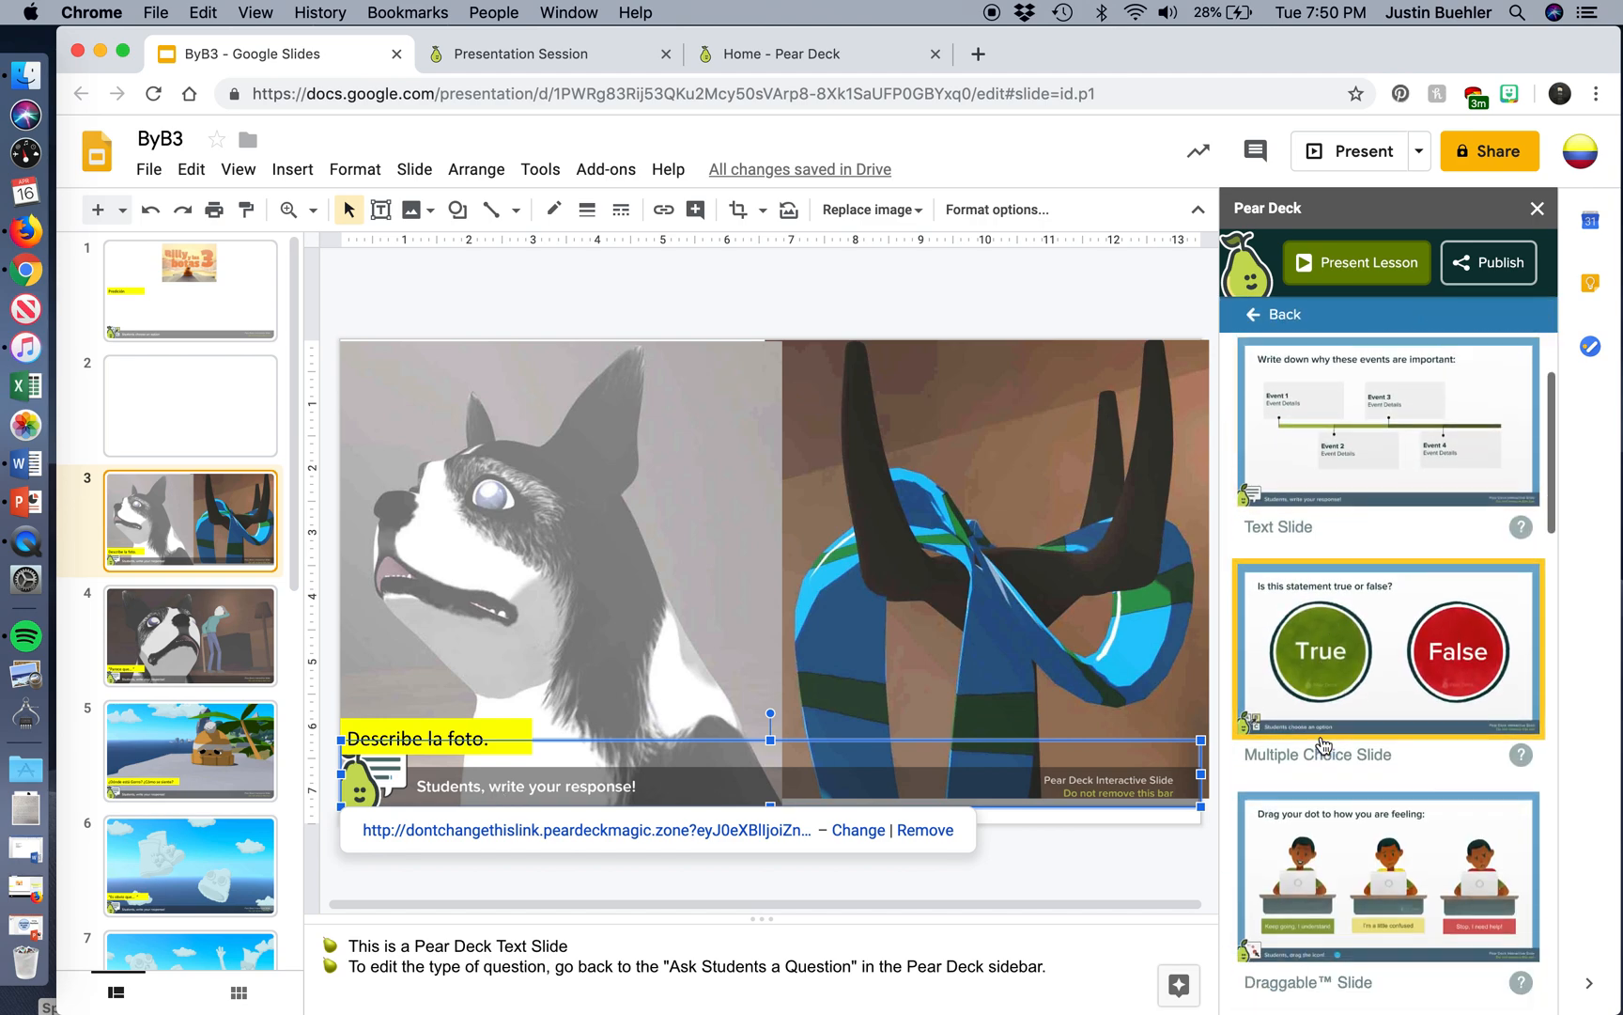
scroll(down, 3)
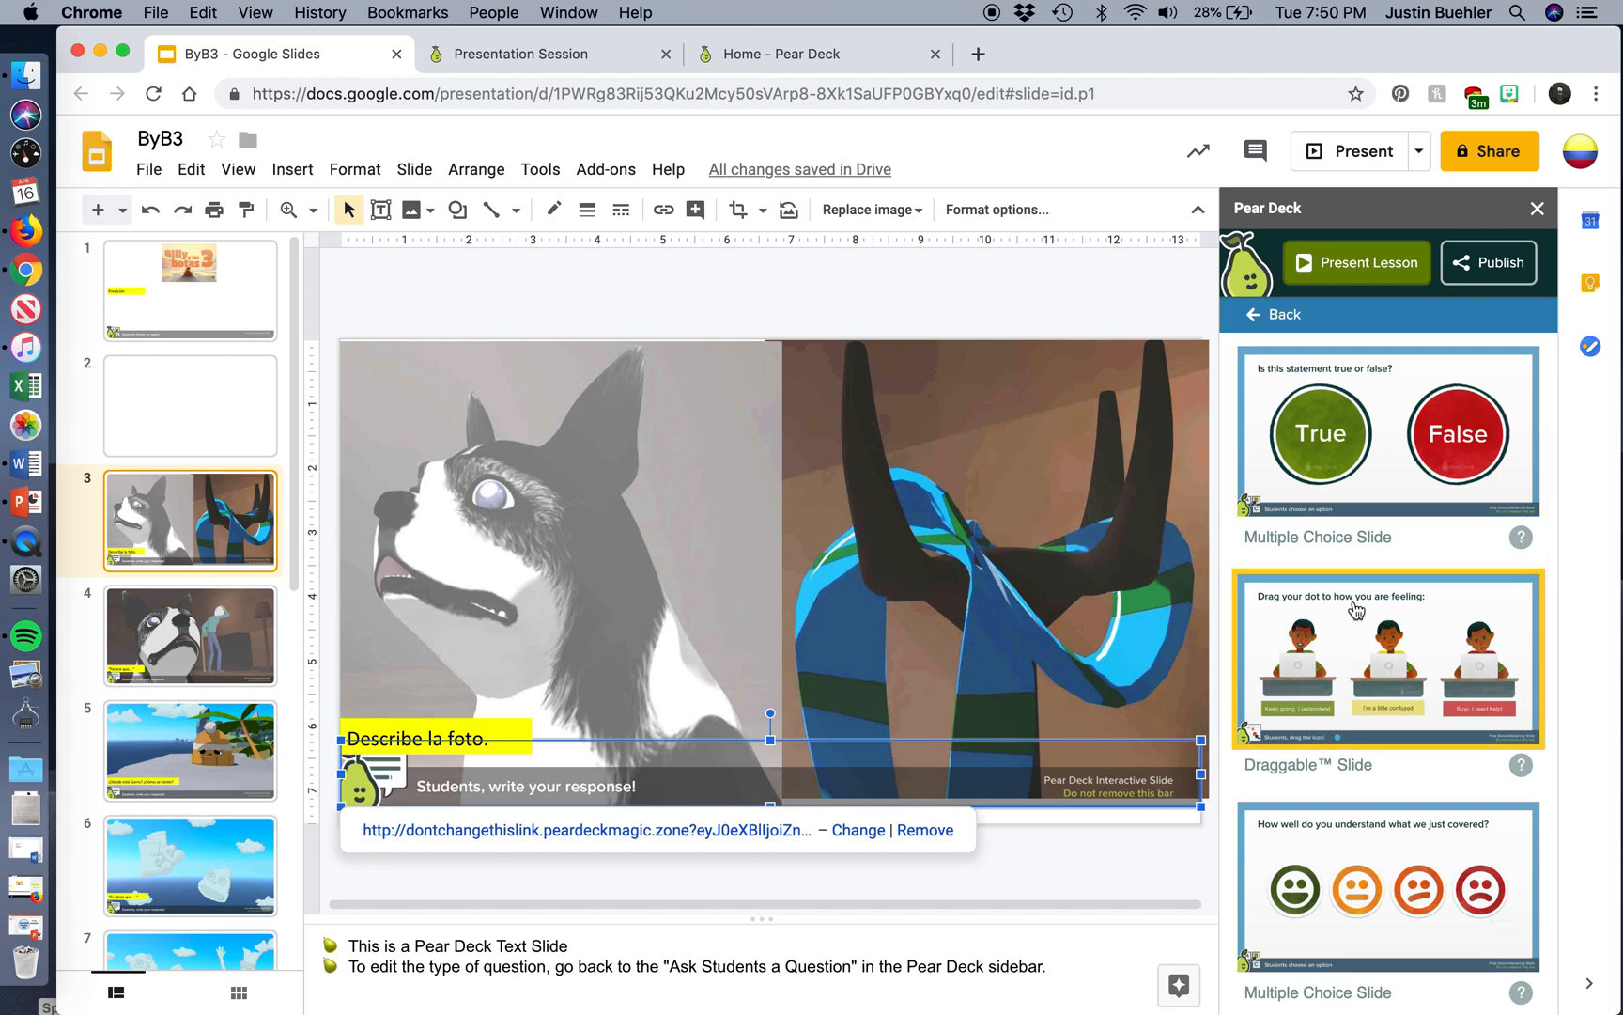
scroll(down, 3)
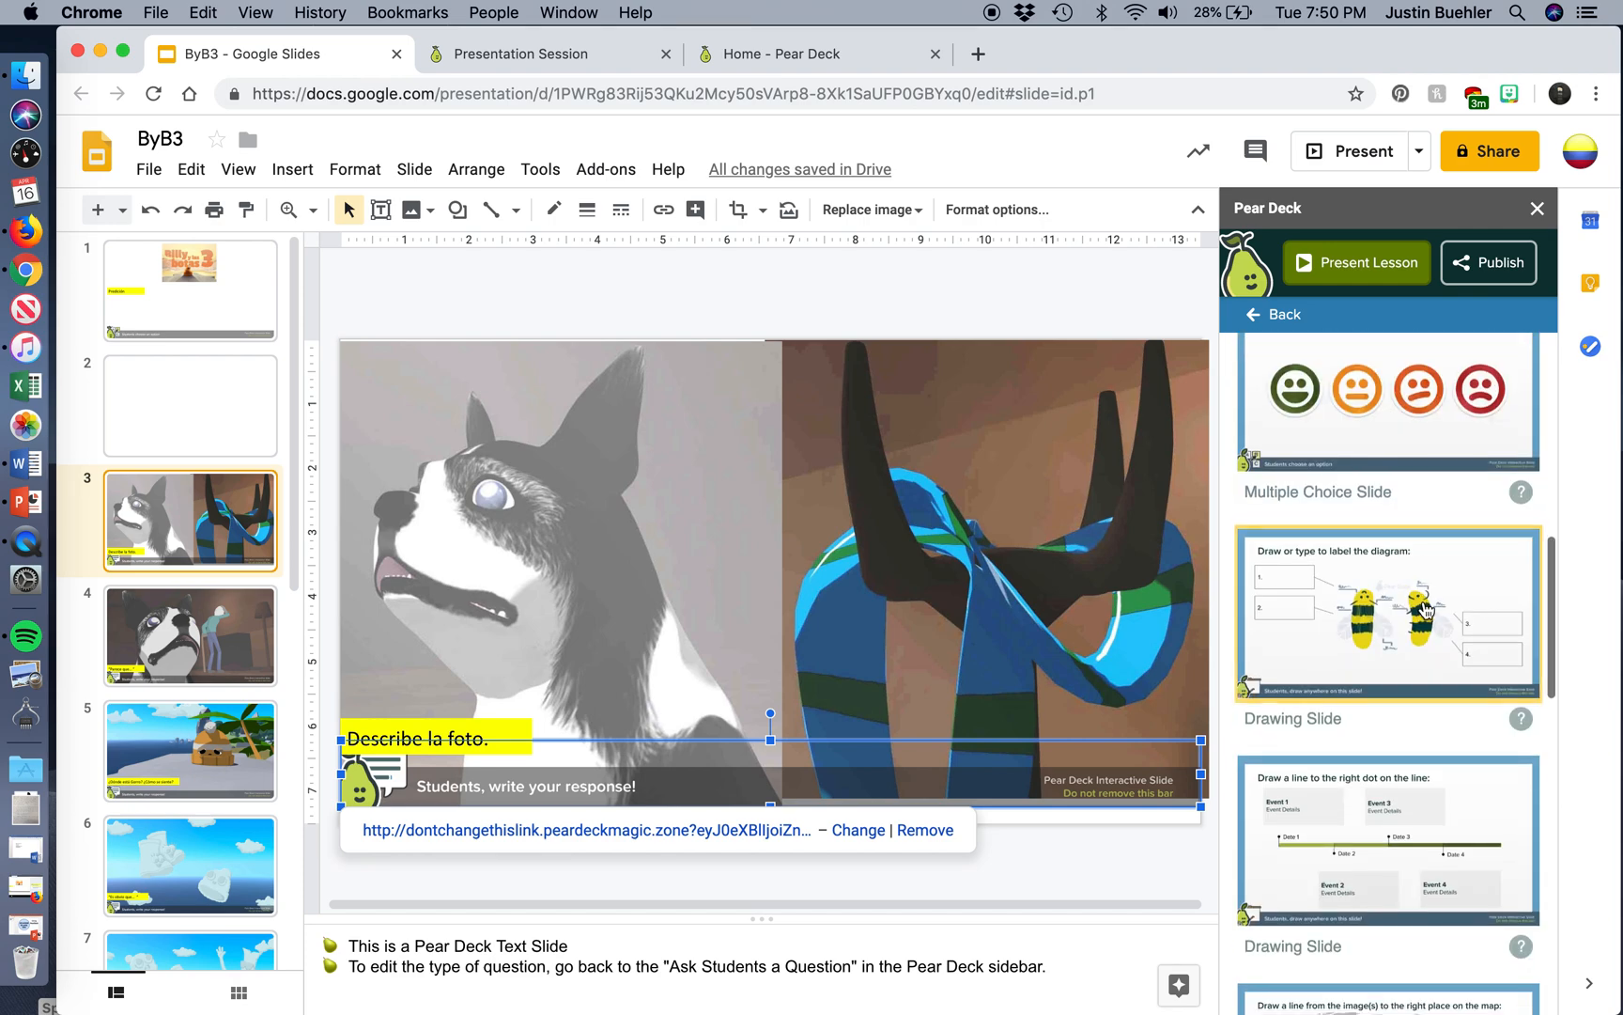
scroll(down, 3)
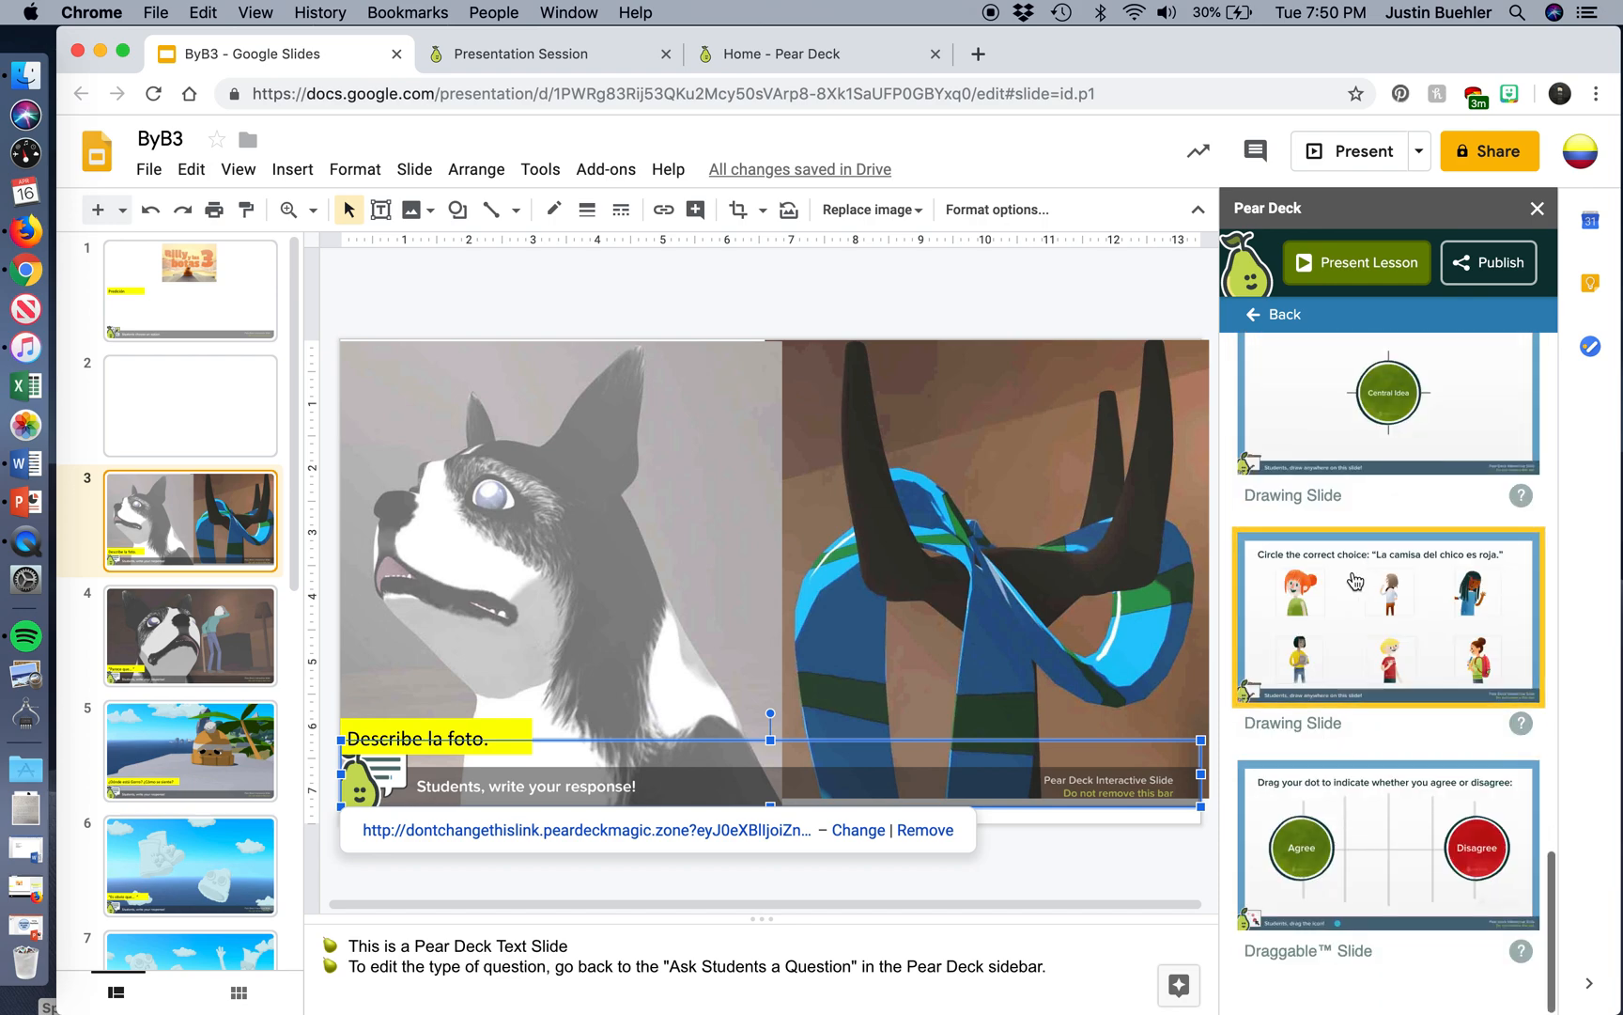
mouse_move(1321, 576)
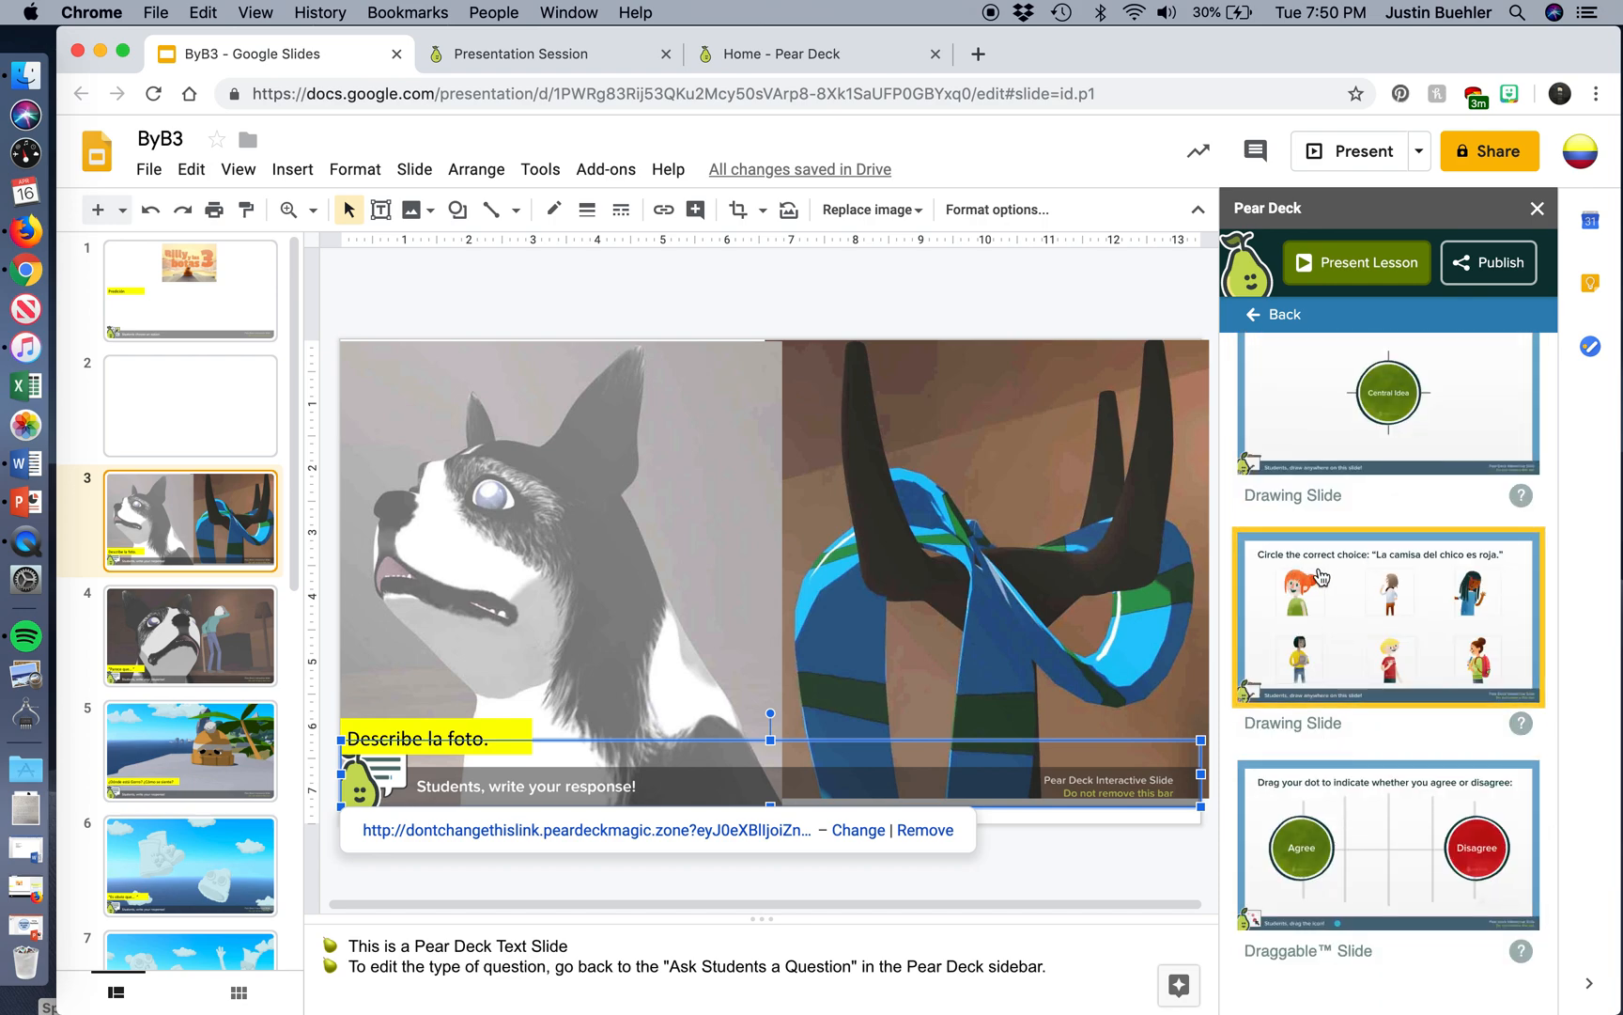
mouse_move(1281, 571)
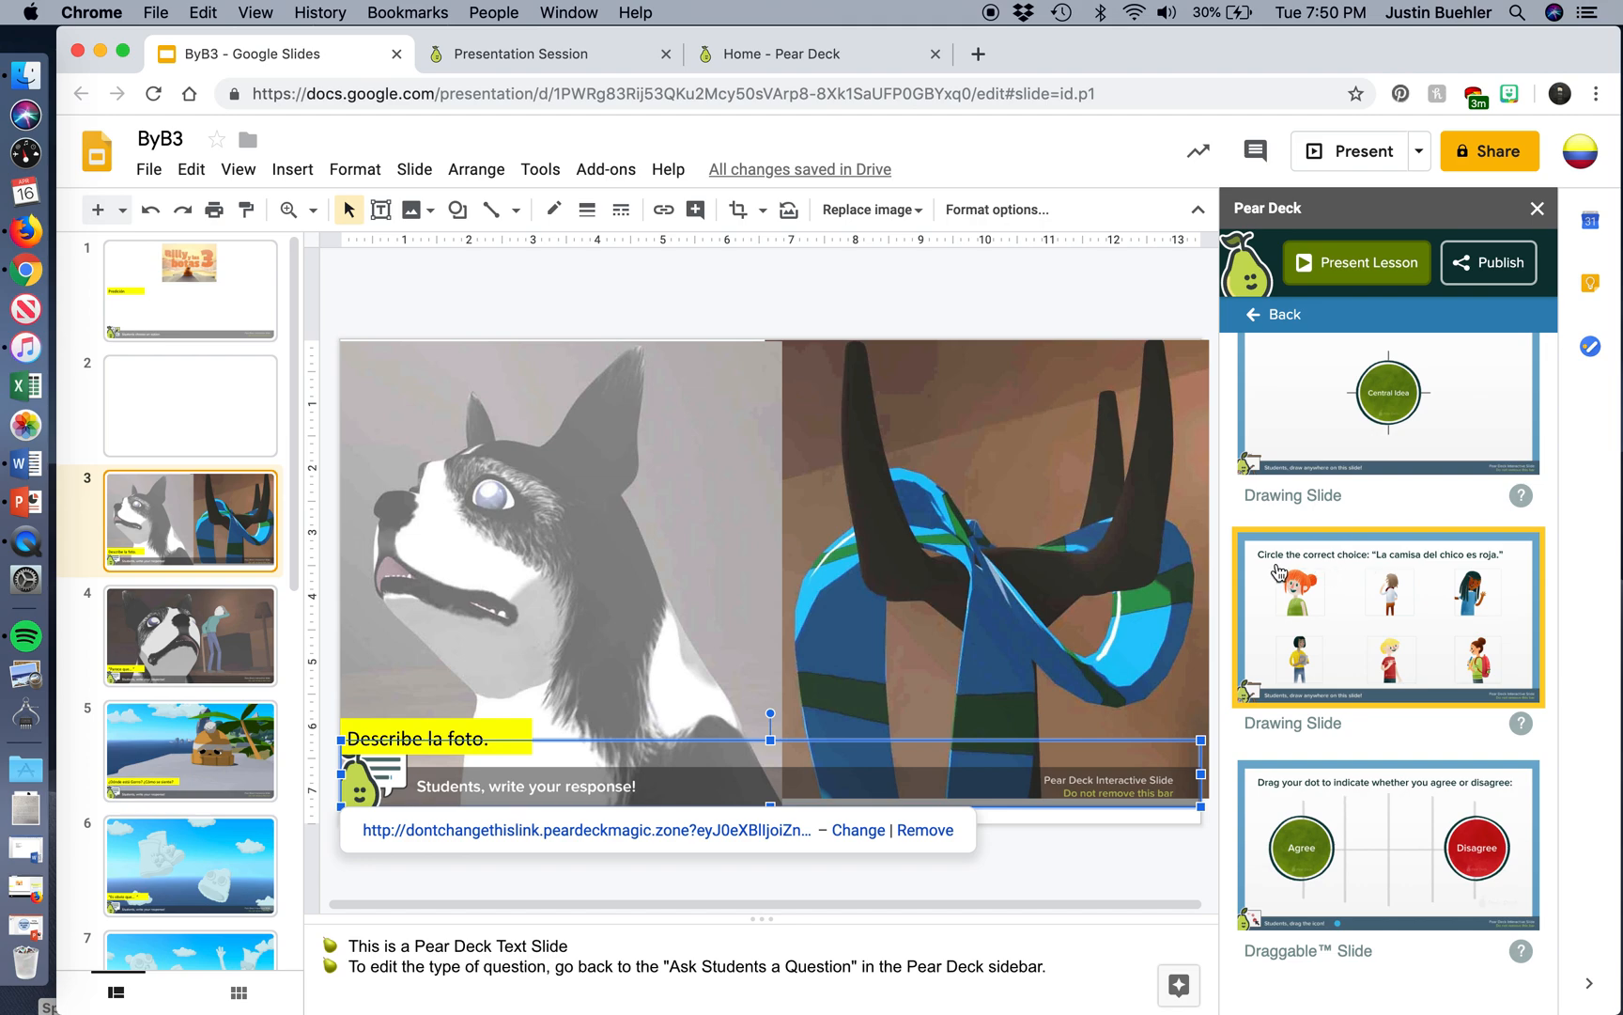
click(1387, 617)
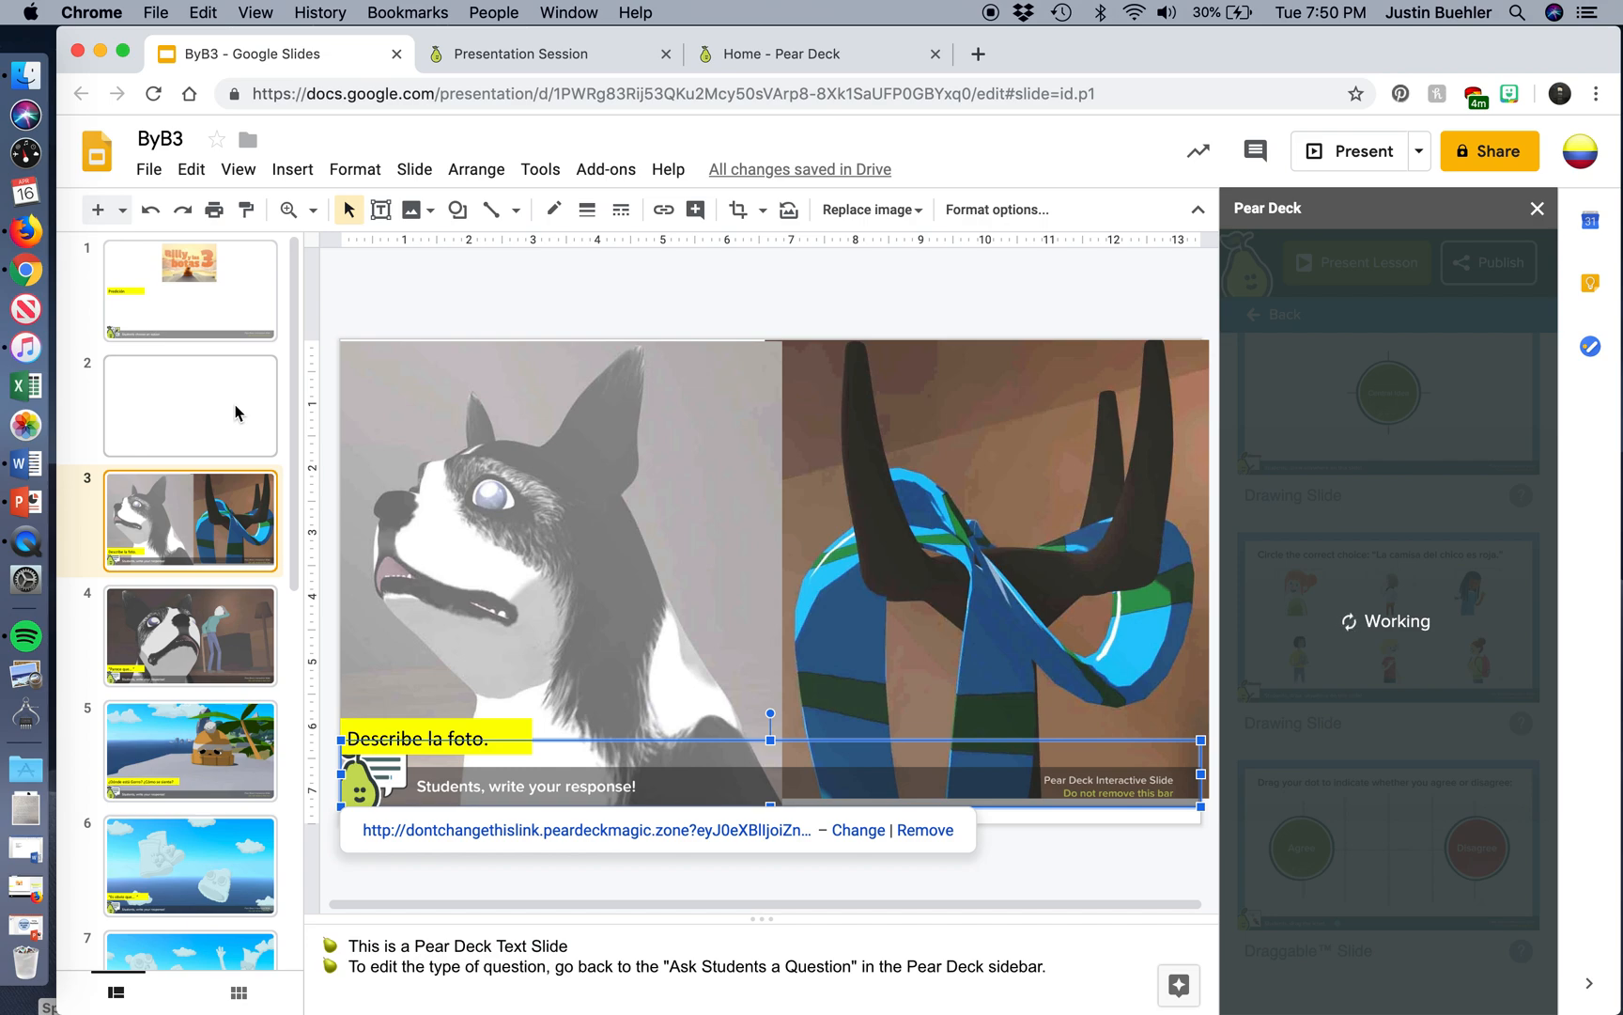
click(189, 637)
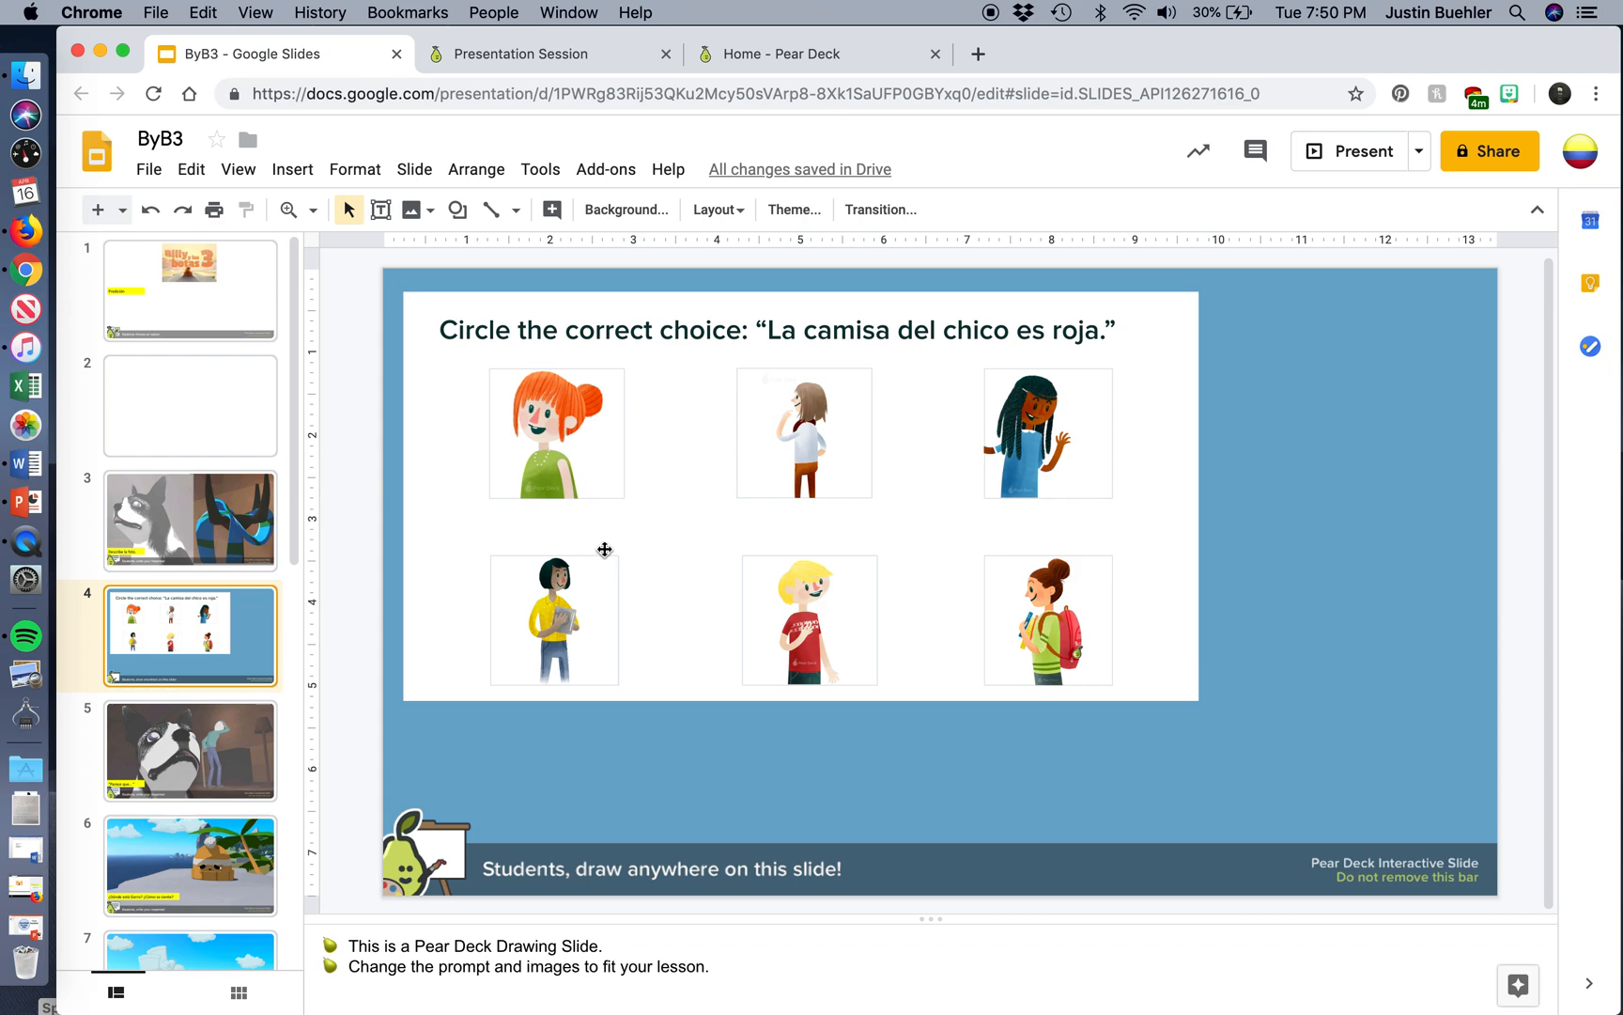
mouse_move(965, 598)
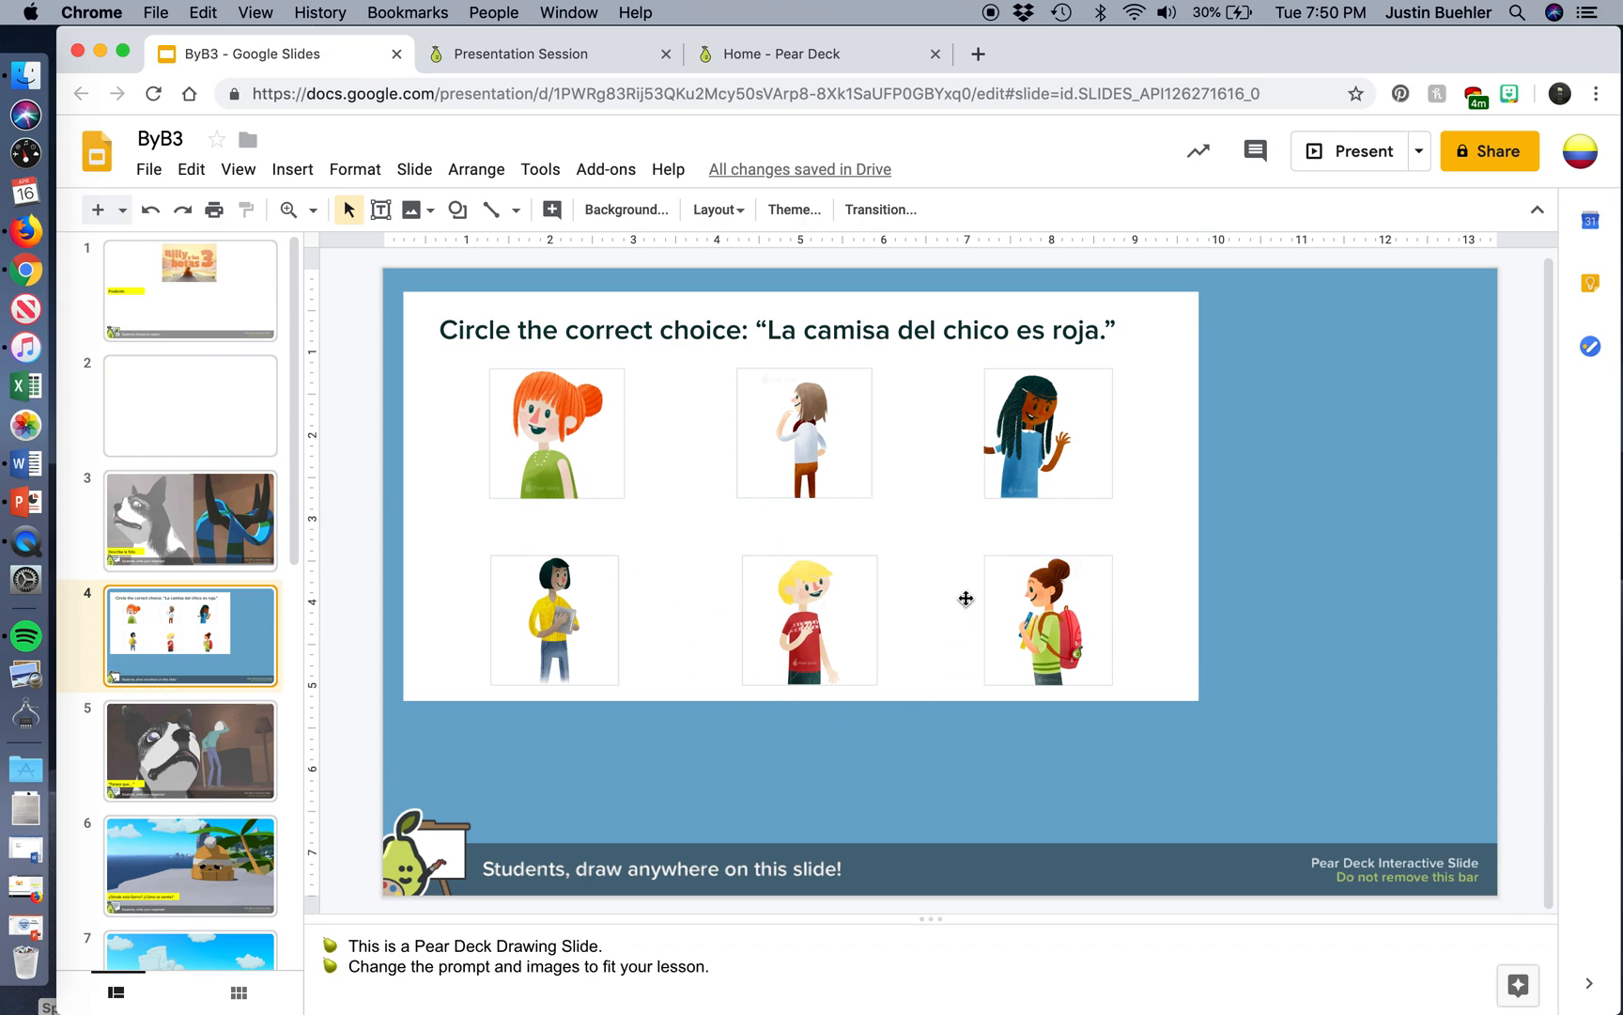
mouse_move(885, 492)
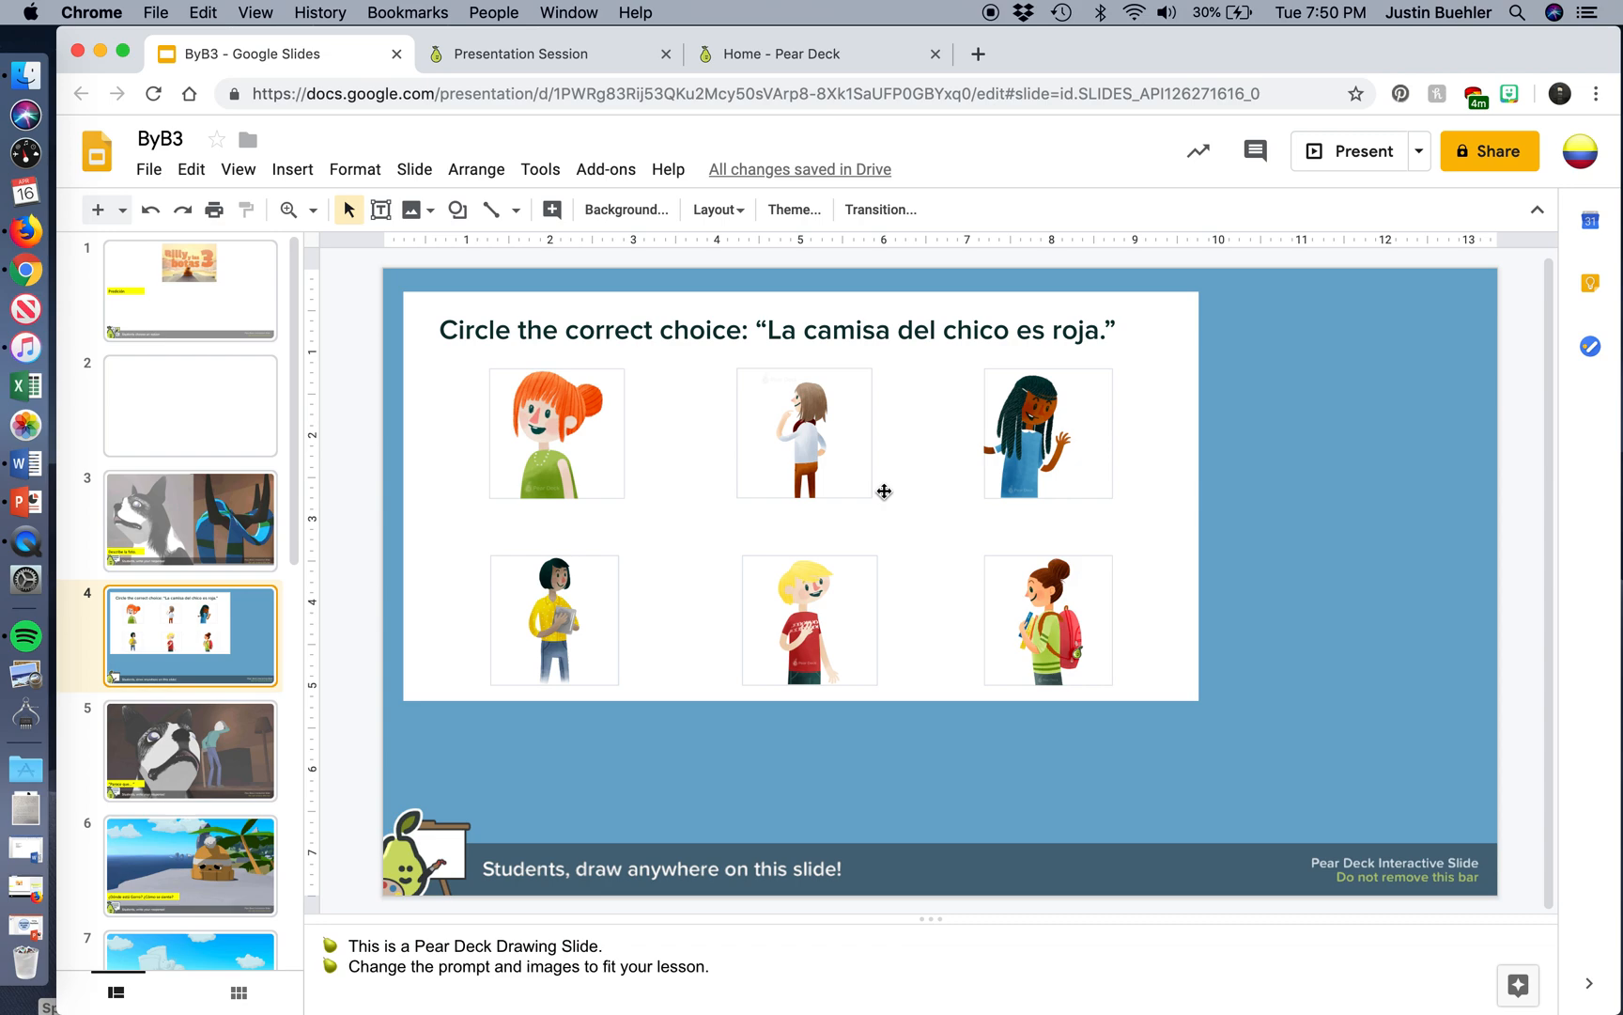
mouse_move(1105, 476)
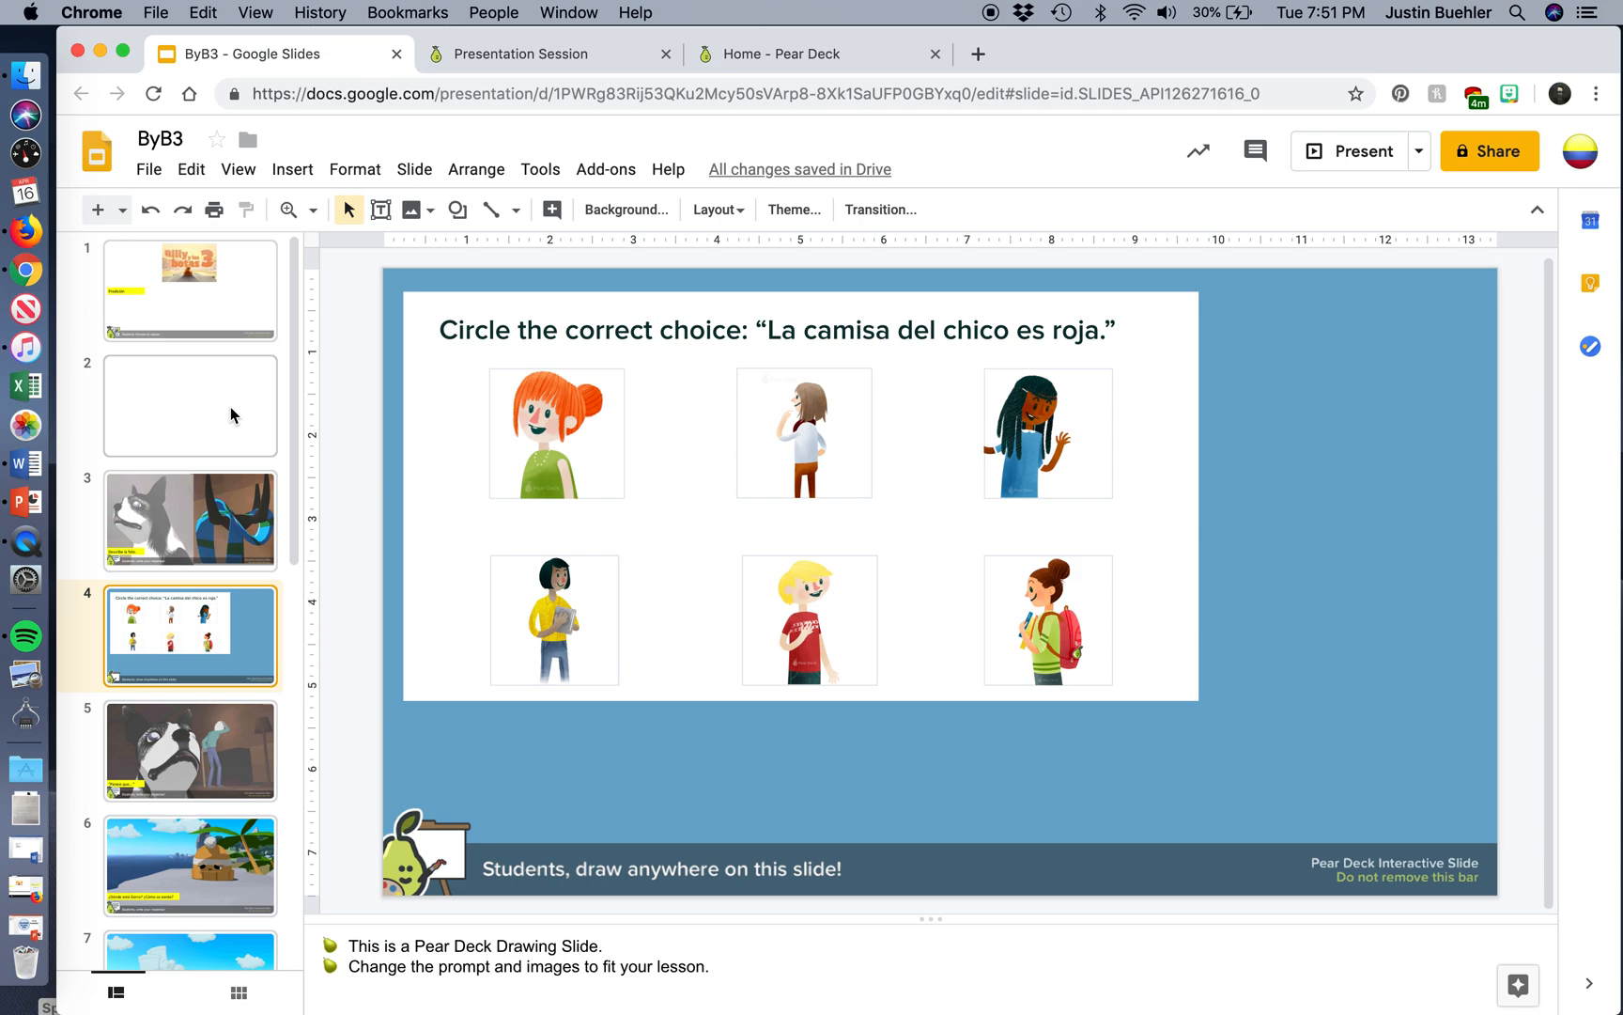
mouse_move(181, 759)
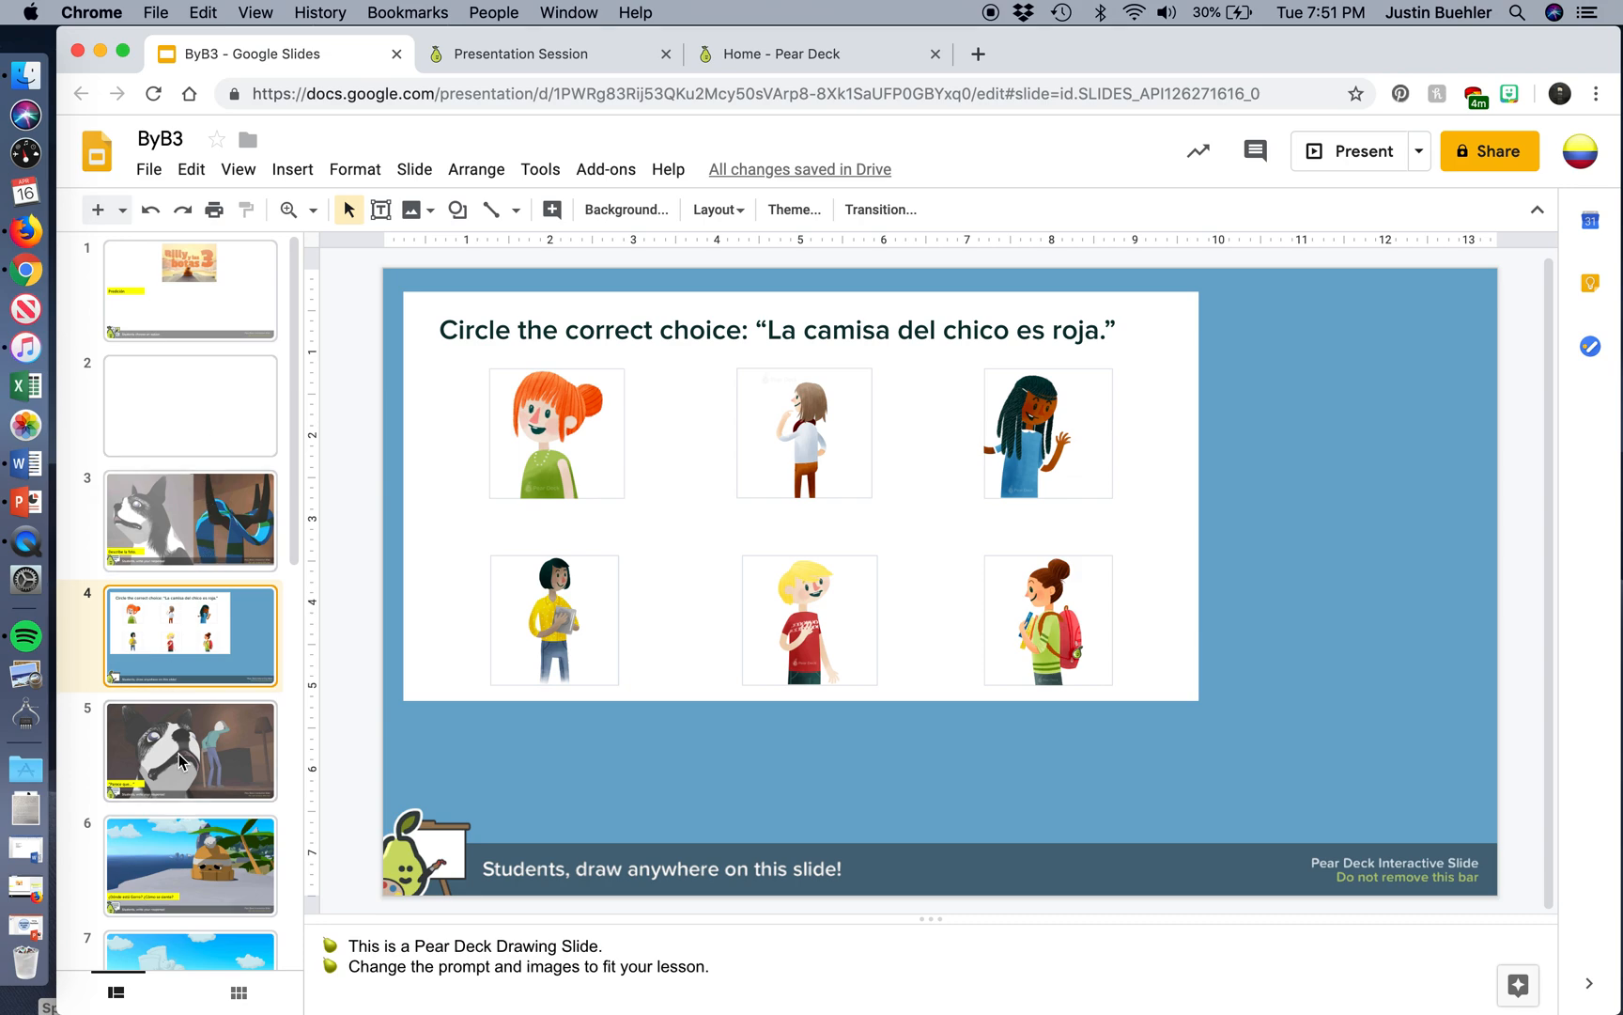
Make blank slide 2 a Pear Deck Text question slide for written responses.
click(190, 404)
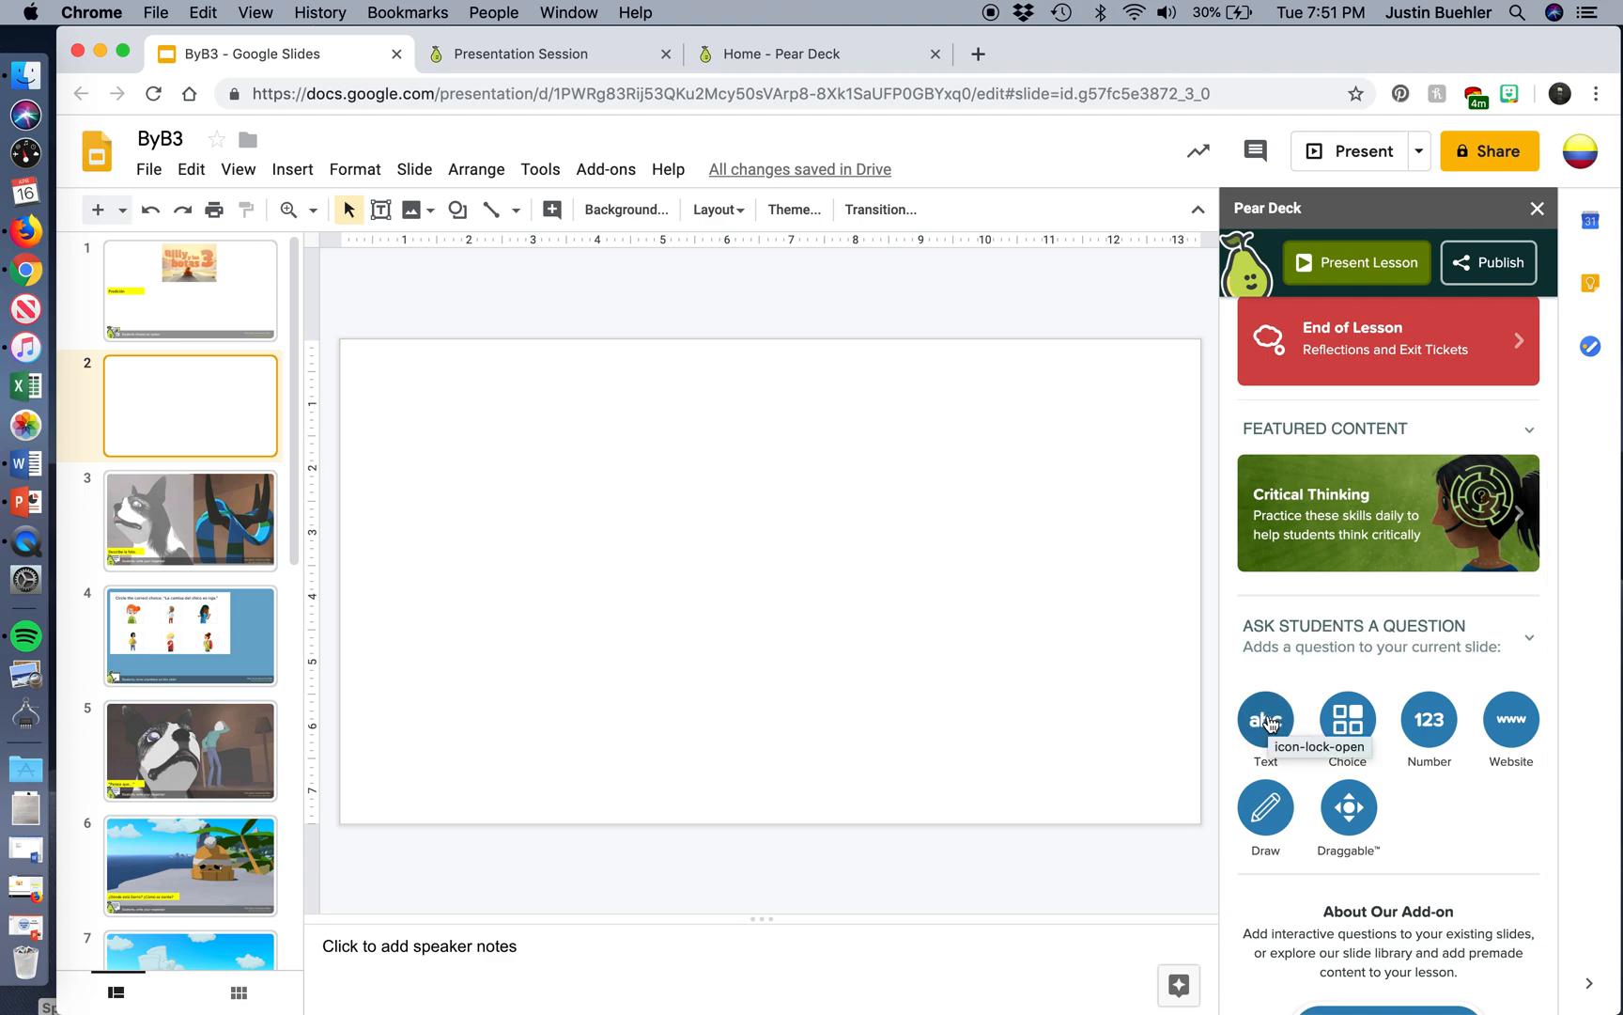
mouse_move(1347, 720)
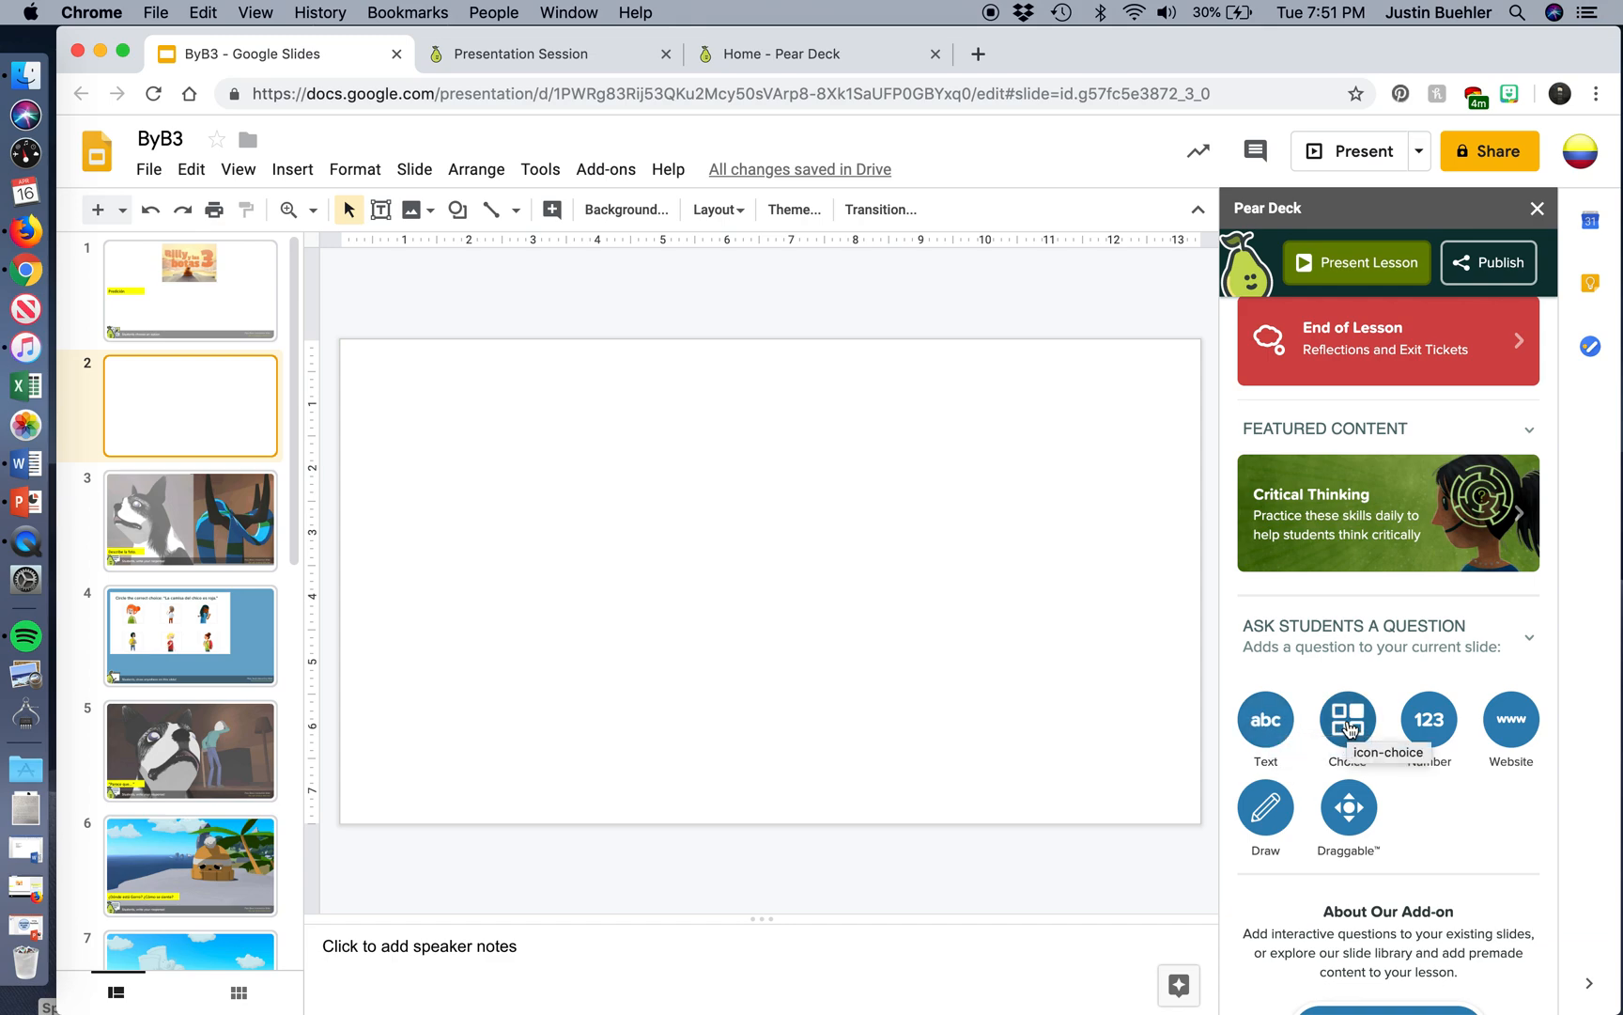
mouse_move(1426, 727)
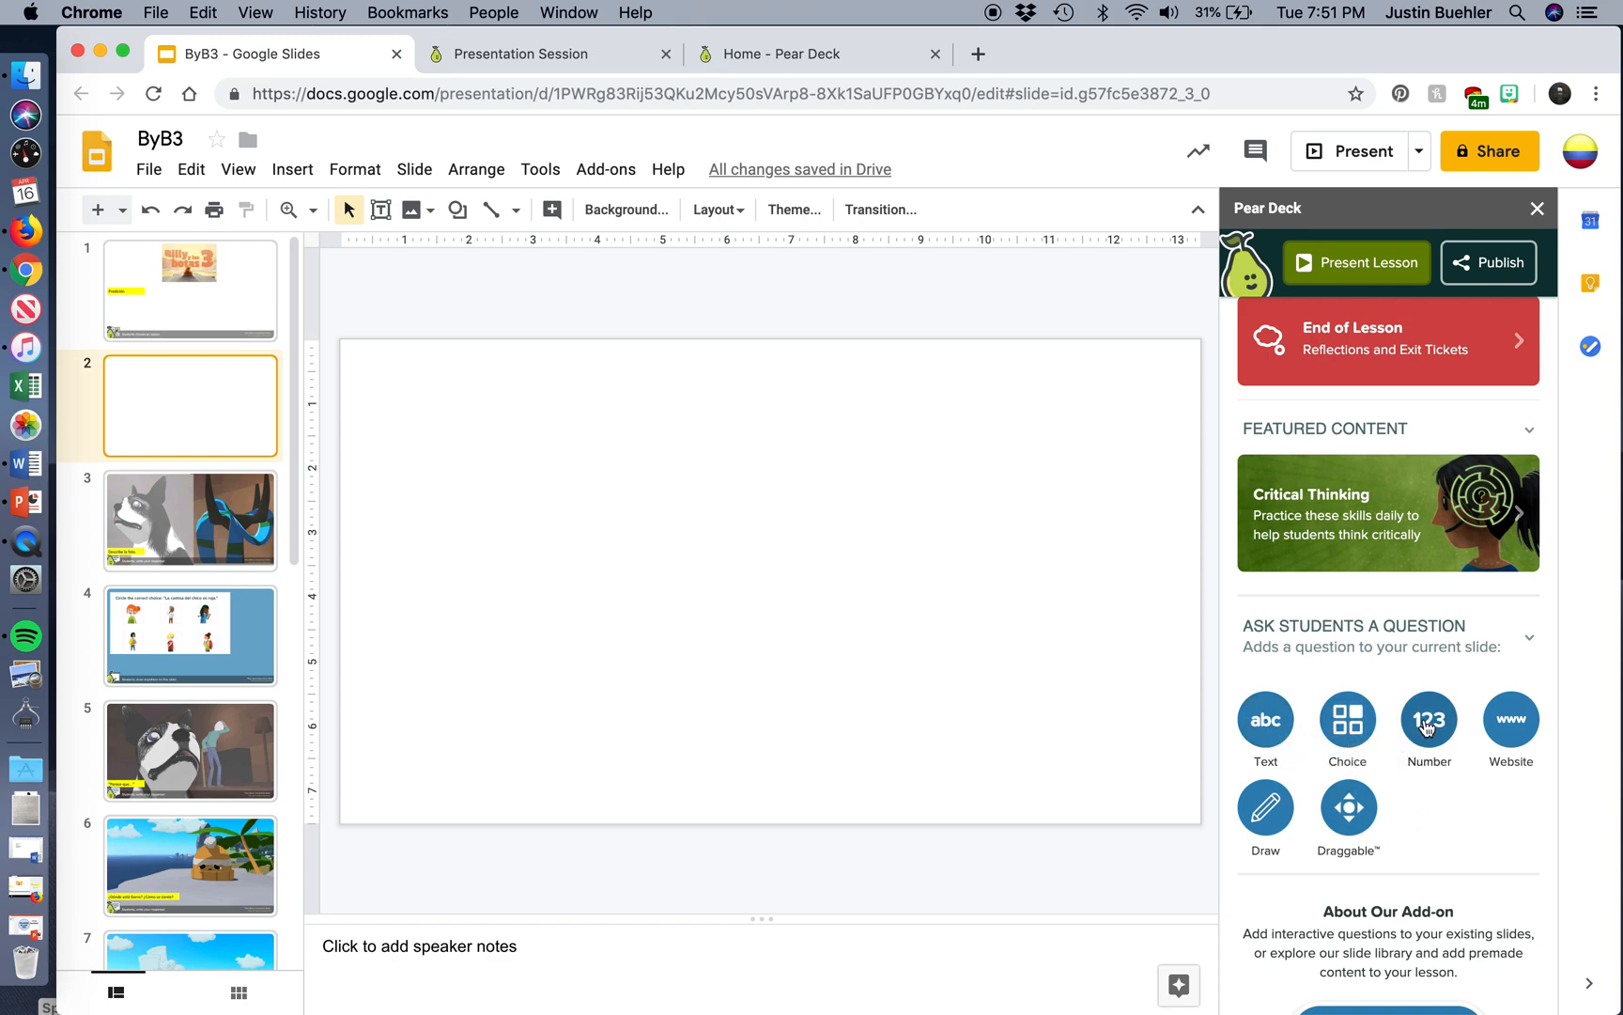
mouse_move(1347, 806)
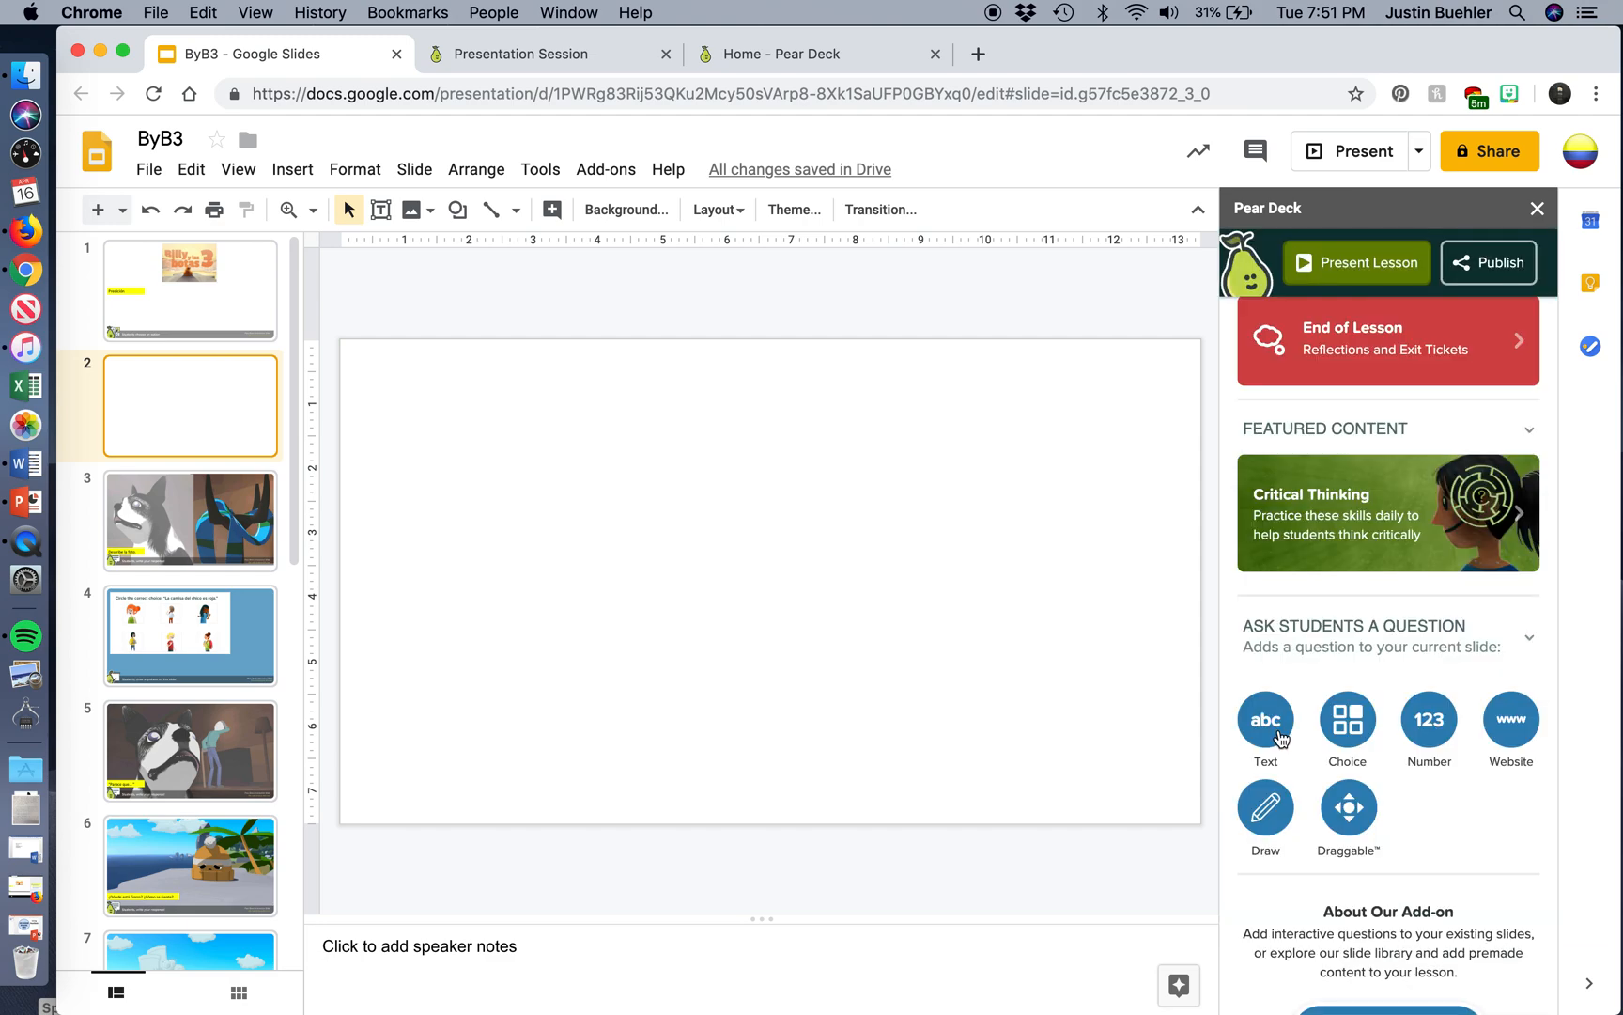
click(1265, 719)
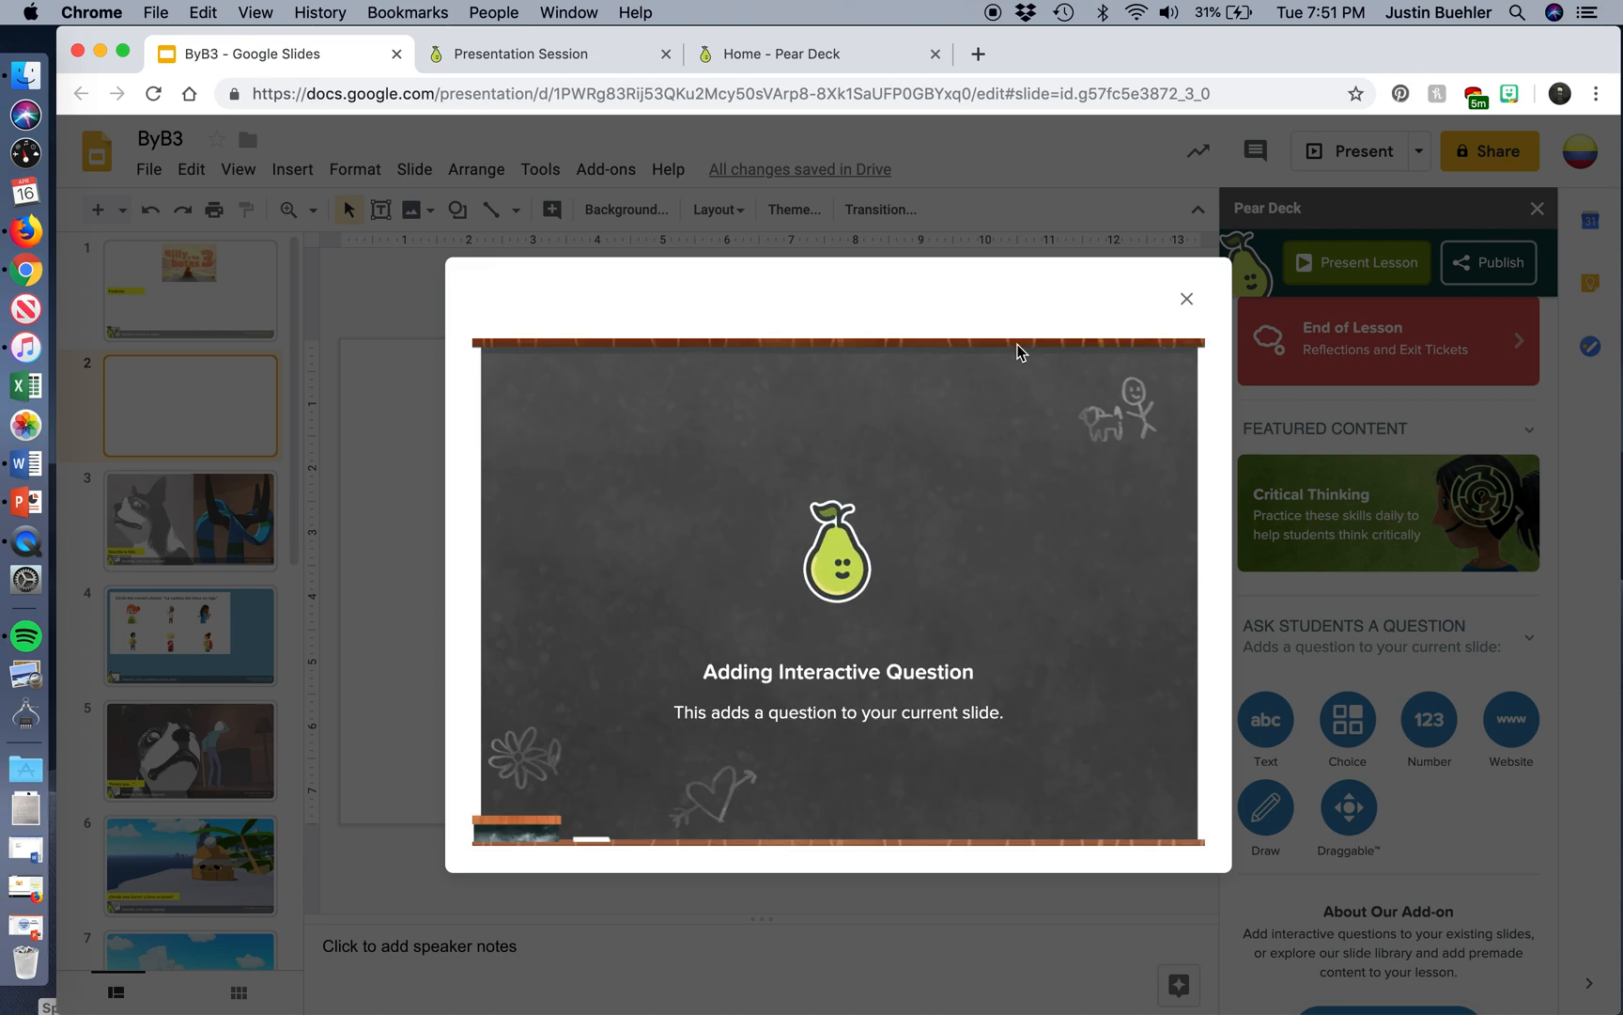
click(1187, 299)
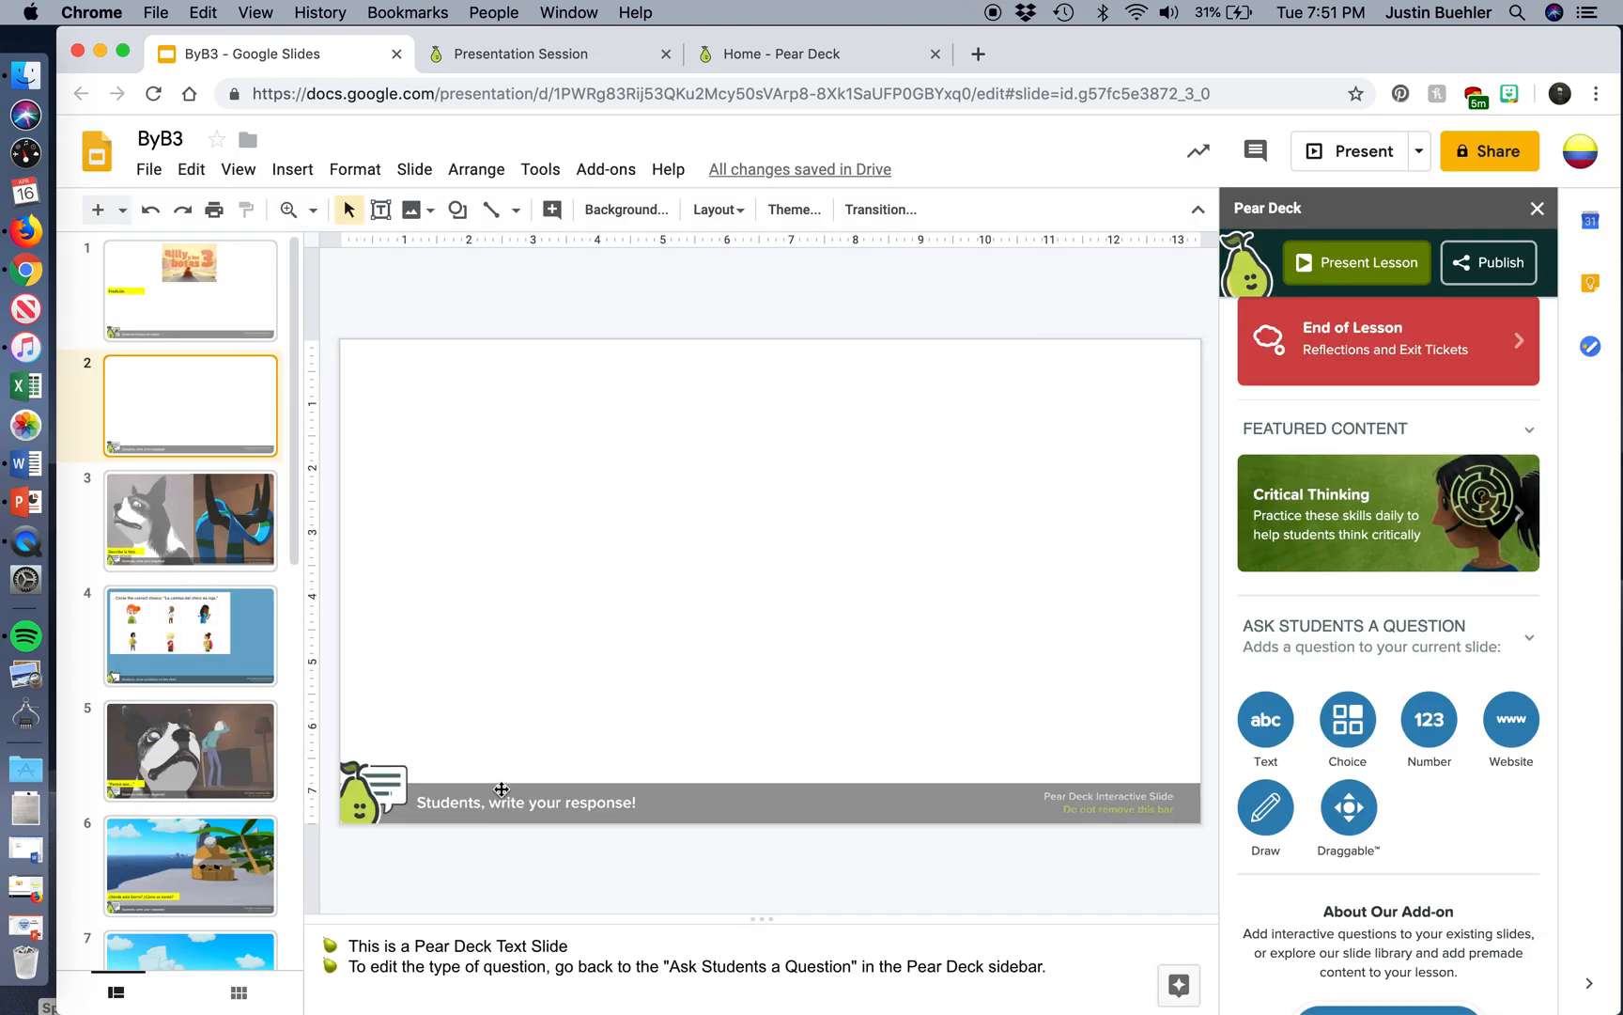
mouse_move(632, 812)
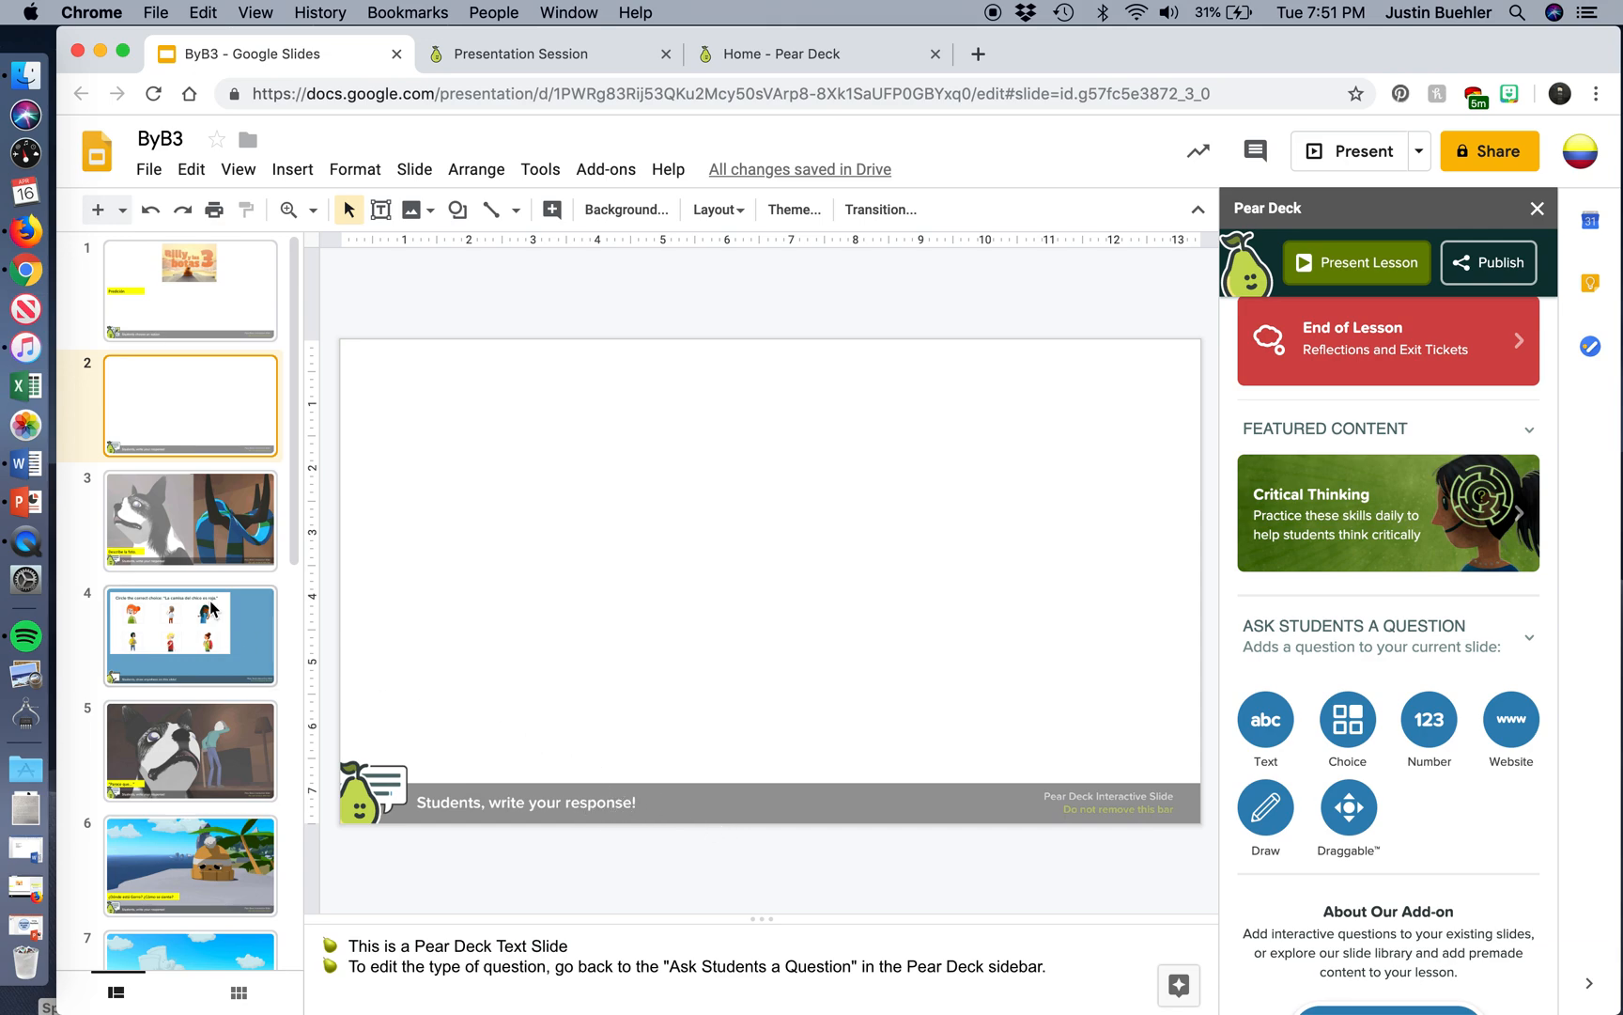
mouse_move(381, 210)
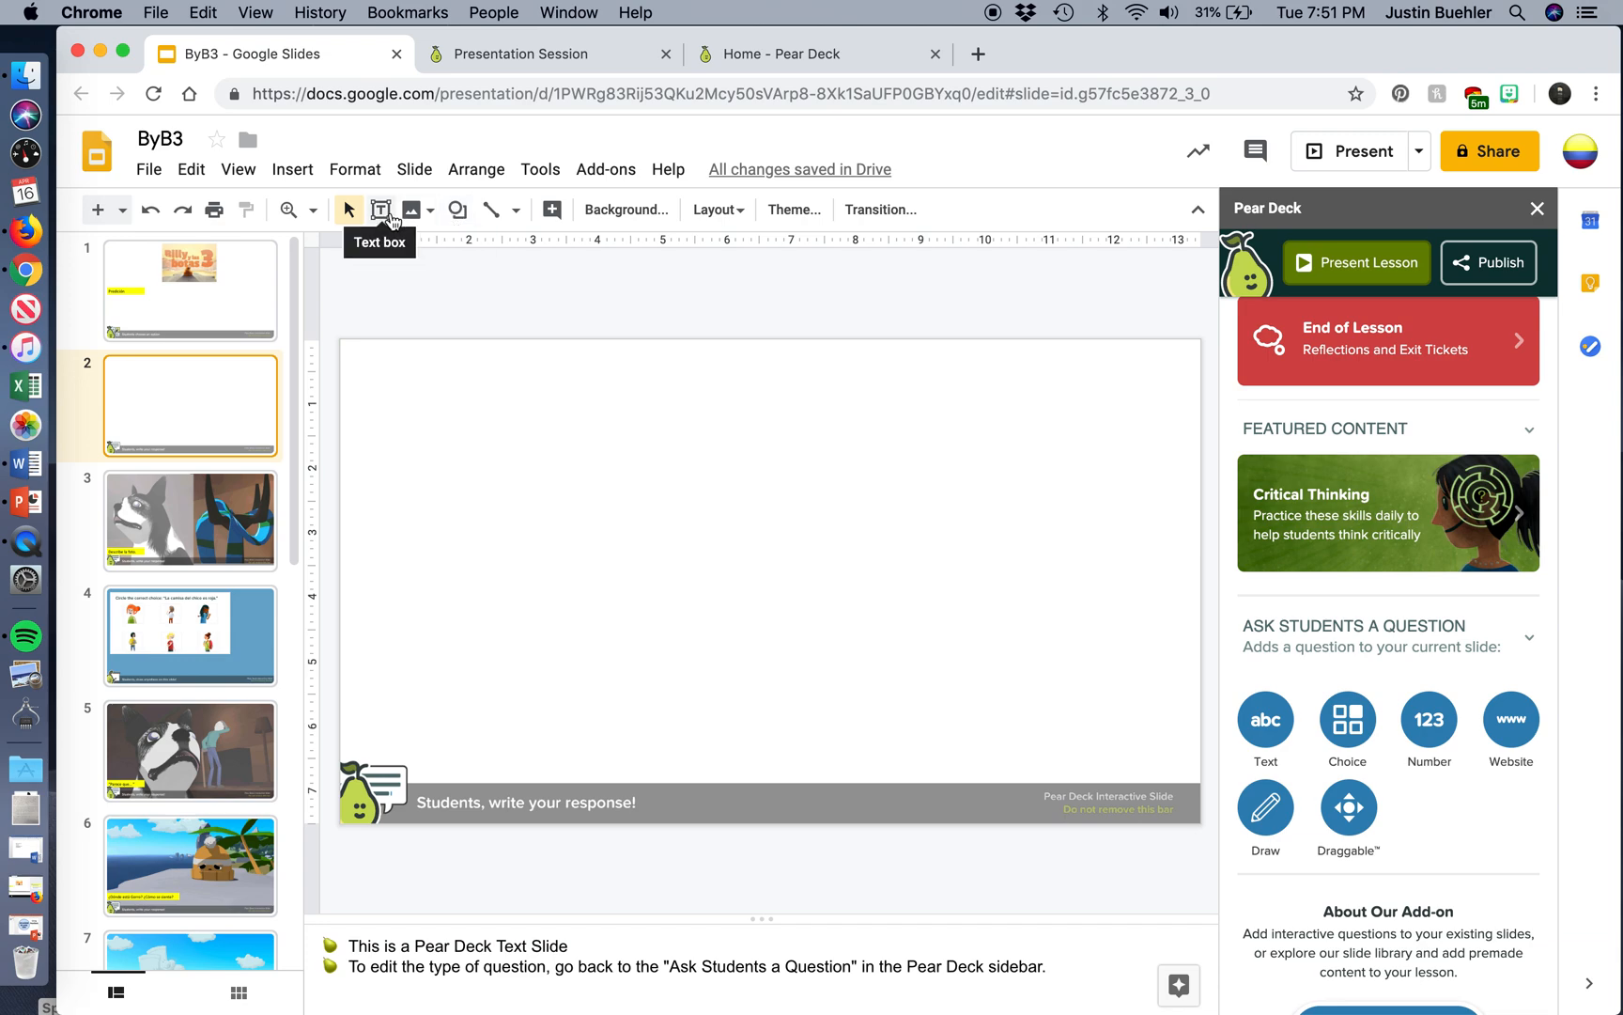
Add a text box reading 'What is Billy thinking?' above the response banner on slide 2.
drag(364, 577, 671, 723)
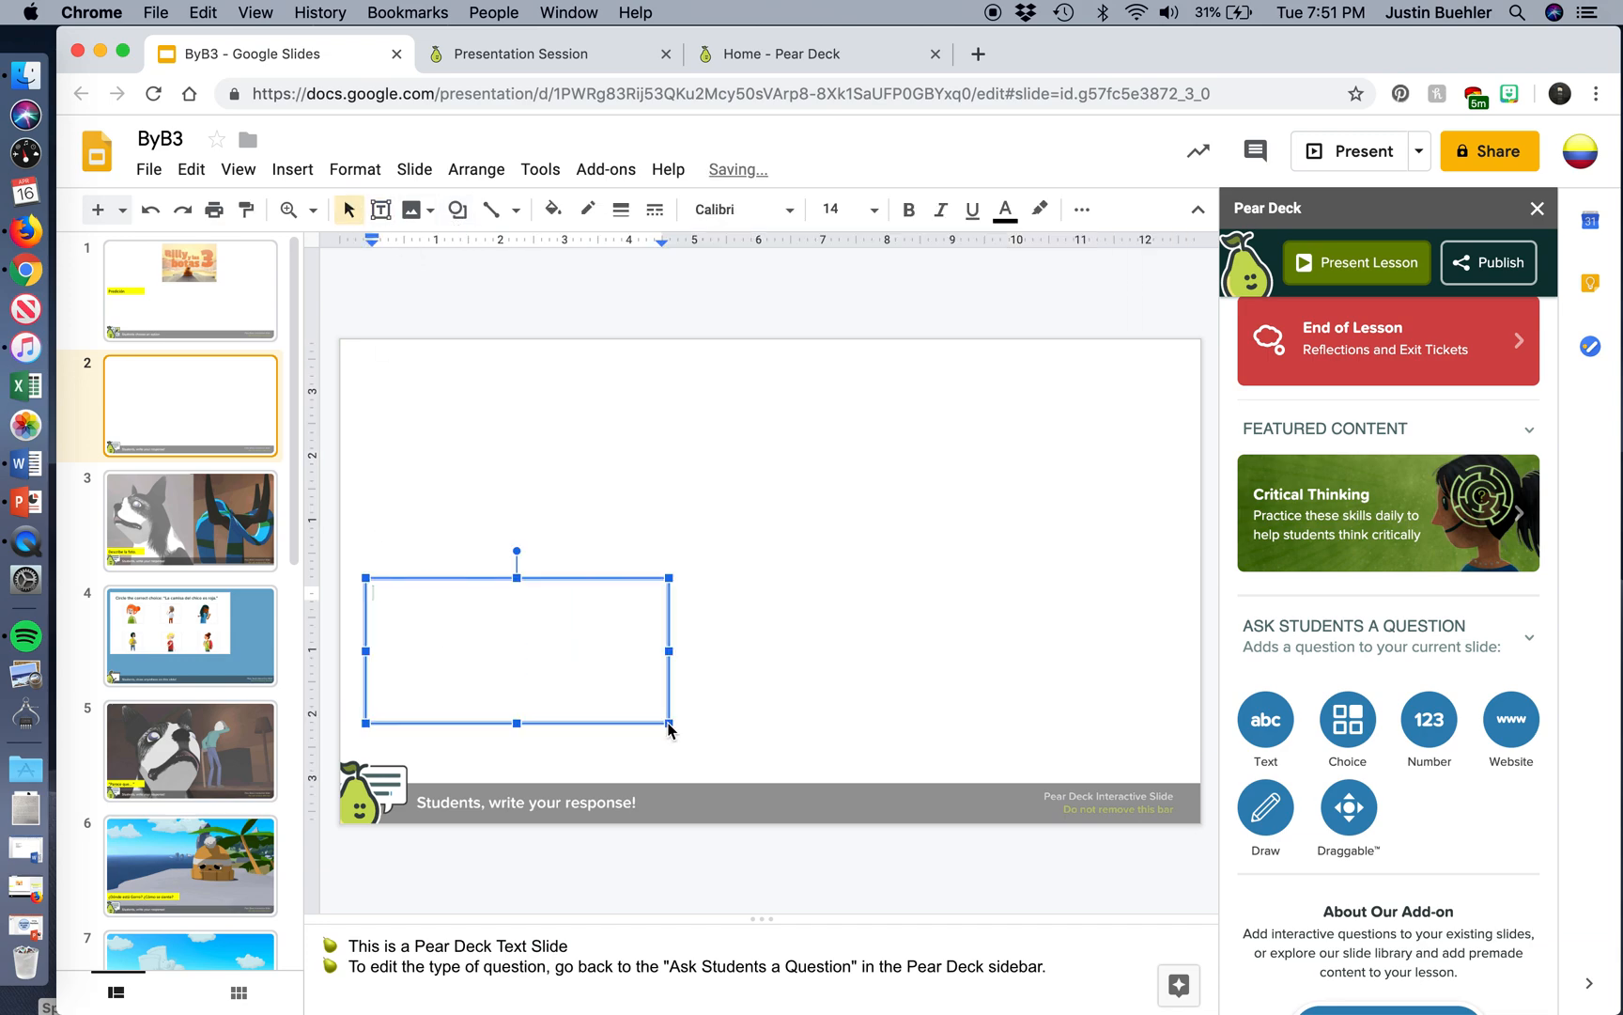
text(What)
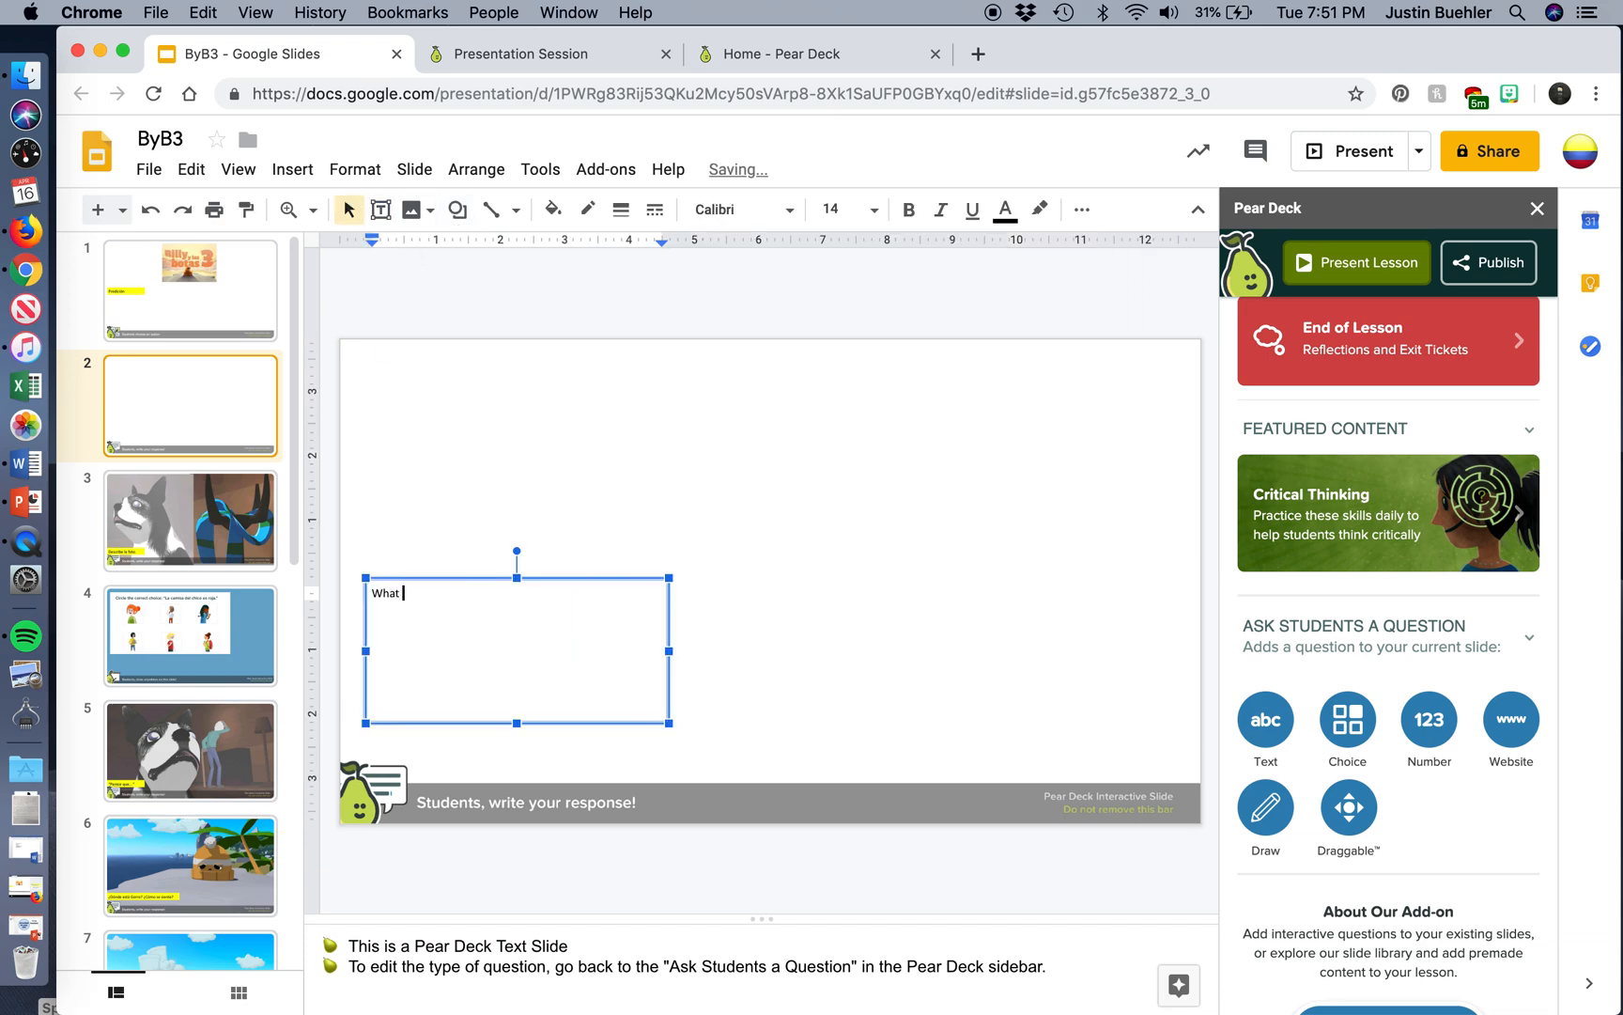
text(is Billy)
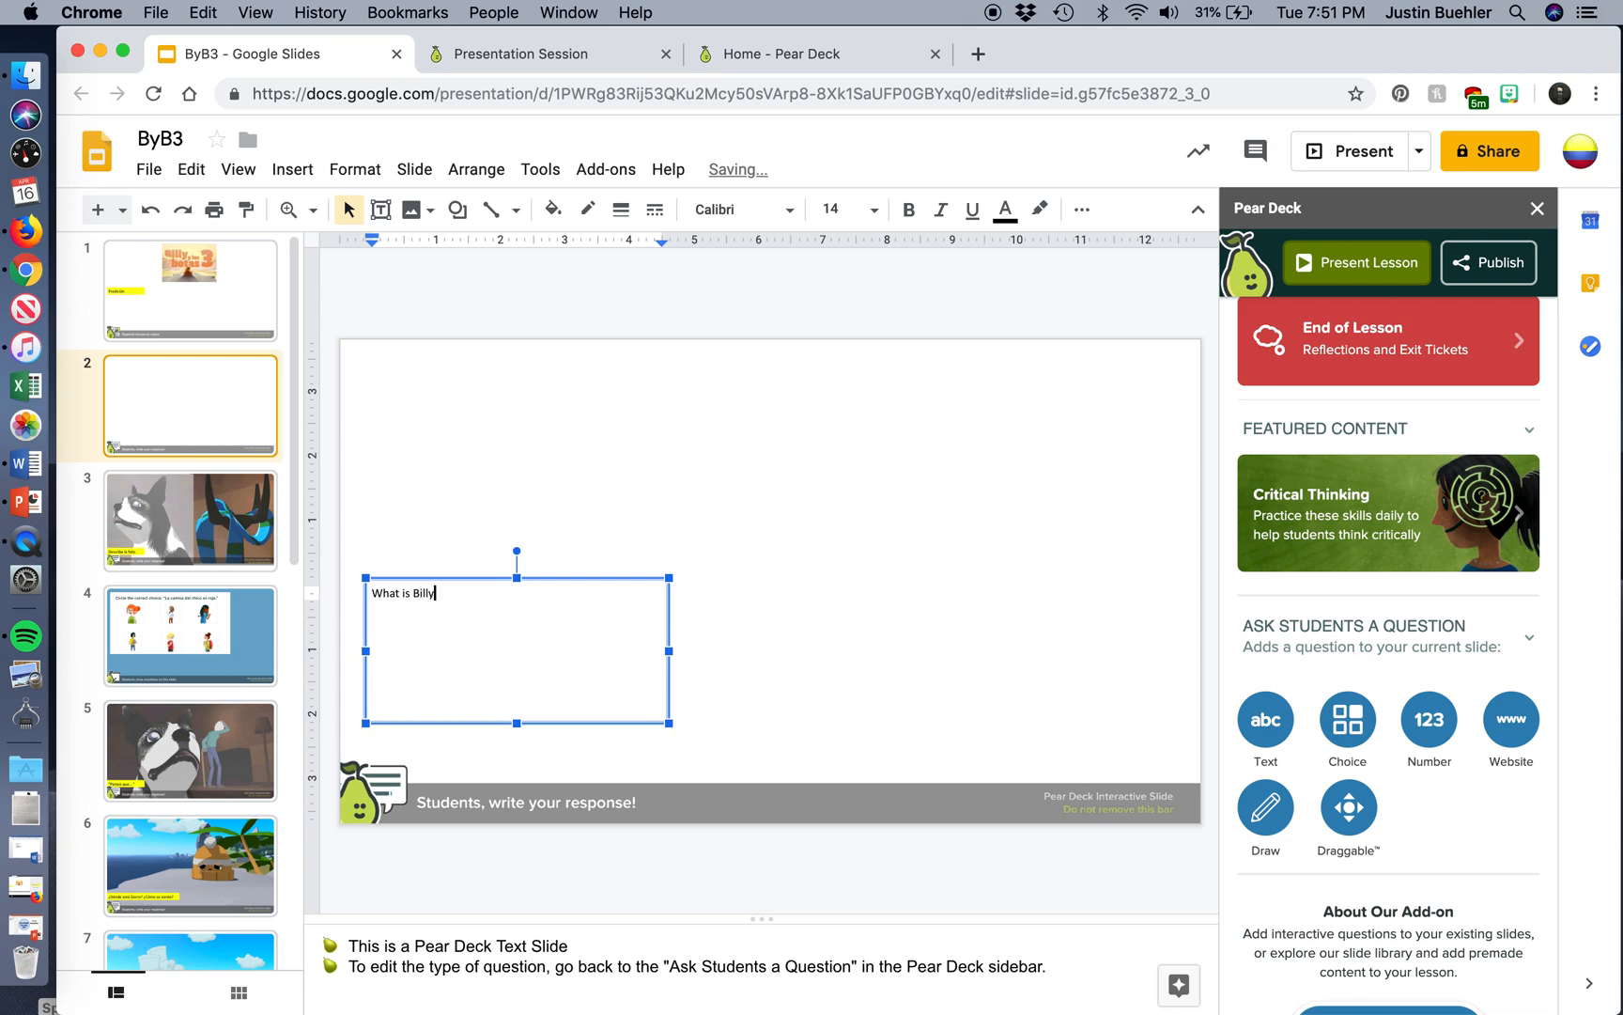
text(thinking?)
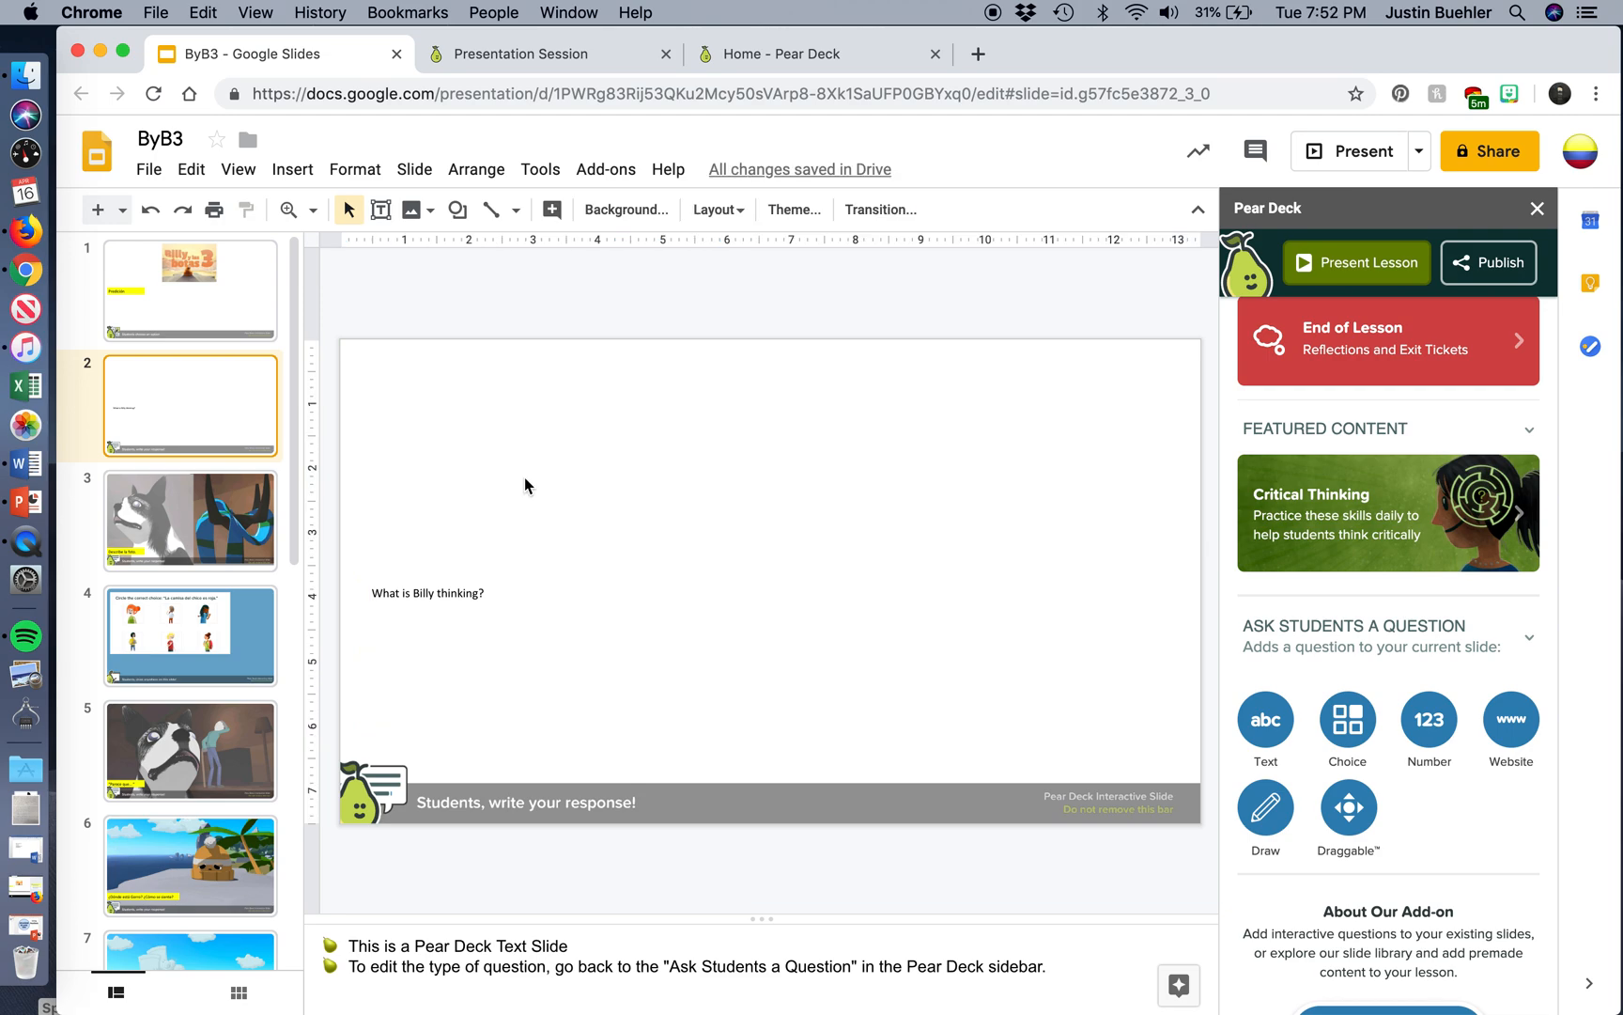
mouse_move(13, 893)
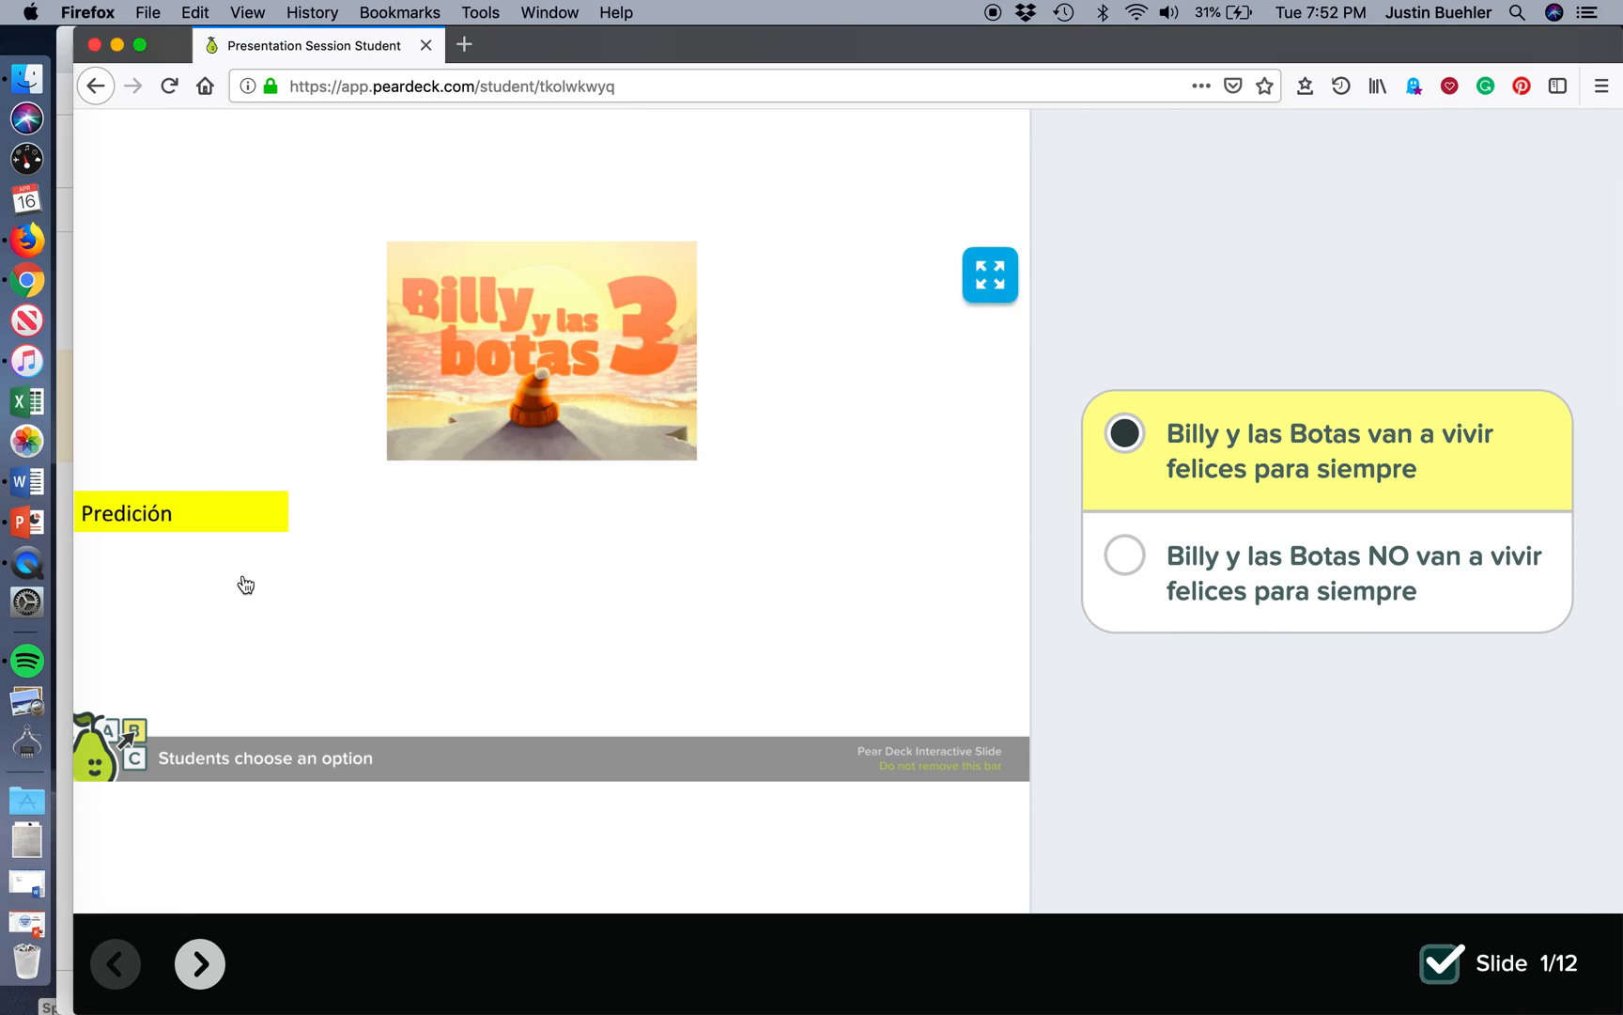
mouse_move(226, 602)
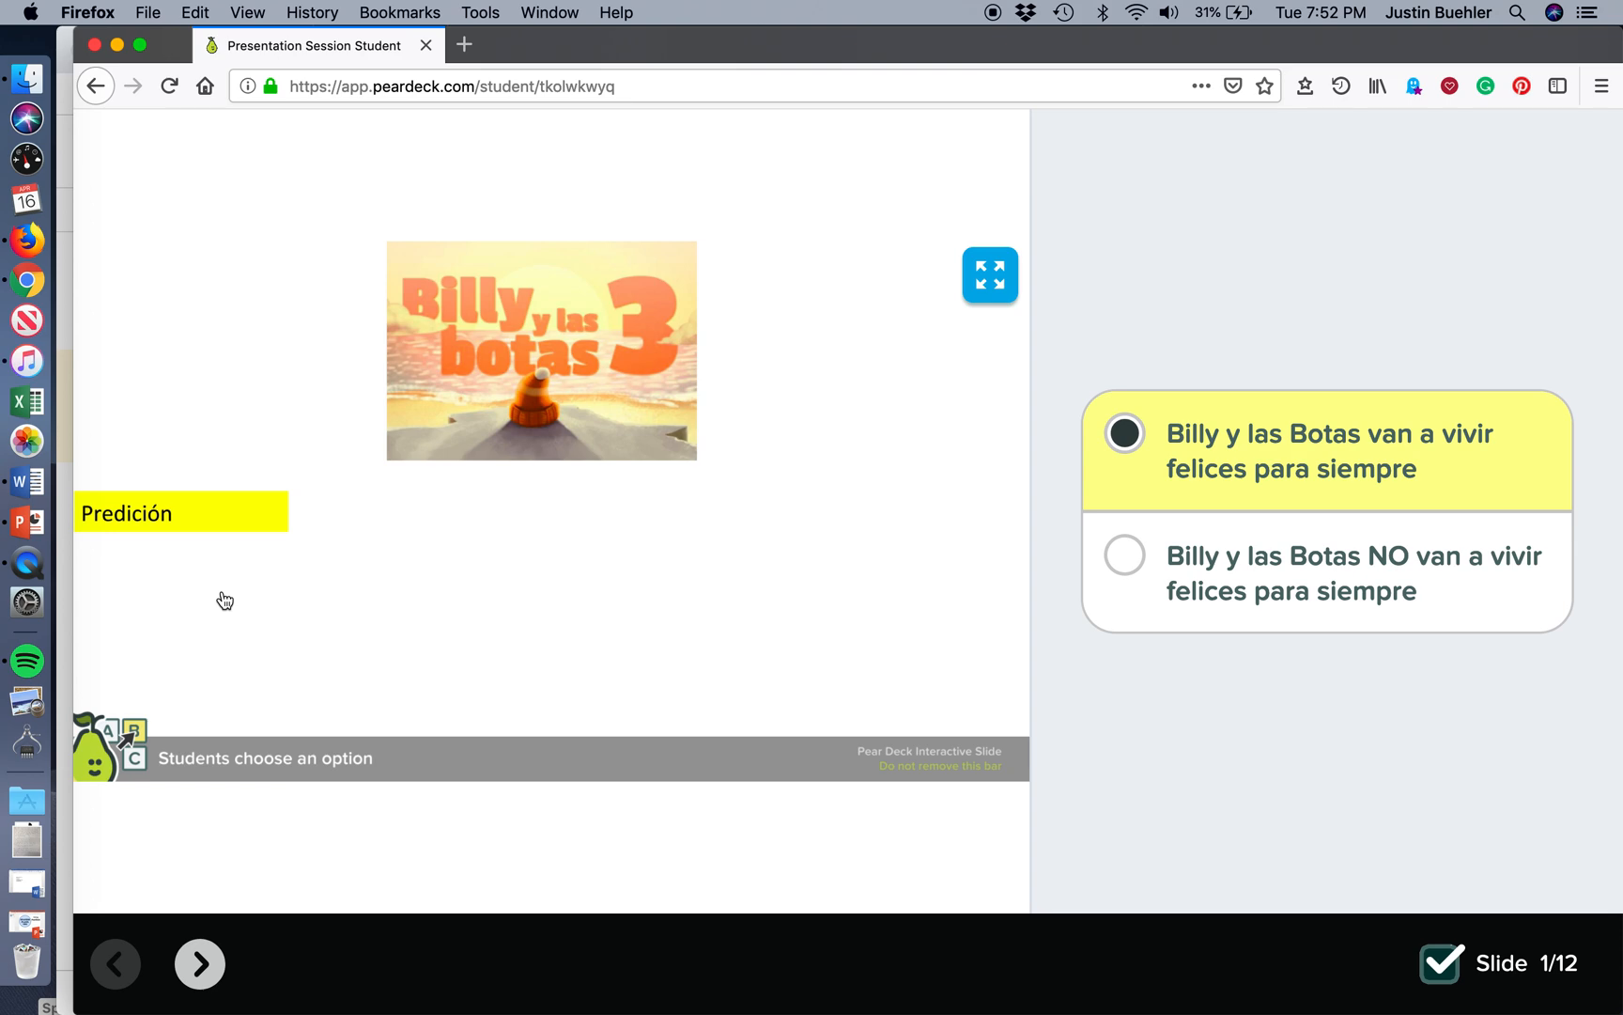
mouse_move(1020, 434)
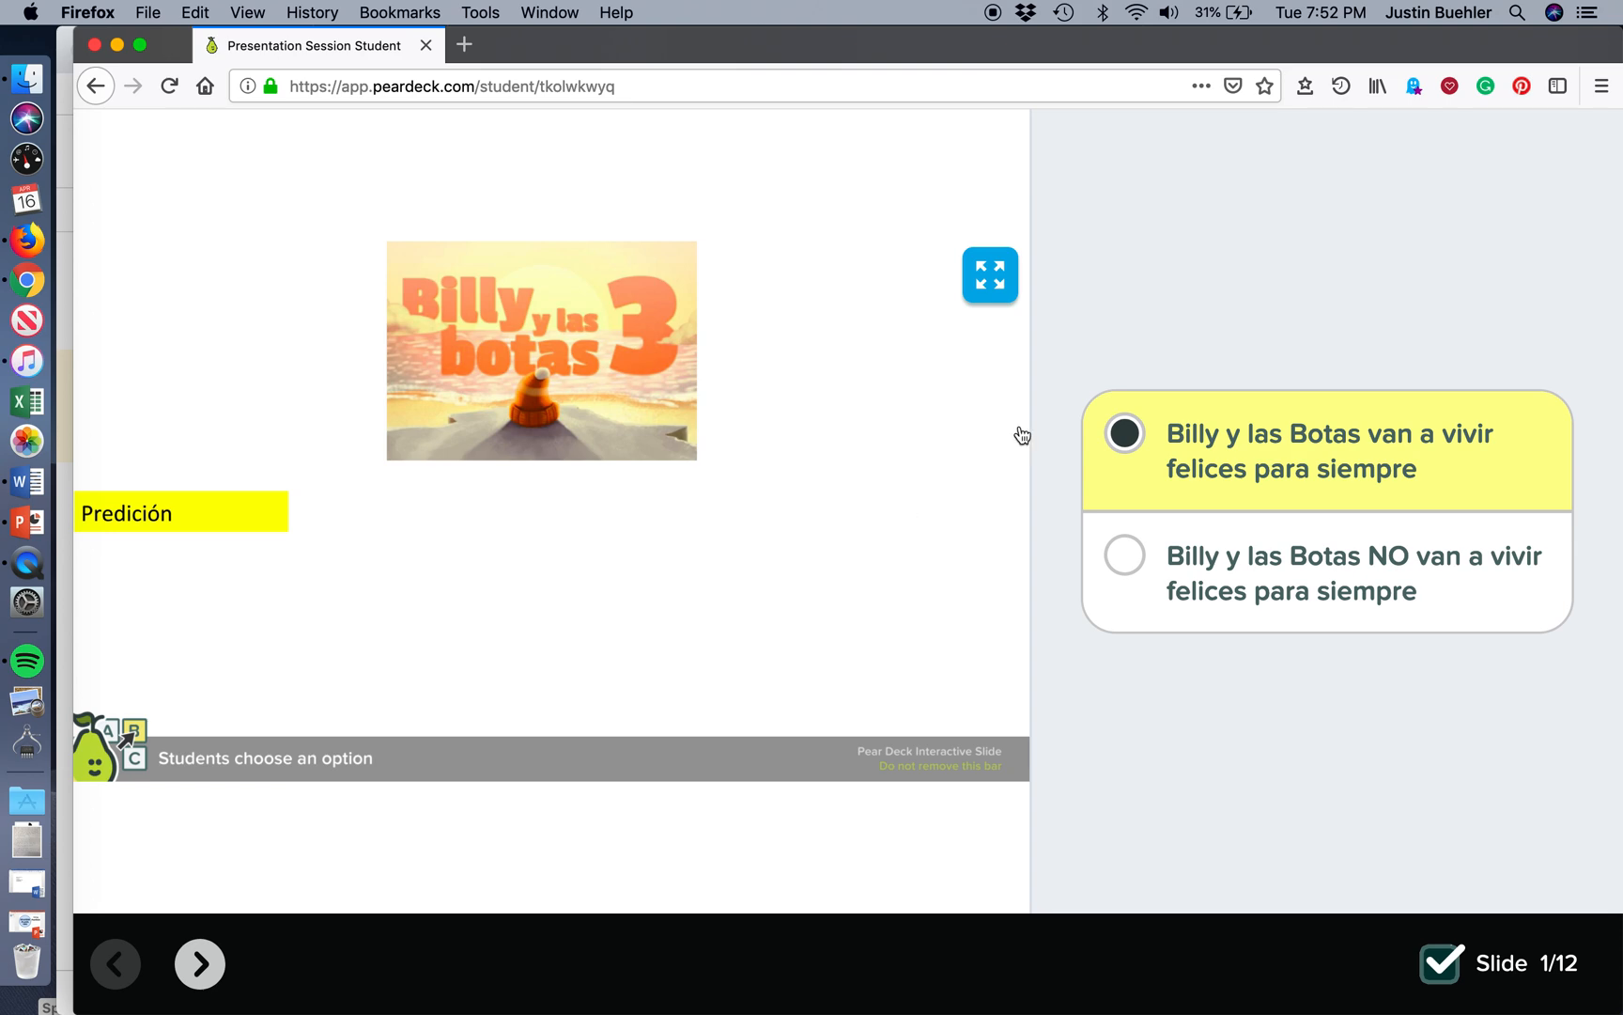
mouse_move(1185, 545)
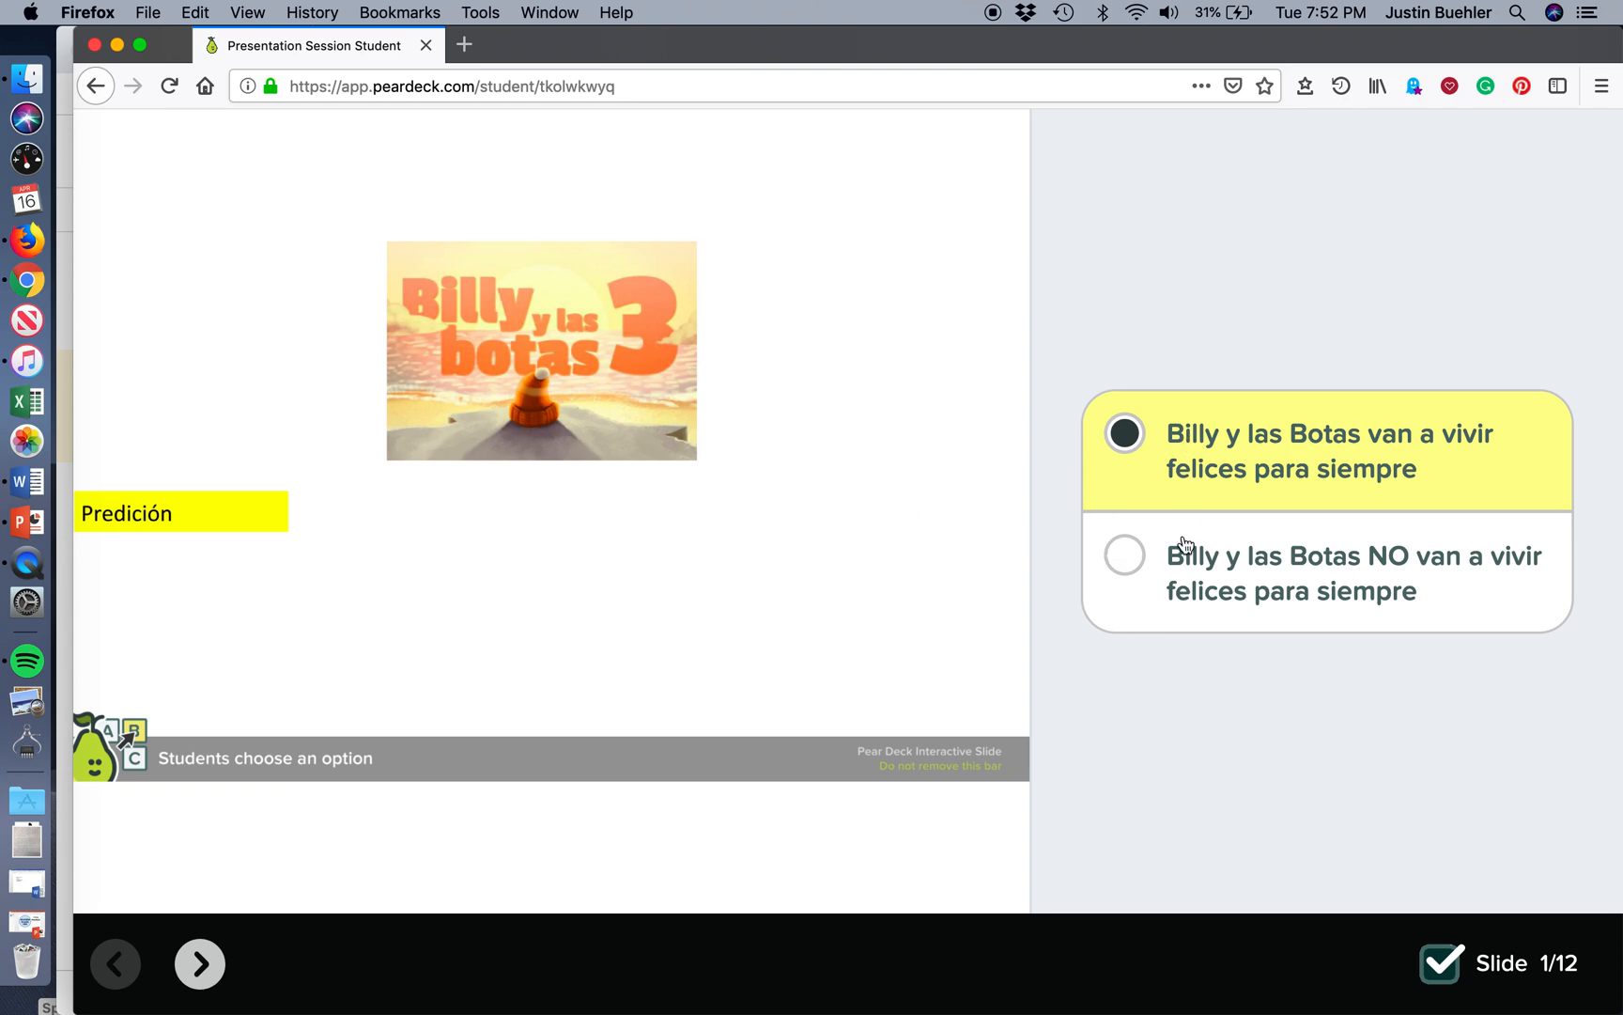
Settle on the 'NO van a vivir felices para siempre' prediction and advance to slide 2.
click(1124, 554)
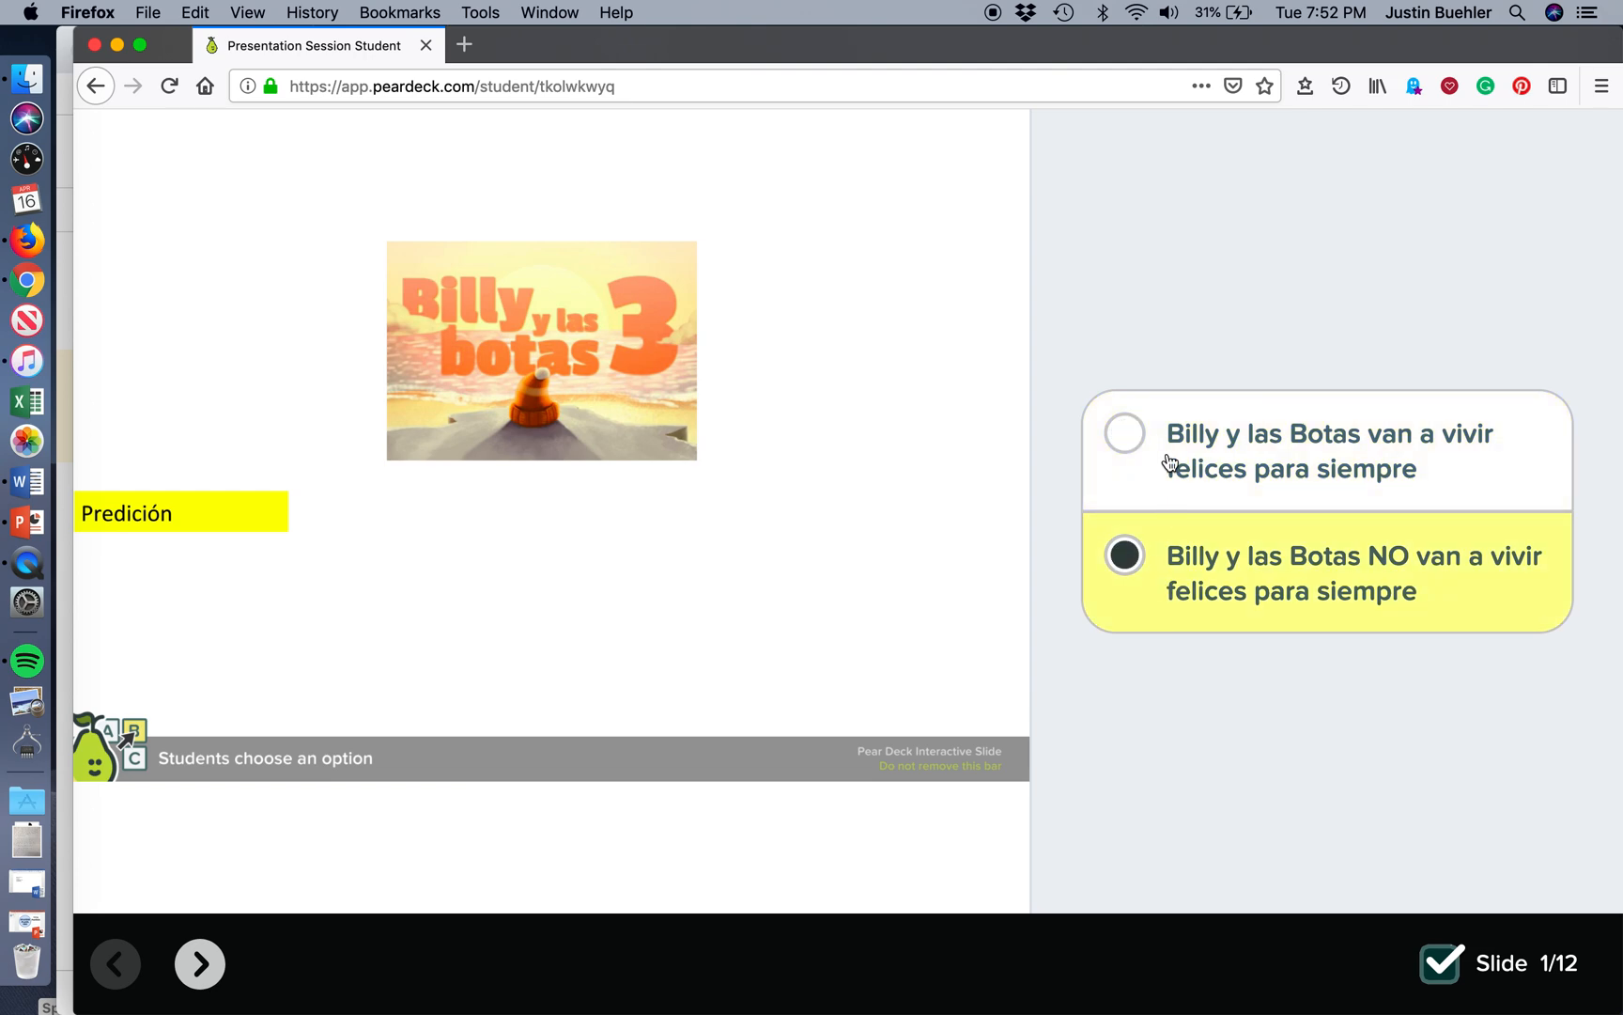
mouse_move(1139, 465)
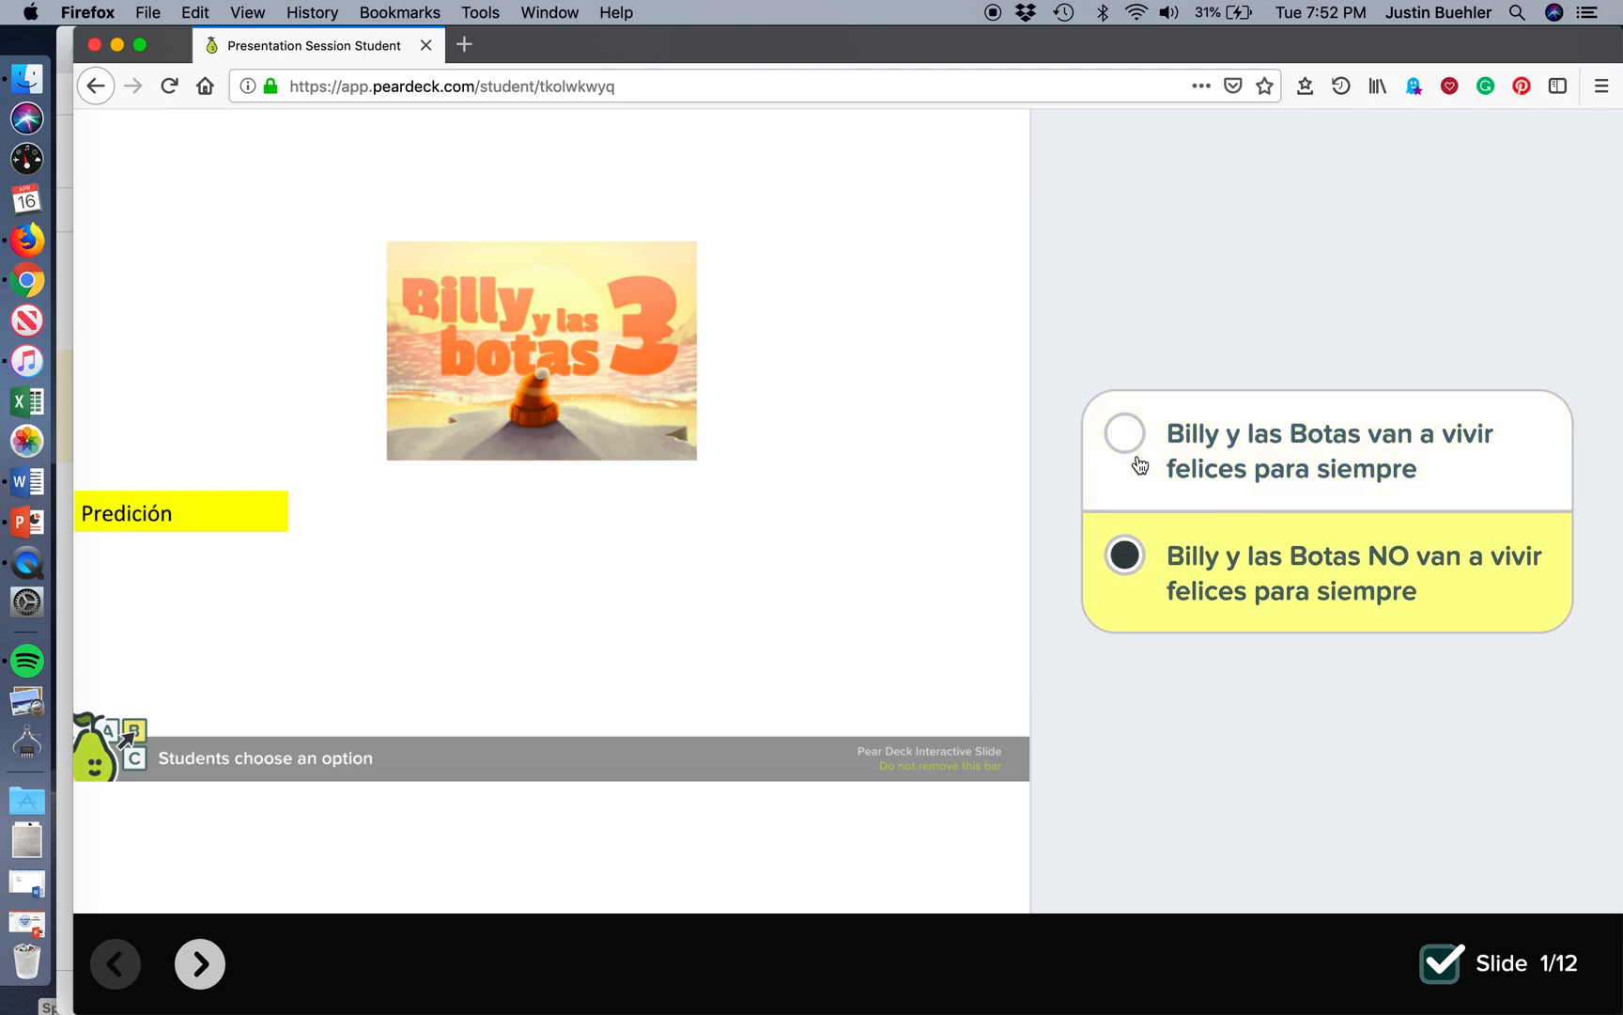
click(1124, 434)
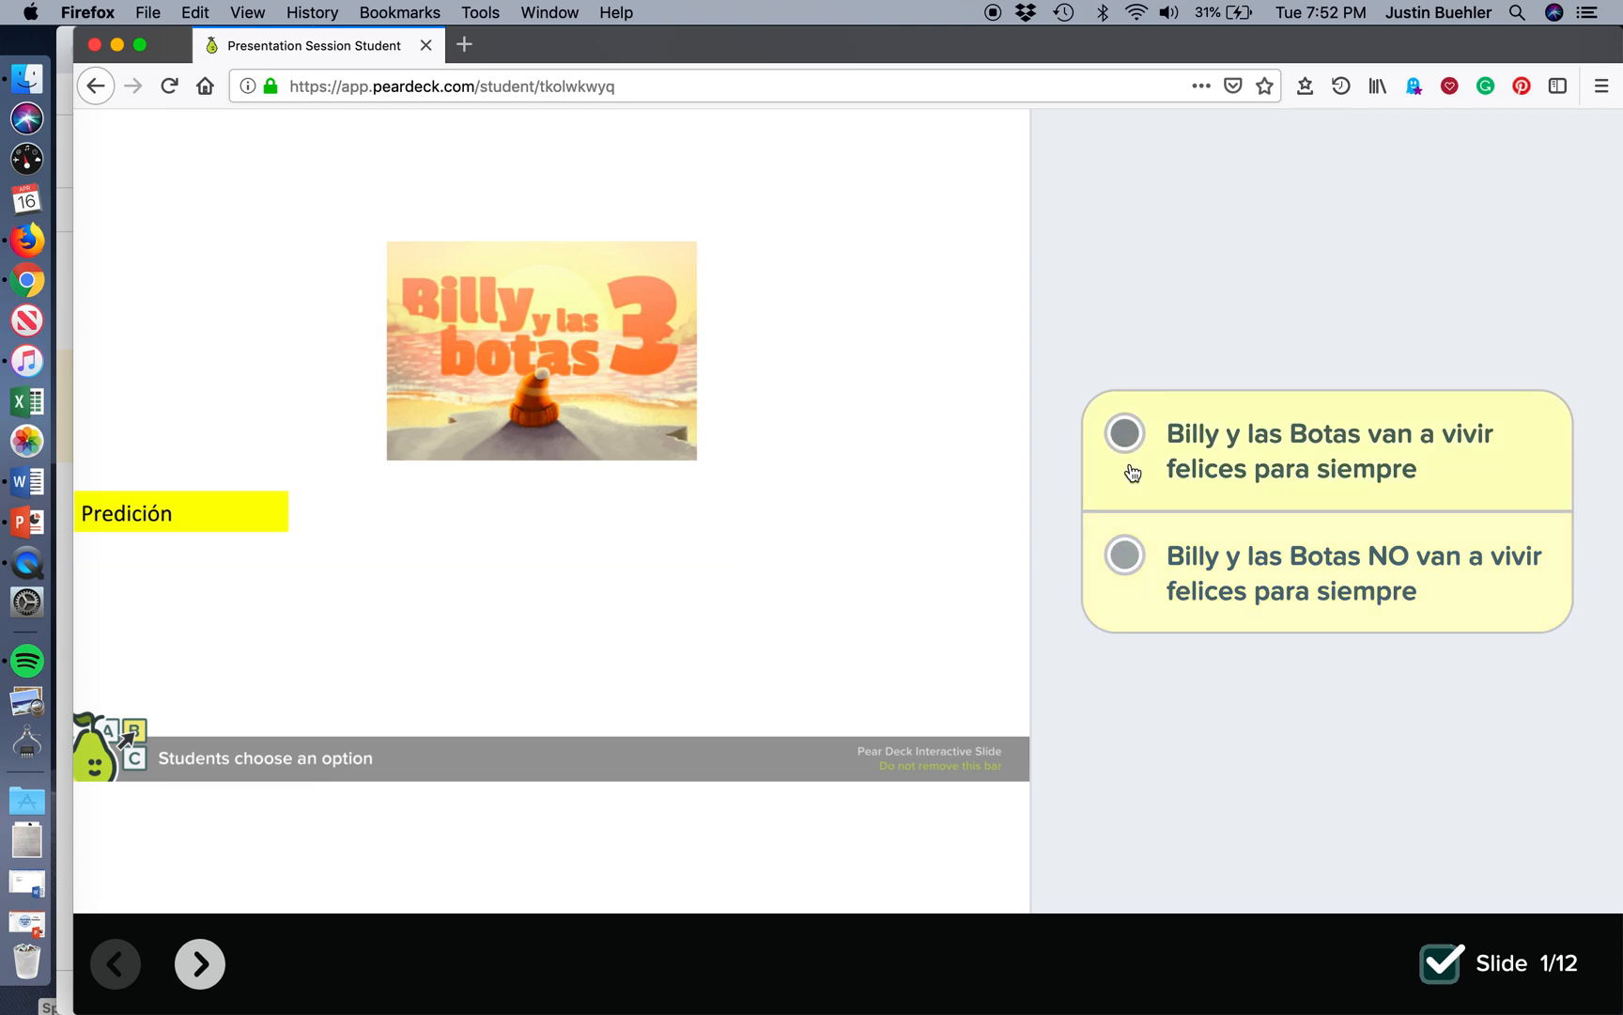
click(1124, 554)
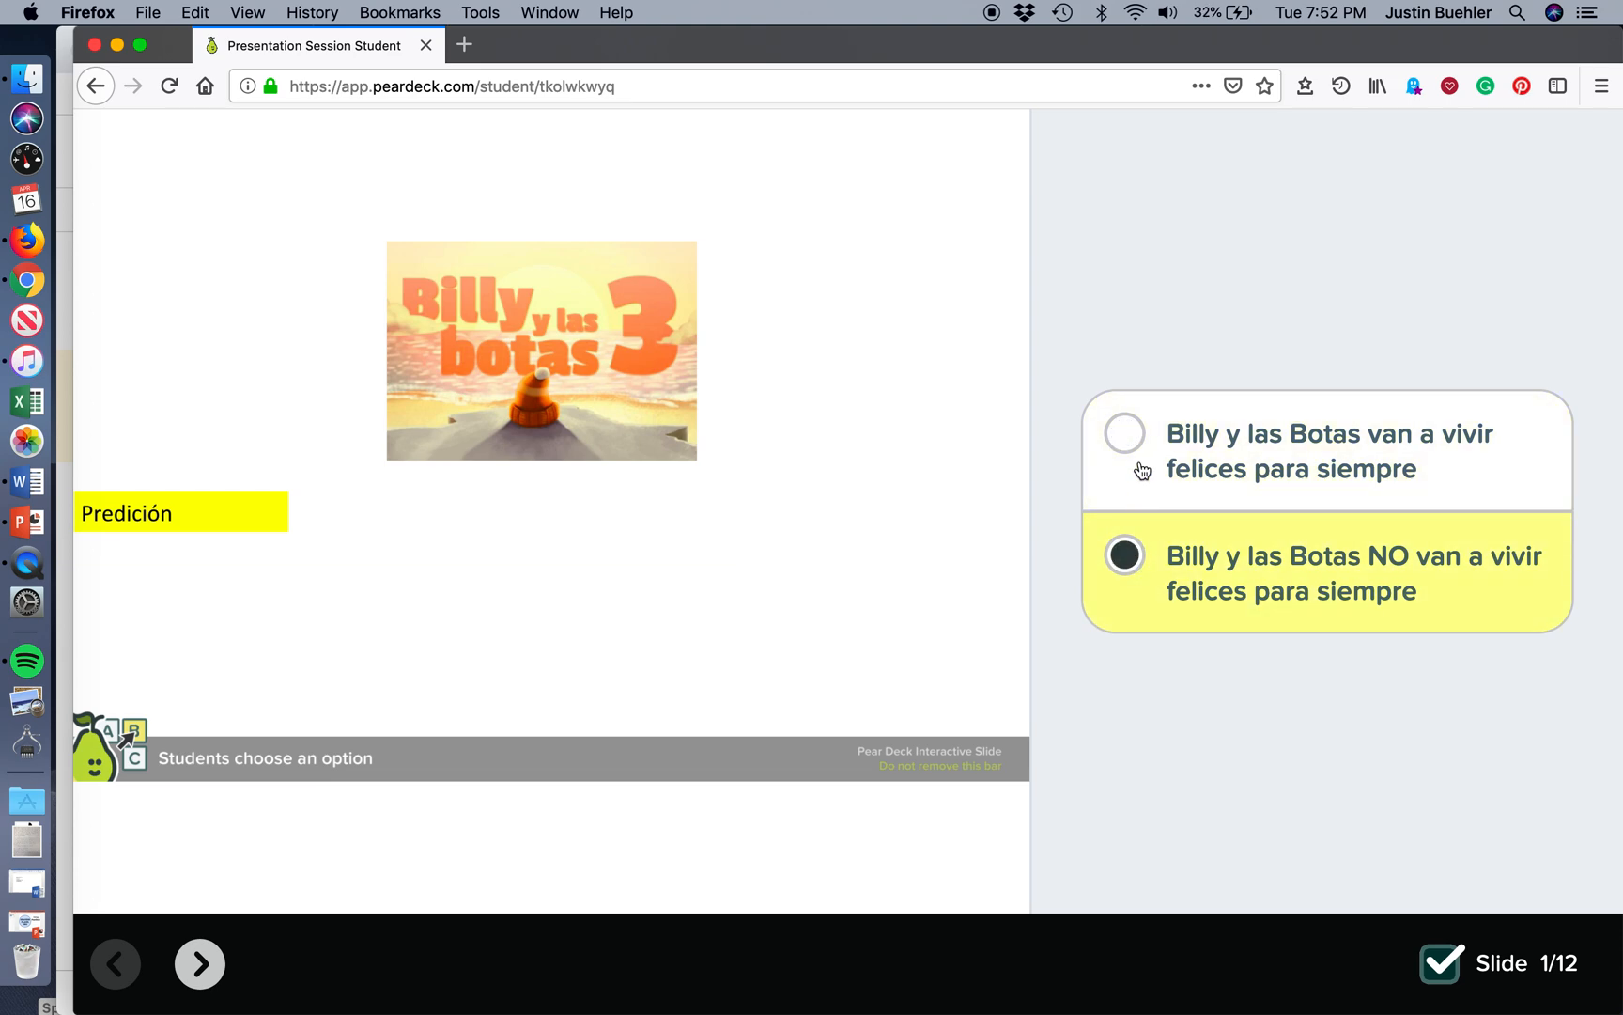
click(1124, 432)
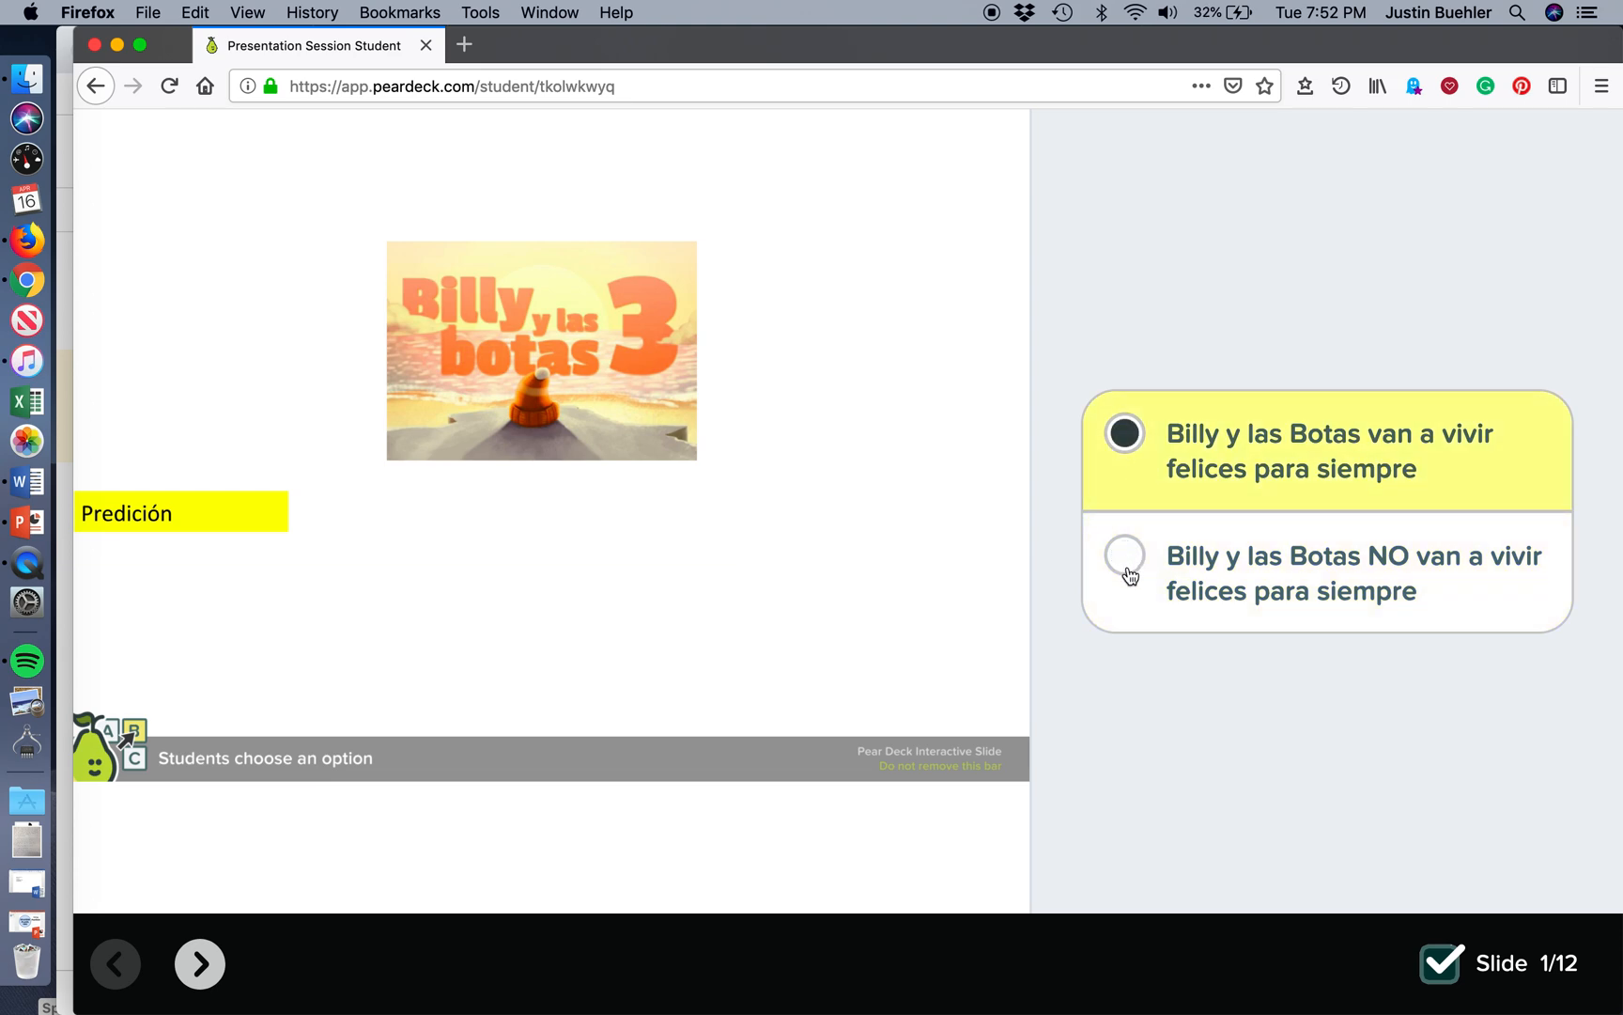
click(1126, 556)
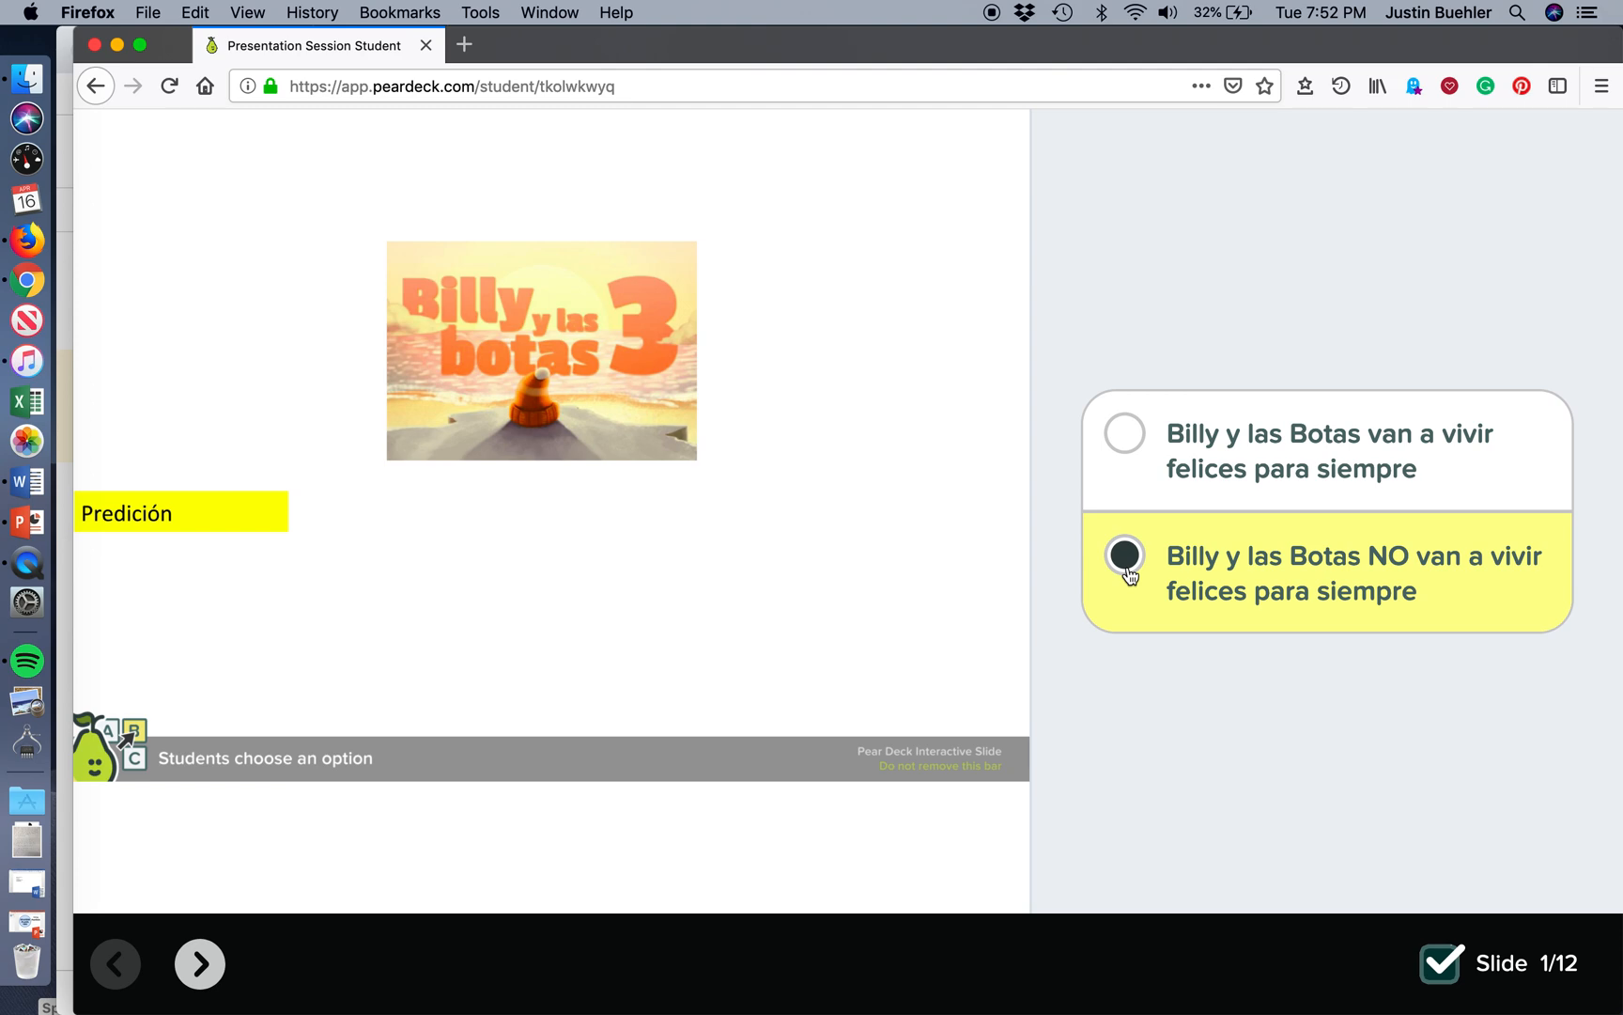
click(199, 962)
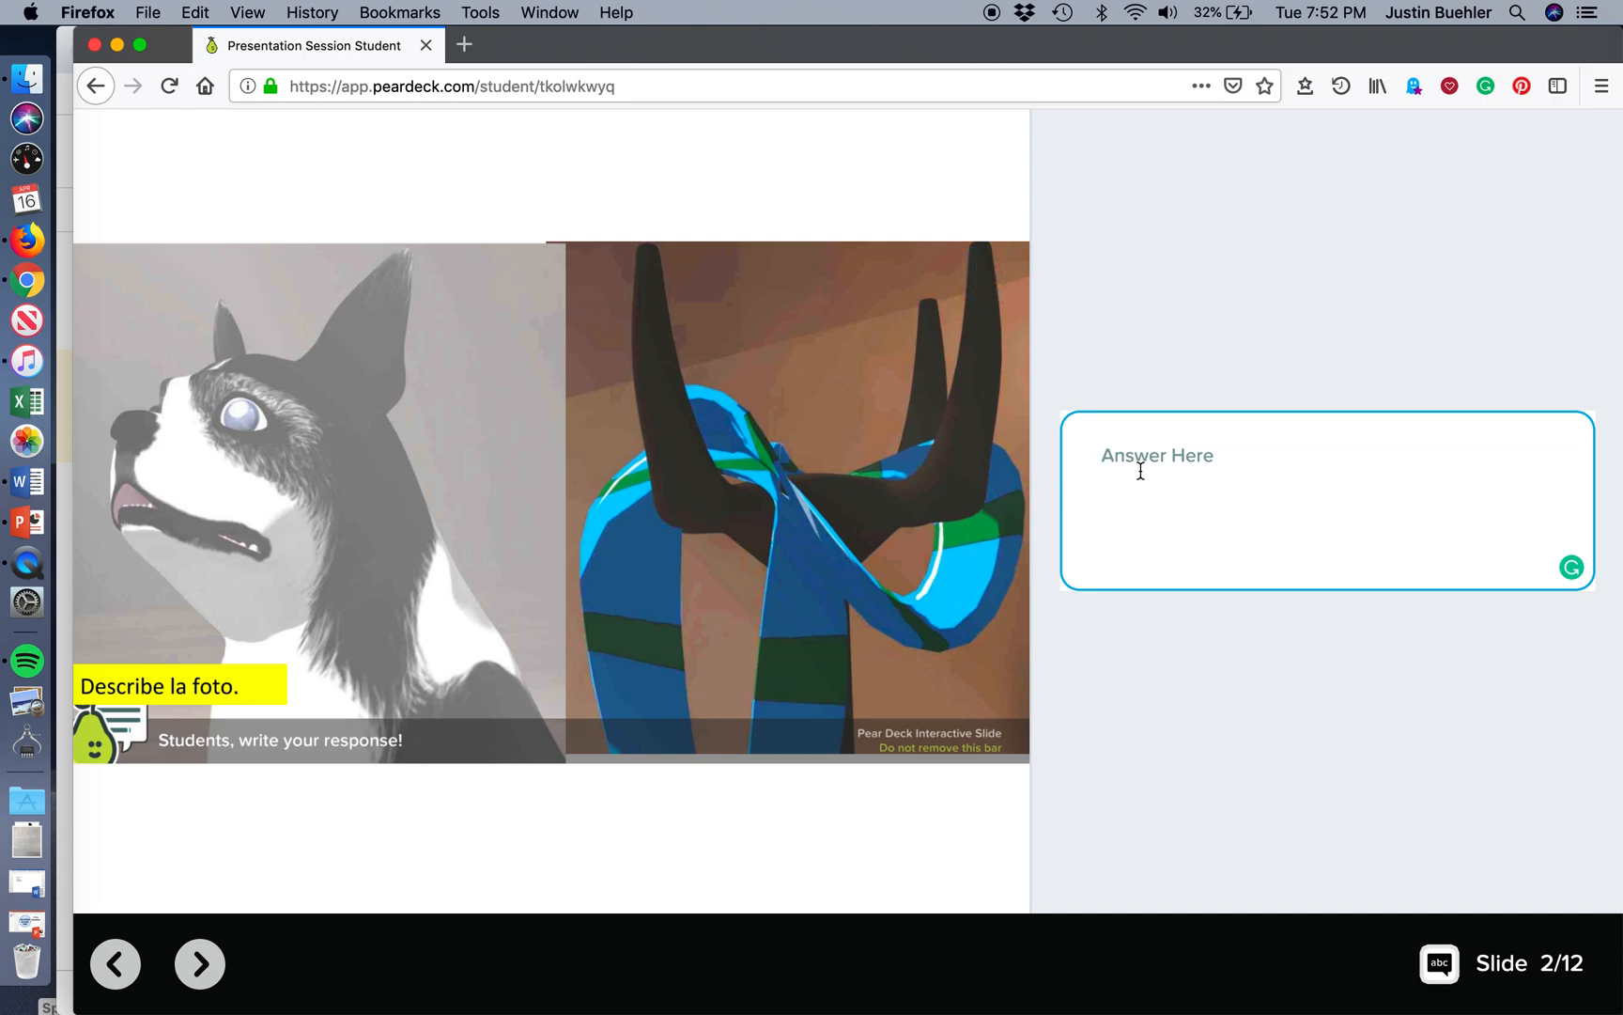
Answer slide 2 with 'Hay un perro' and advance to slide 3.
text(Hay un)
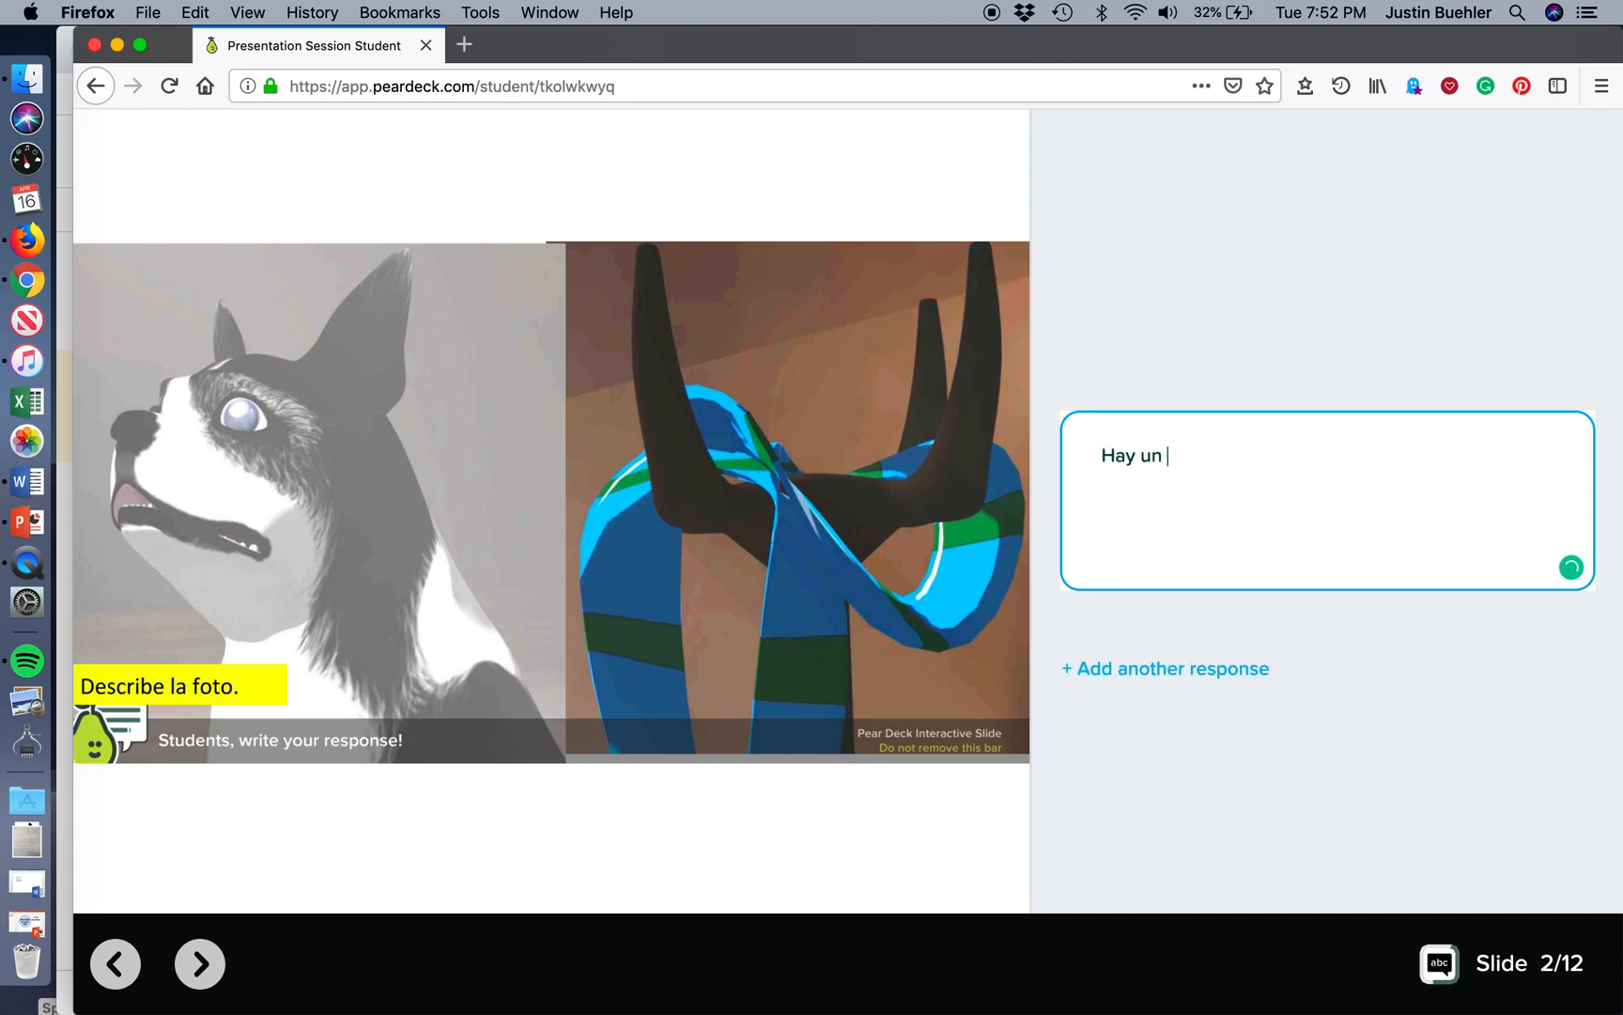
text(perro)
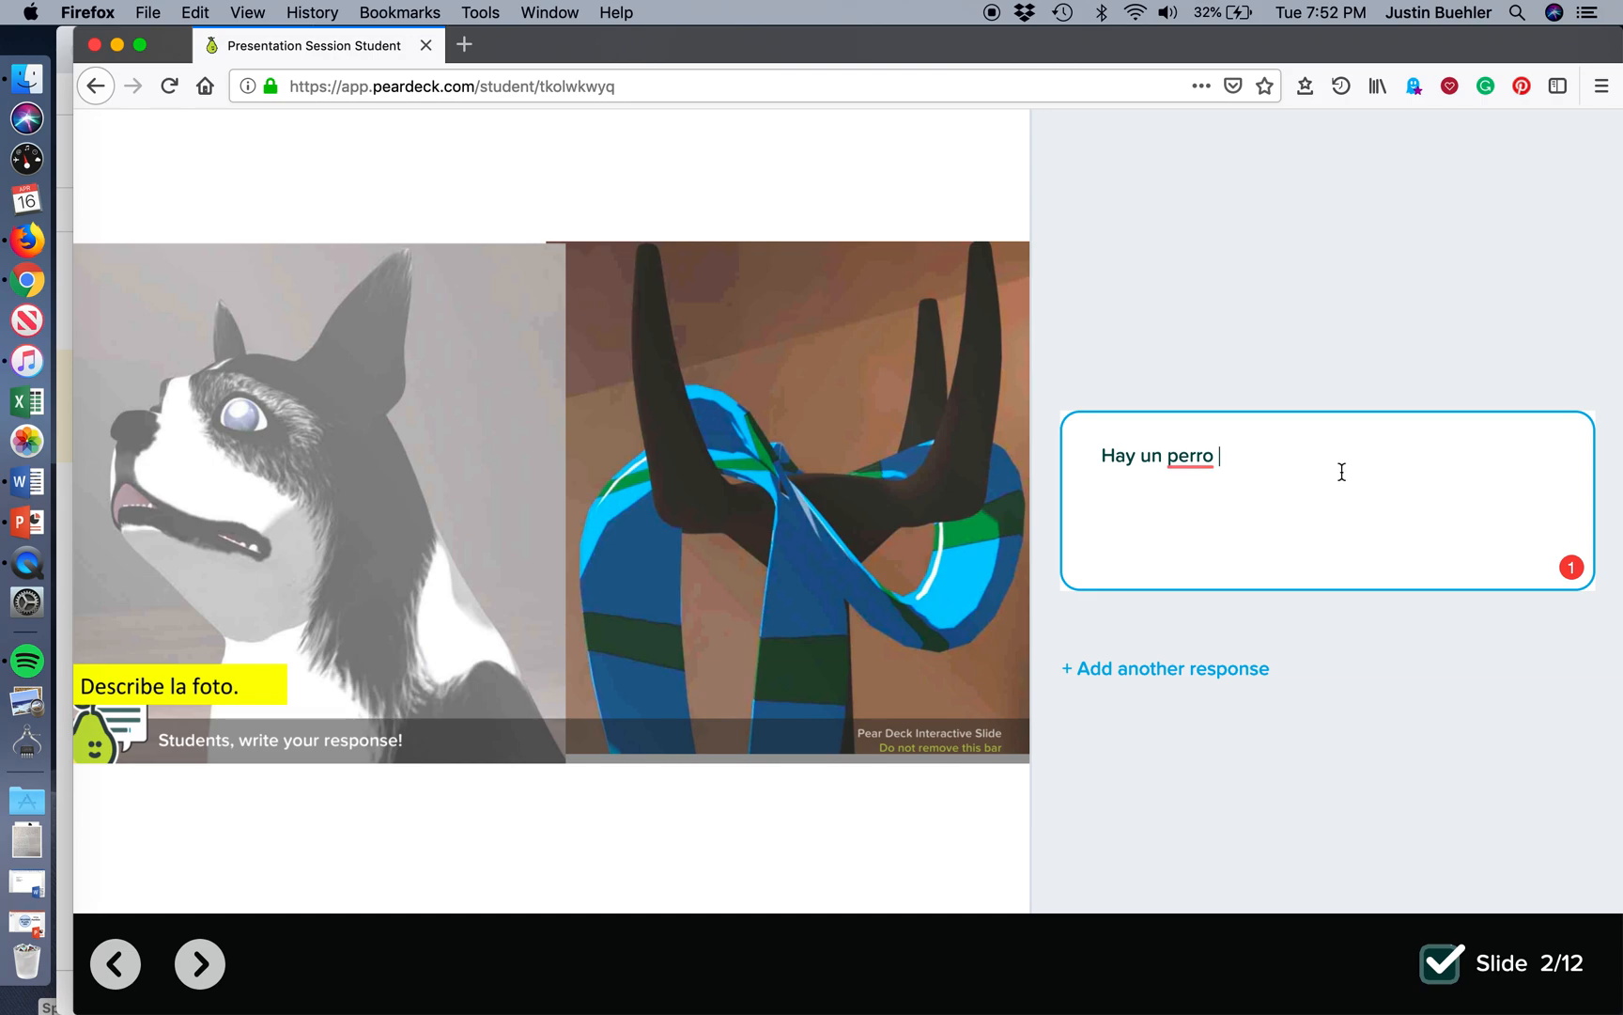
mouse_move(1142, 479)
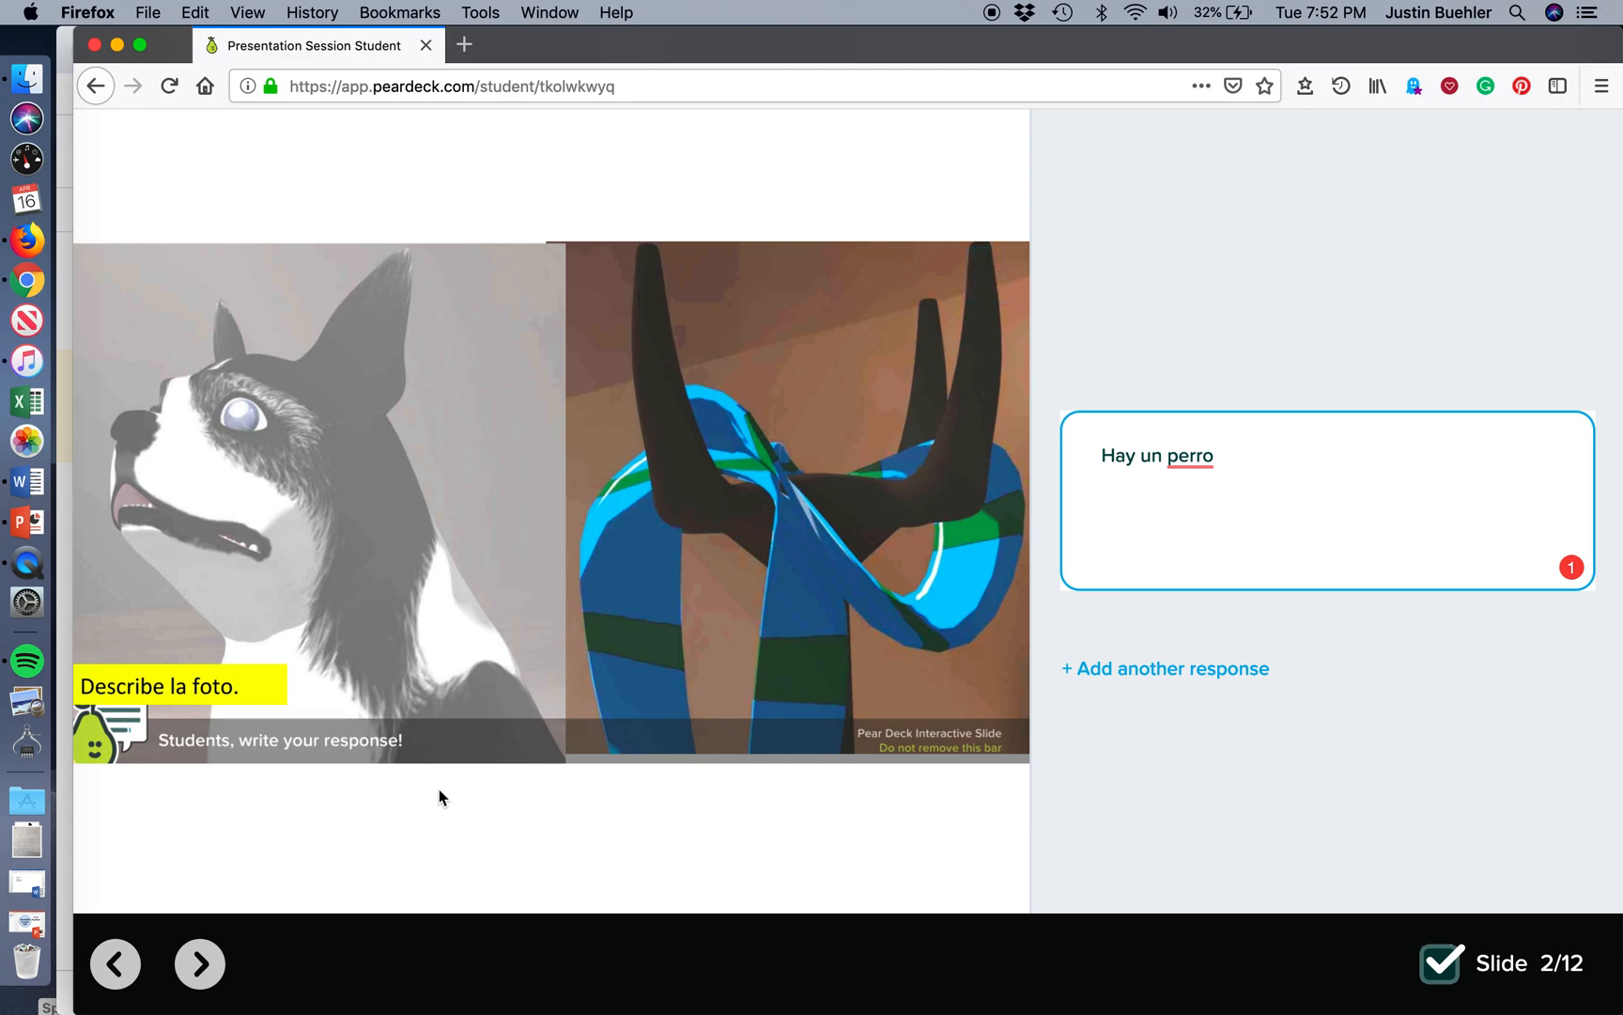
click(199, 962)
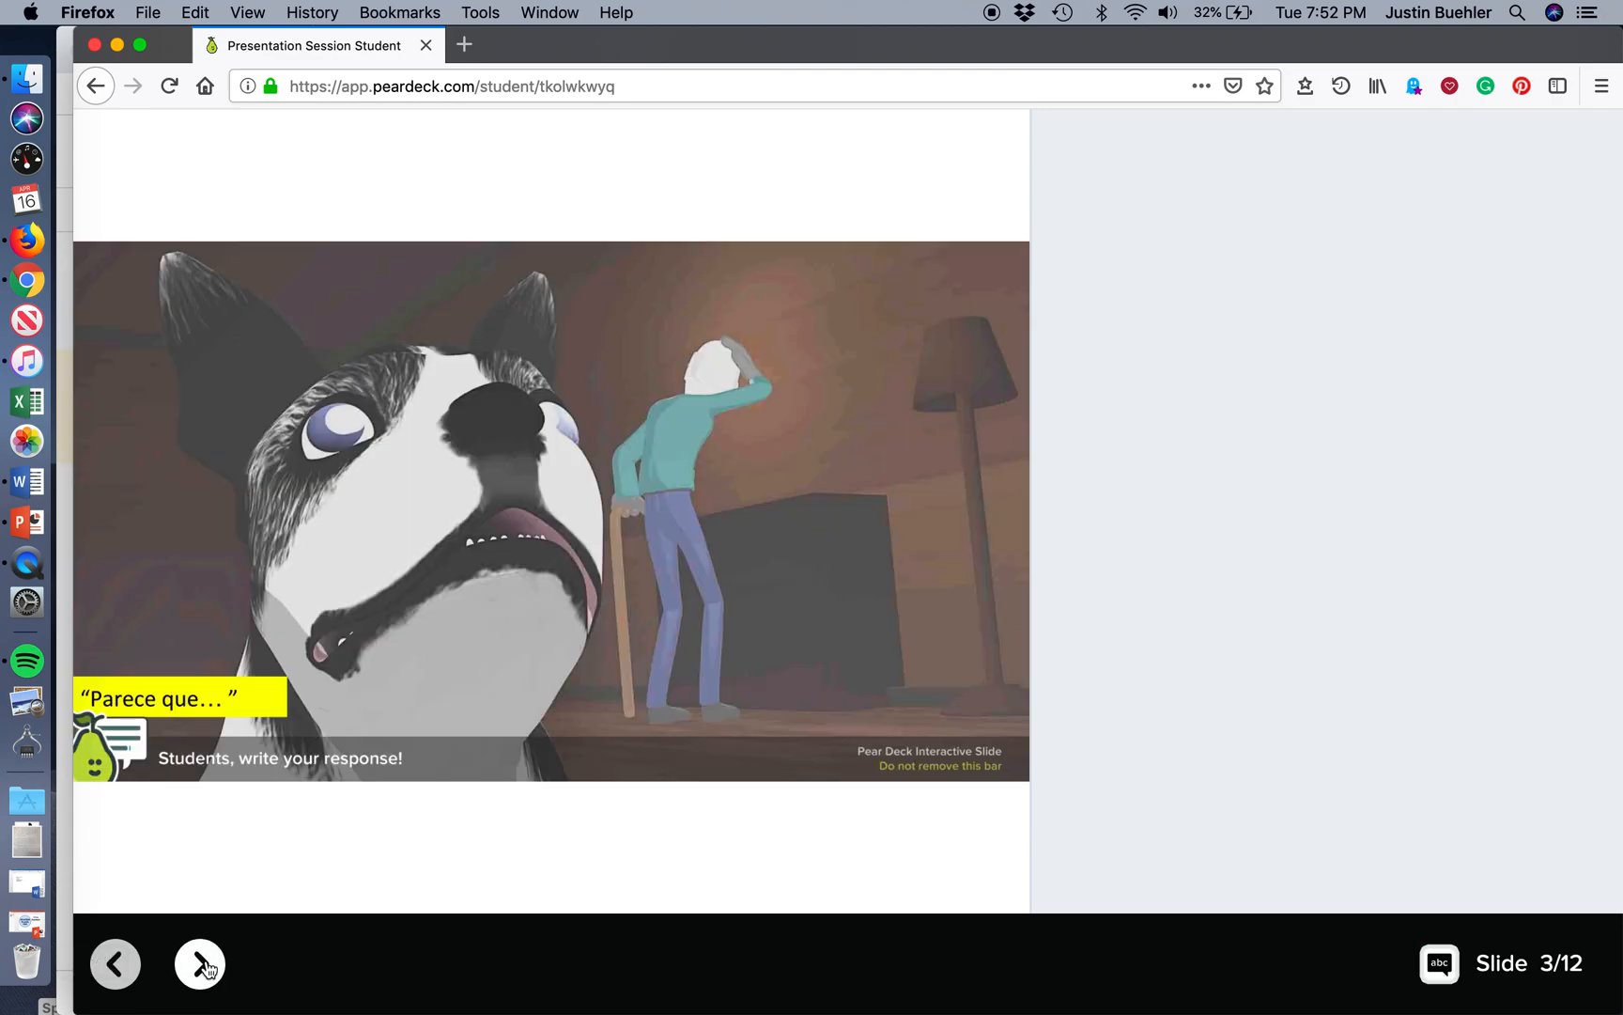
Answer slide 3 with 'Parece que el hombre perdió el gorro.' and advance past it.
click(200, 963)
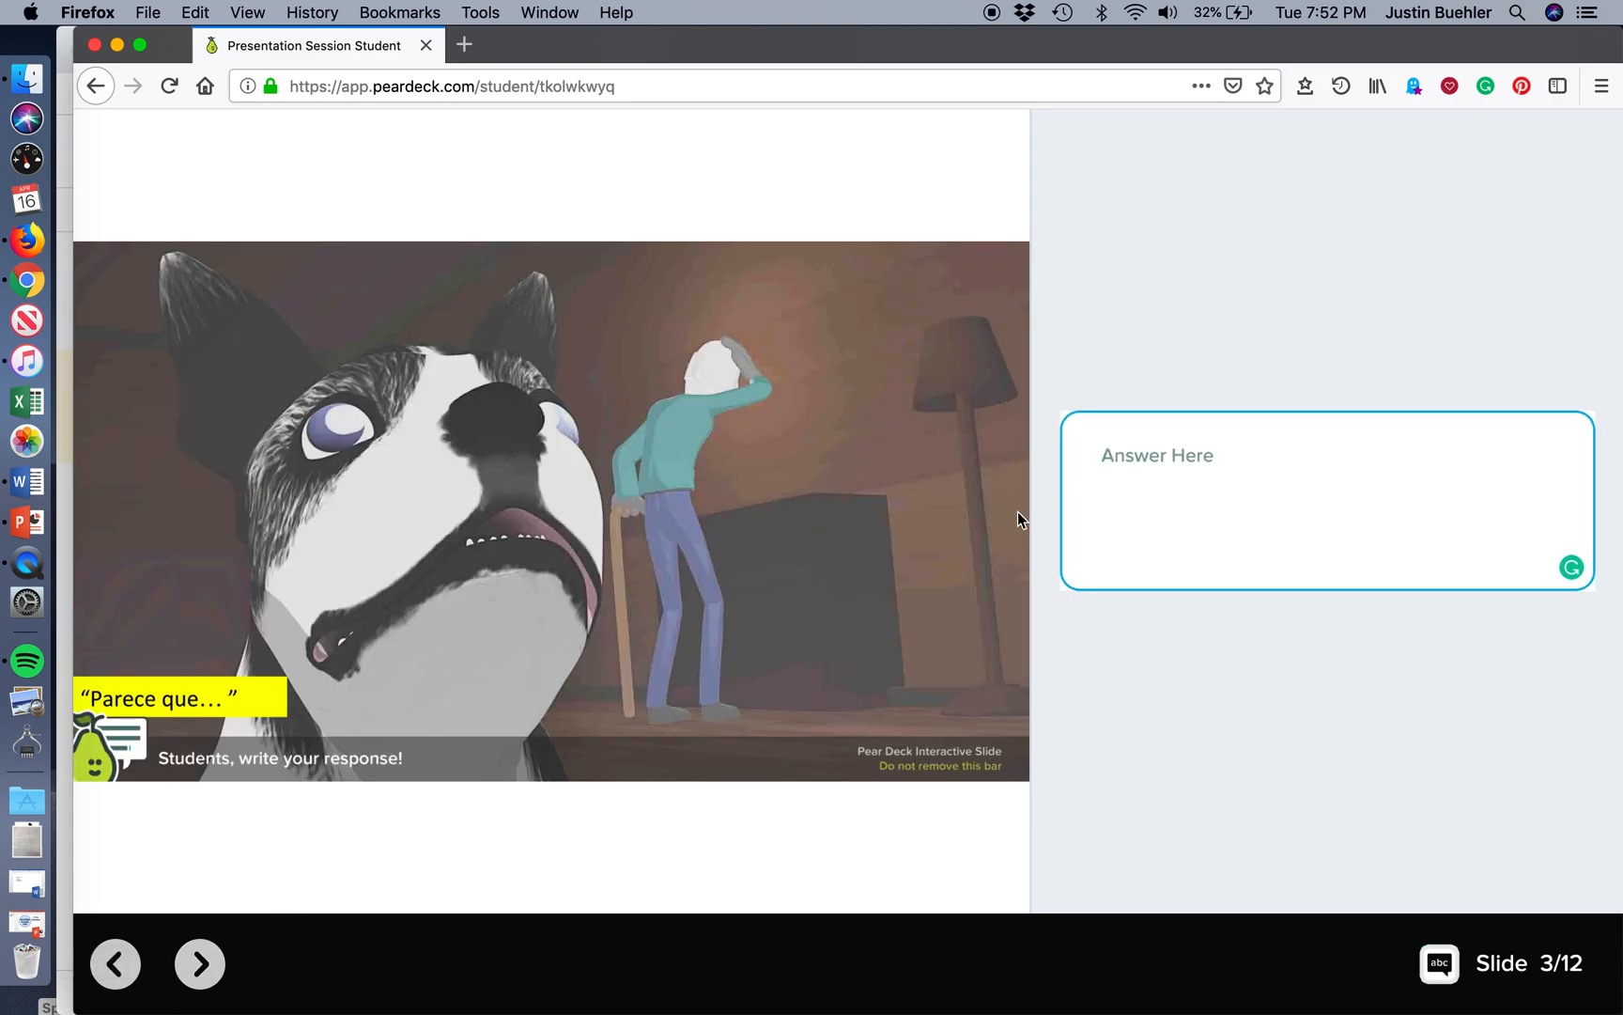
text(Parece)
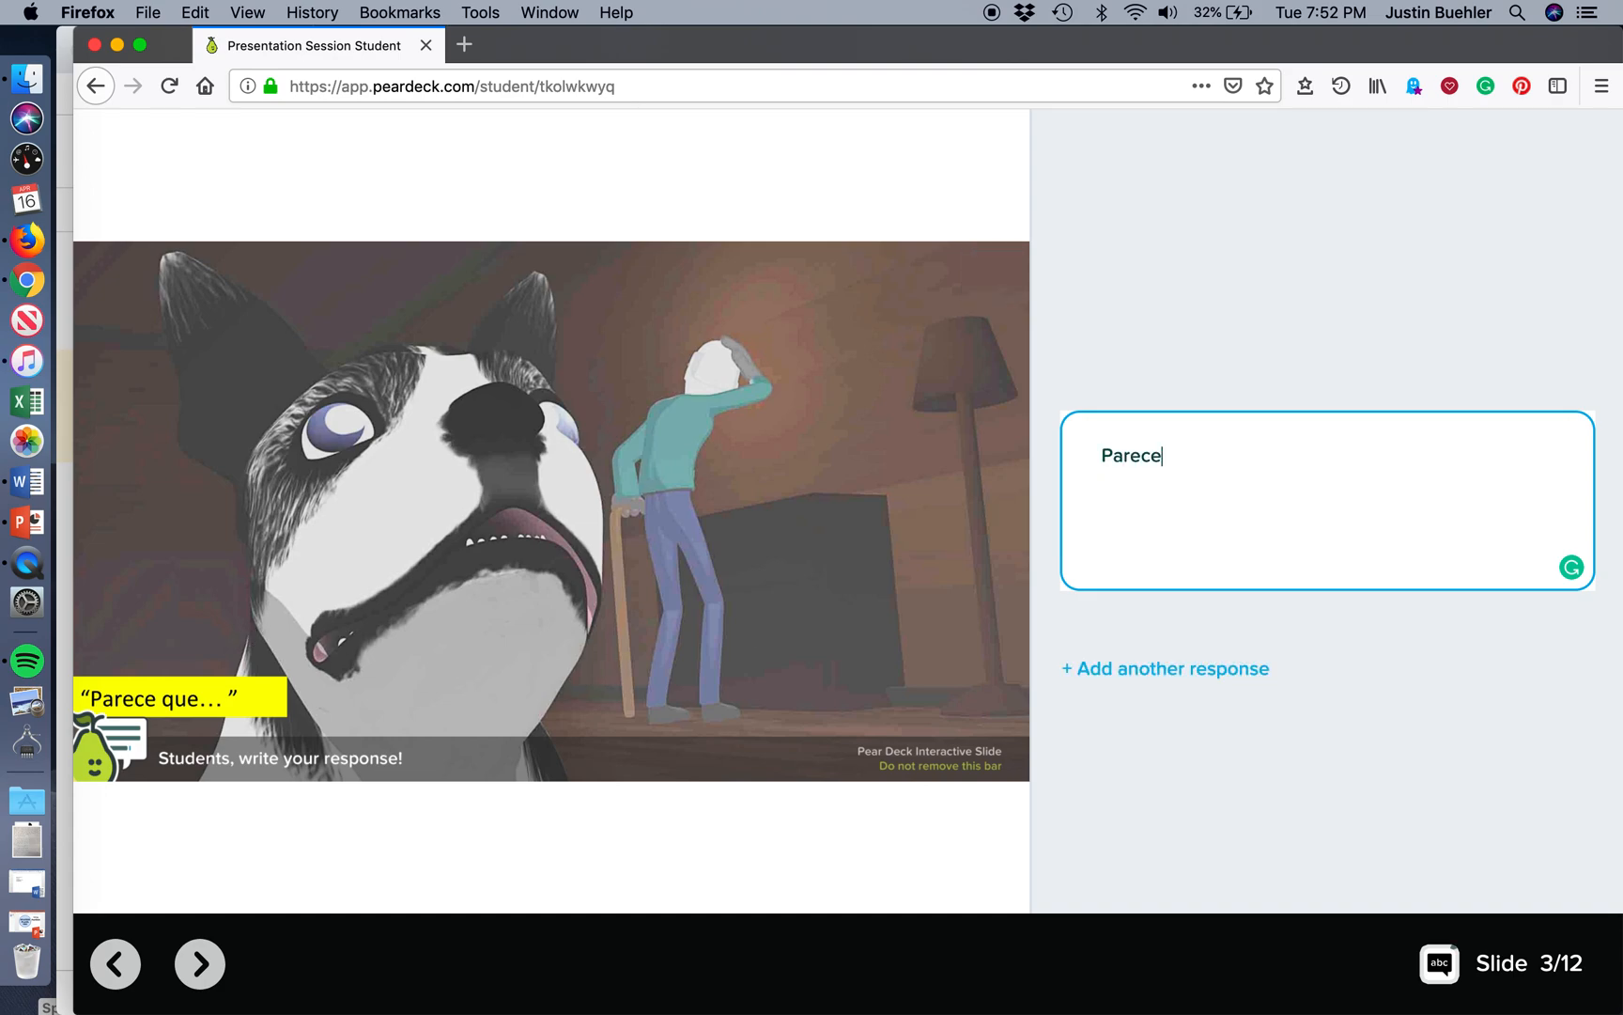
text(que el hombre perdió el)
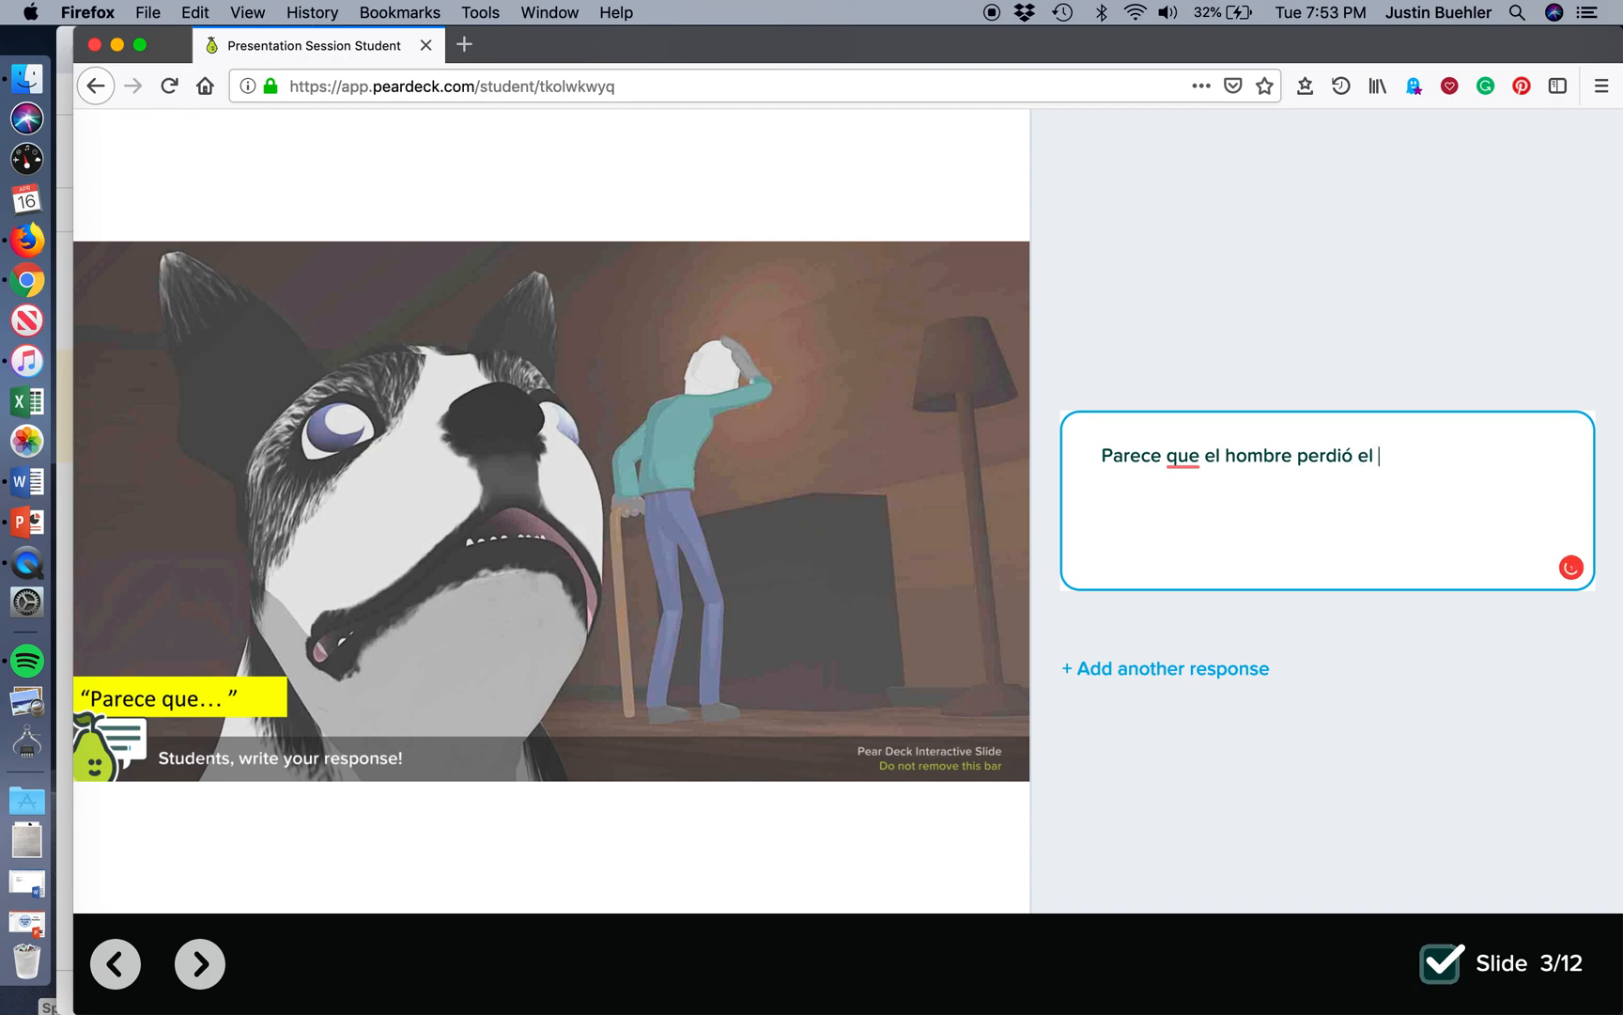
text(gorro.)
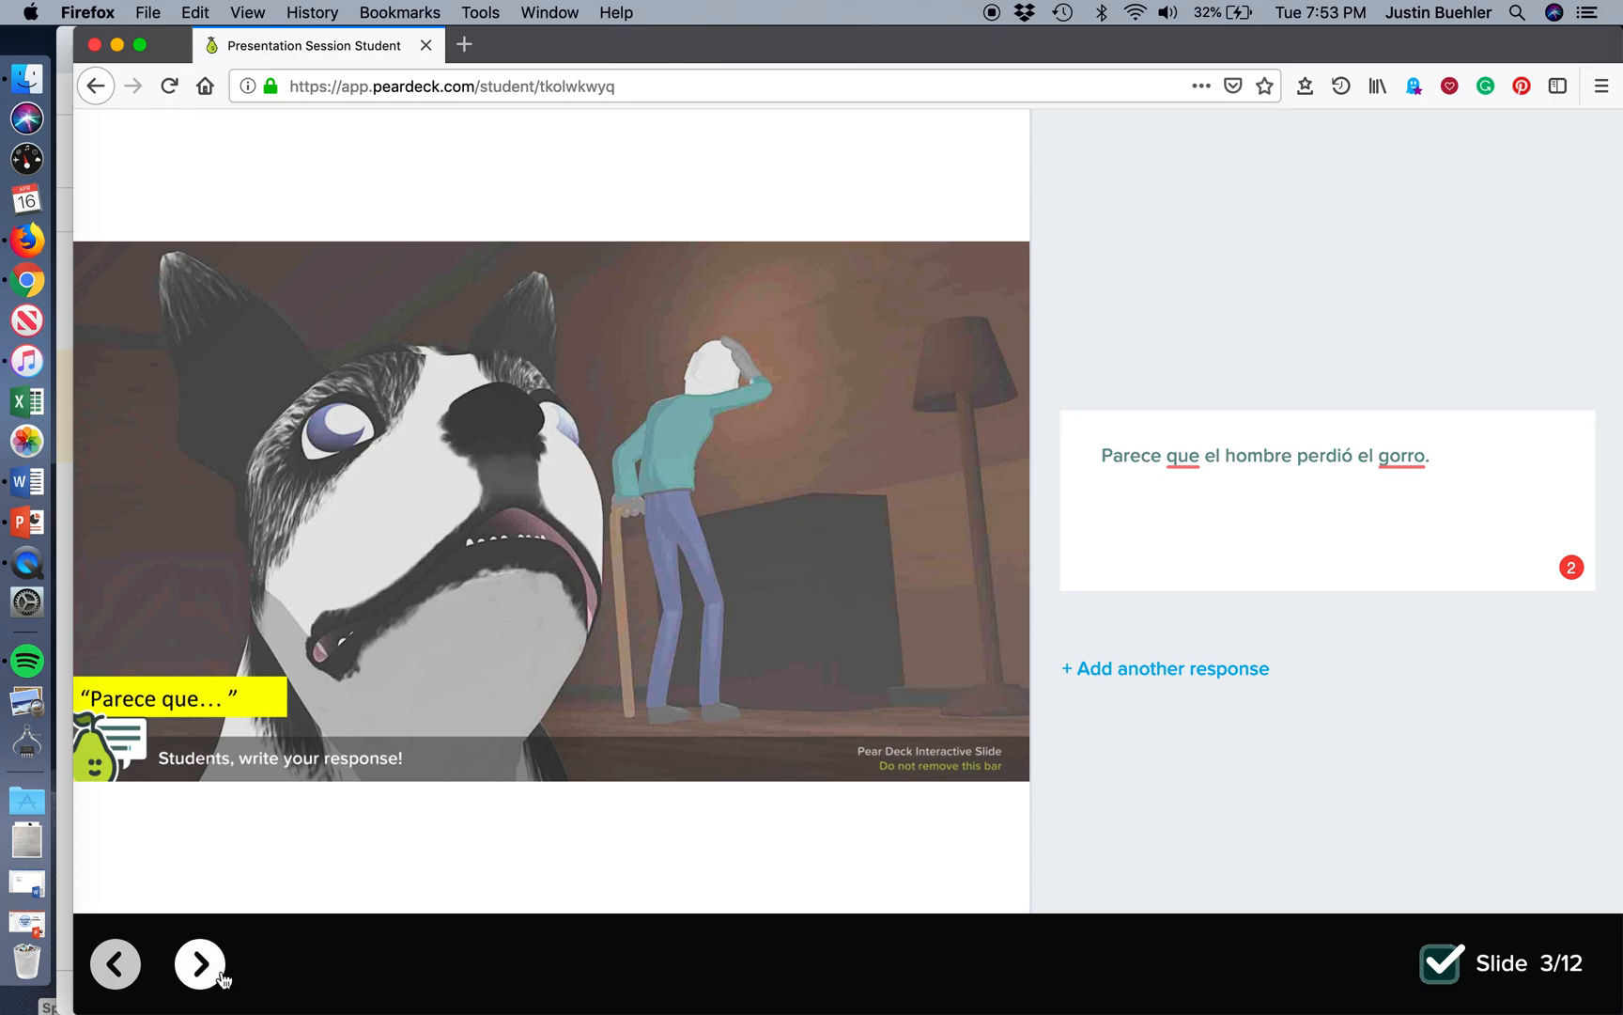
click(199, 962)
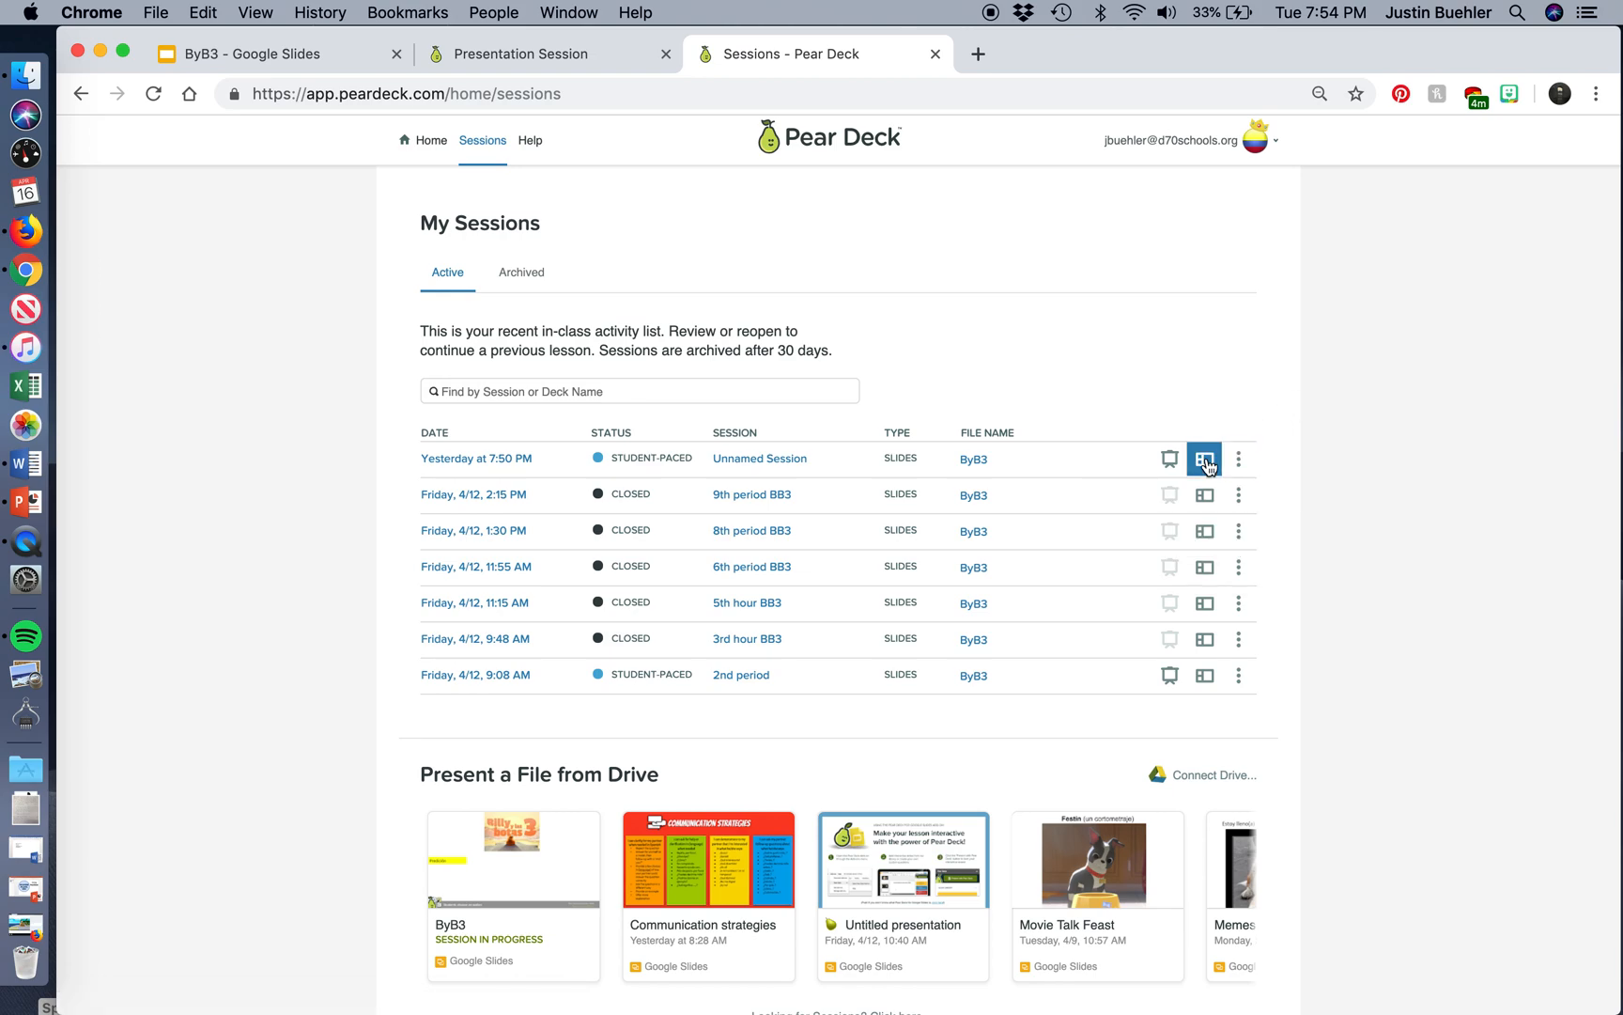
Open the in-progress Unnamed Session's dashboard showing slide 1 results of 5 versus 6.
click(1205, 458)
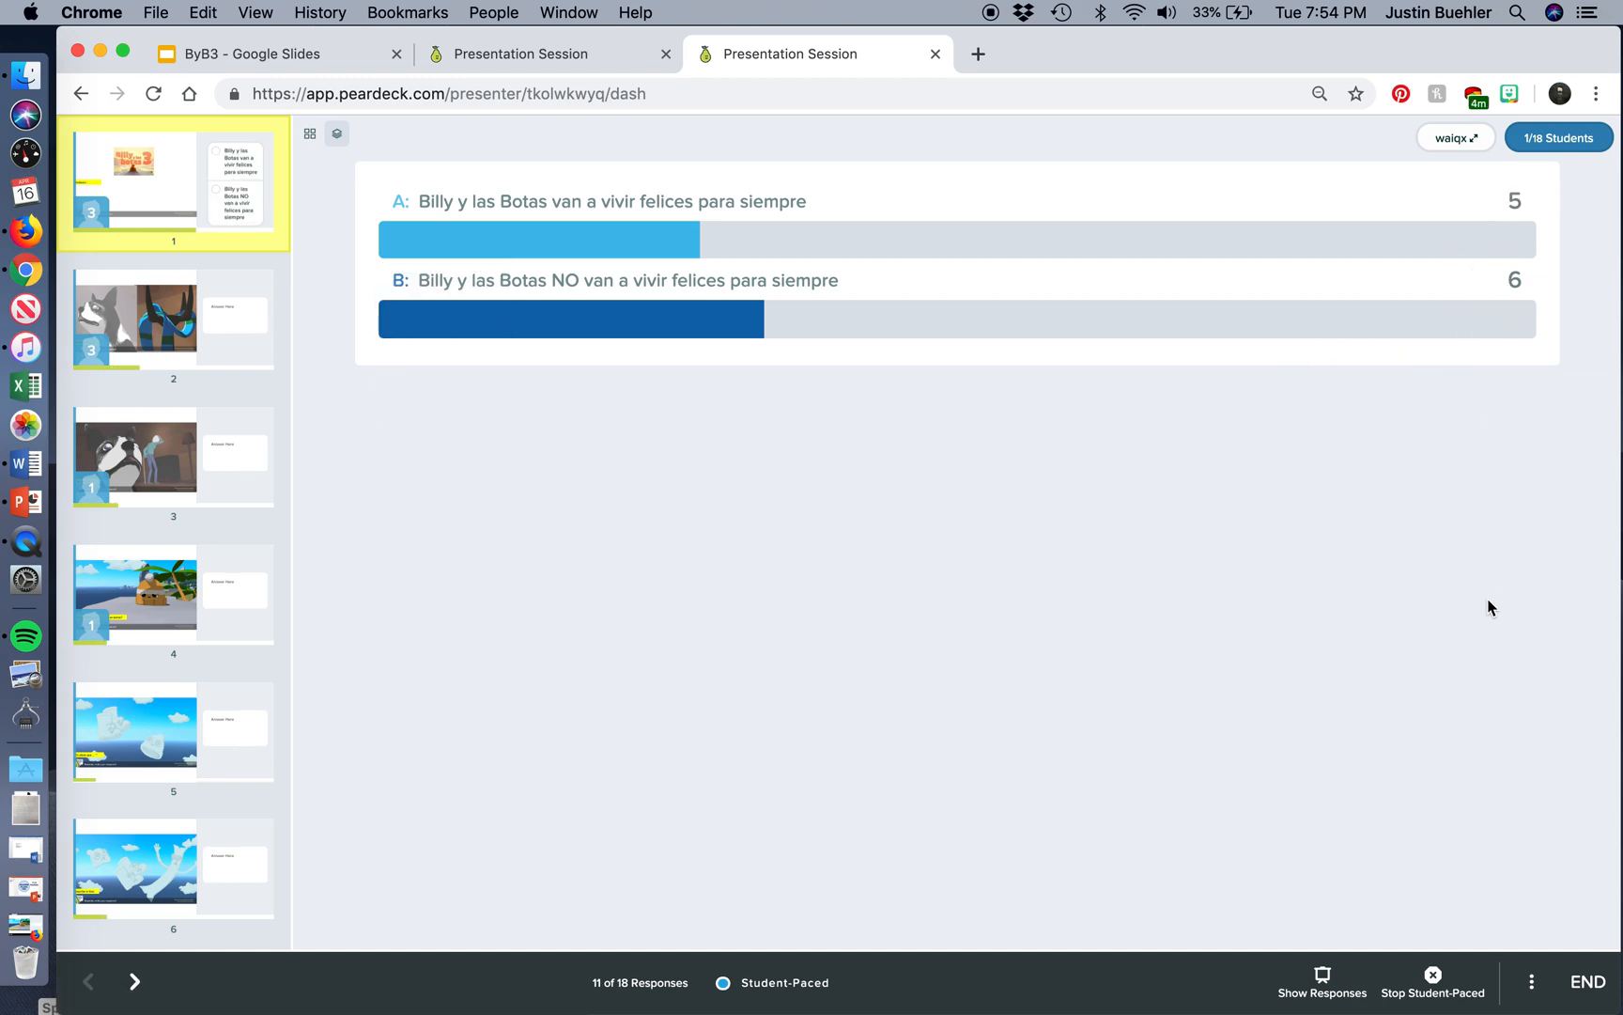
mouse_move(1013, 380)
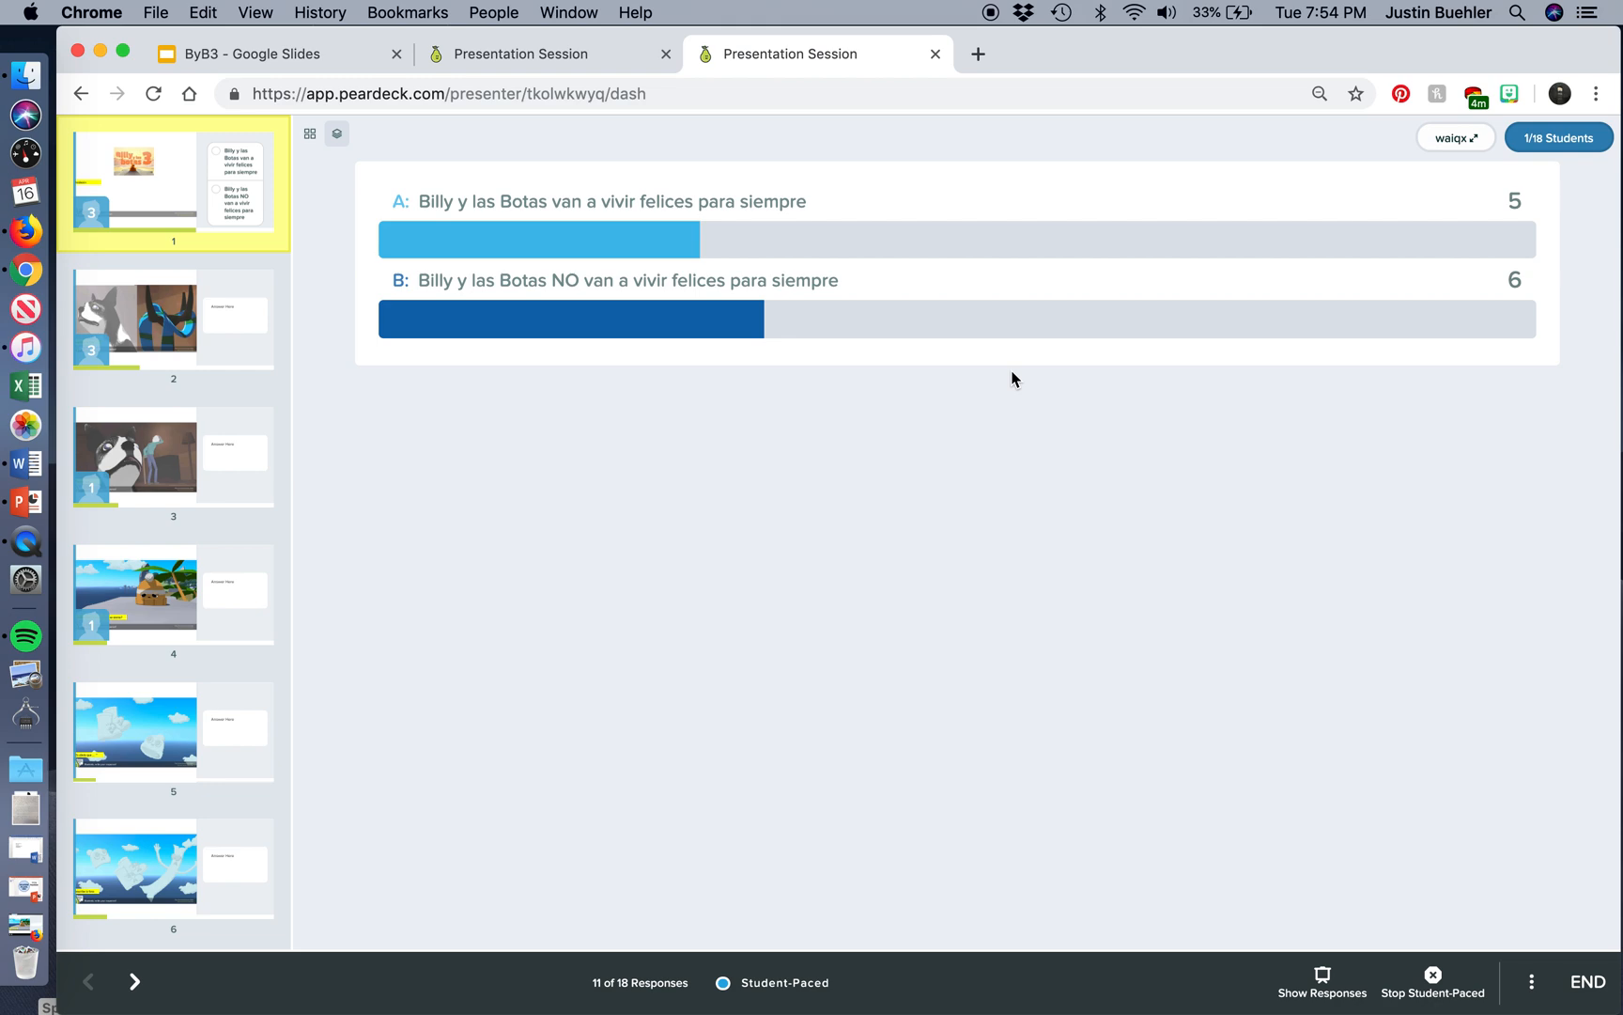
mouse_move(777, 299)
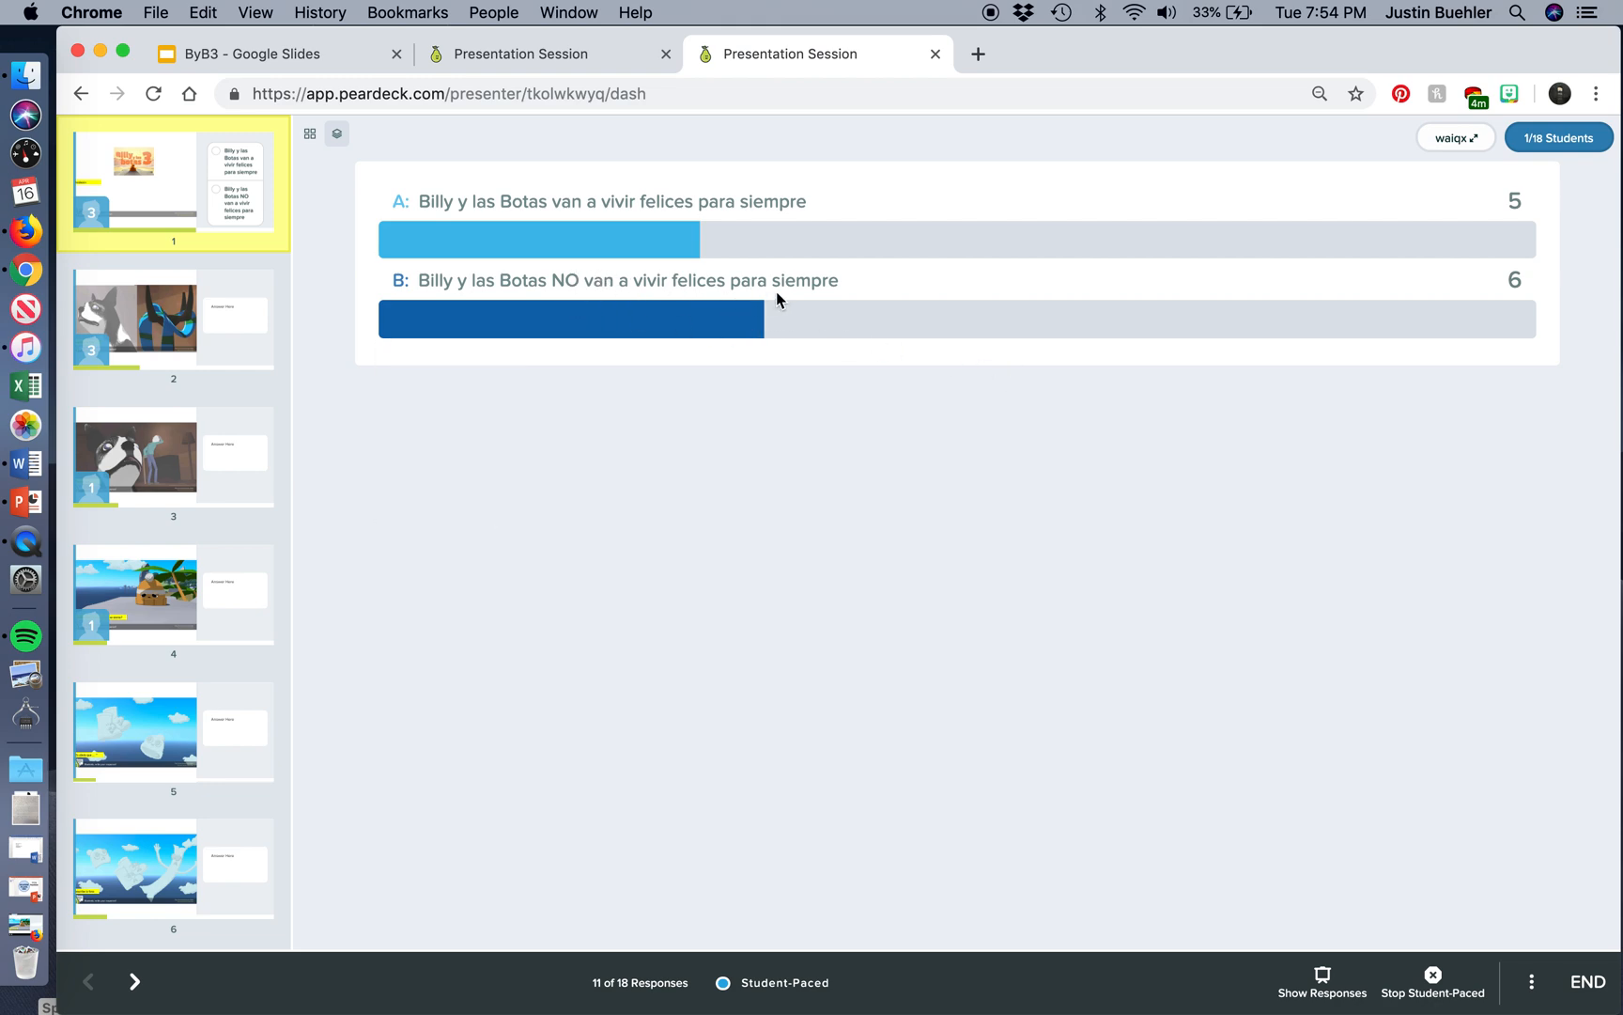
mouse_move(1516, 281)
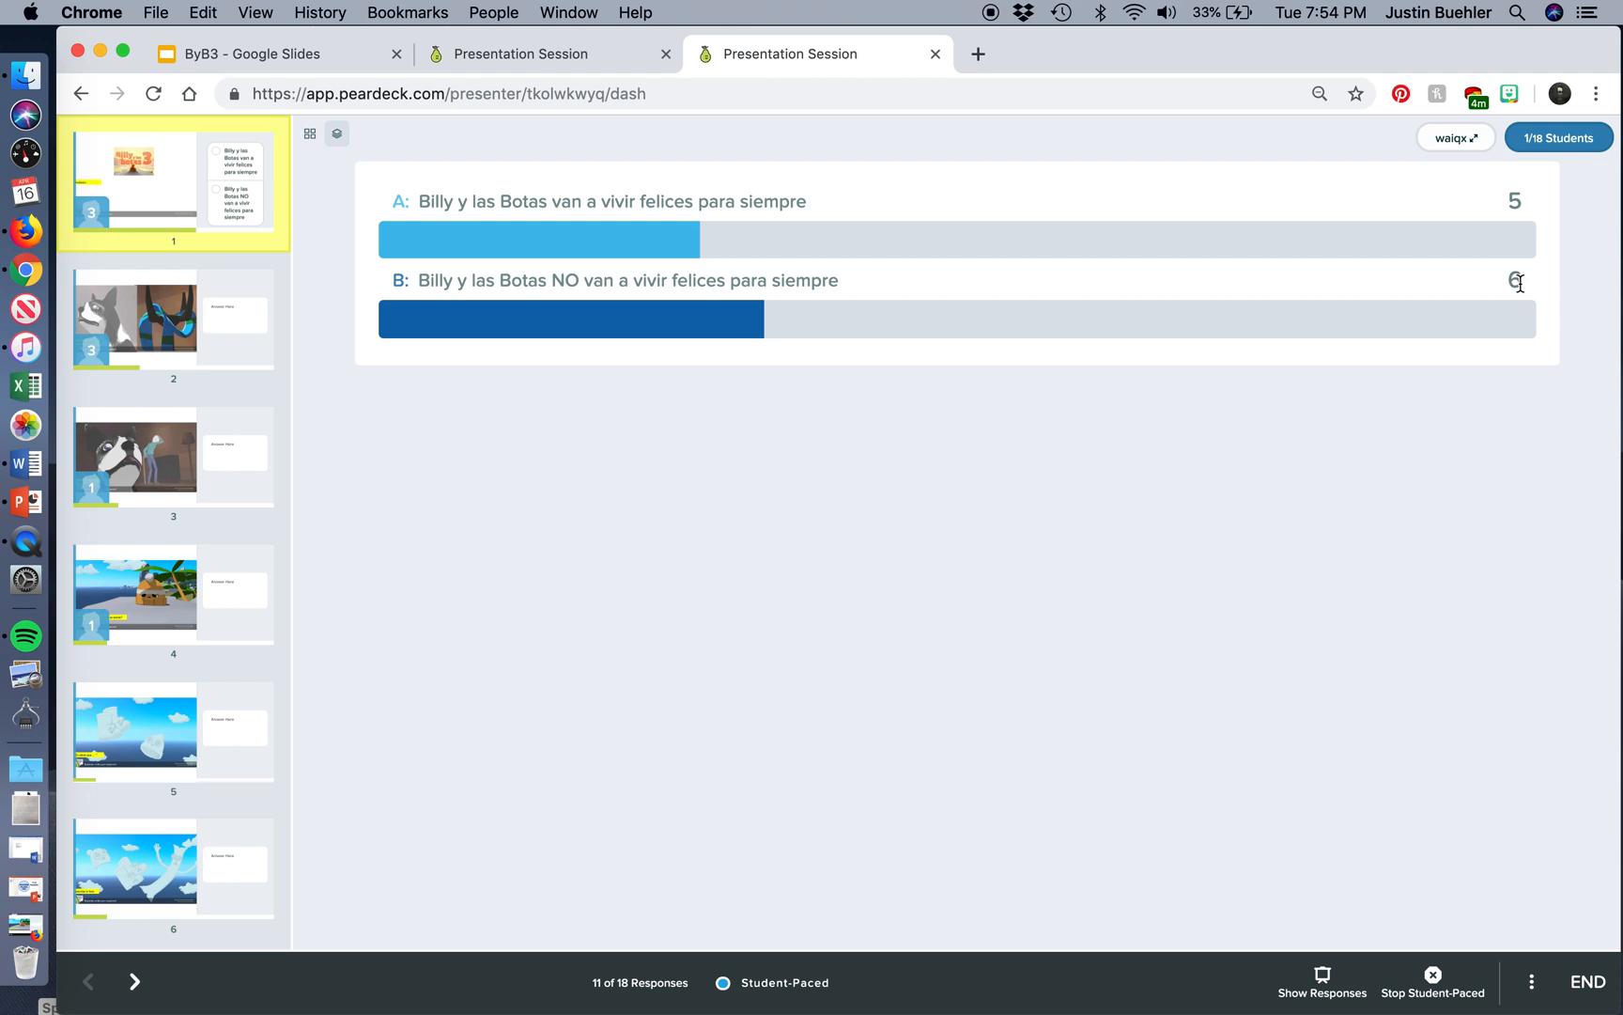
View slide 2's answers and toggle sharing the responses with the class on and off.
click(173, 319)
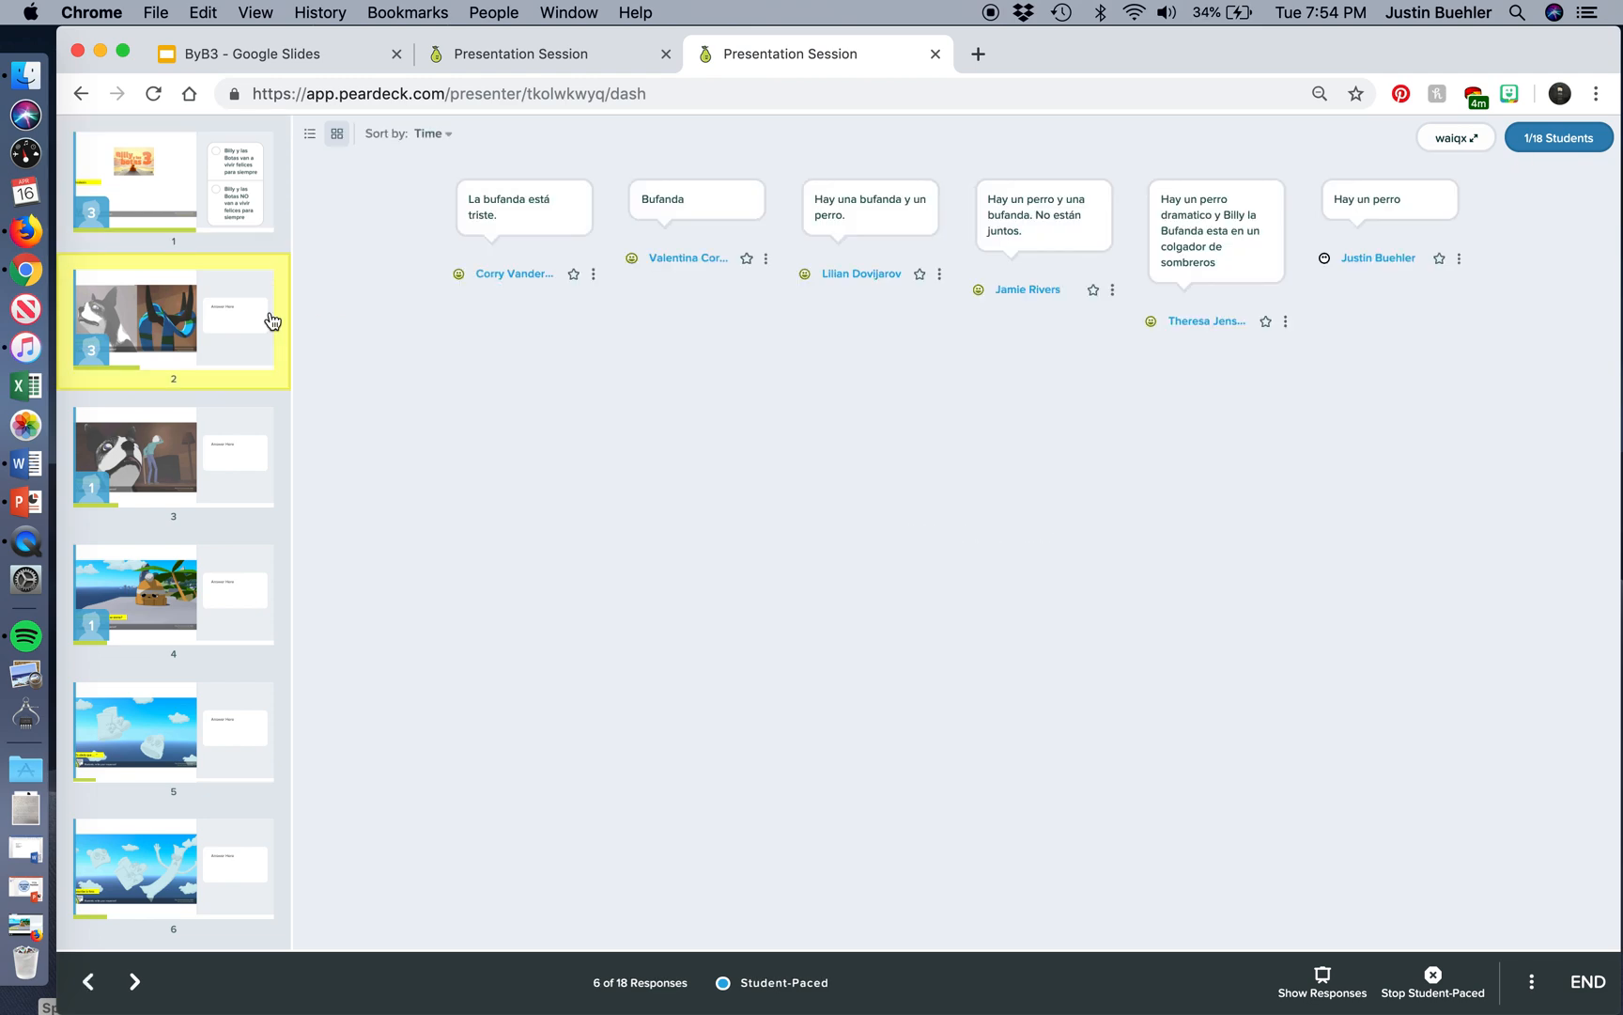
click(1323, 981)
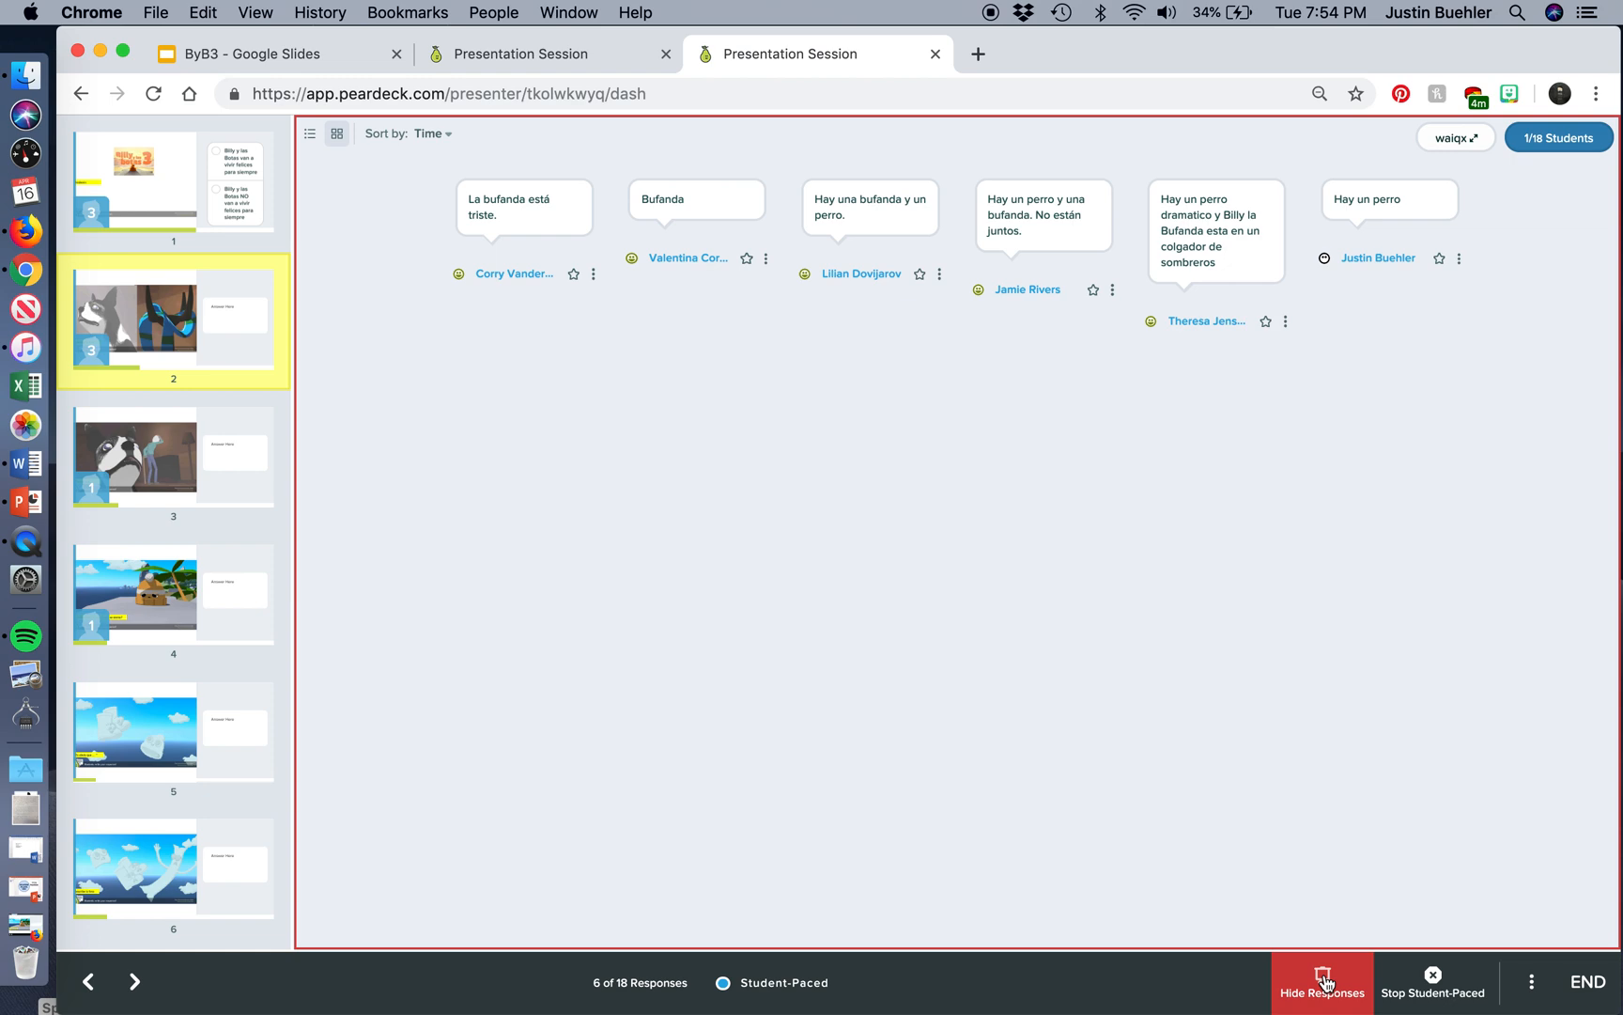
click(1323, 981)
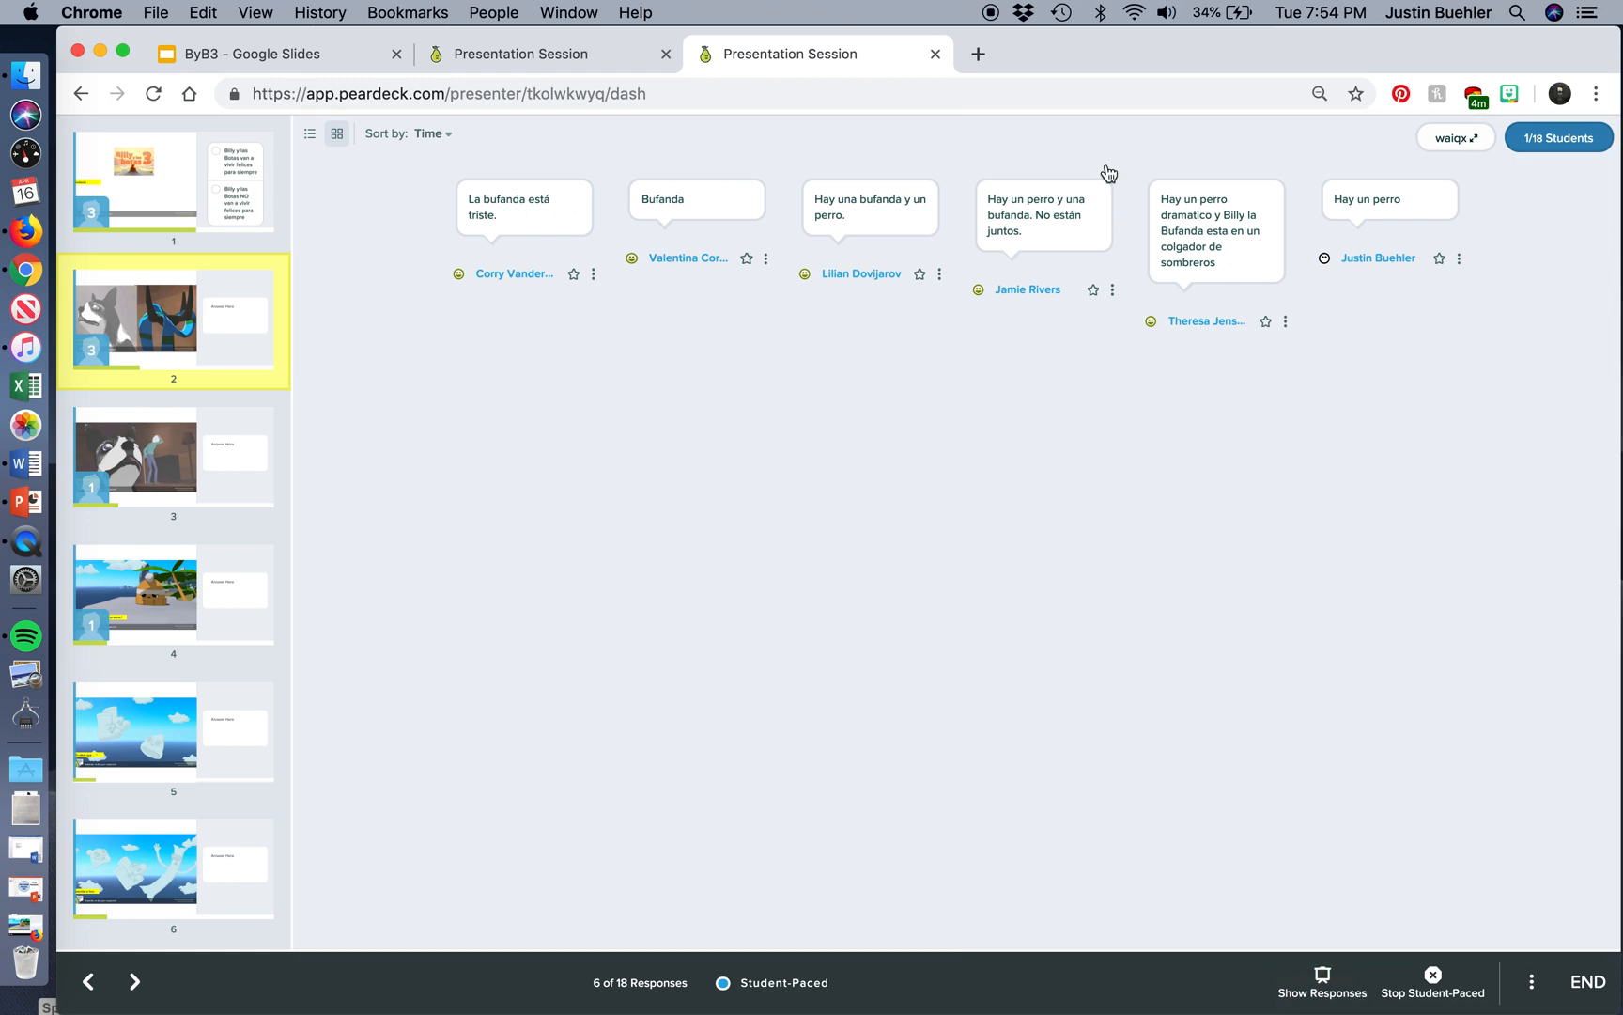
mouse_move(705, 628)
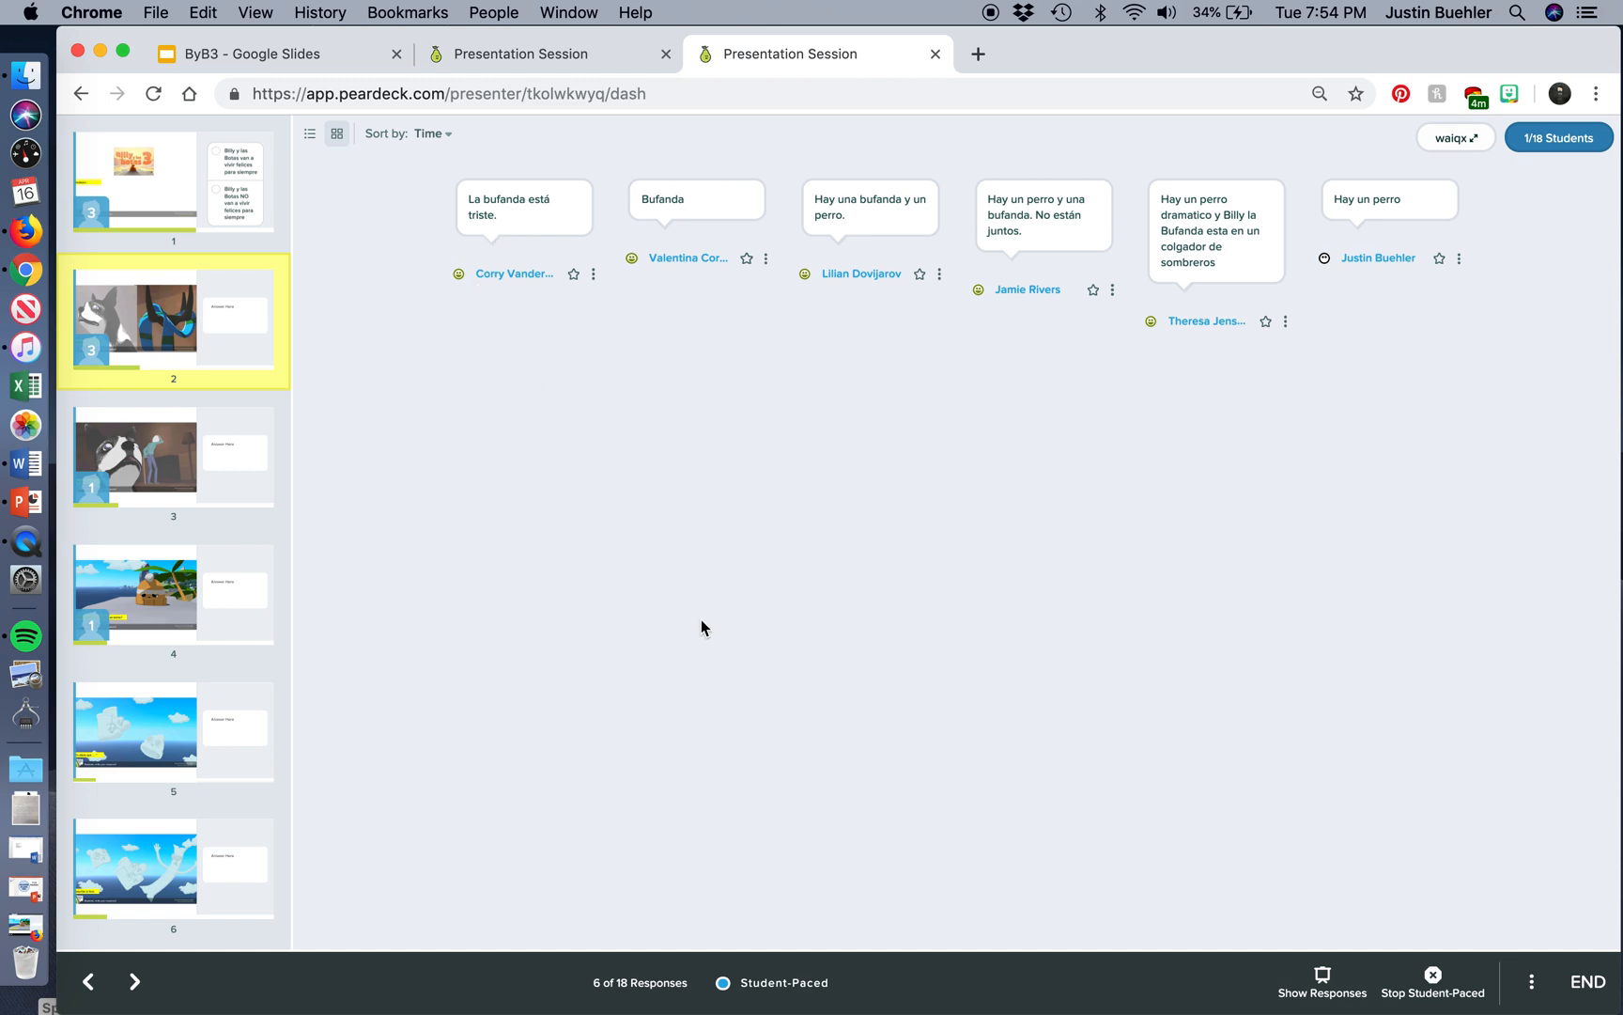
mouse_move(766, 502)
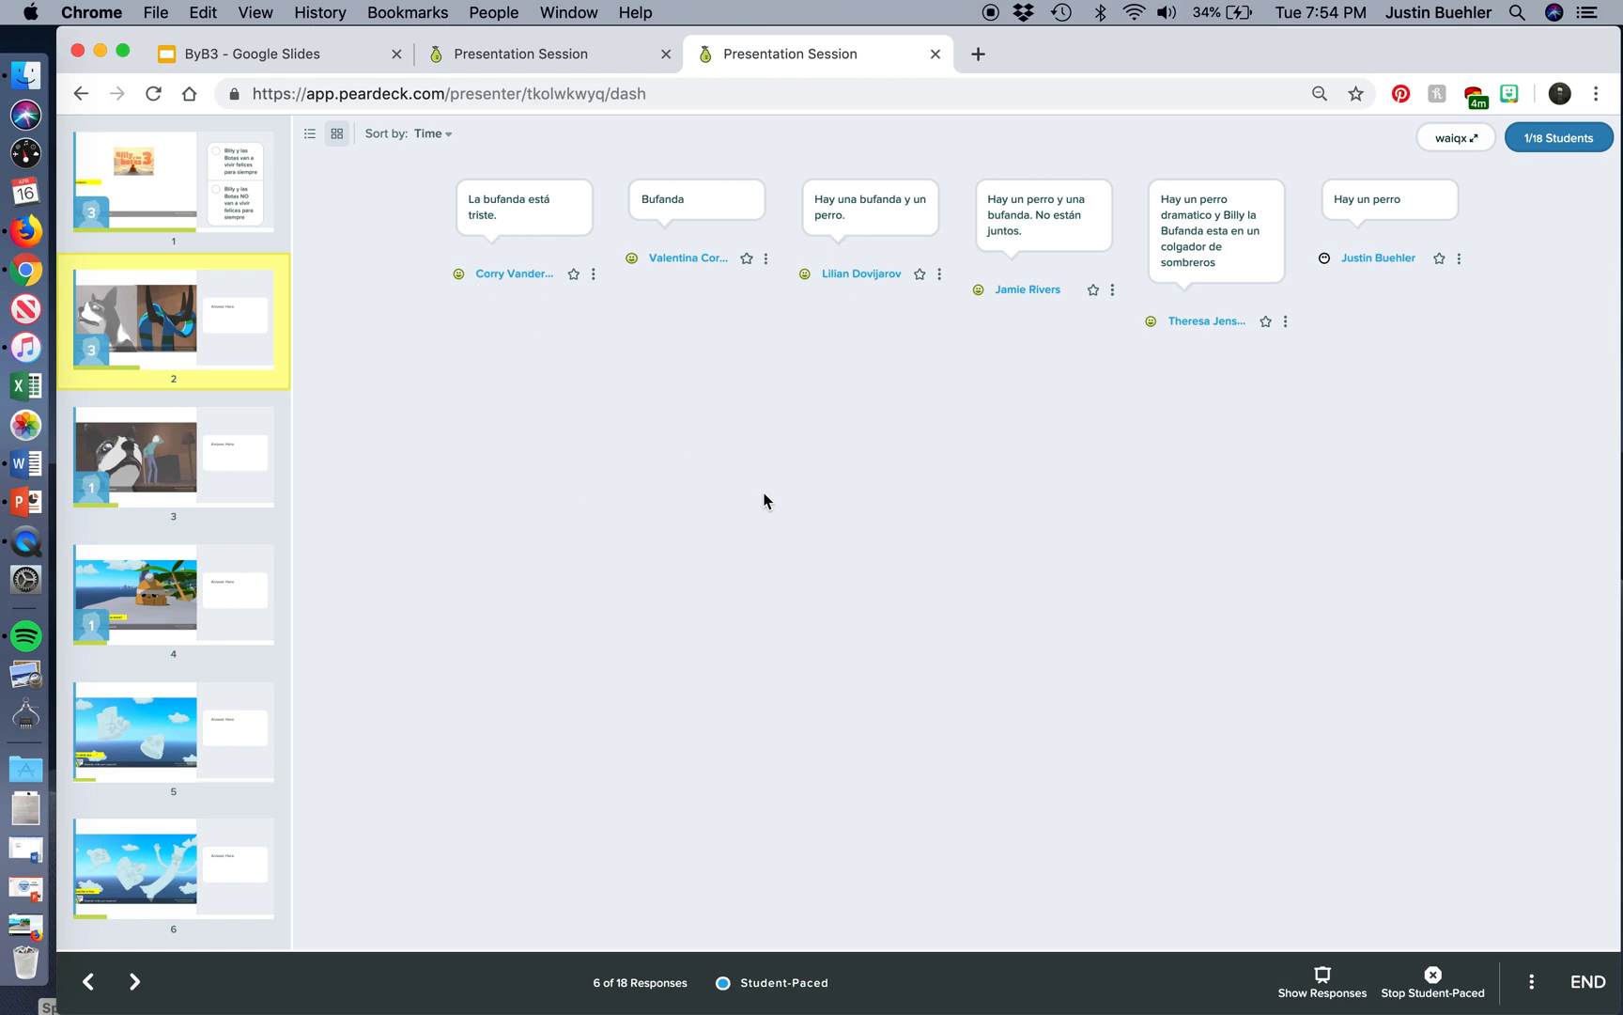
mouse_move(519, 230)
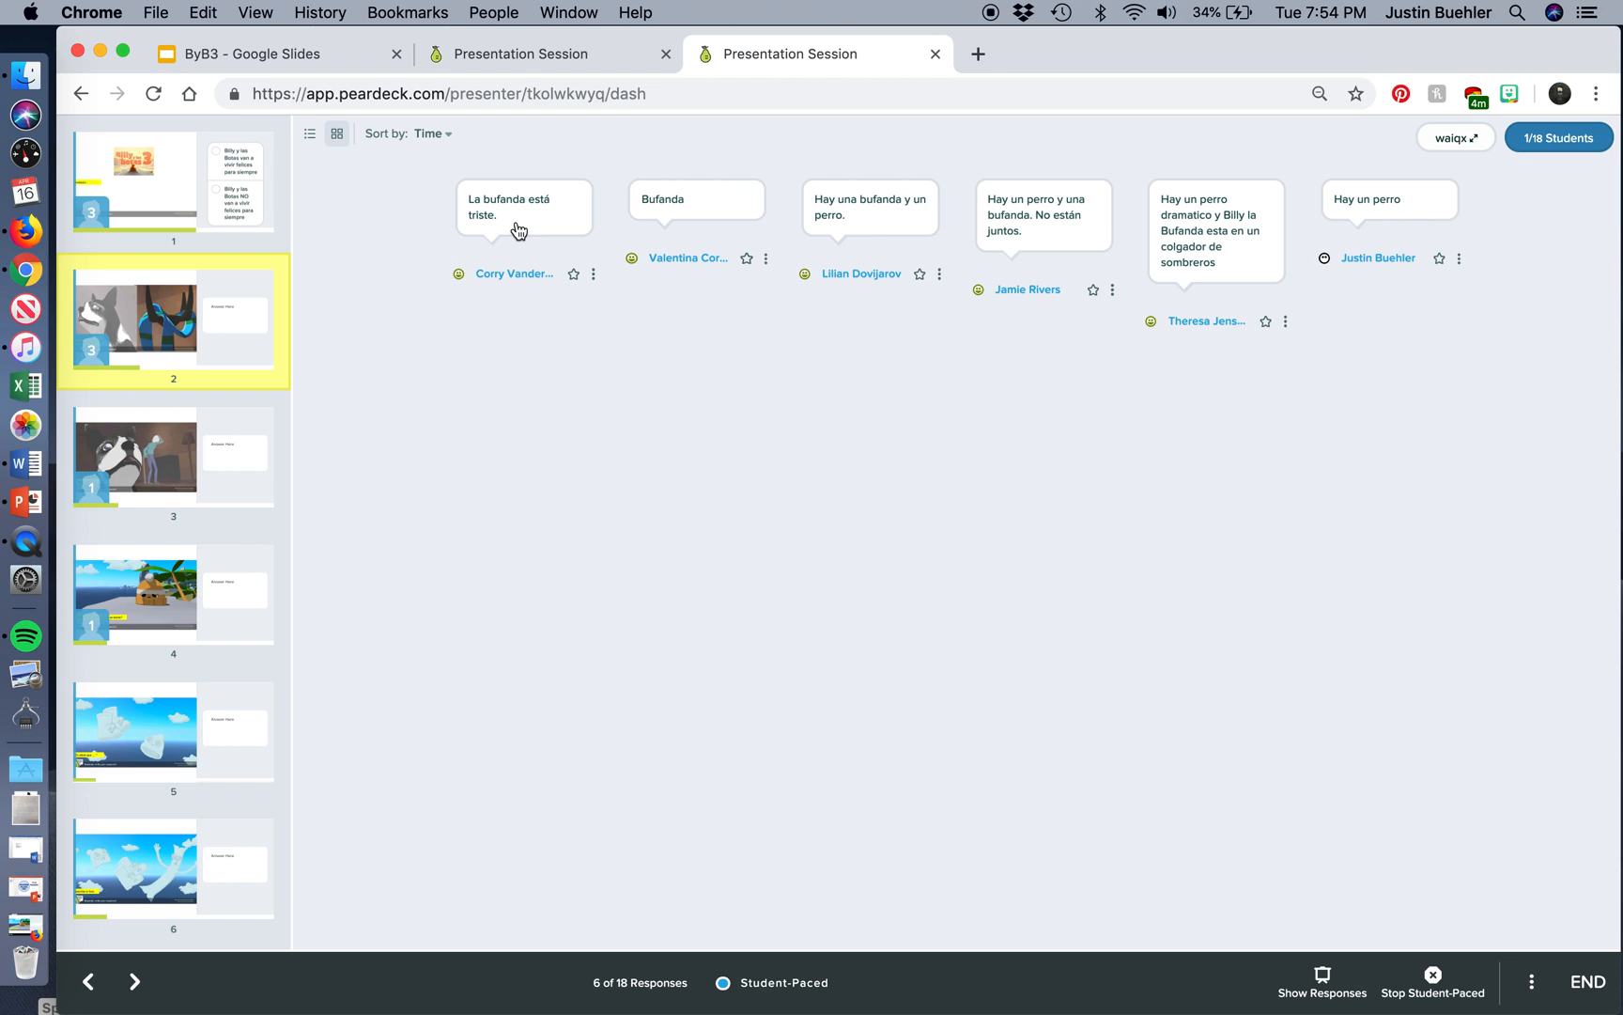
mouse_move(1359, 990)
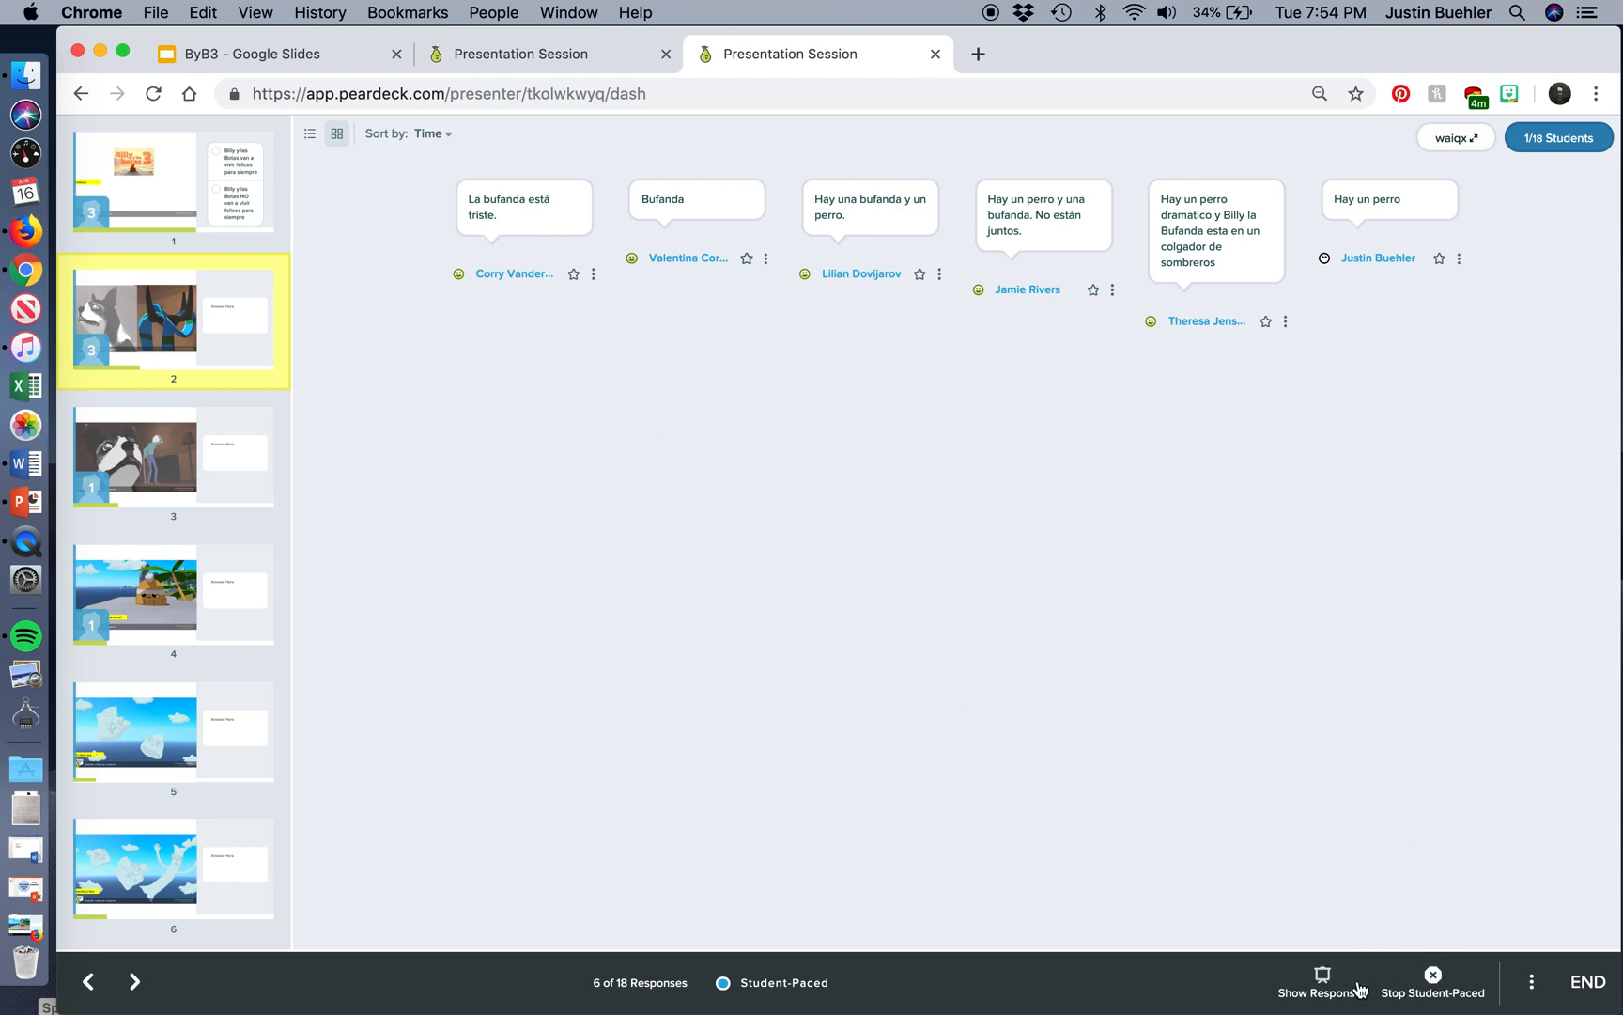
click(1322, 981)
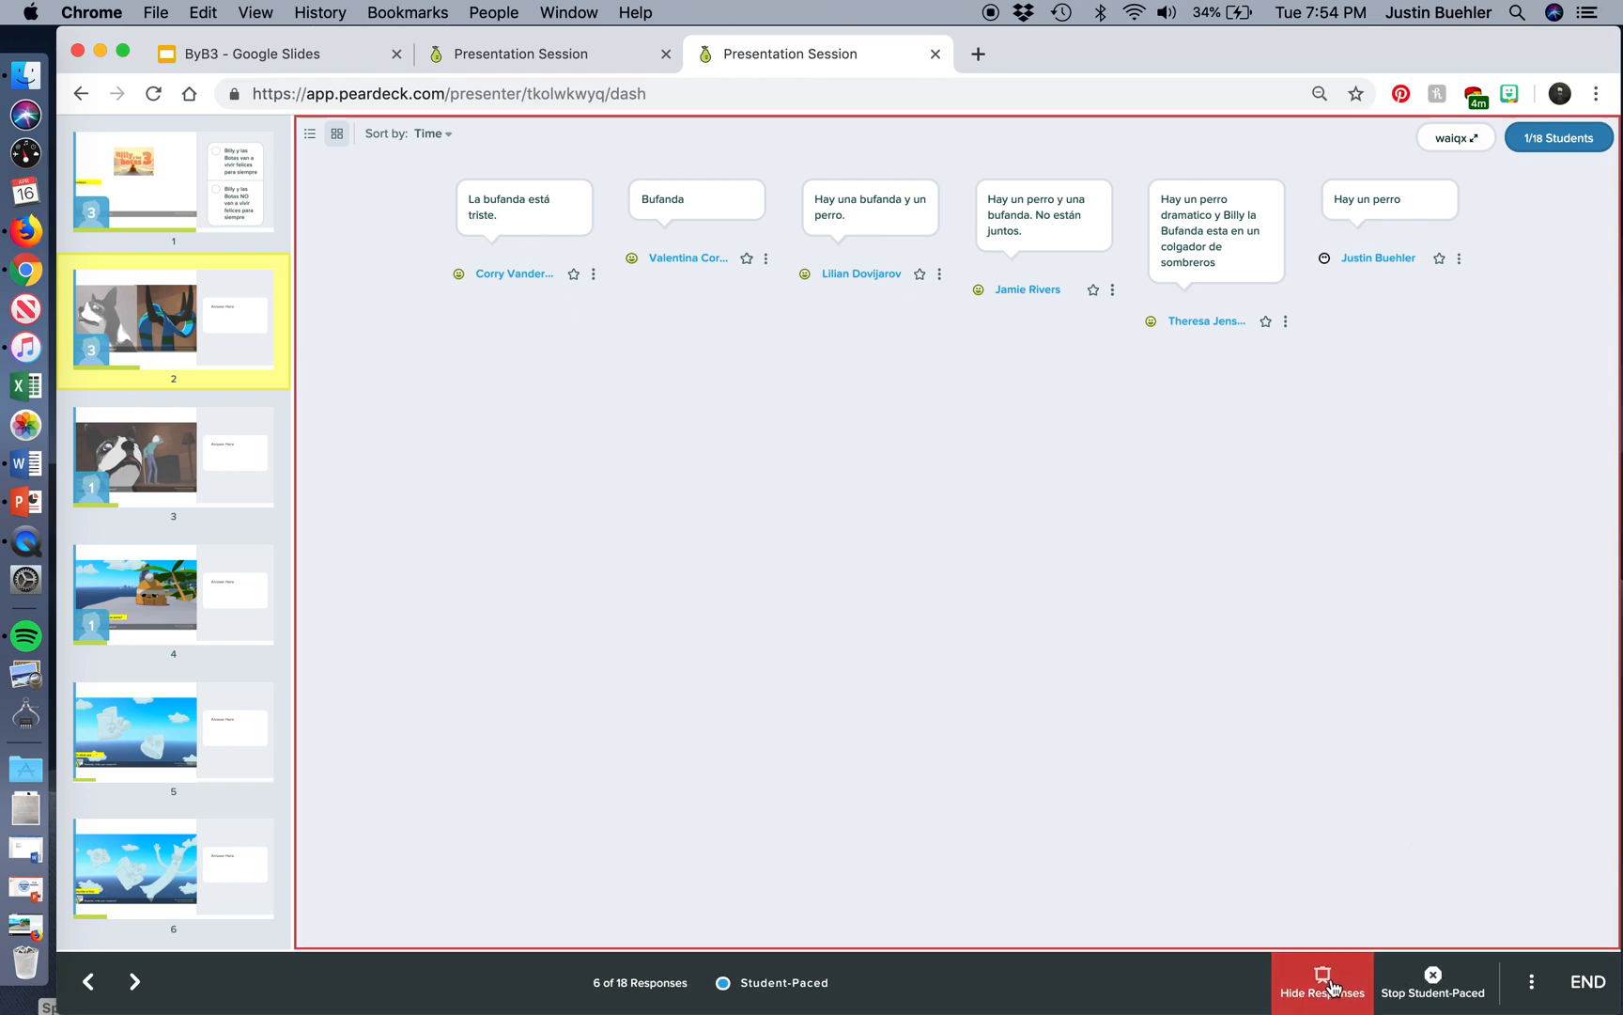
click(1322, 983)
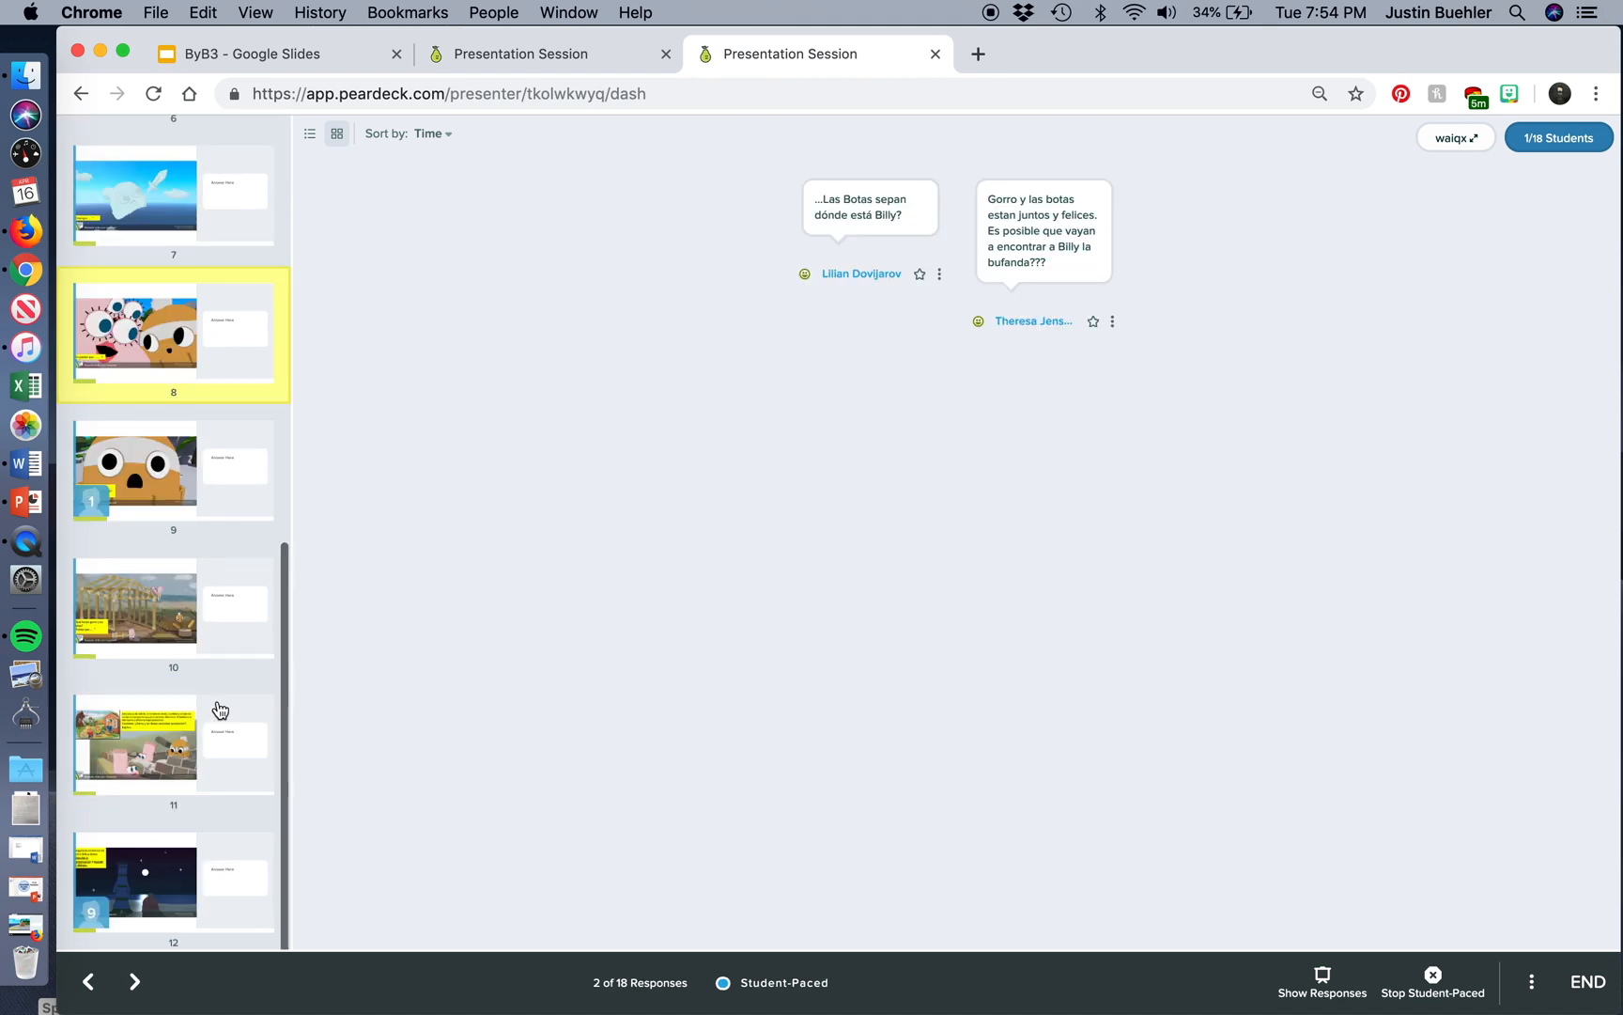
Jump to slide 7's answers, then back to slide 2's answers in the dashboard.
click(173, 197)
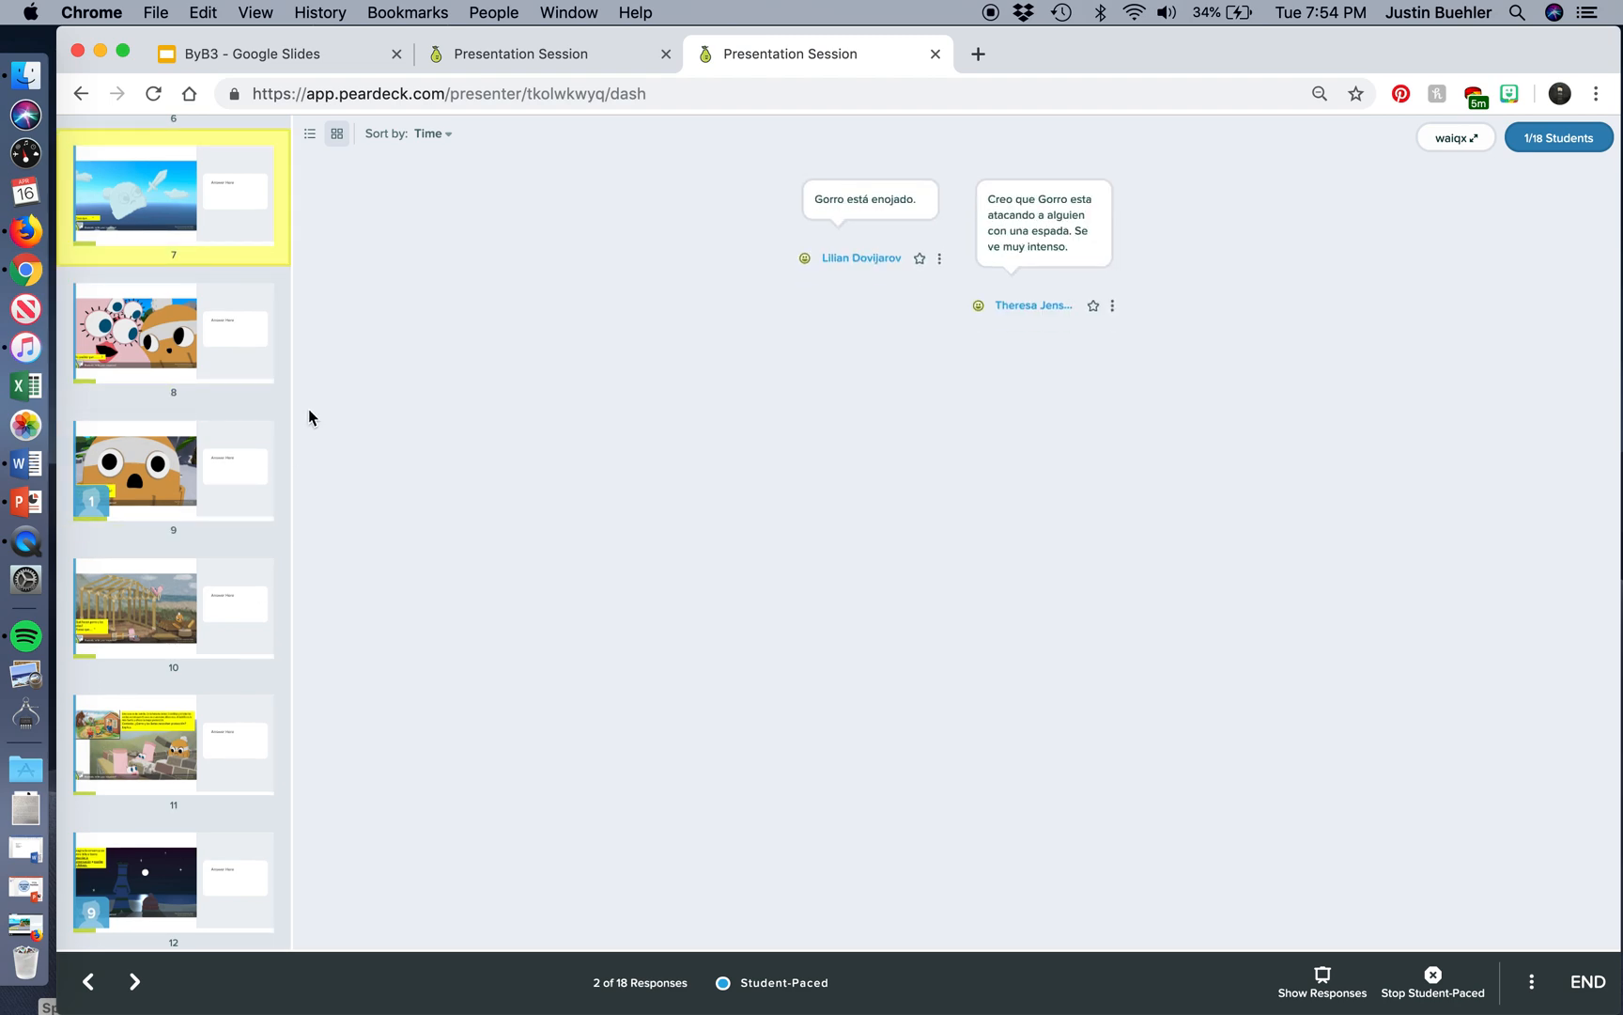
click(173, 331)
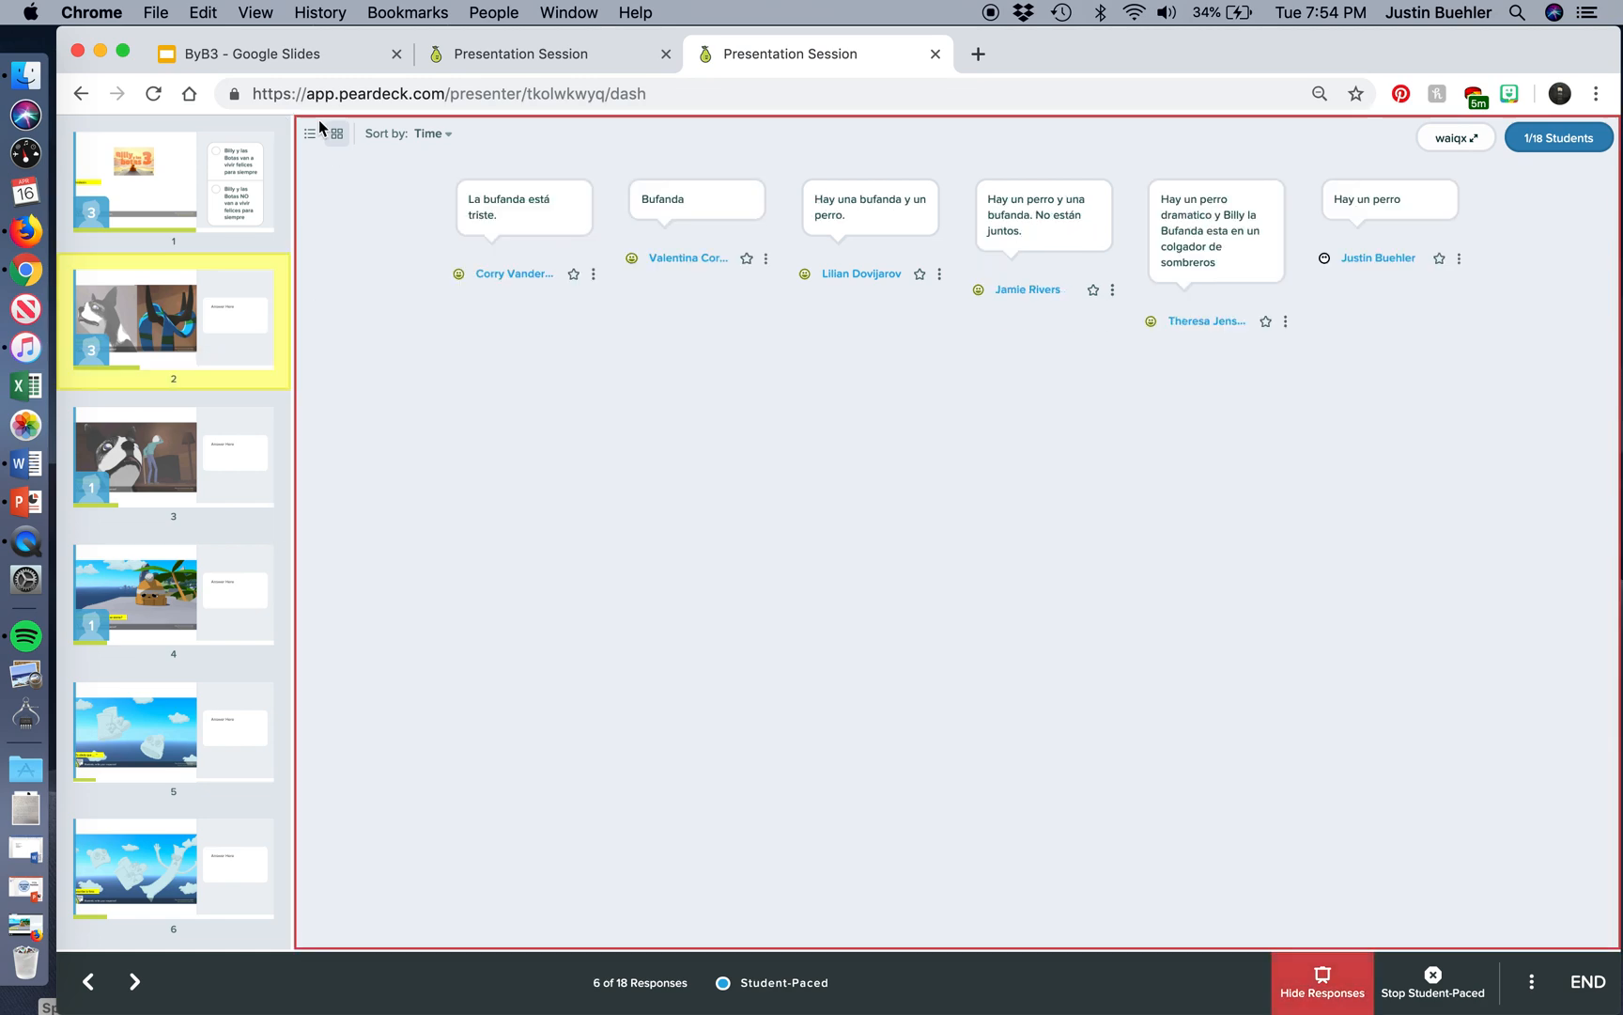
Switch slide 2's answers to the one-per-row list layout sorted by Time.
click(308, 134)
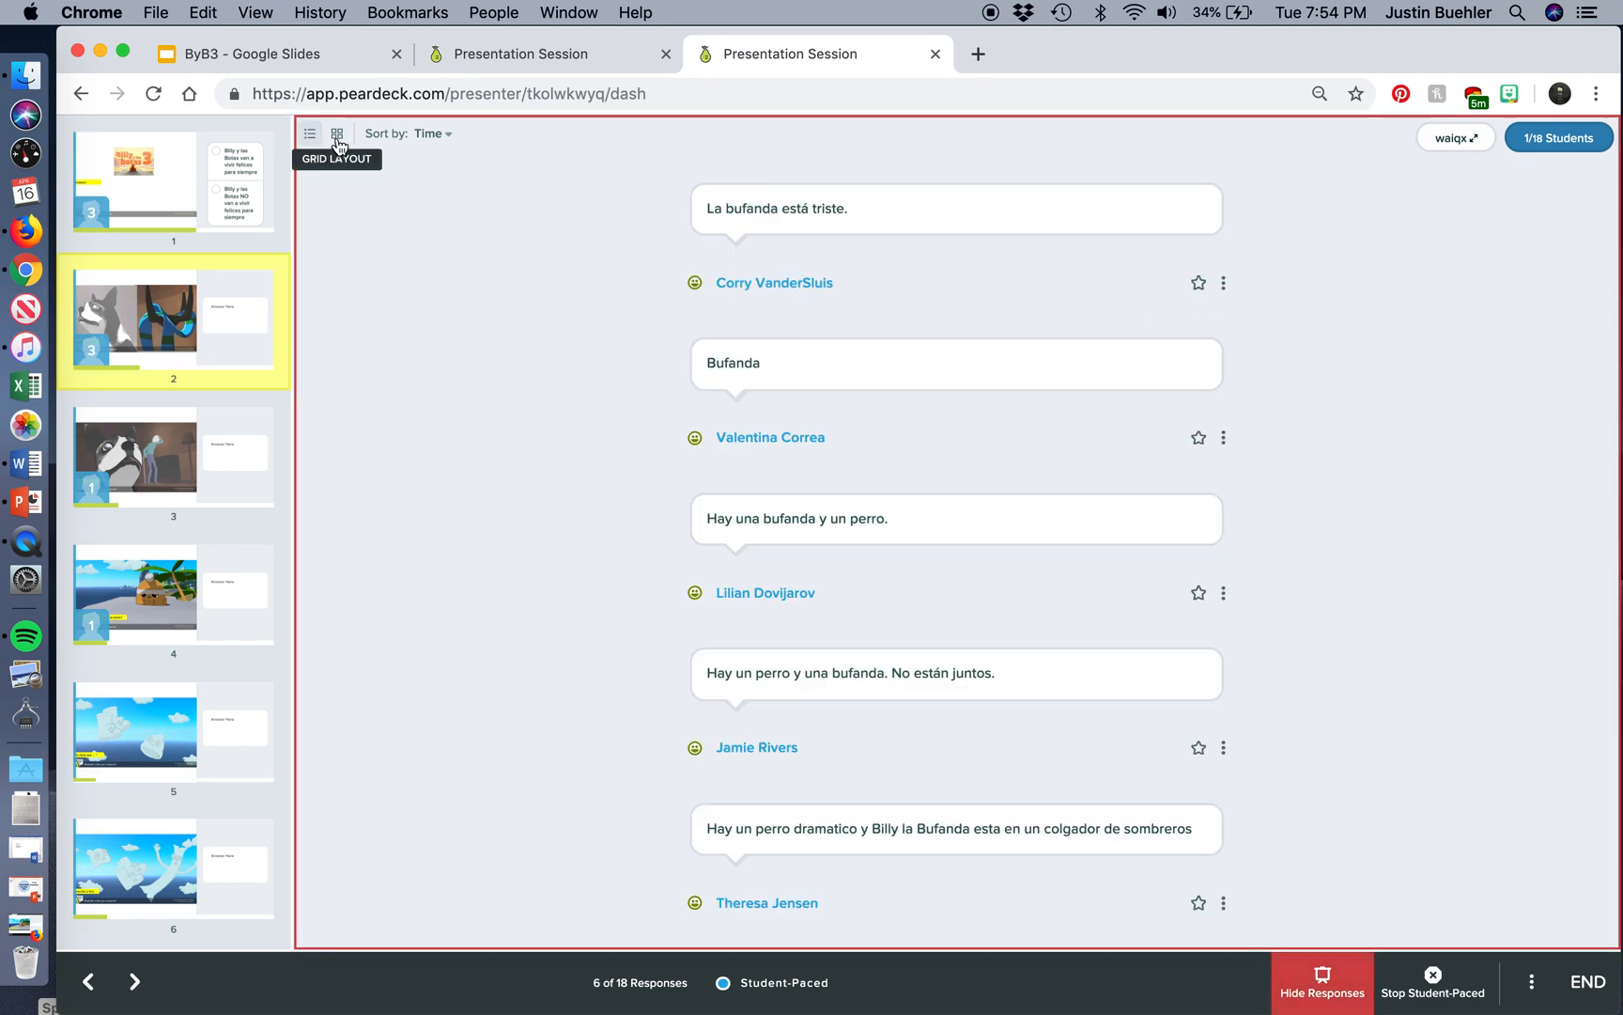
click(428, 133)
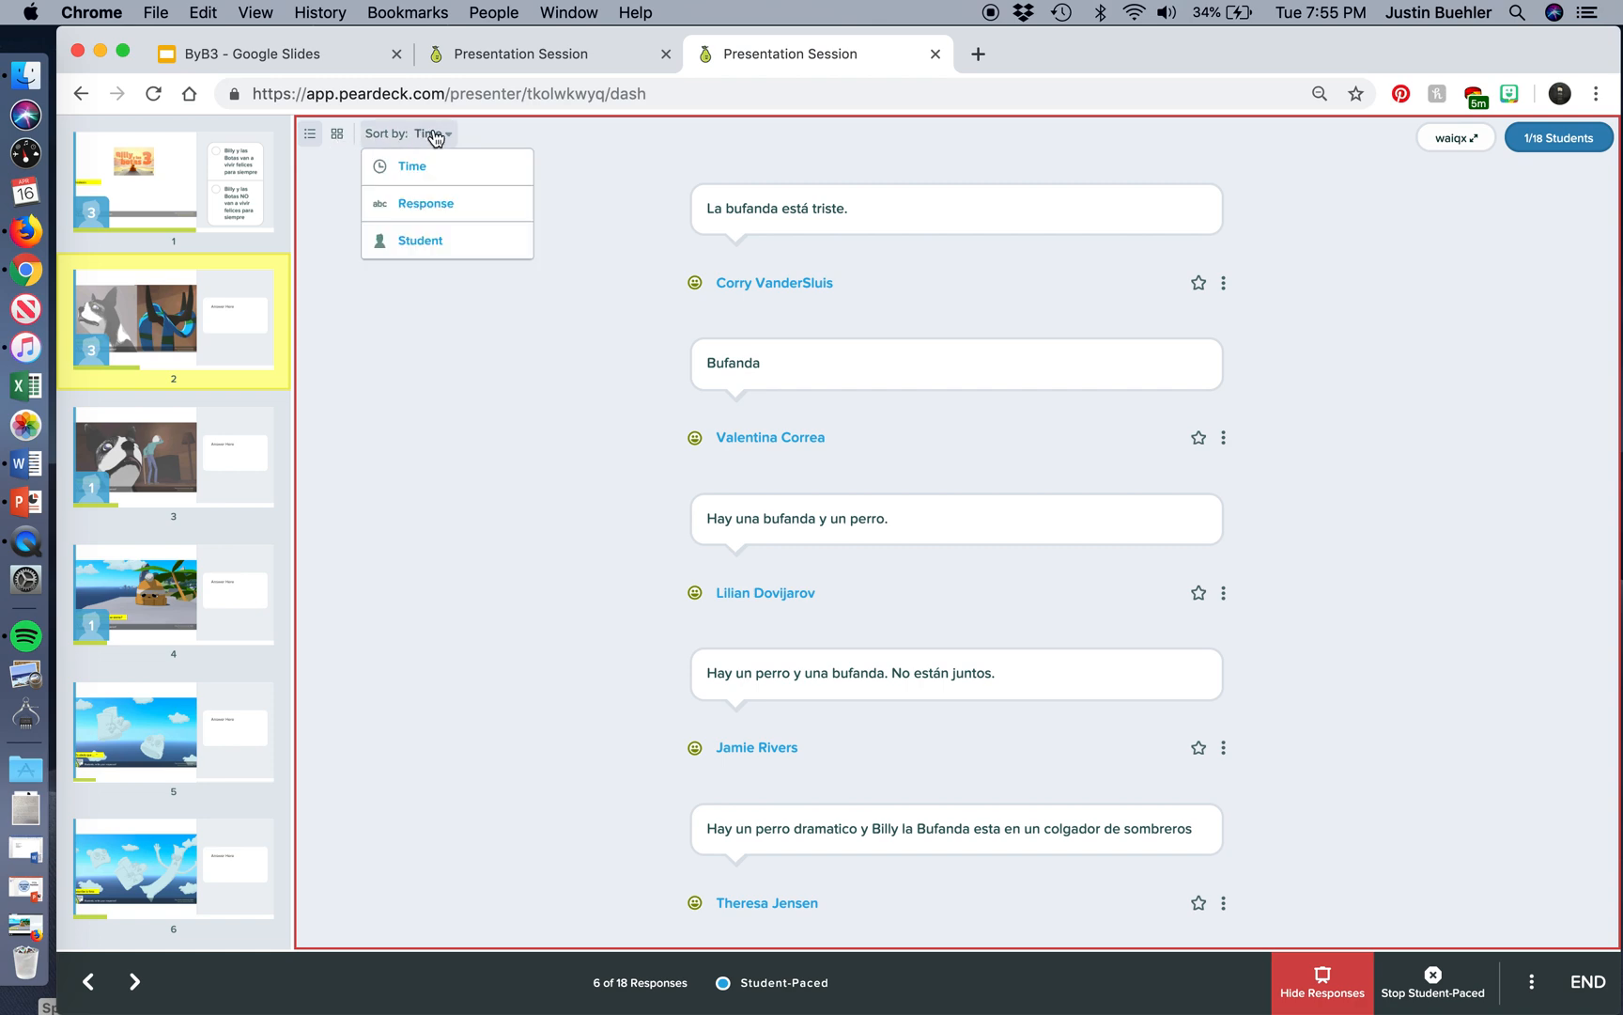
mouse_move(455, 167)
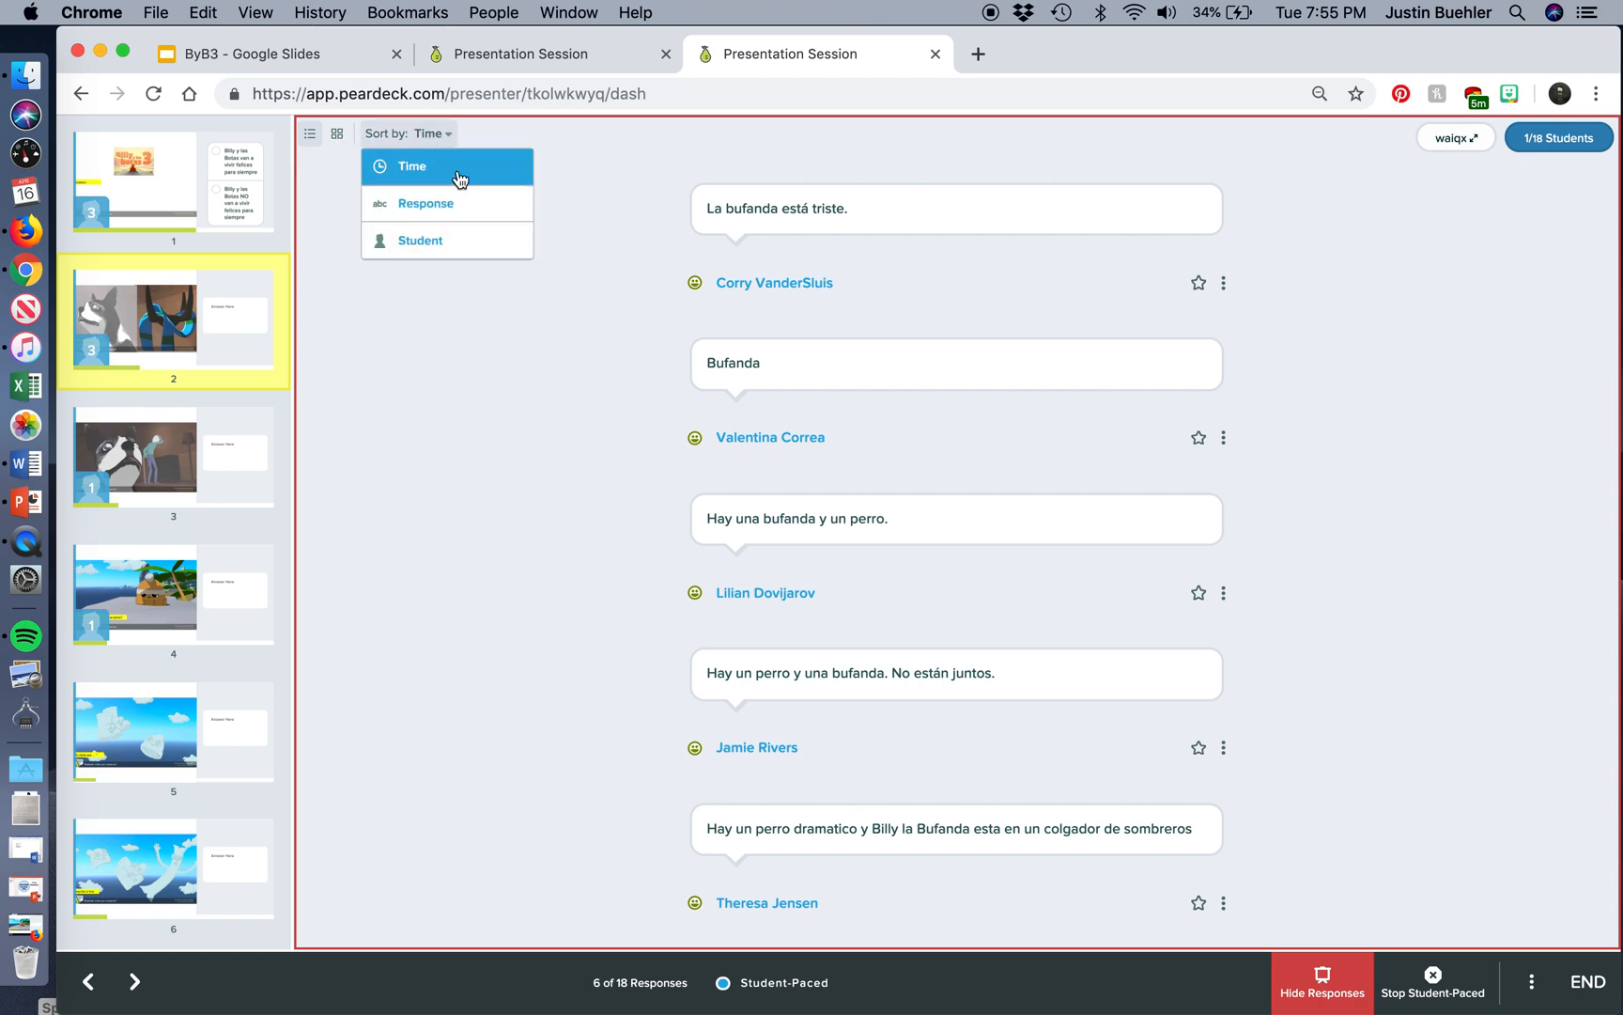
click(411, 167)
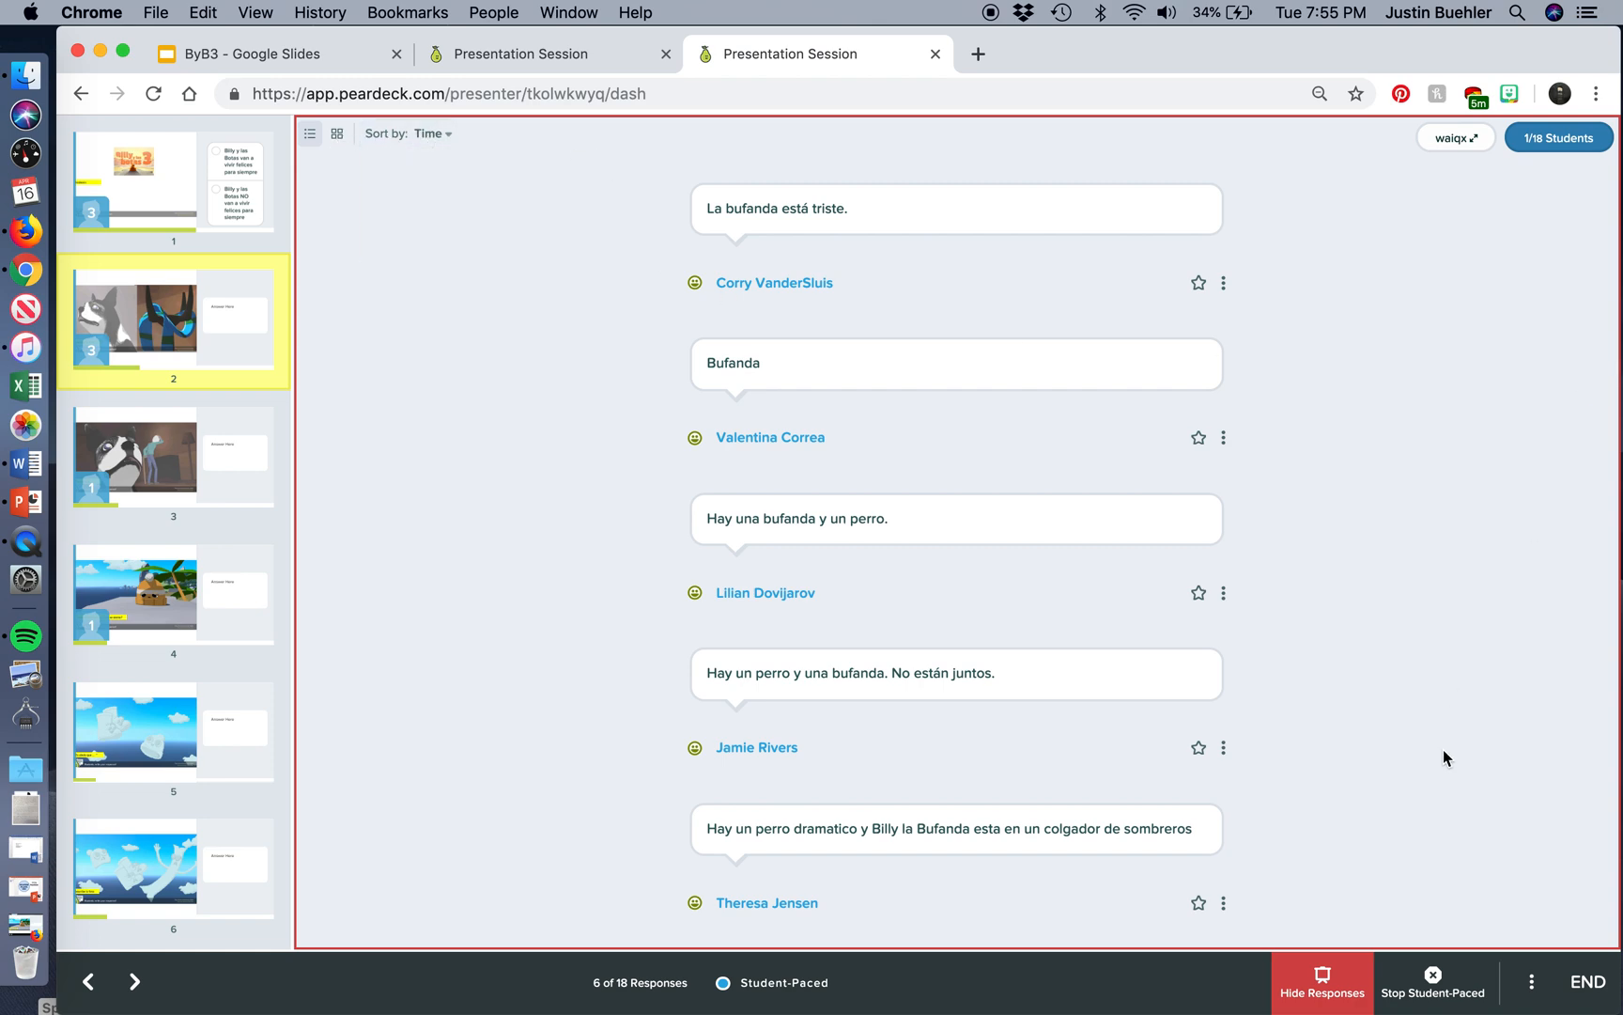
scroll(down, 3)
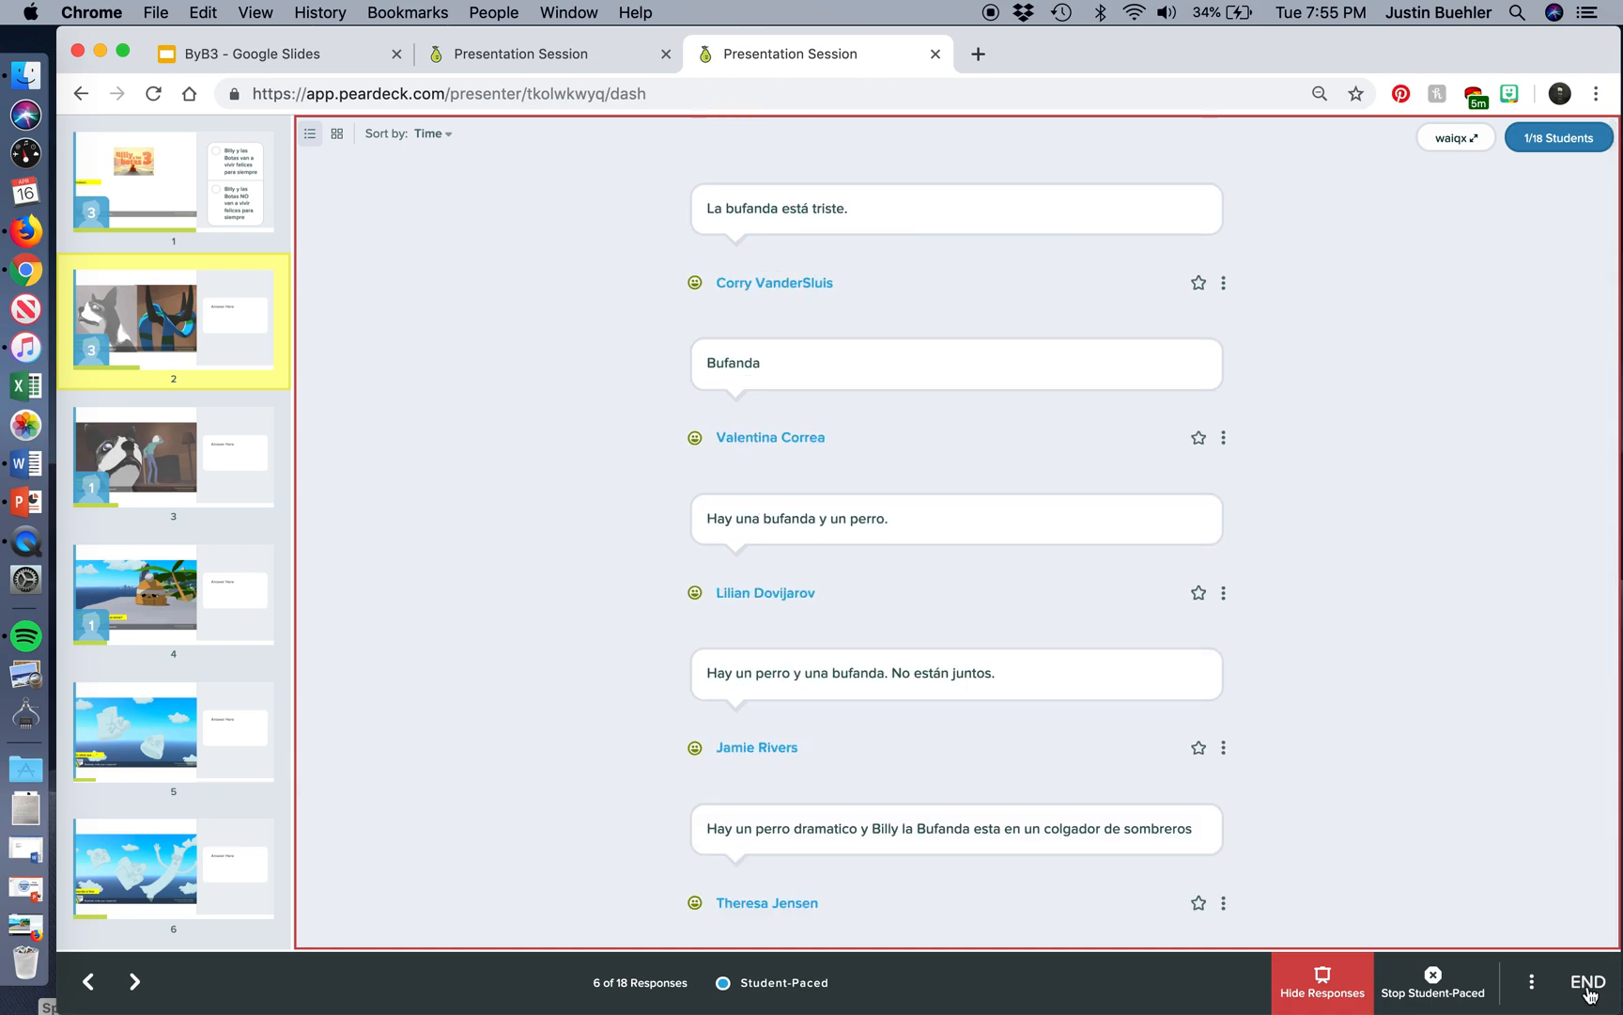
End the live session, naming it '7th Period' with Publish Student Takeaways unchecked.
click(1589, 980)
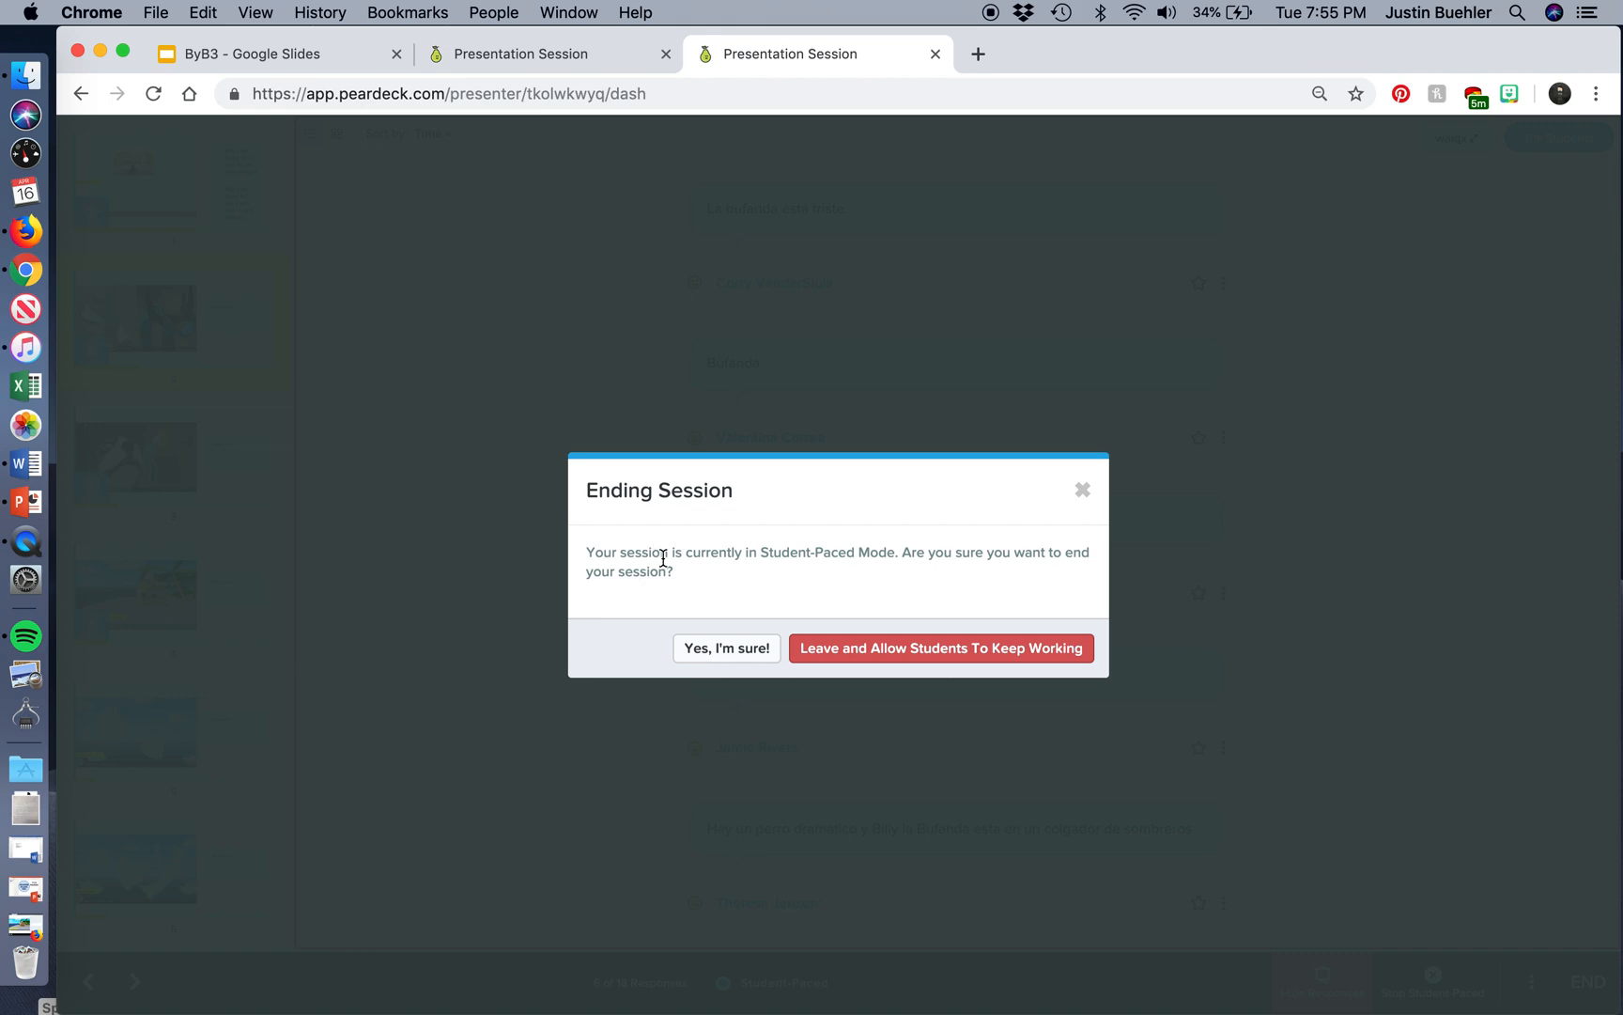
mouse_move(919, 562)
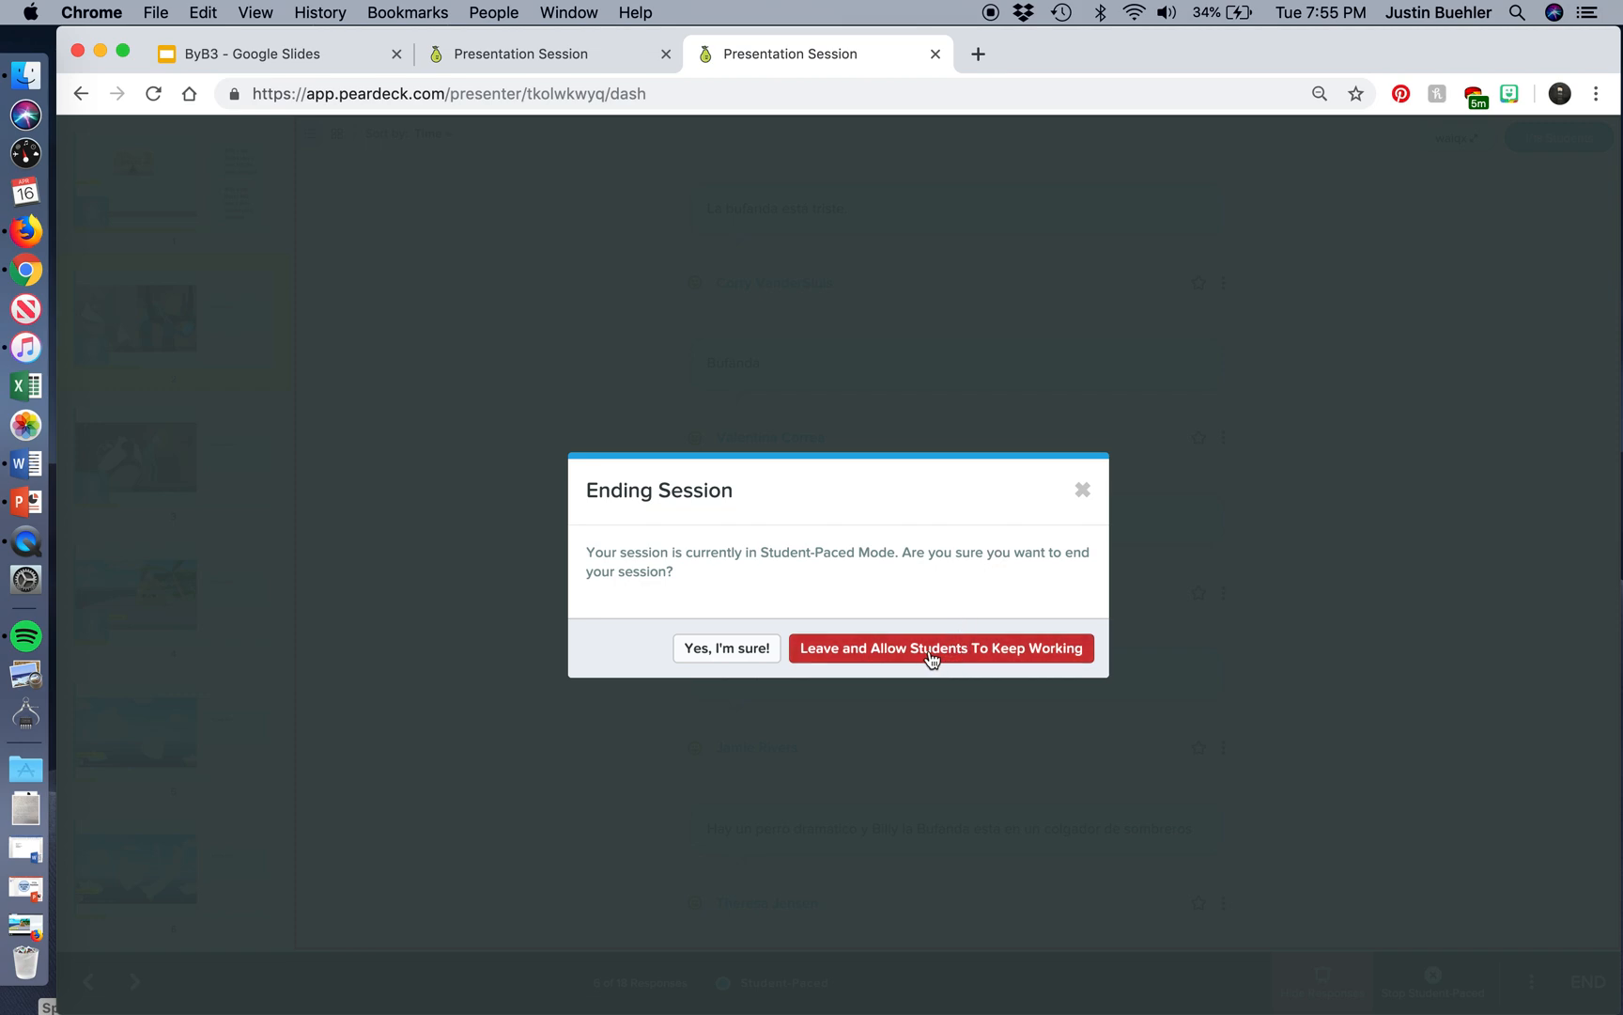
click(725, 646)
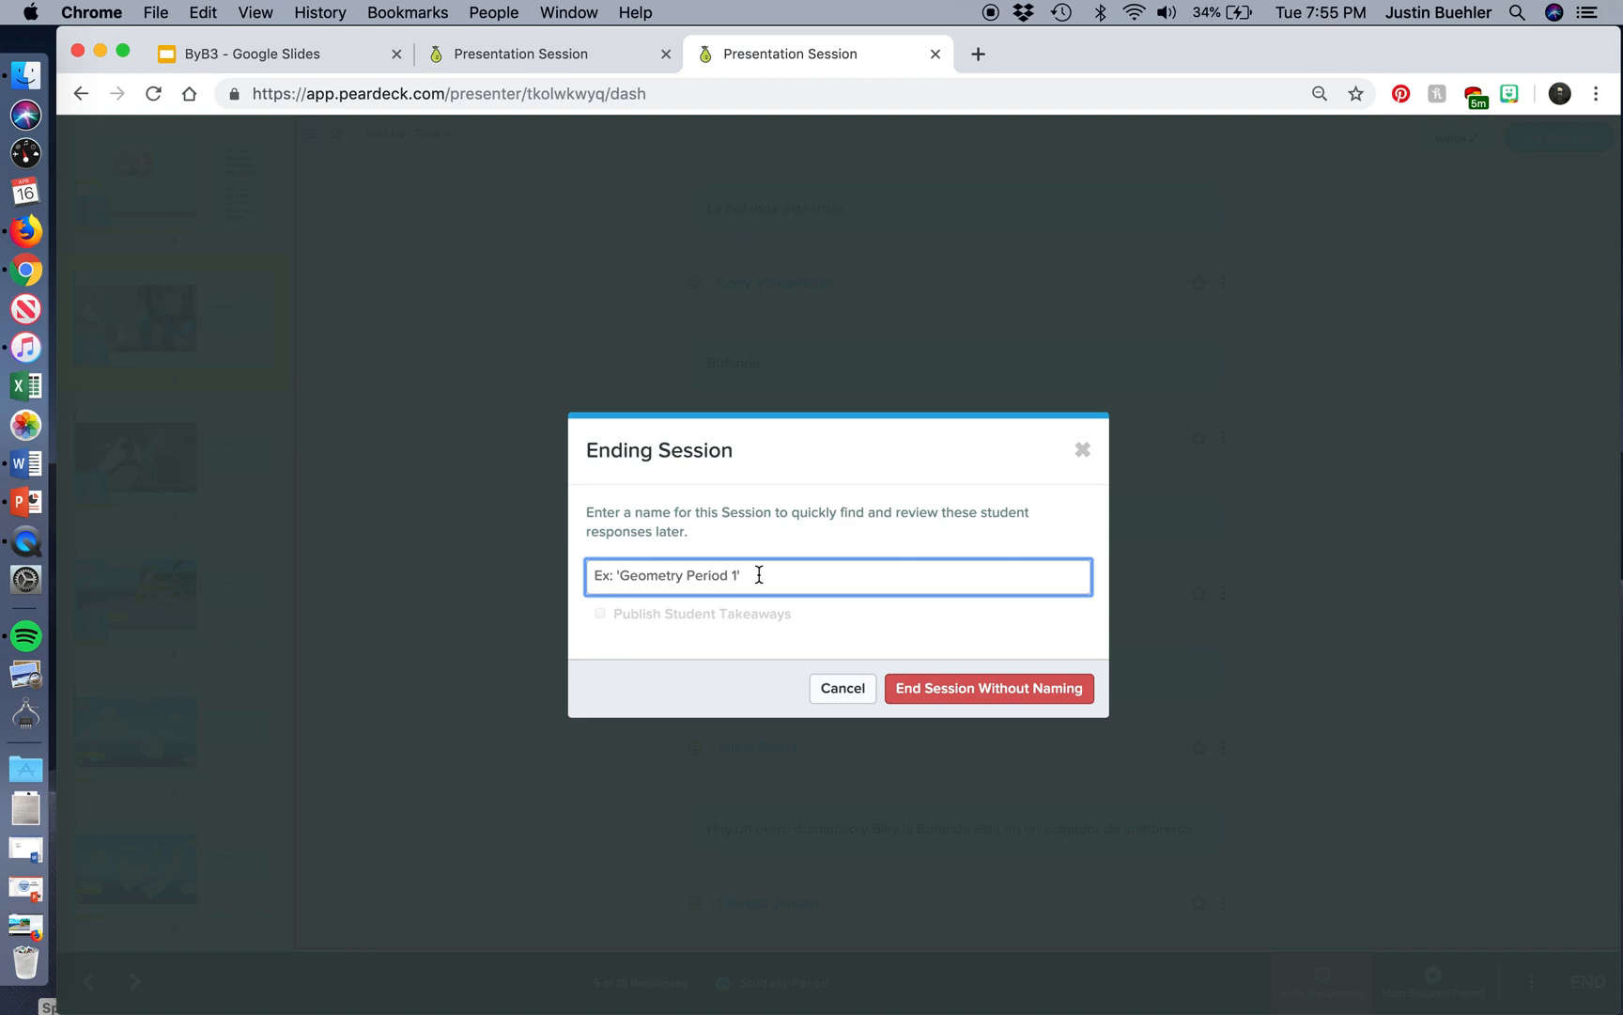
text(7th Period)
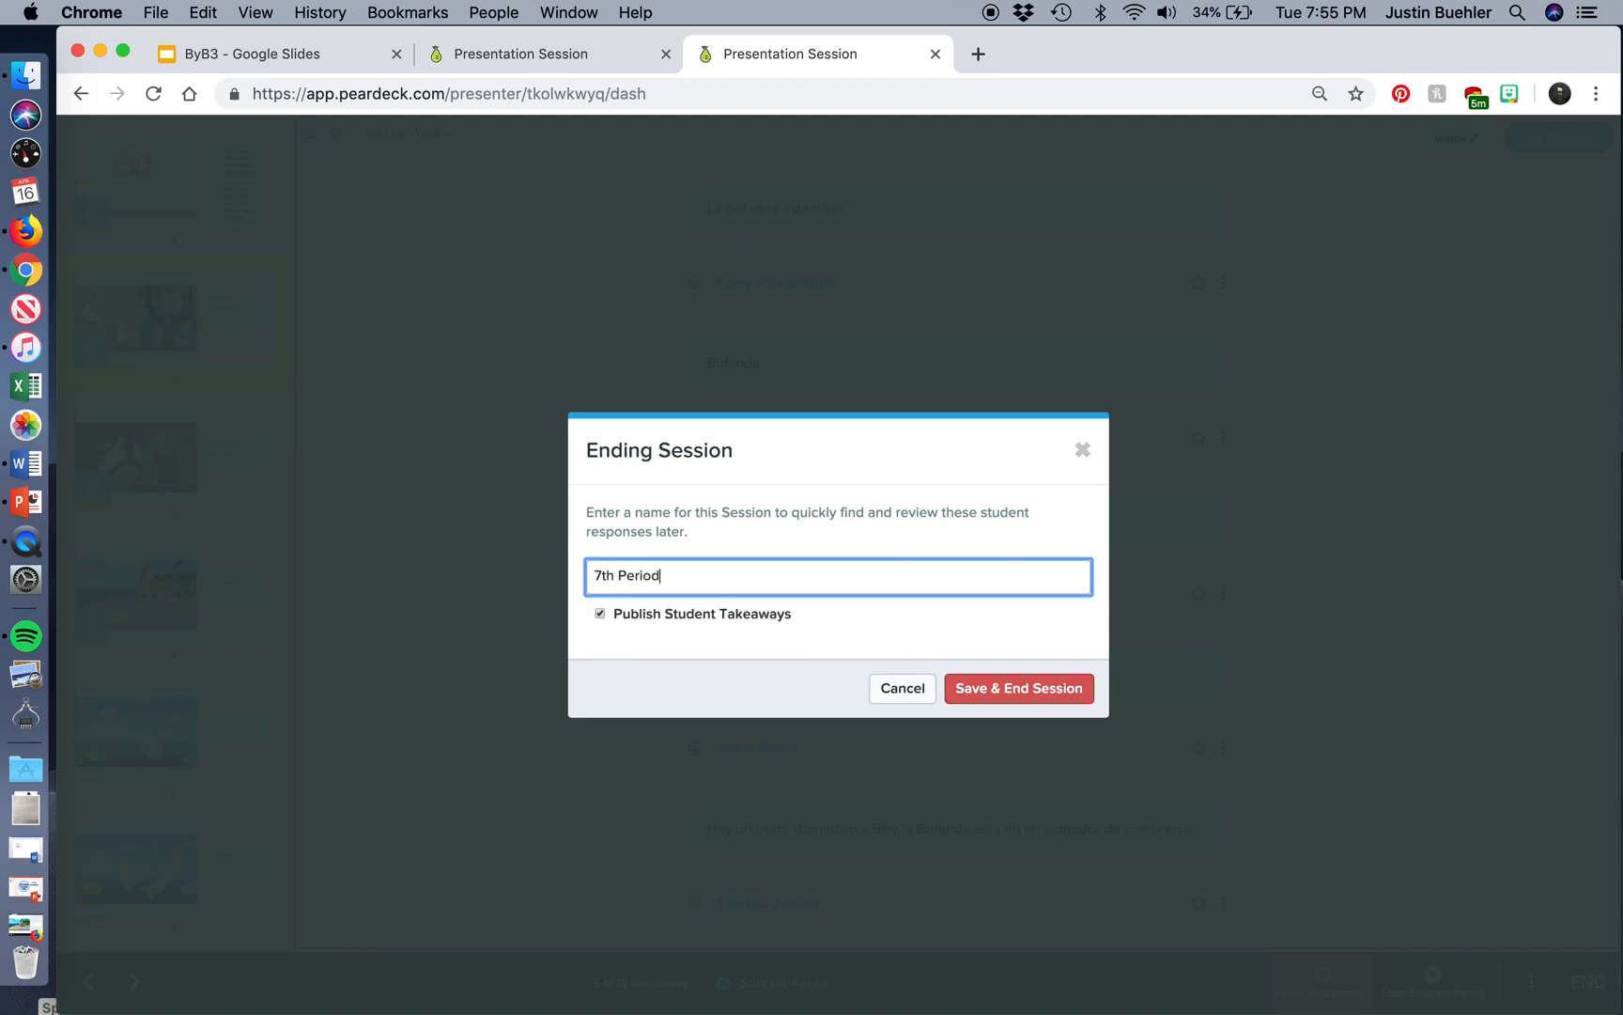
mouse_move(679, 626)
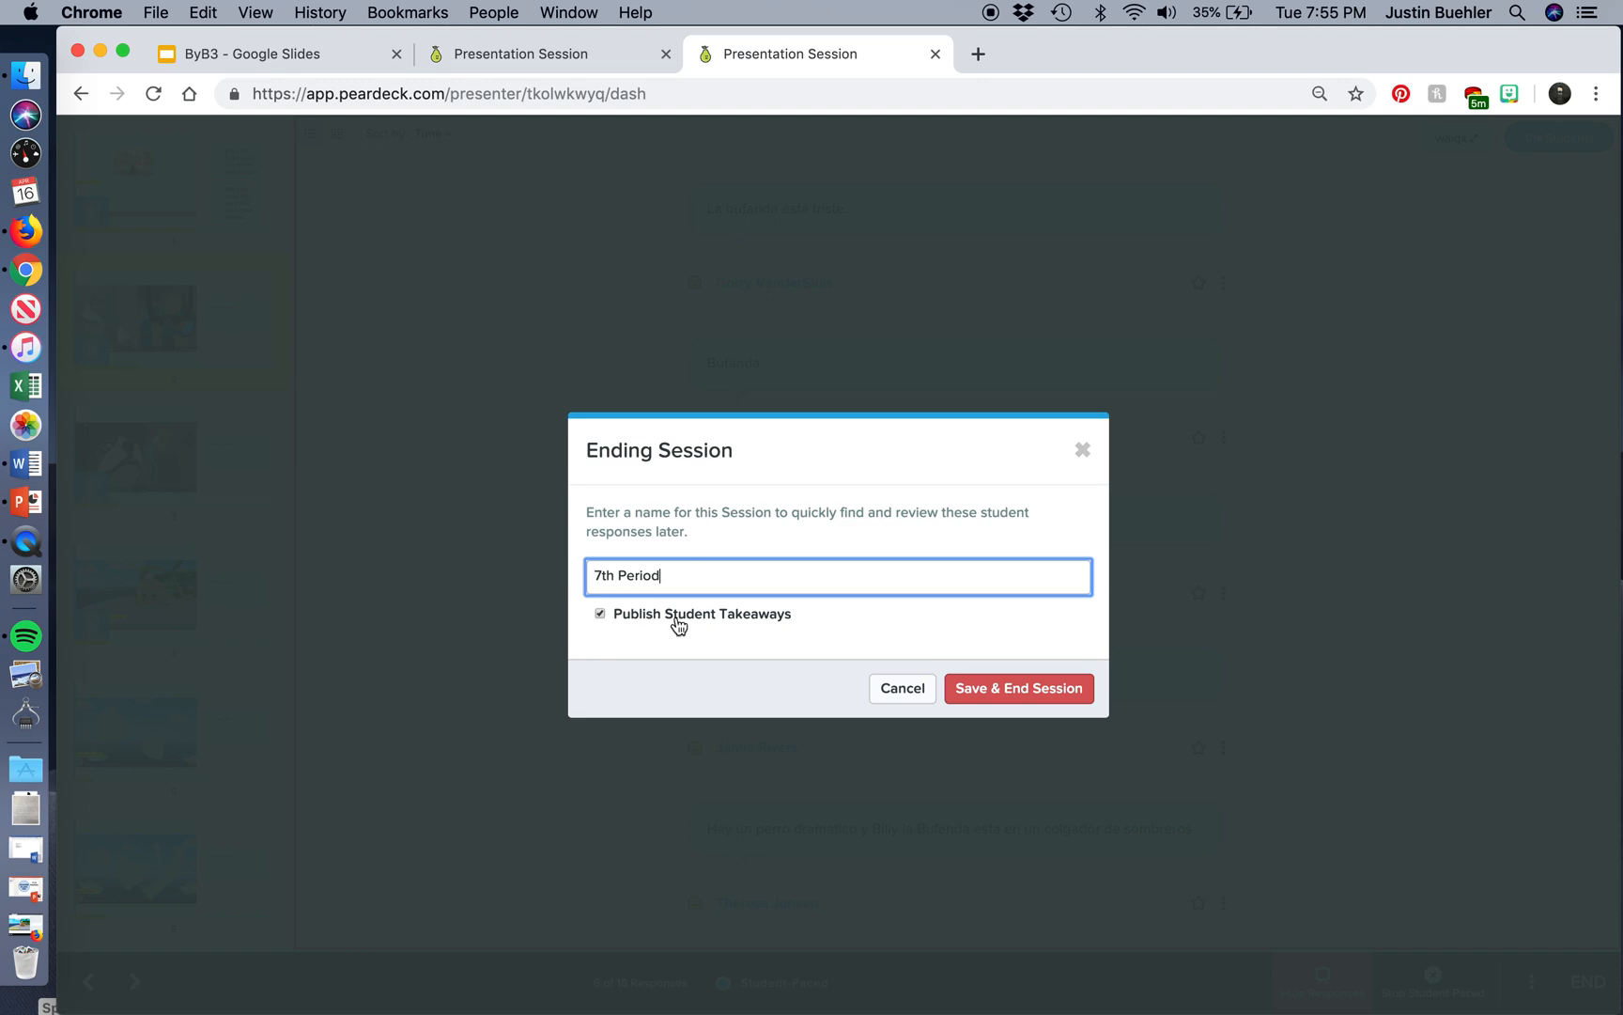
mouse_move(643, 627)
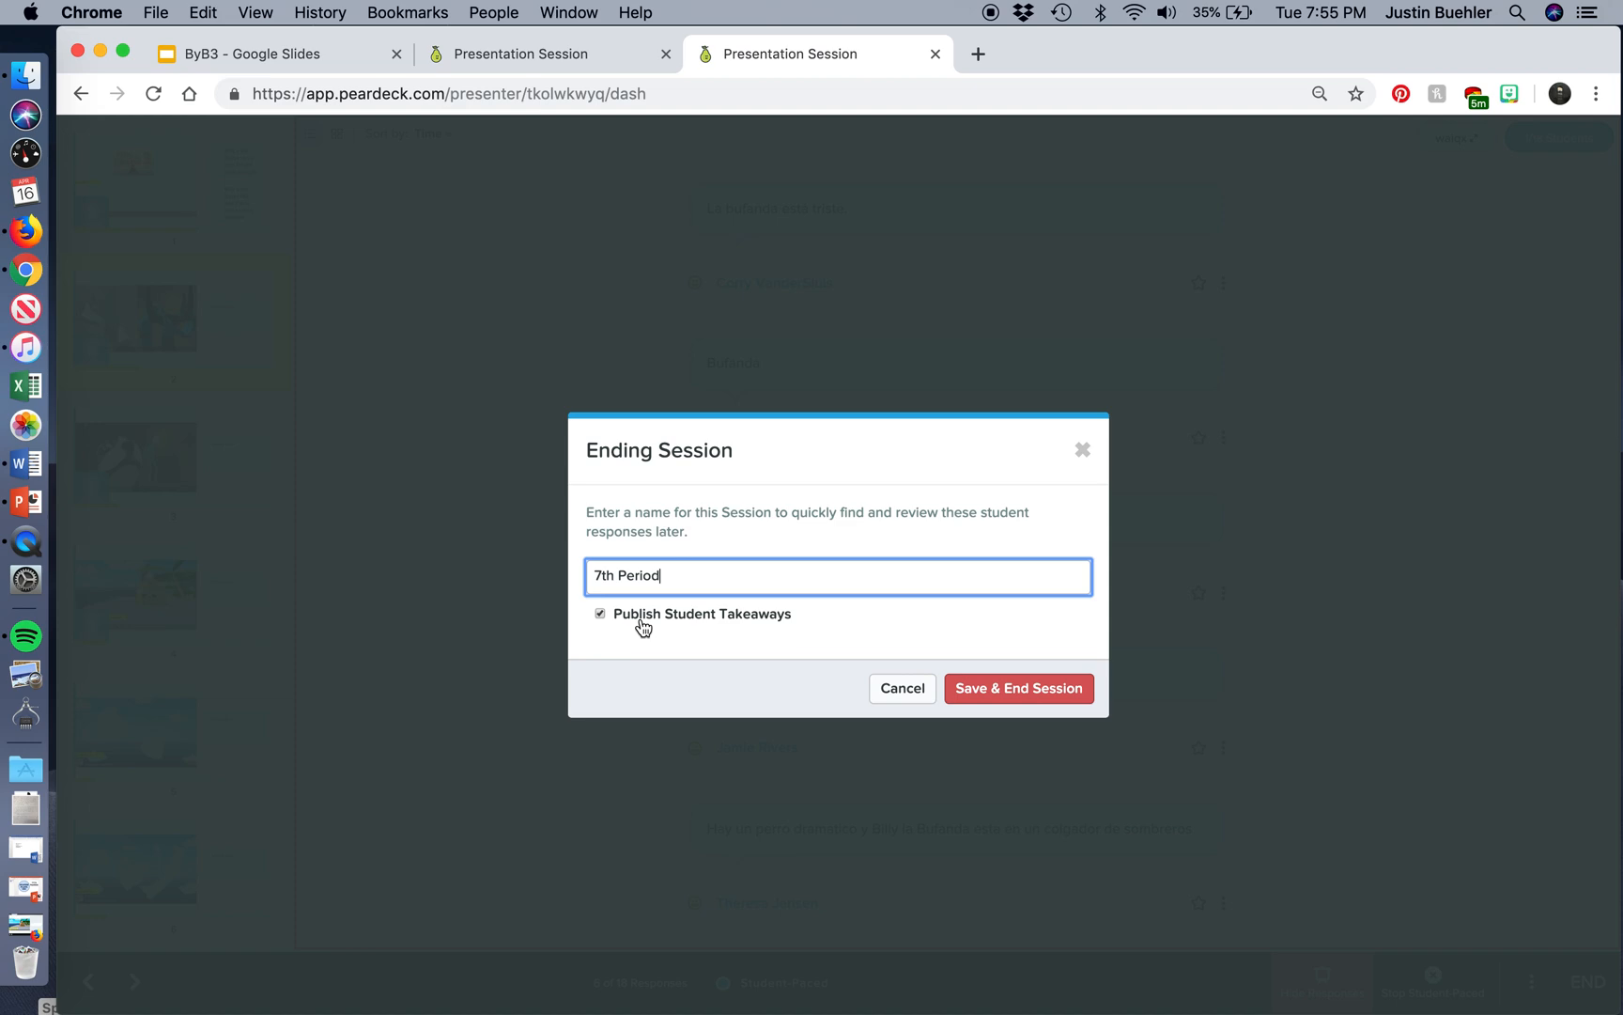
click(601, 613)
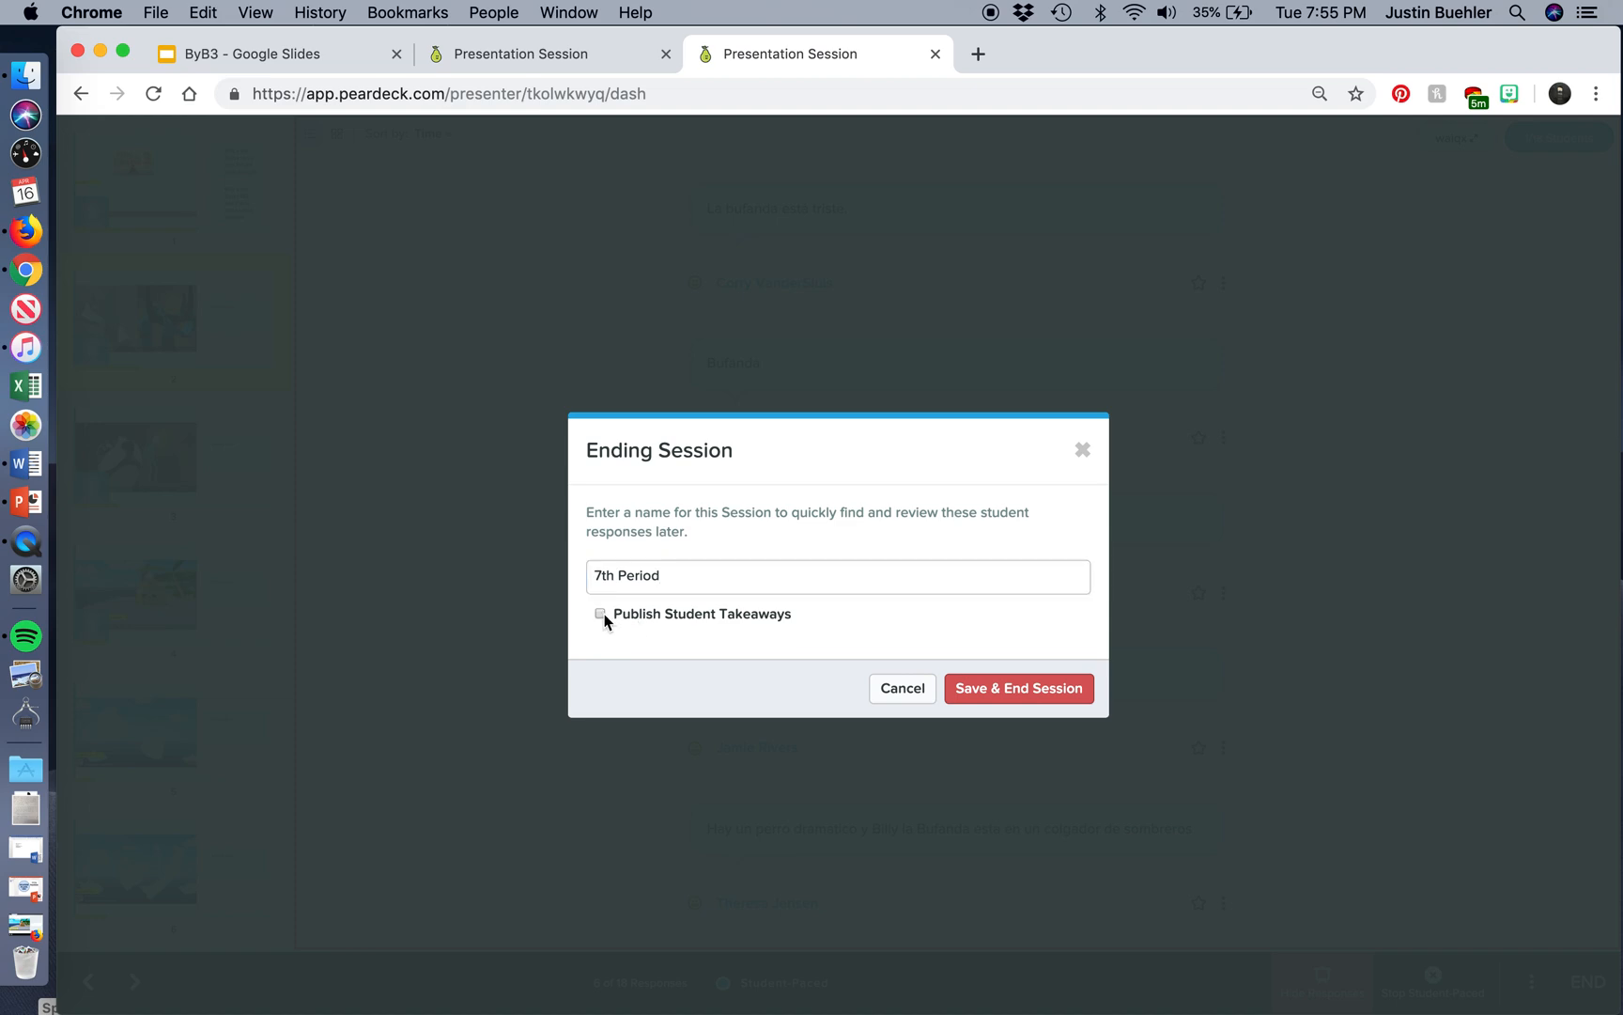
click(1018, 688)
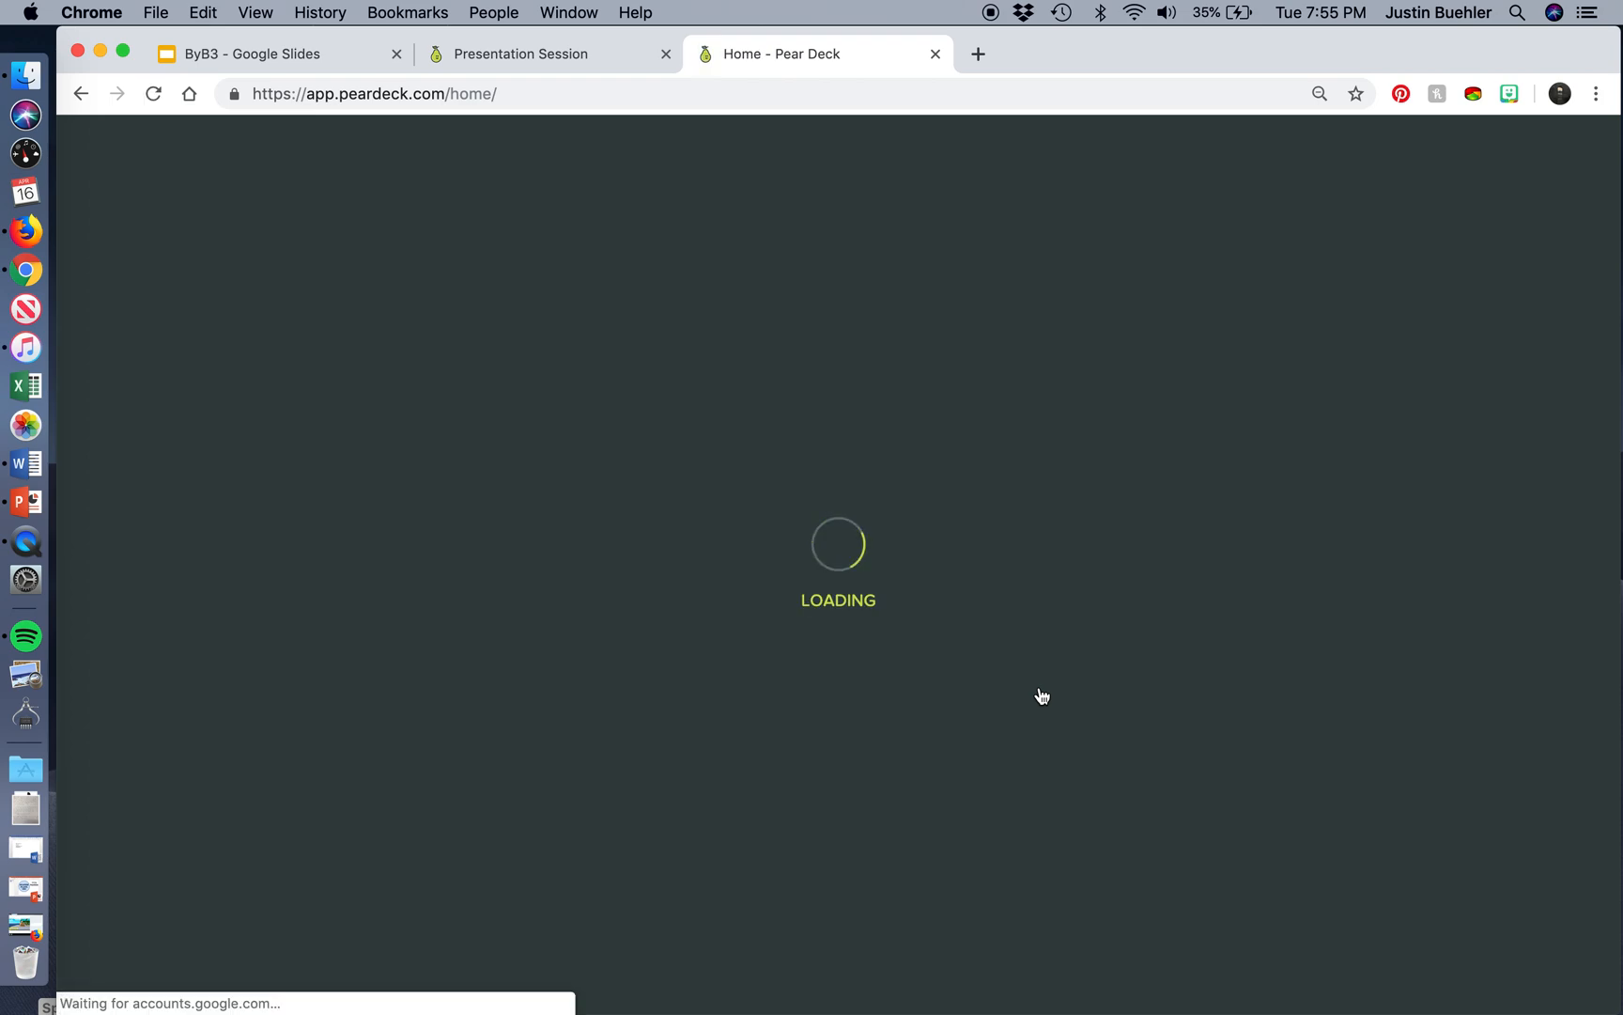
Save and end the session, then cancel the Takeaways publishing prompt for 7th Period in My Sessions.
click(481, 139)
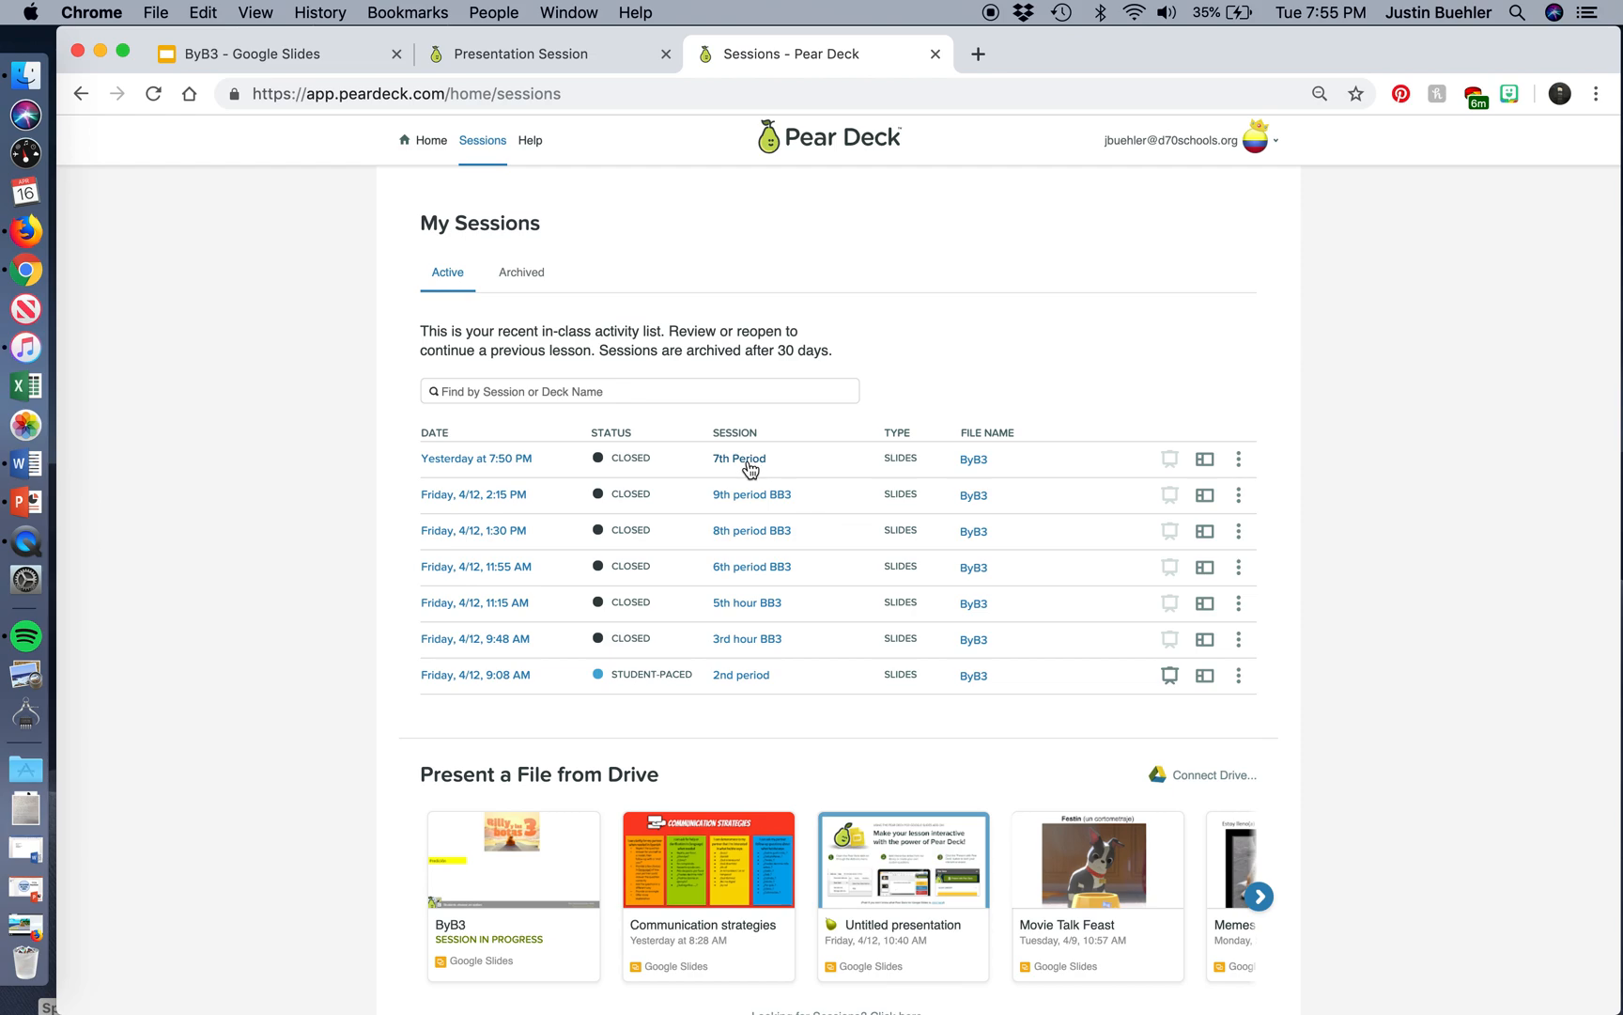
click(1238, 459)
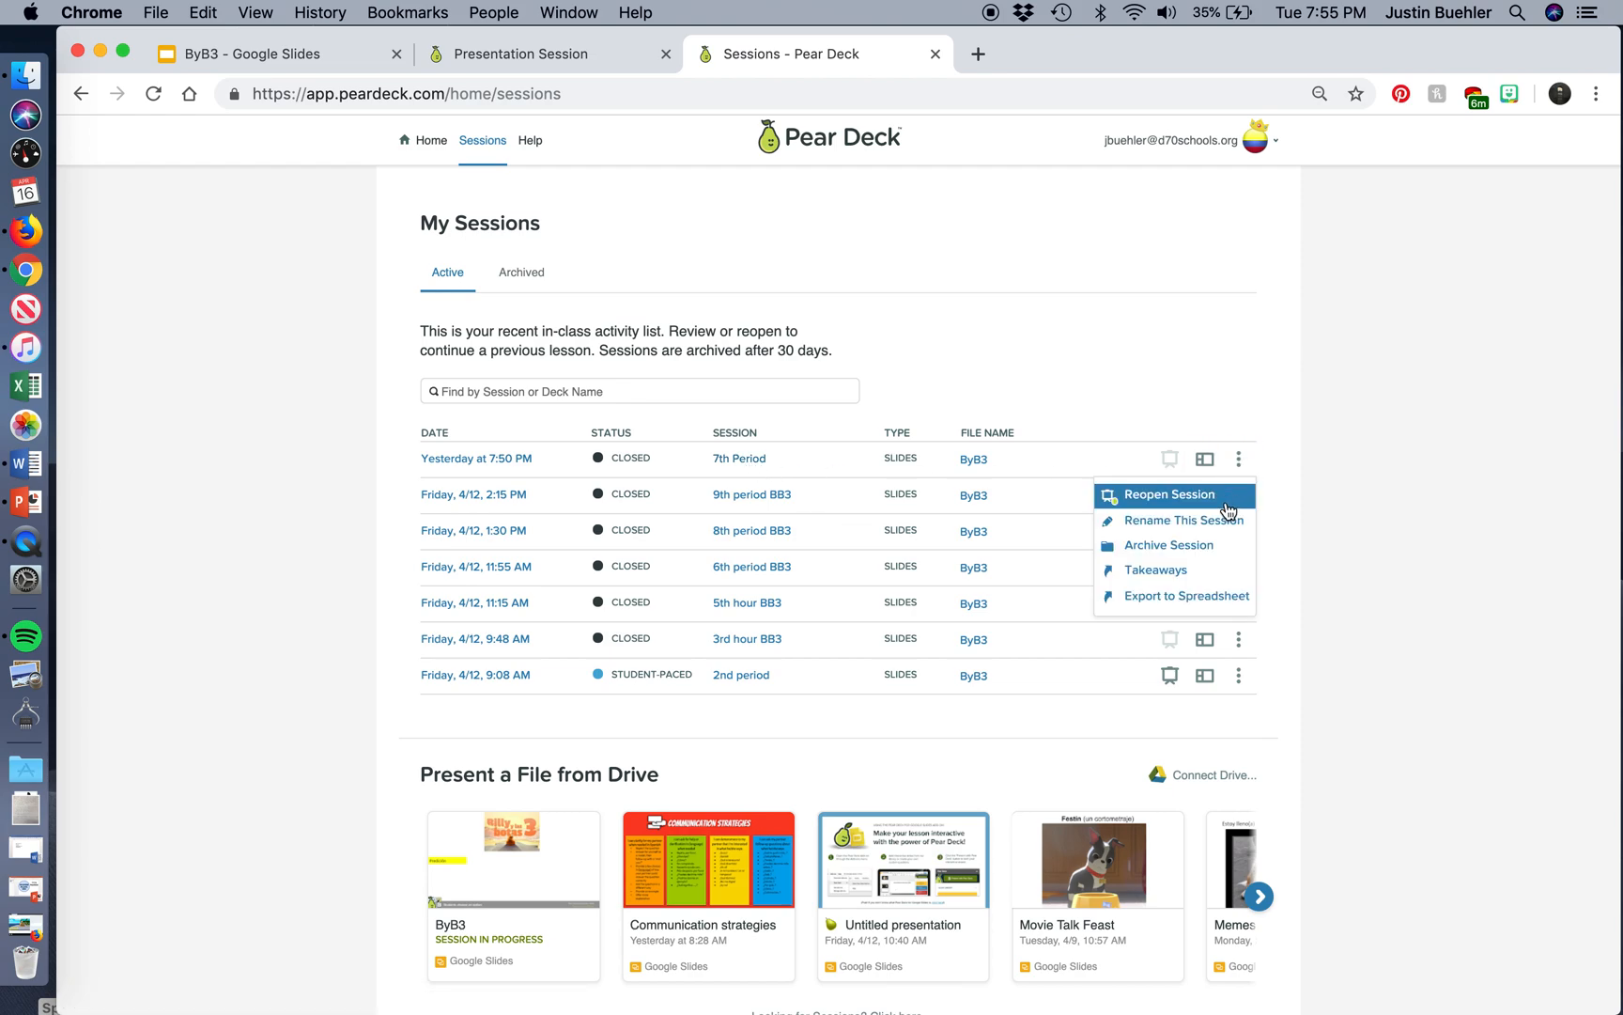
mouse_move(1184, 596)
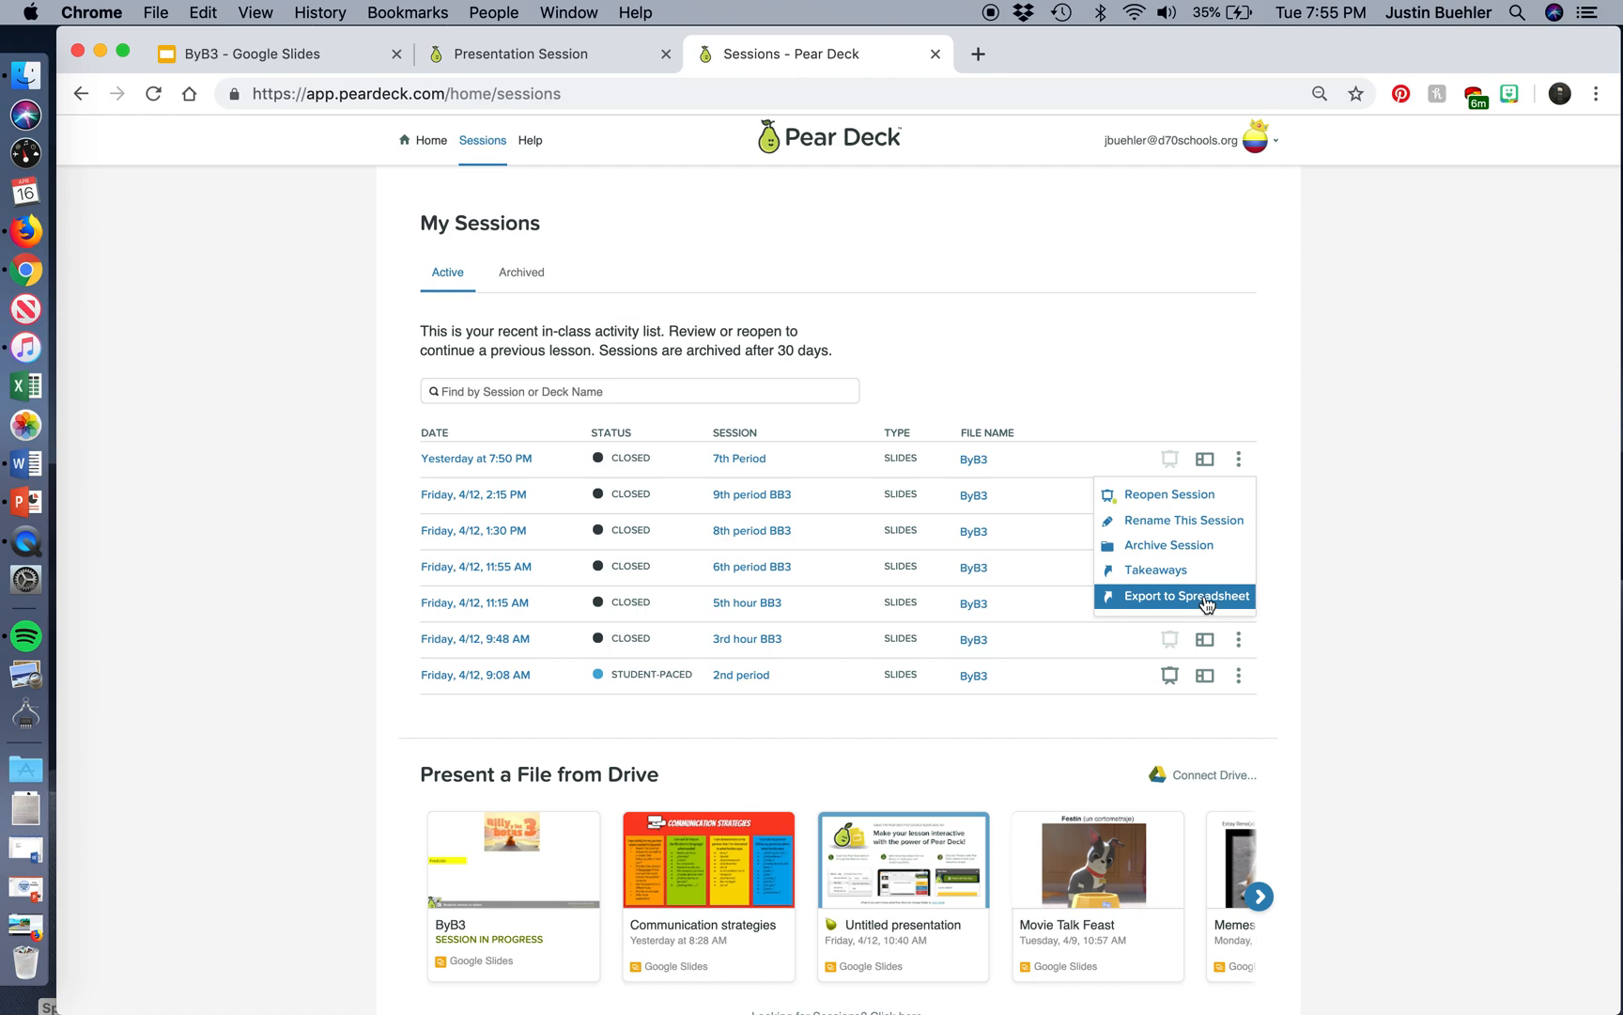
mouse_move(1152, 569)
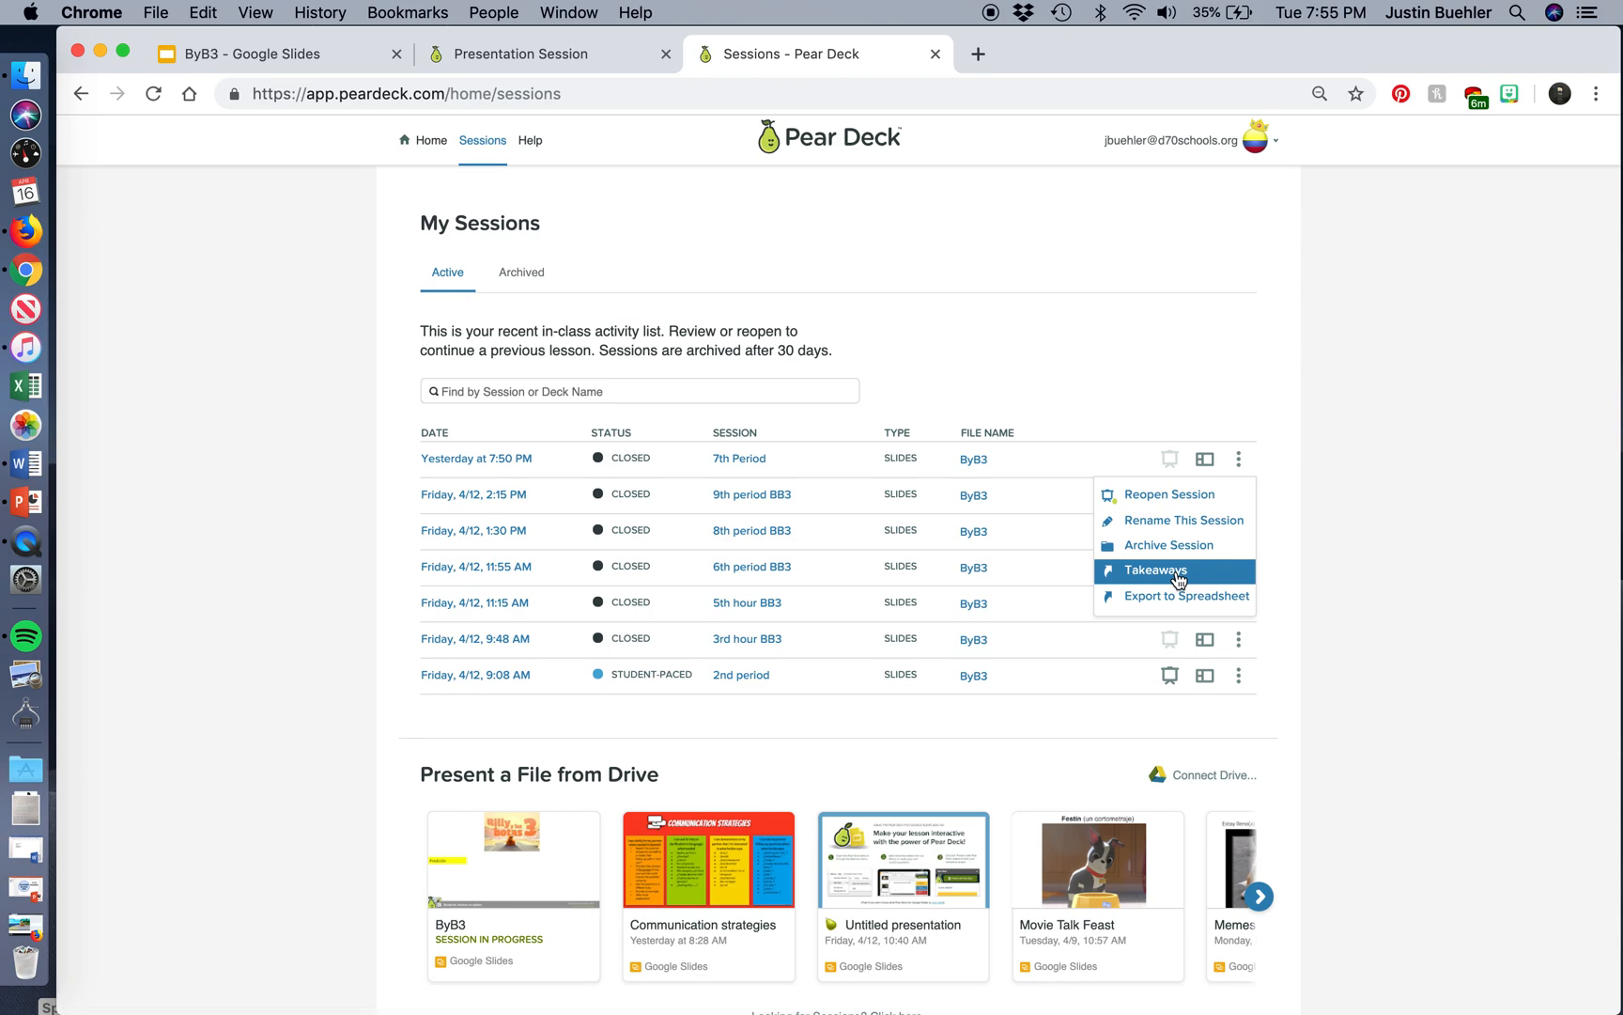
click(1150, 571)
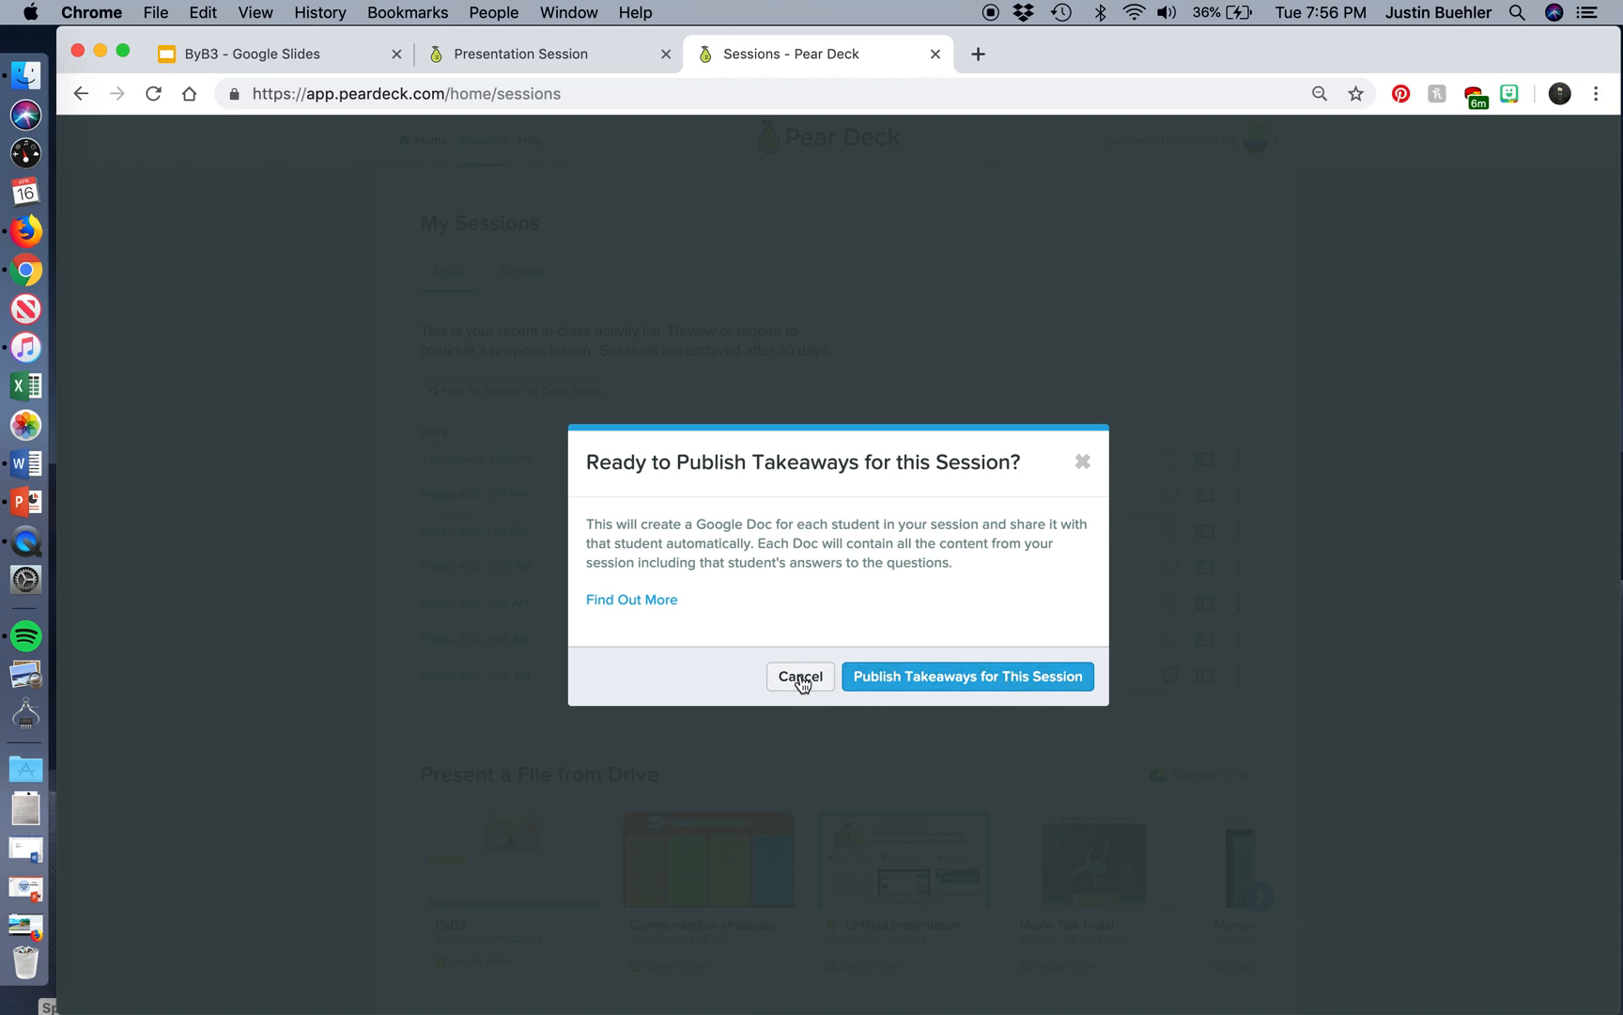
click(798, 676)
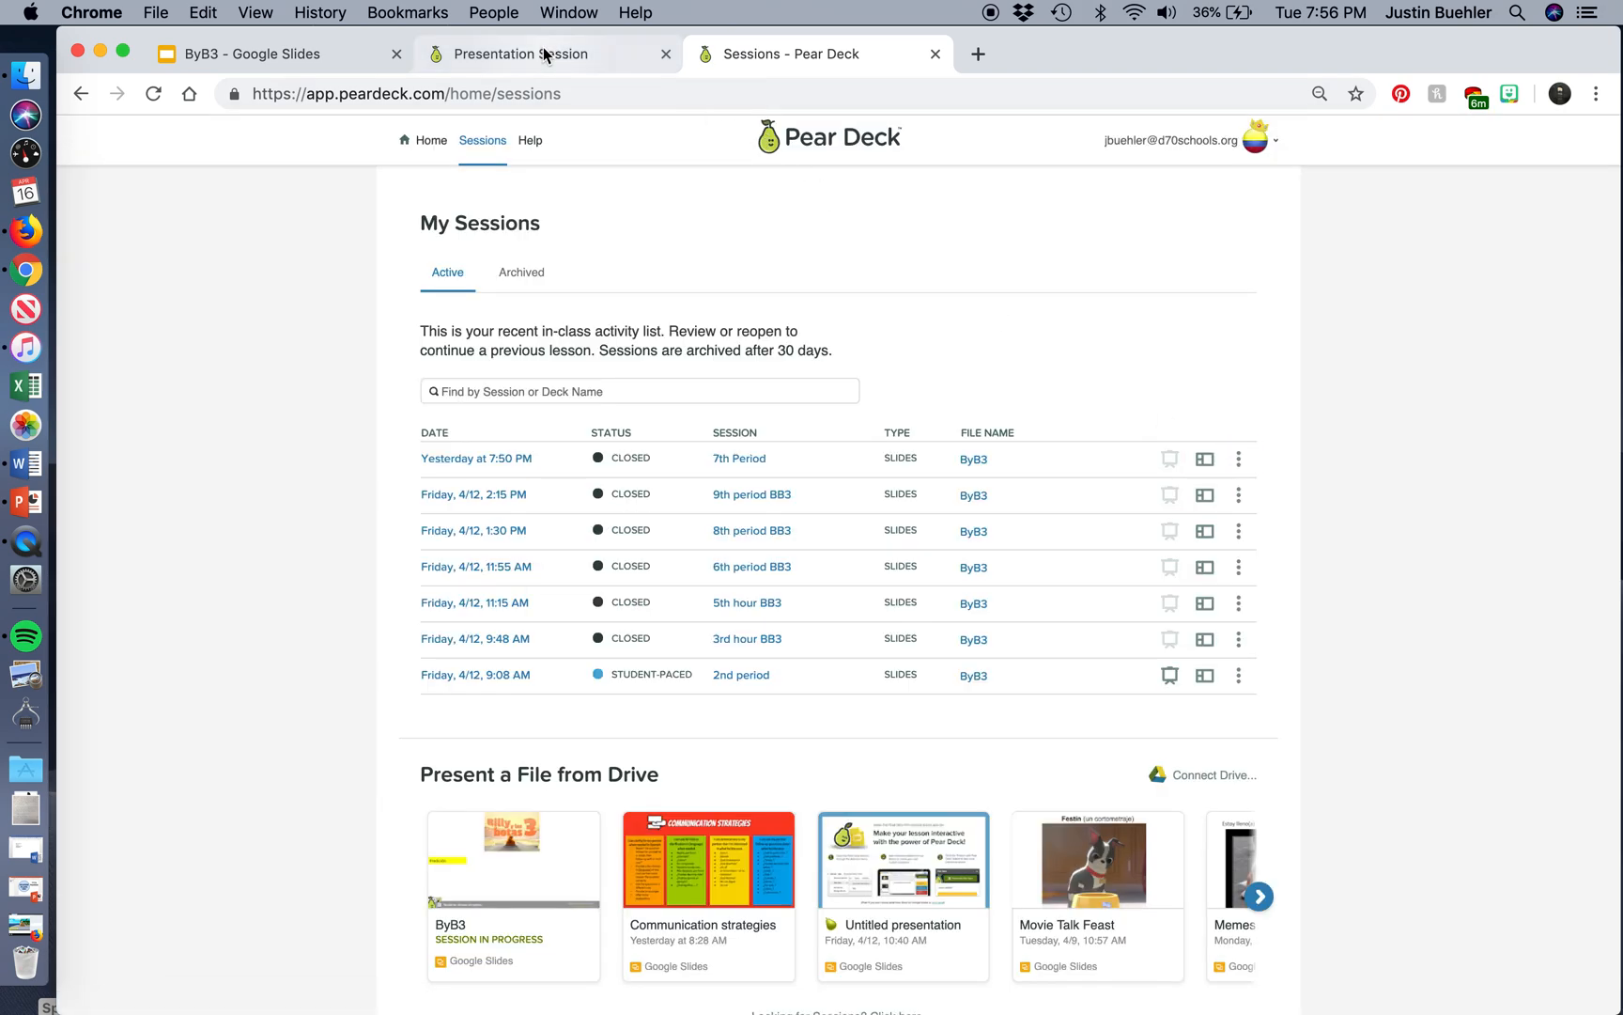
Switch browser tabs back from the session view to the BYB3 Google Slides deck.
click(521, 53)
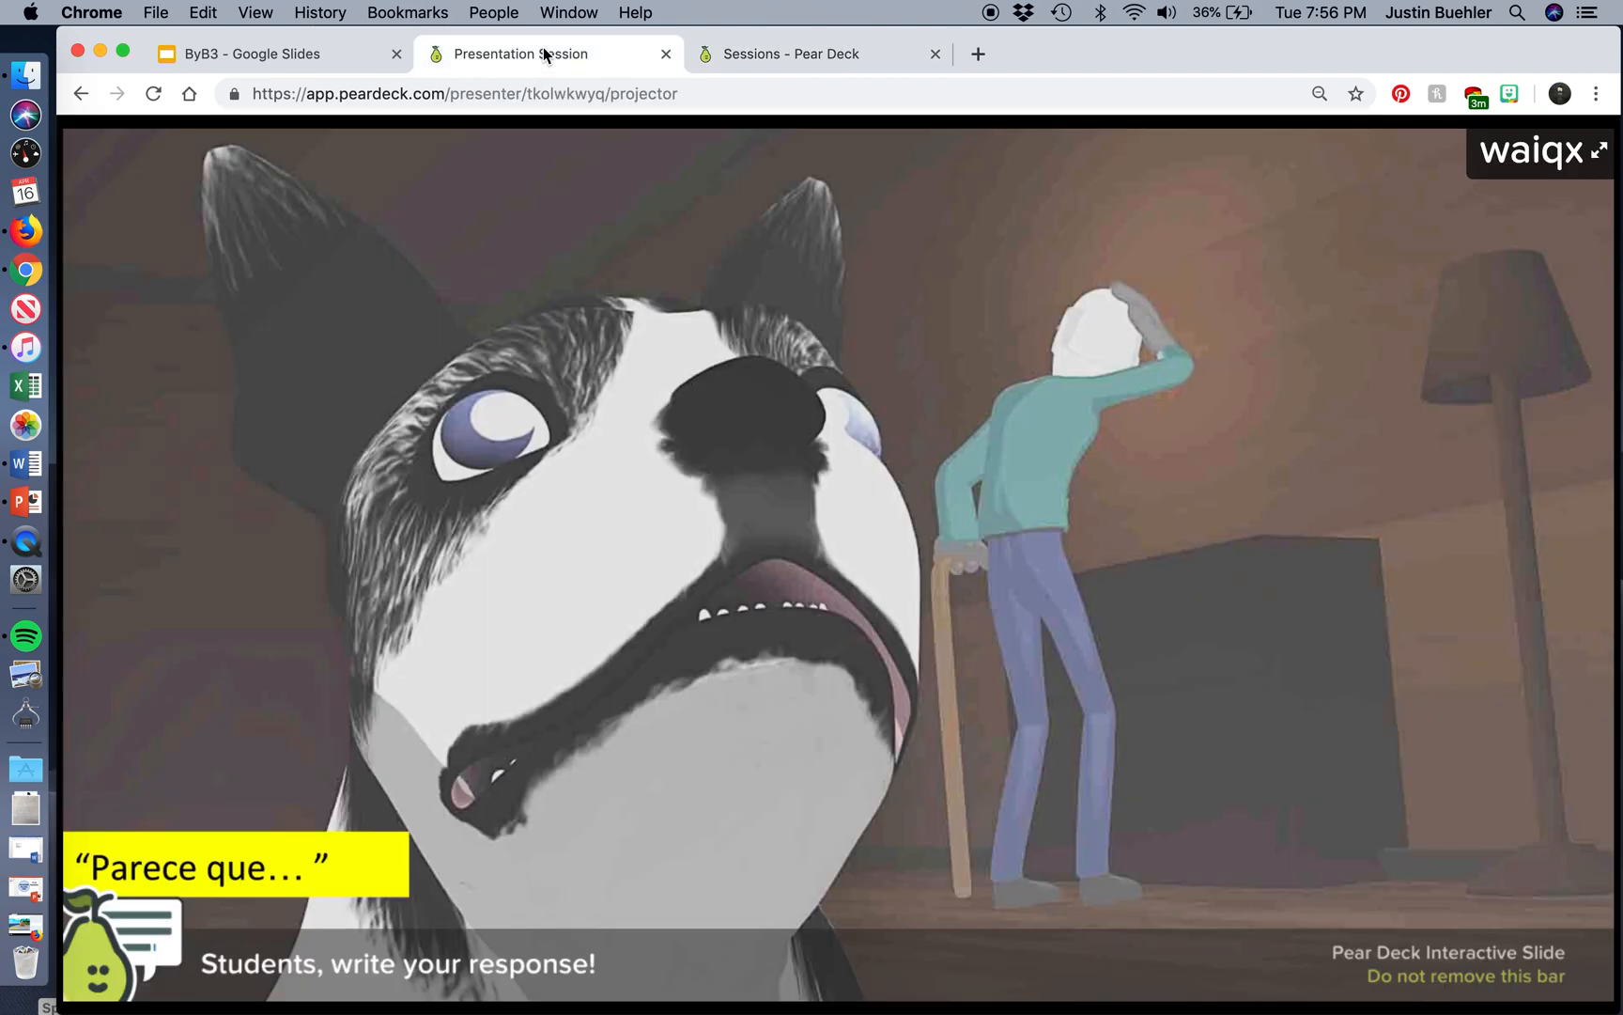
click(248, 54)
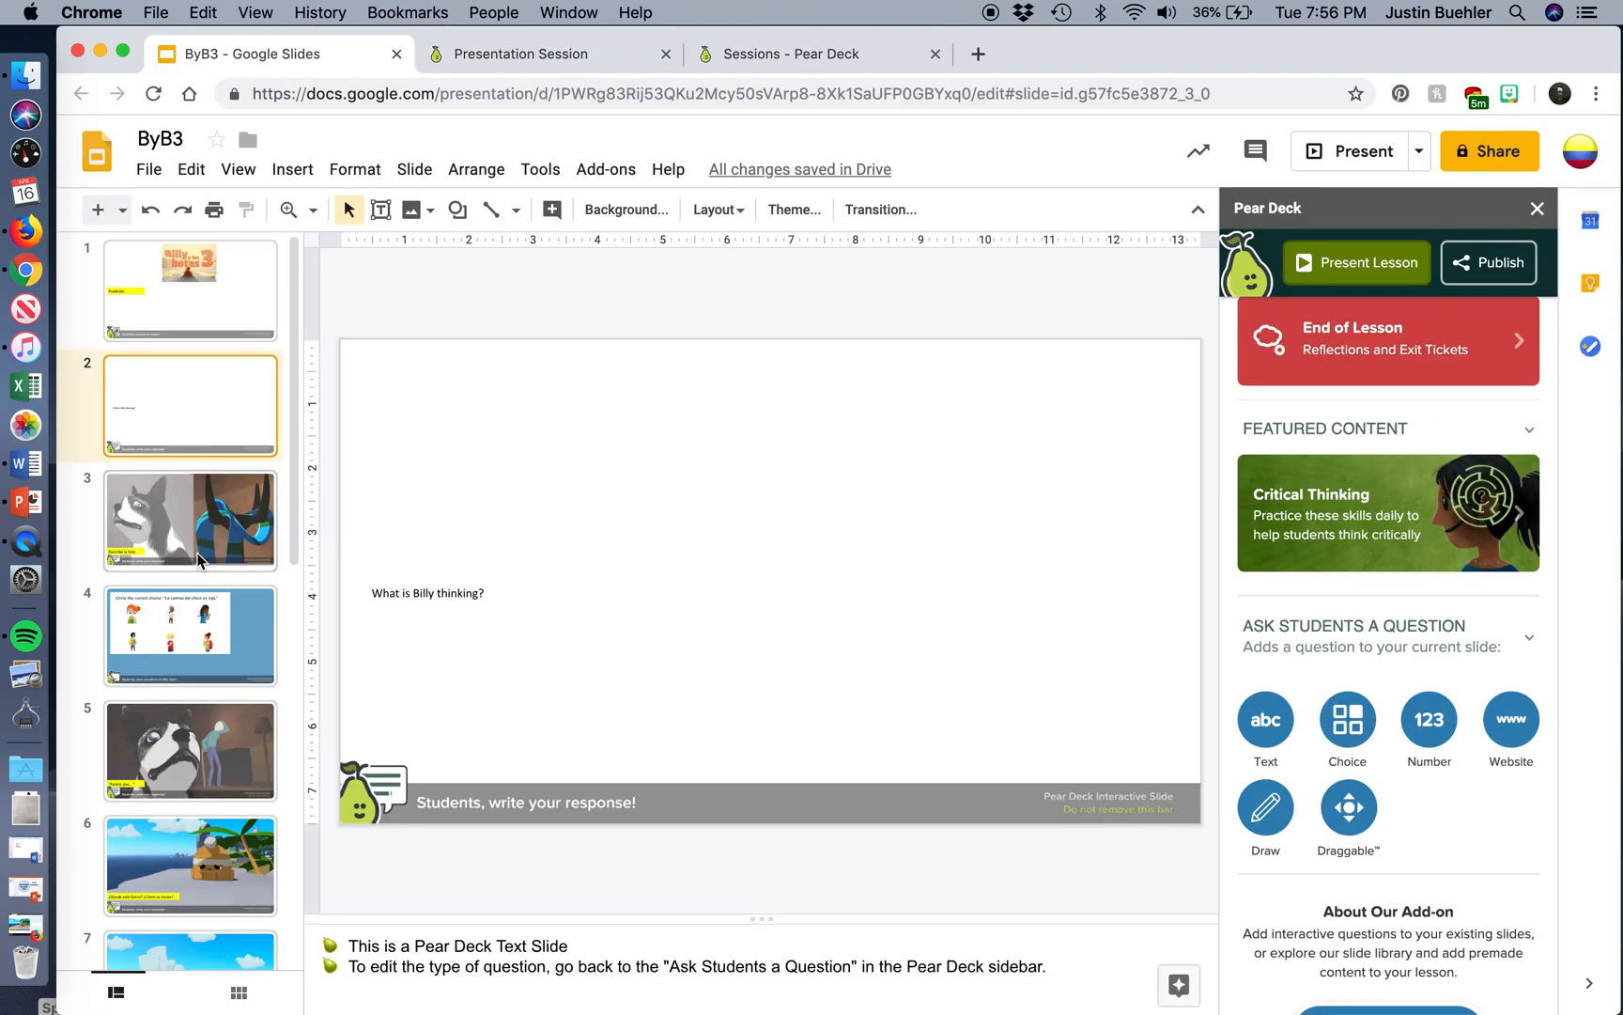
mouse_move(96, 151)
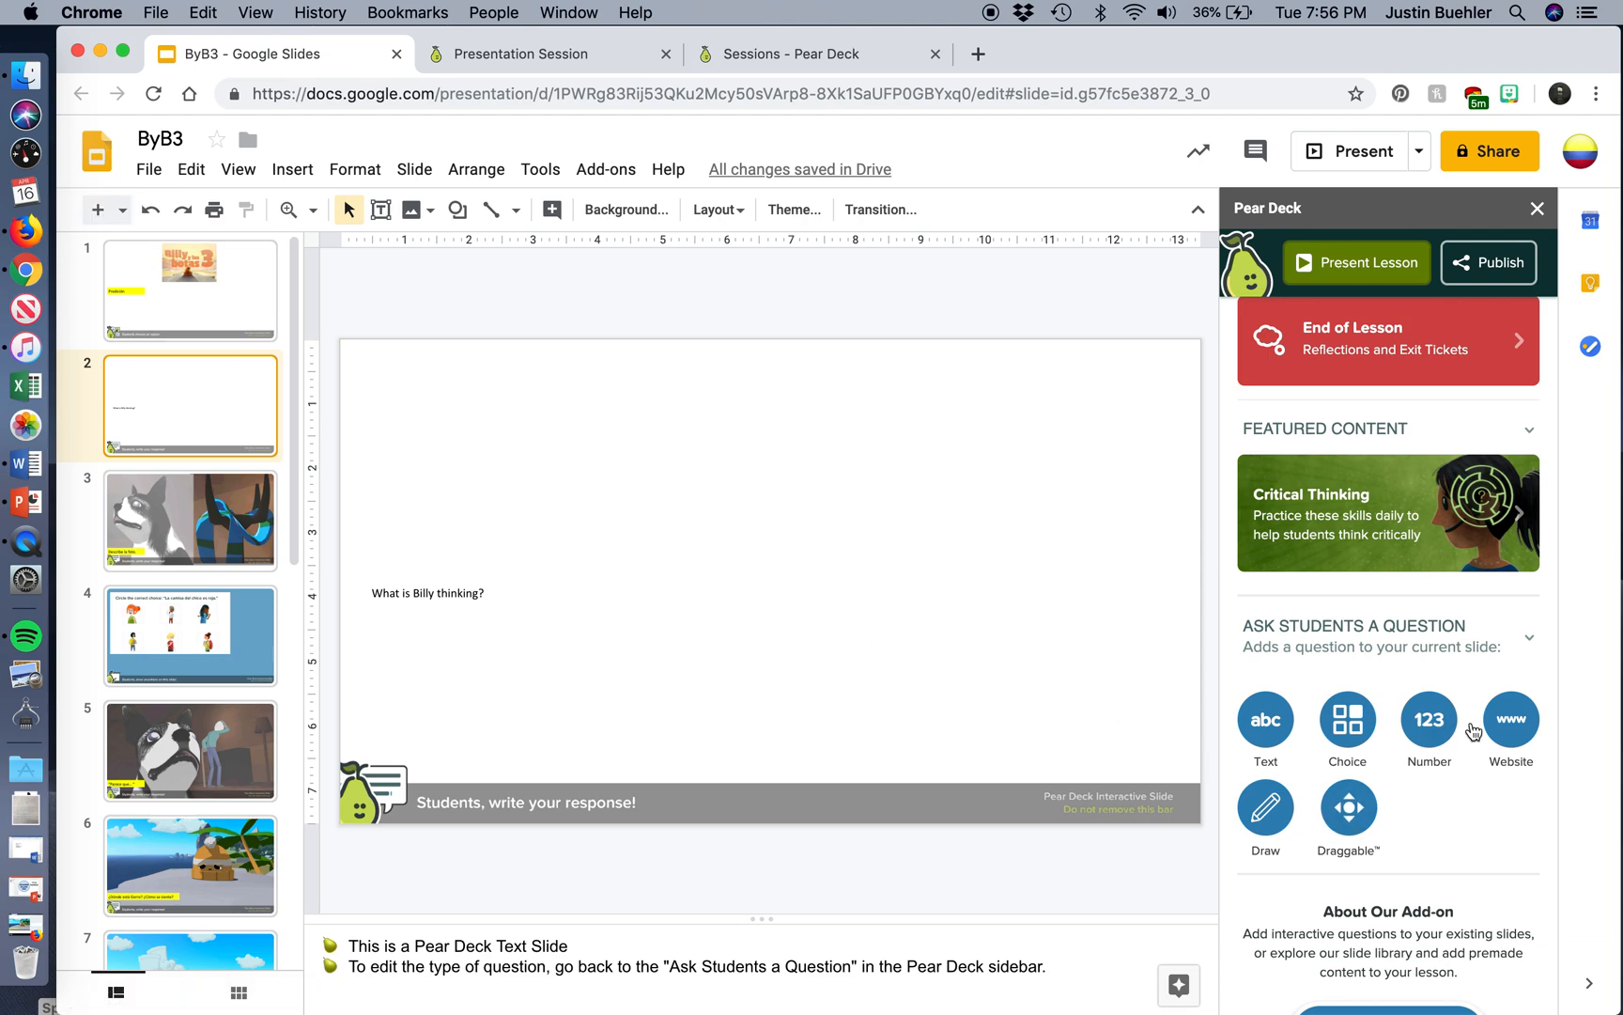
mouse_move(1443, 836)
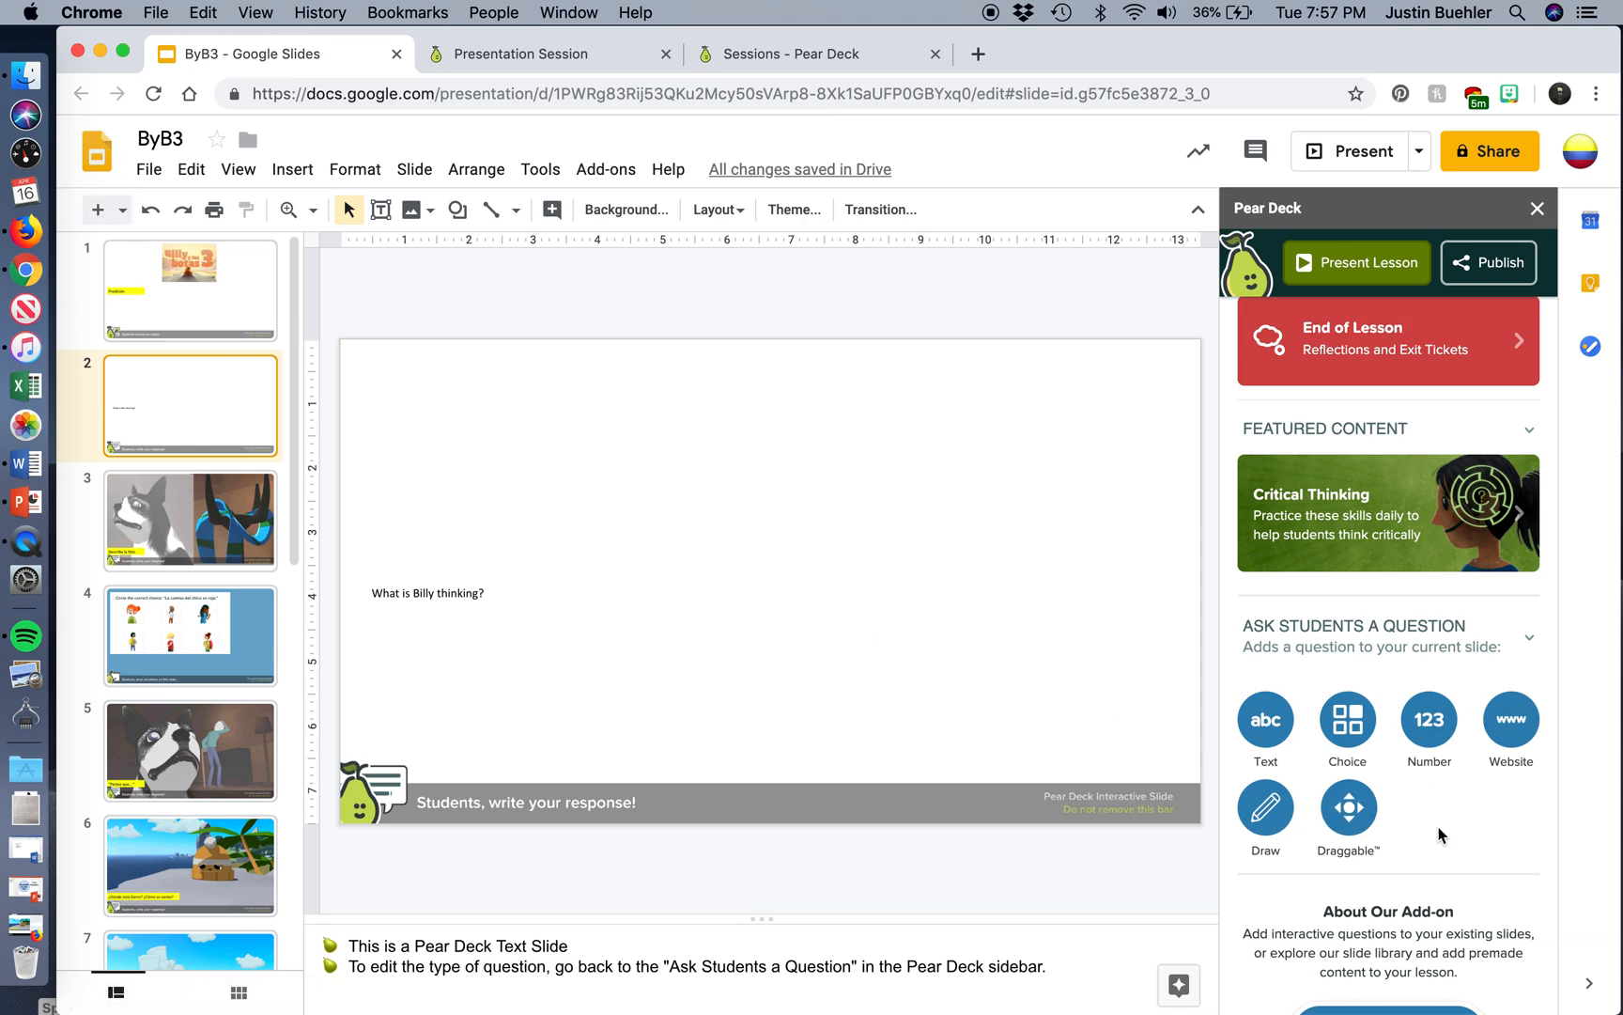